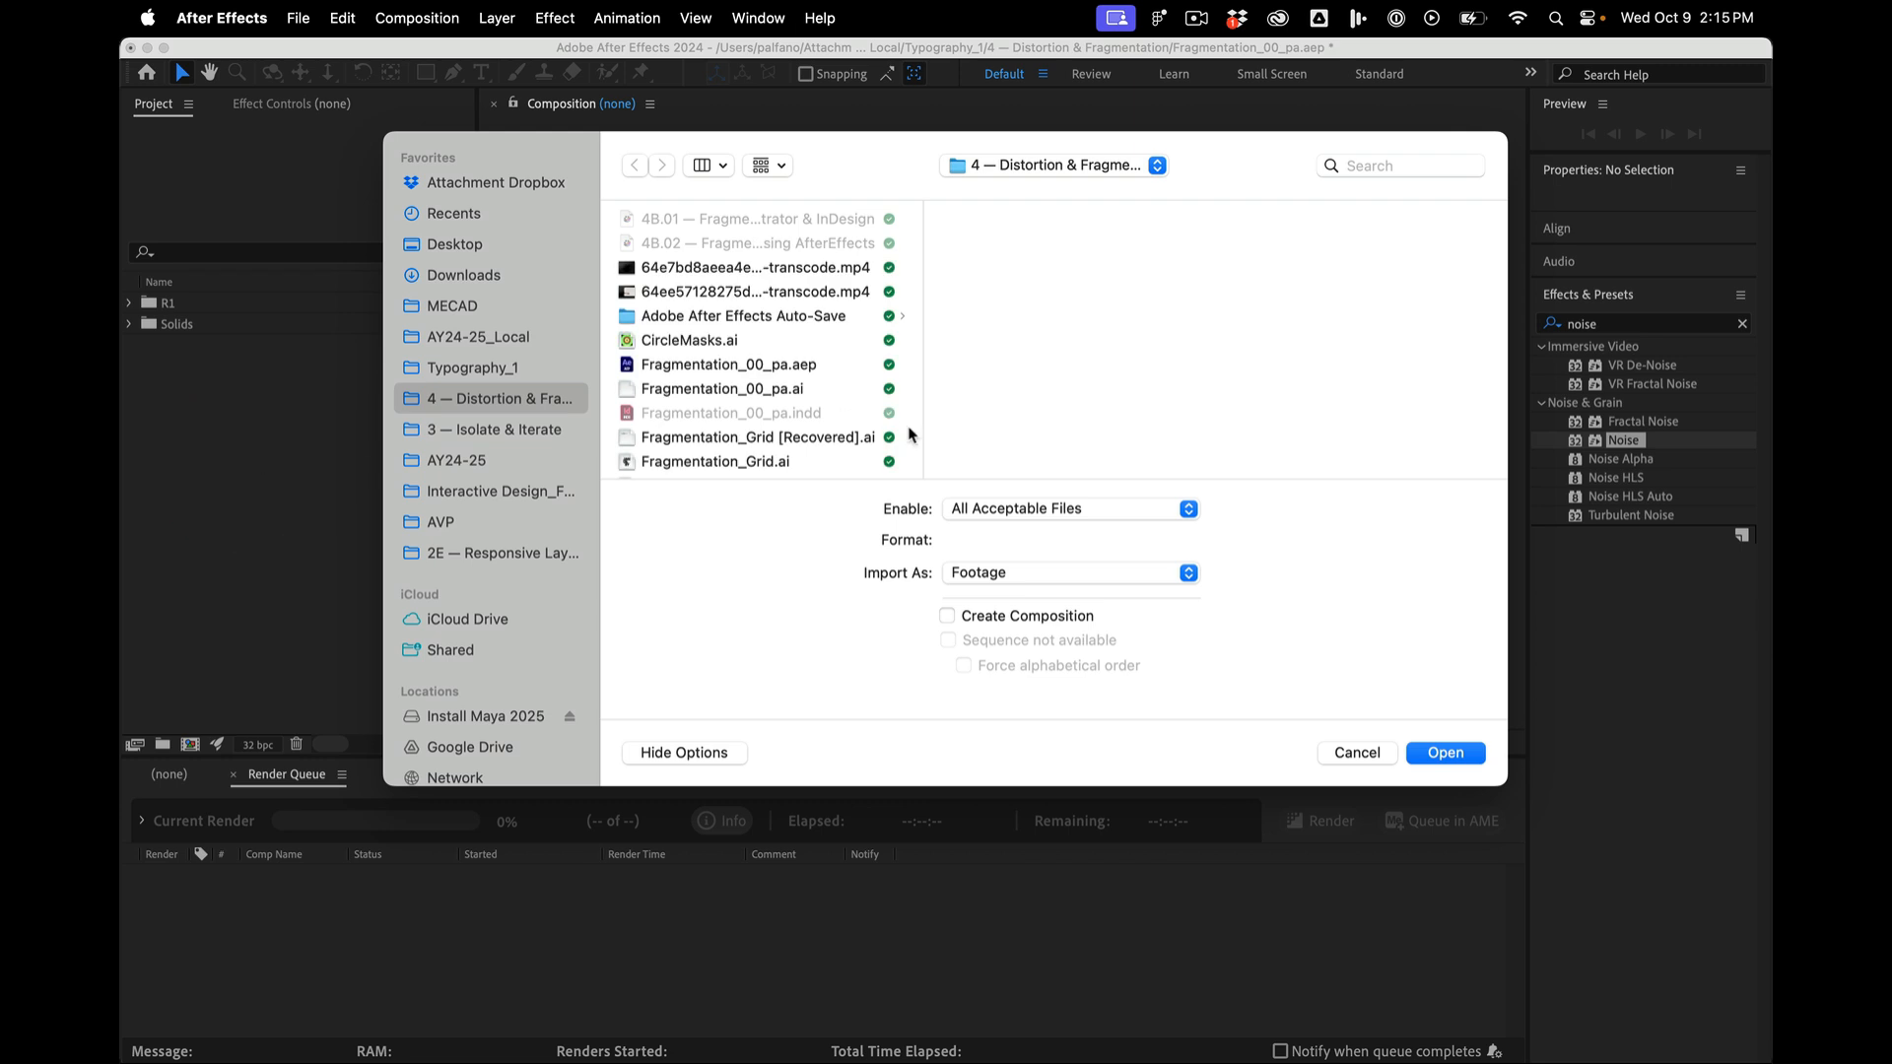
- Import Move_00_pa.ai as footage with merged layers
{"action": "scroll", "scroll_direction": "down", "scroll_amount": 3}
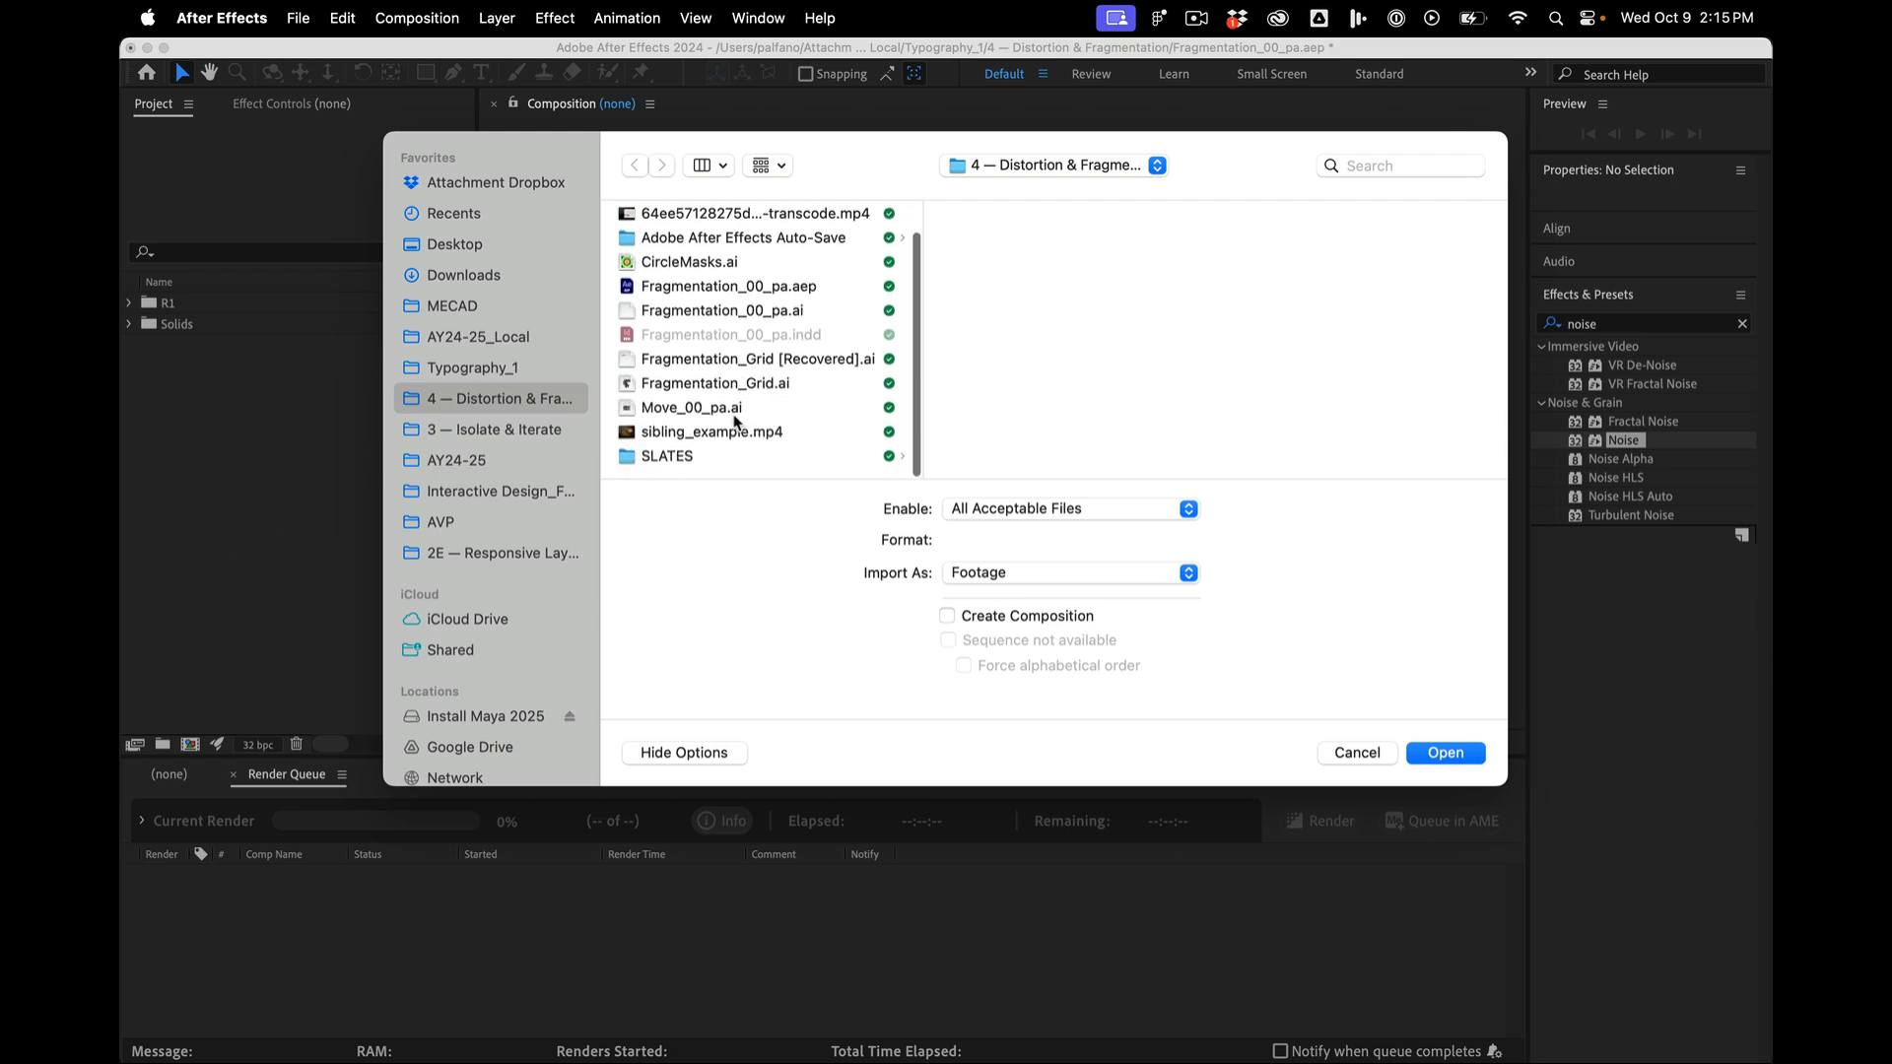
{"action": "left_click", "coordinate": [691, 406]}
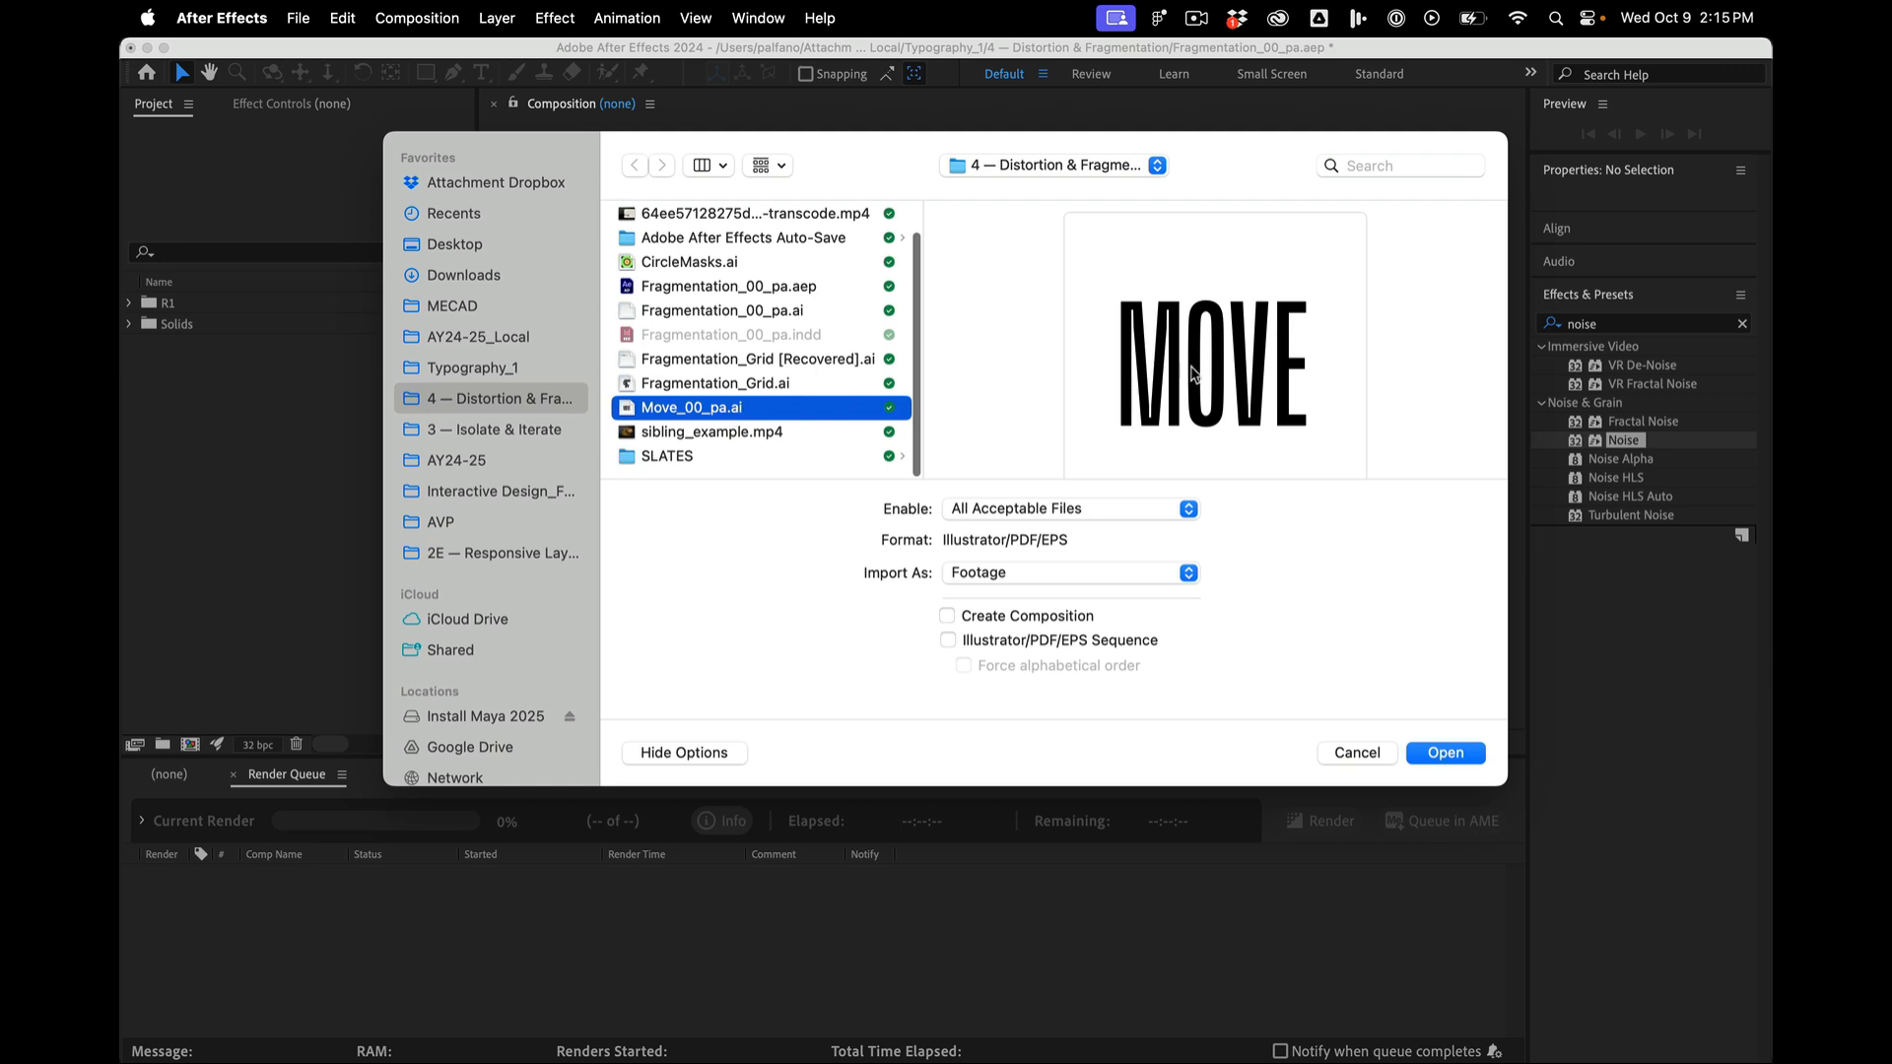
{"action": "left_click", "coordinate": [1445, 751]}
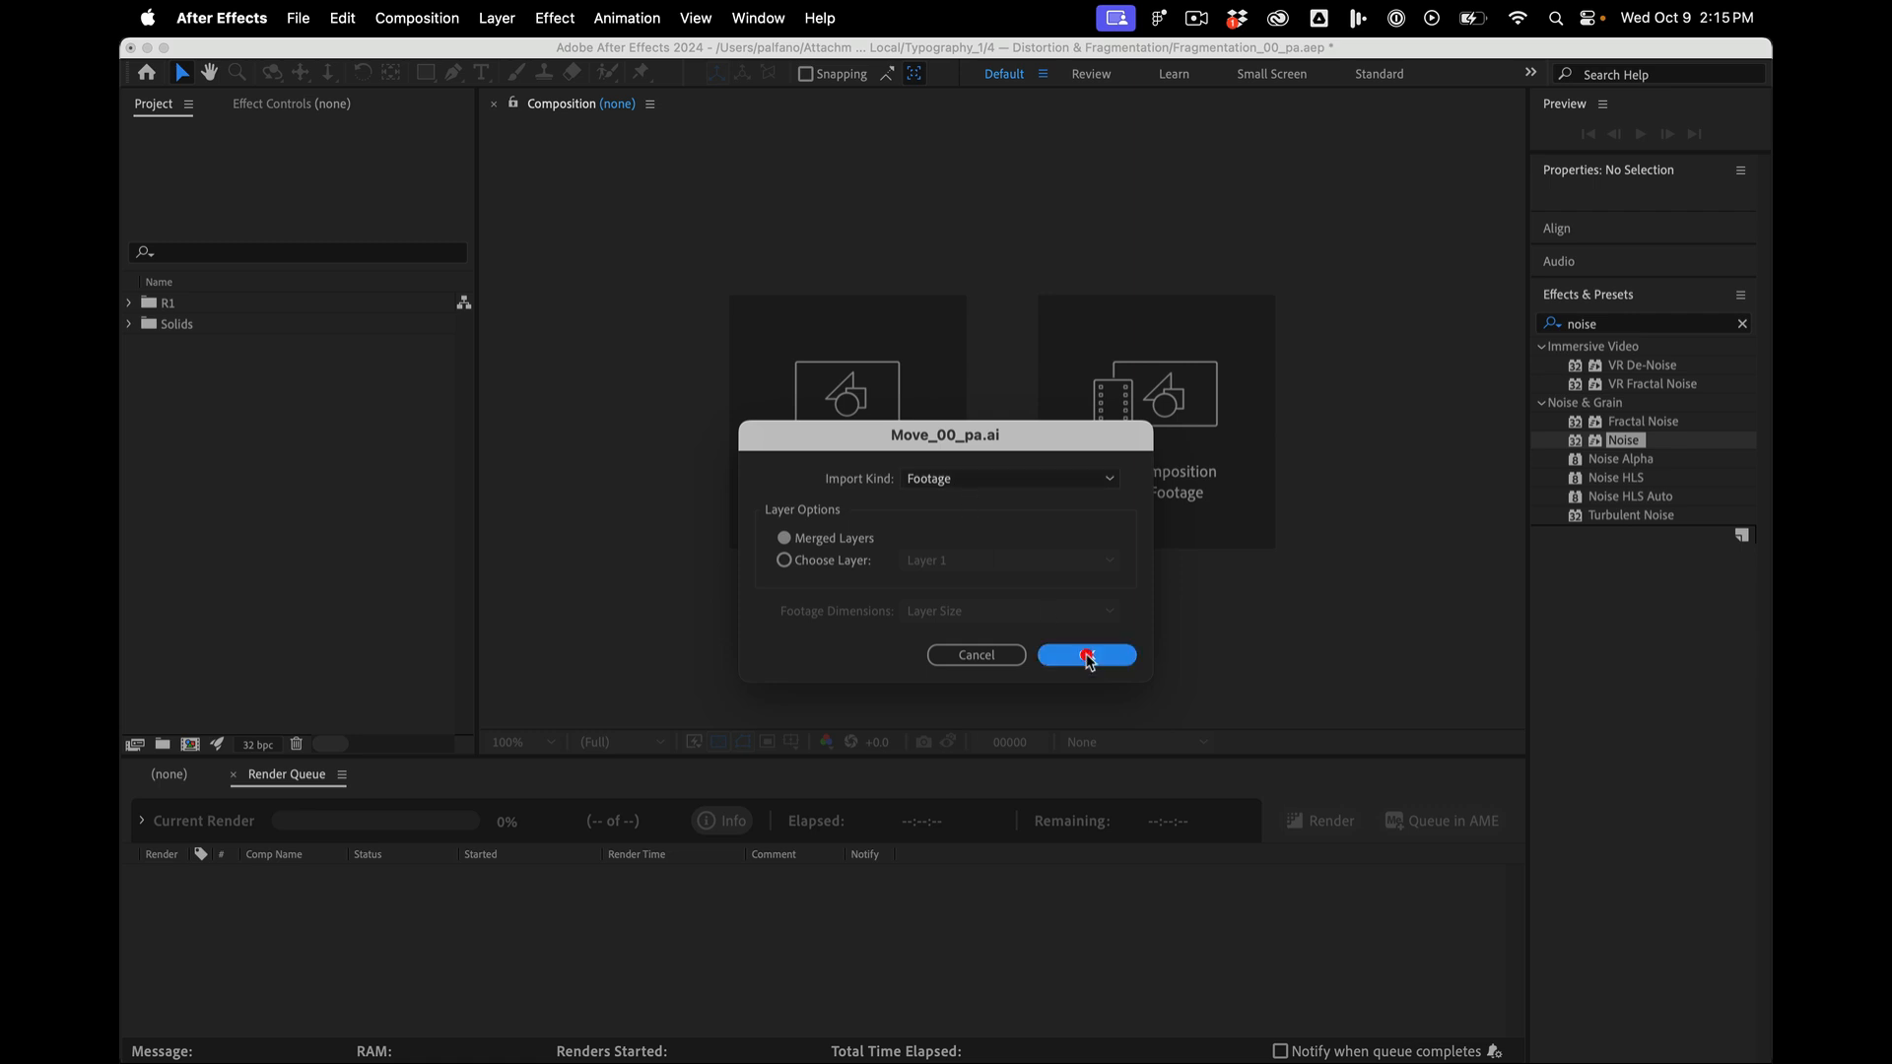
{"action": "left_click", "coordinate": [1084, 655]}
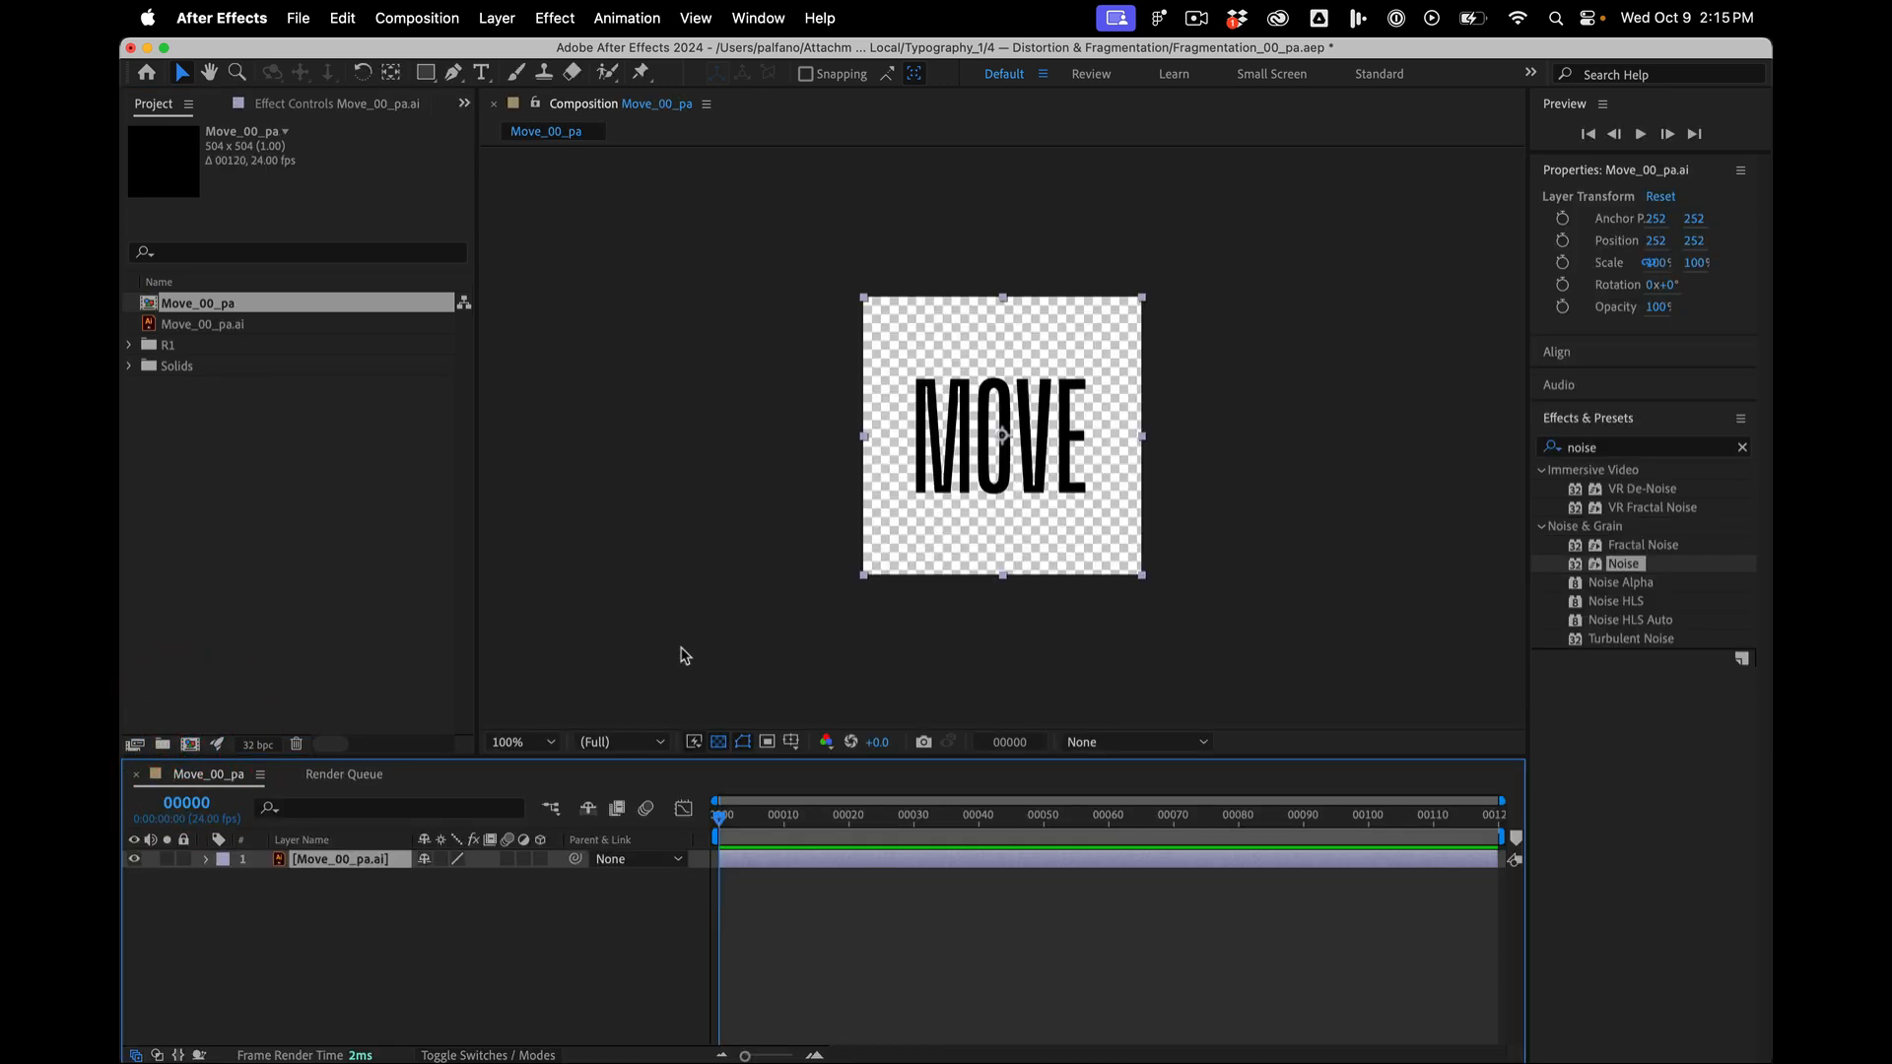
- Place the imported MOVE footage as the only layer of a new Move_00_pa composition
{"action": "left_click", "coordinate": [684, 654]}
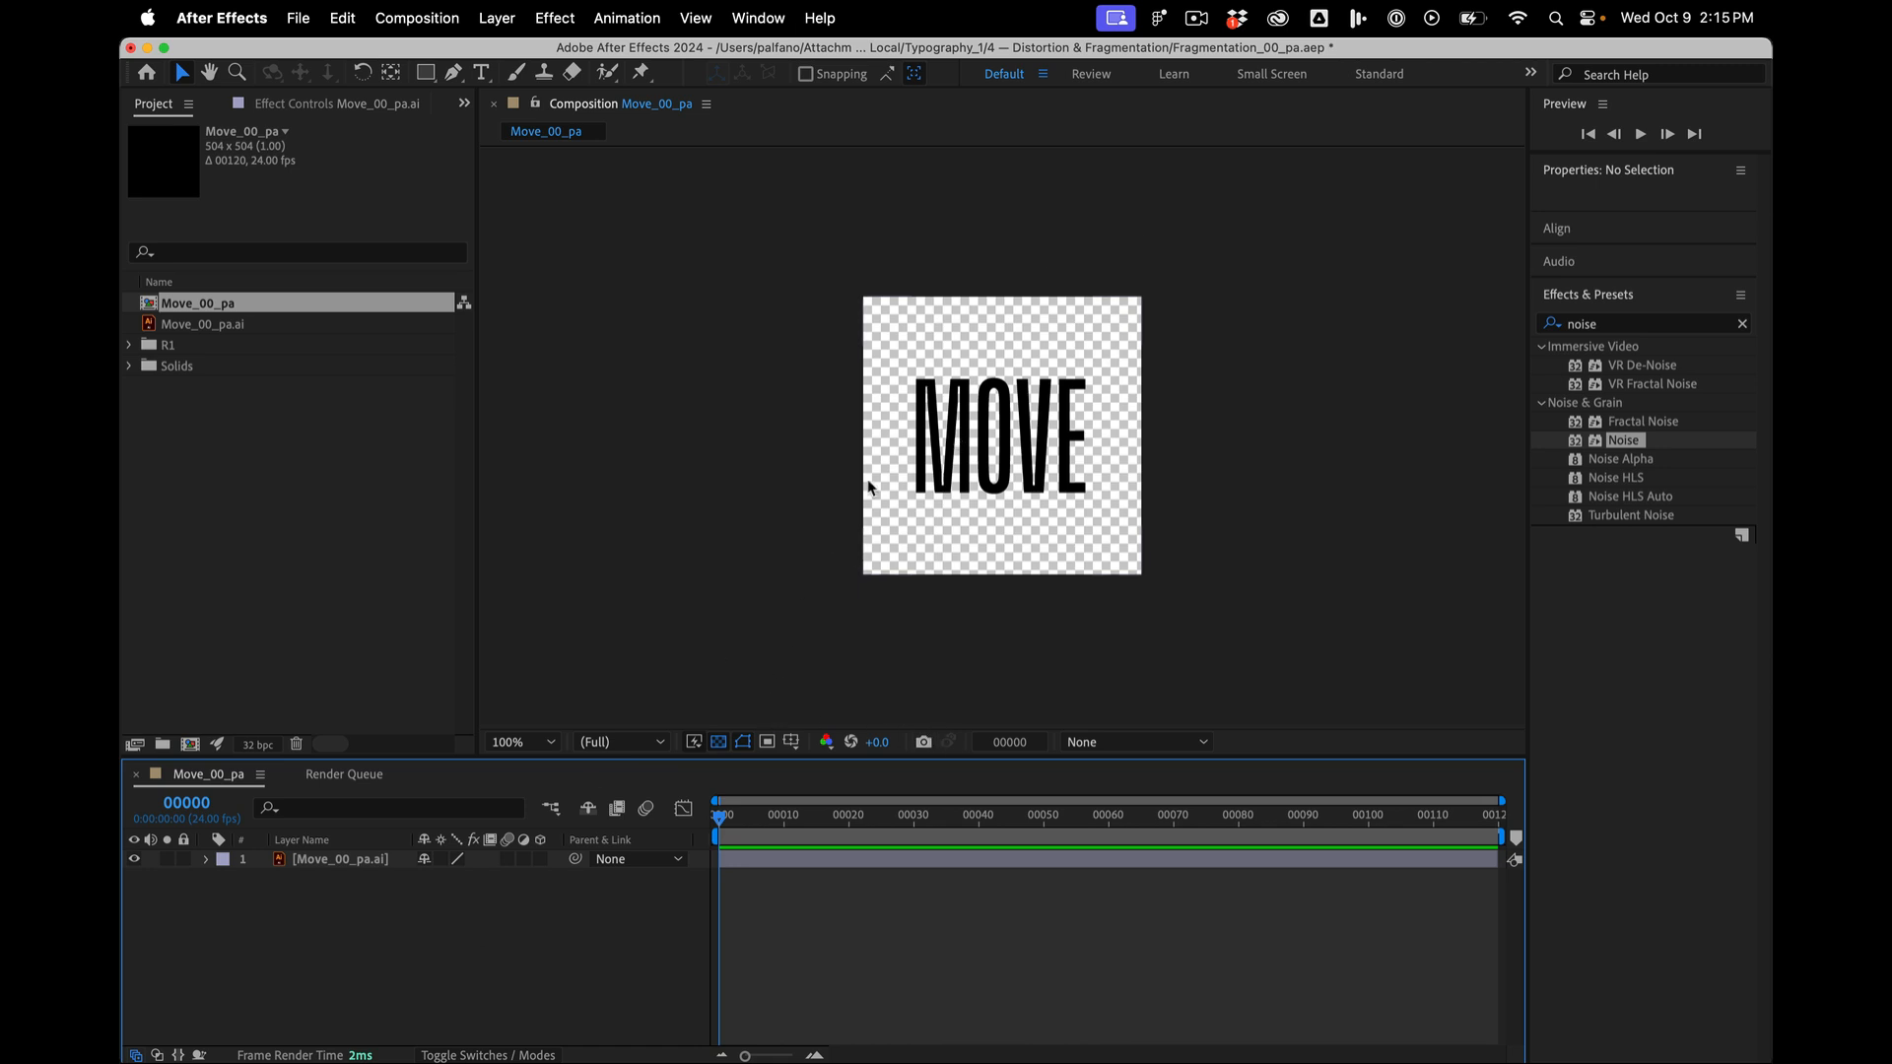
{"action": "left_click", "coordinate": [341, 860]}
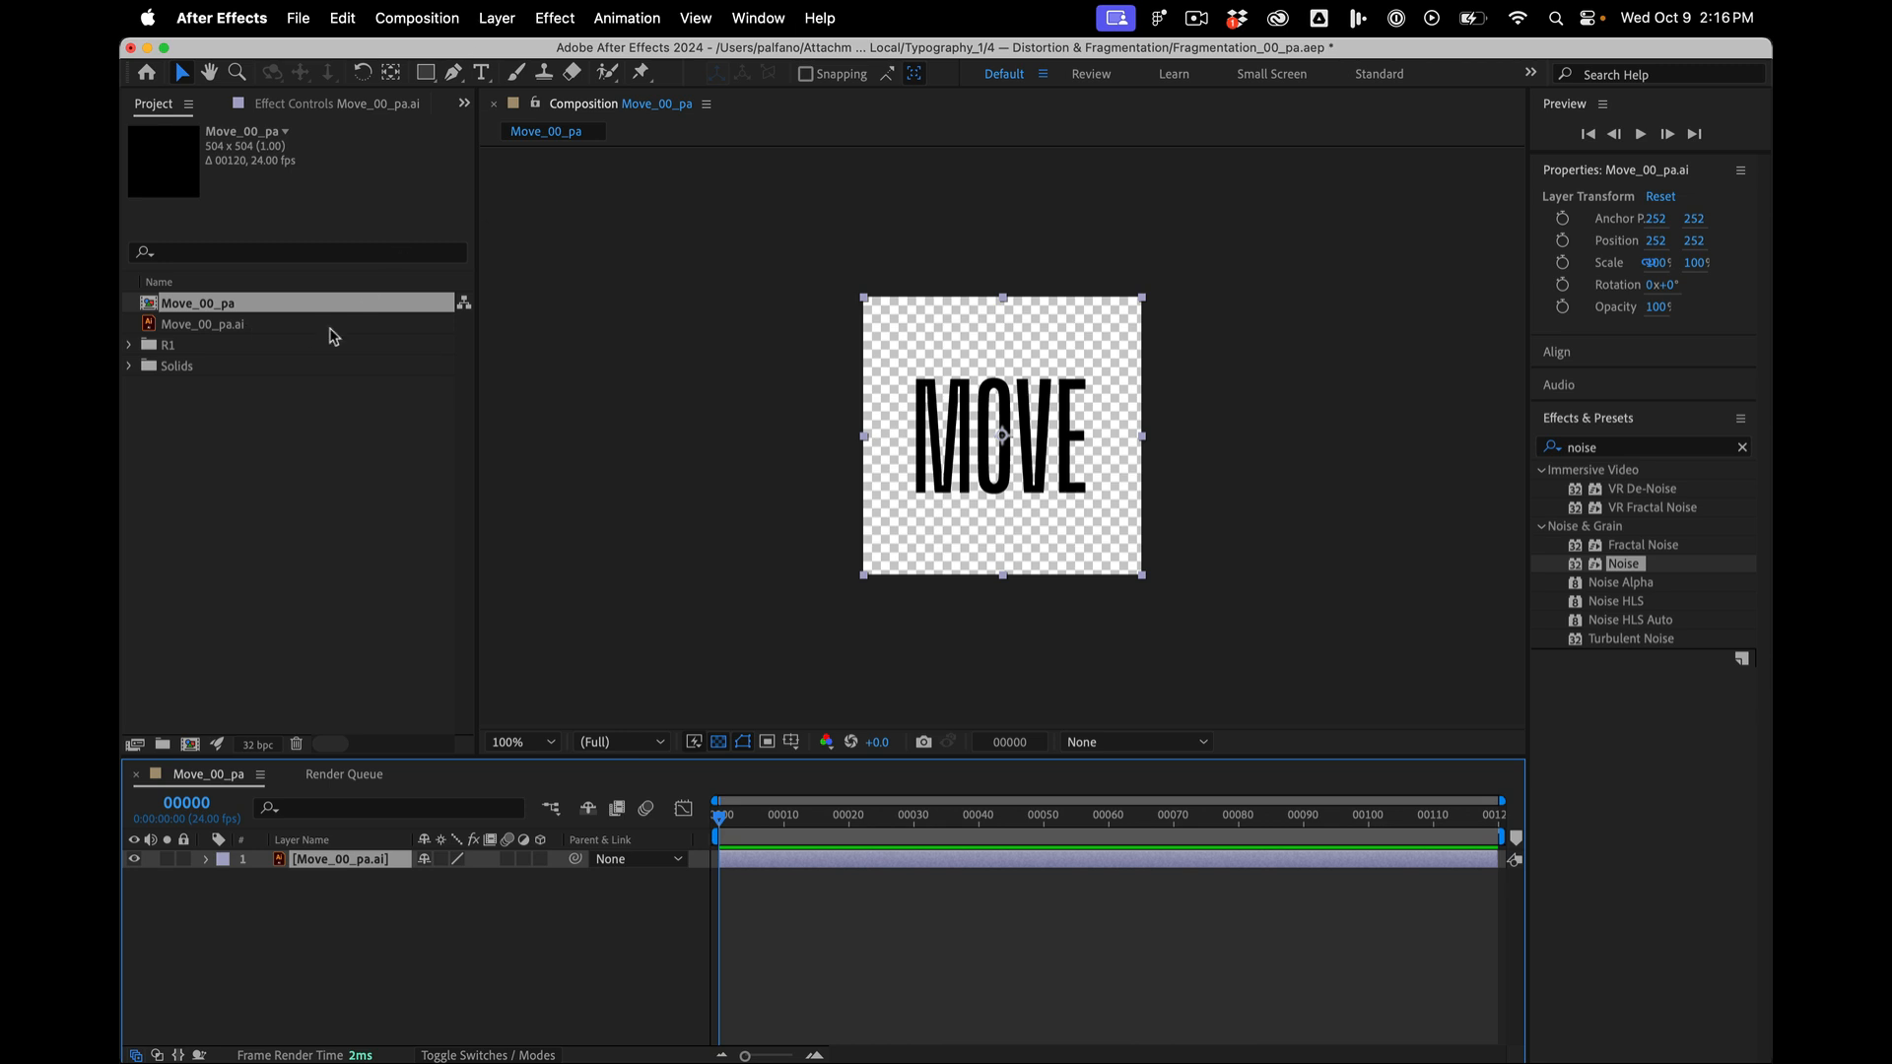
- In Illustrator, add a 504 × 504 pt white artboard-sized rectangle with no stroke and save the file
{"action": "left_click", "coordinate": [202, 324]}
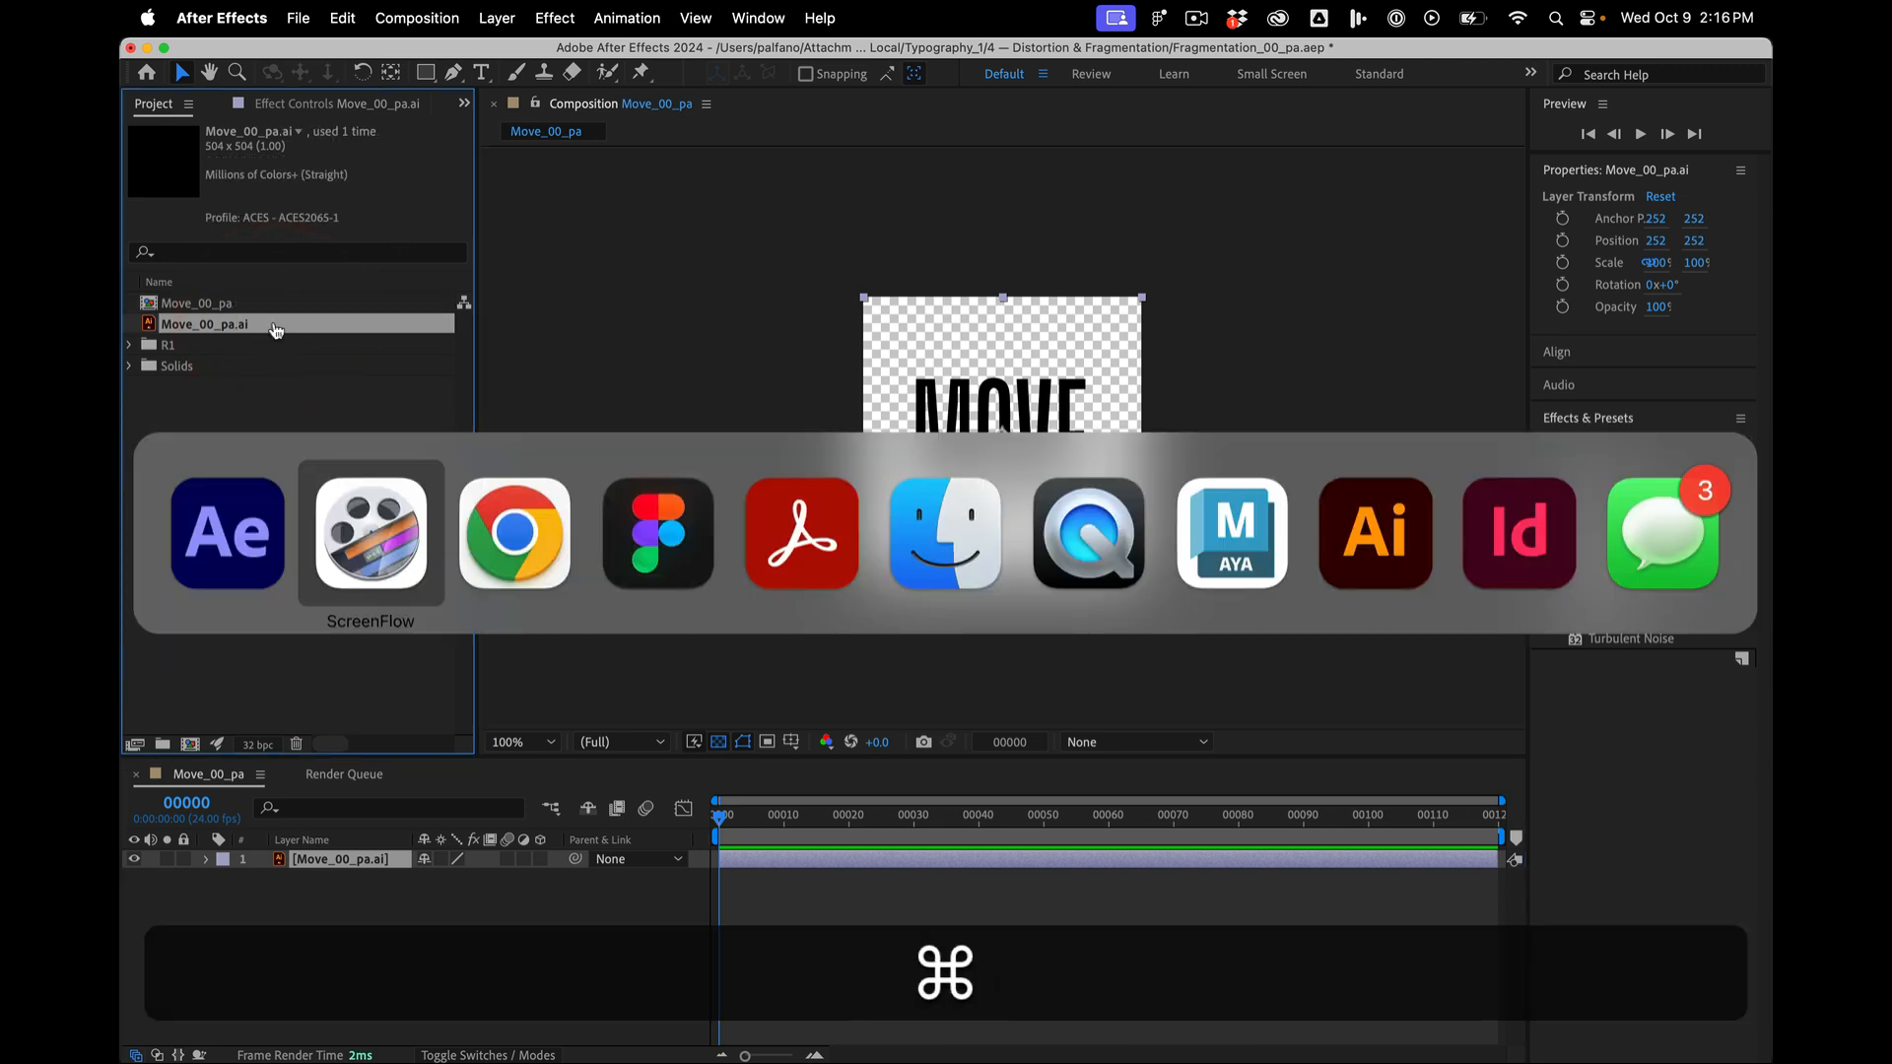
{"action": "left_click", "coordinate": [1373, 534]}
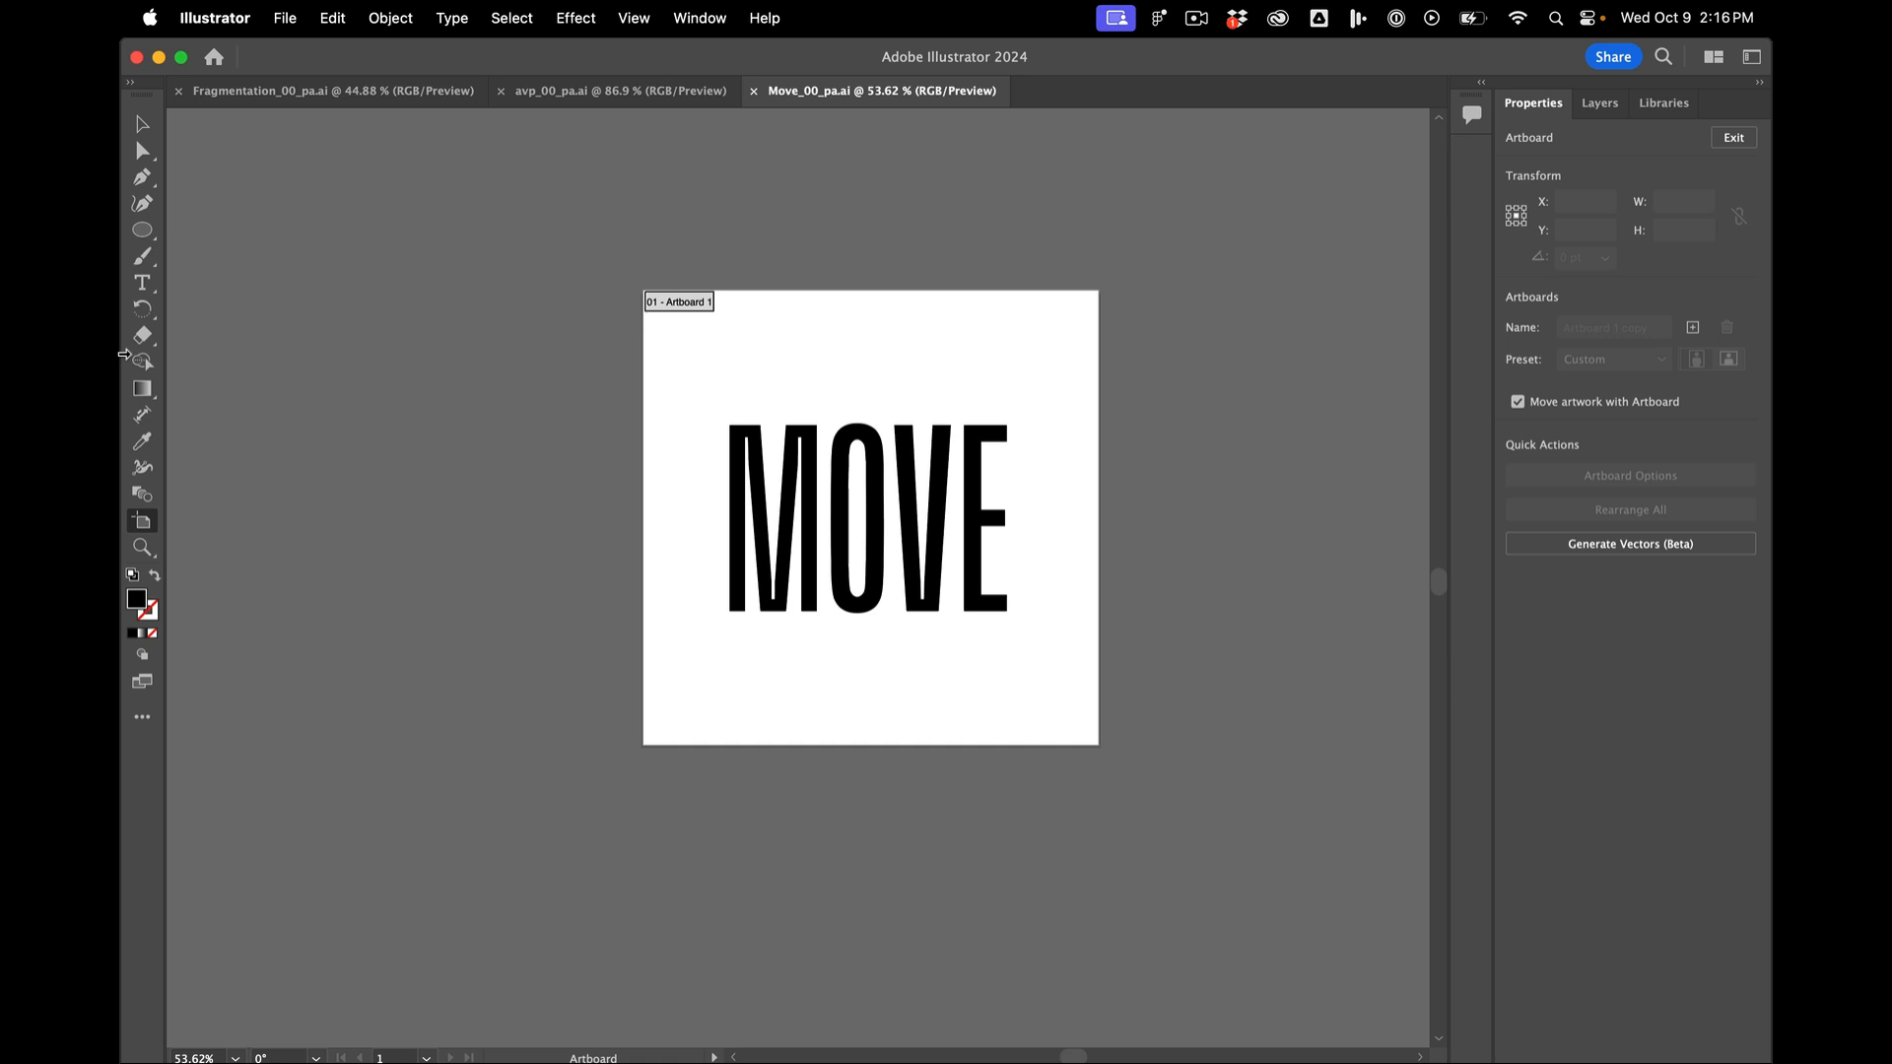
{"action": "left_click", "coordinate": [142, 231]}
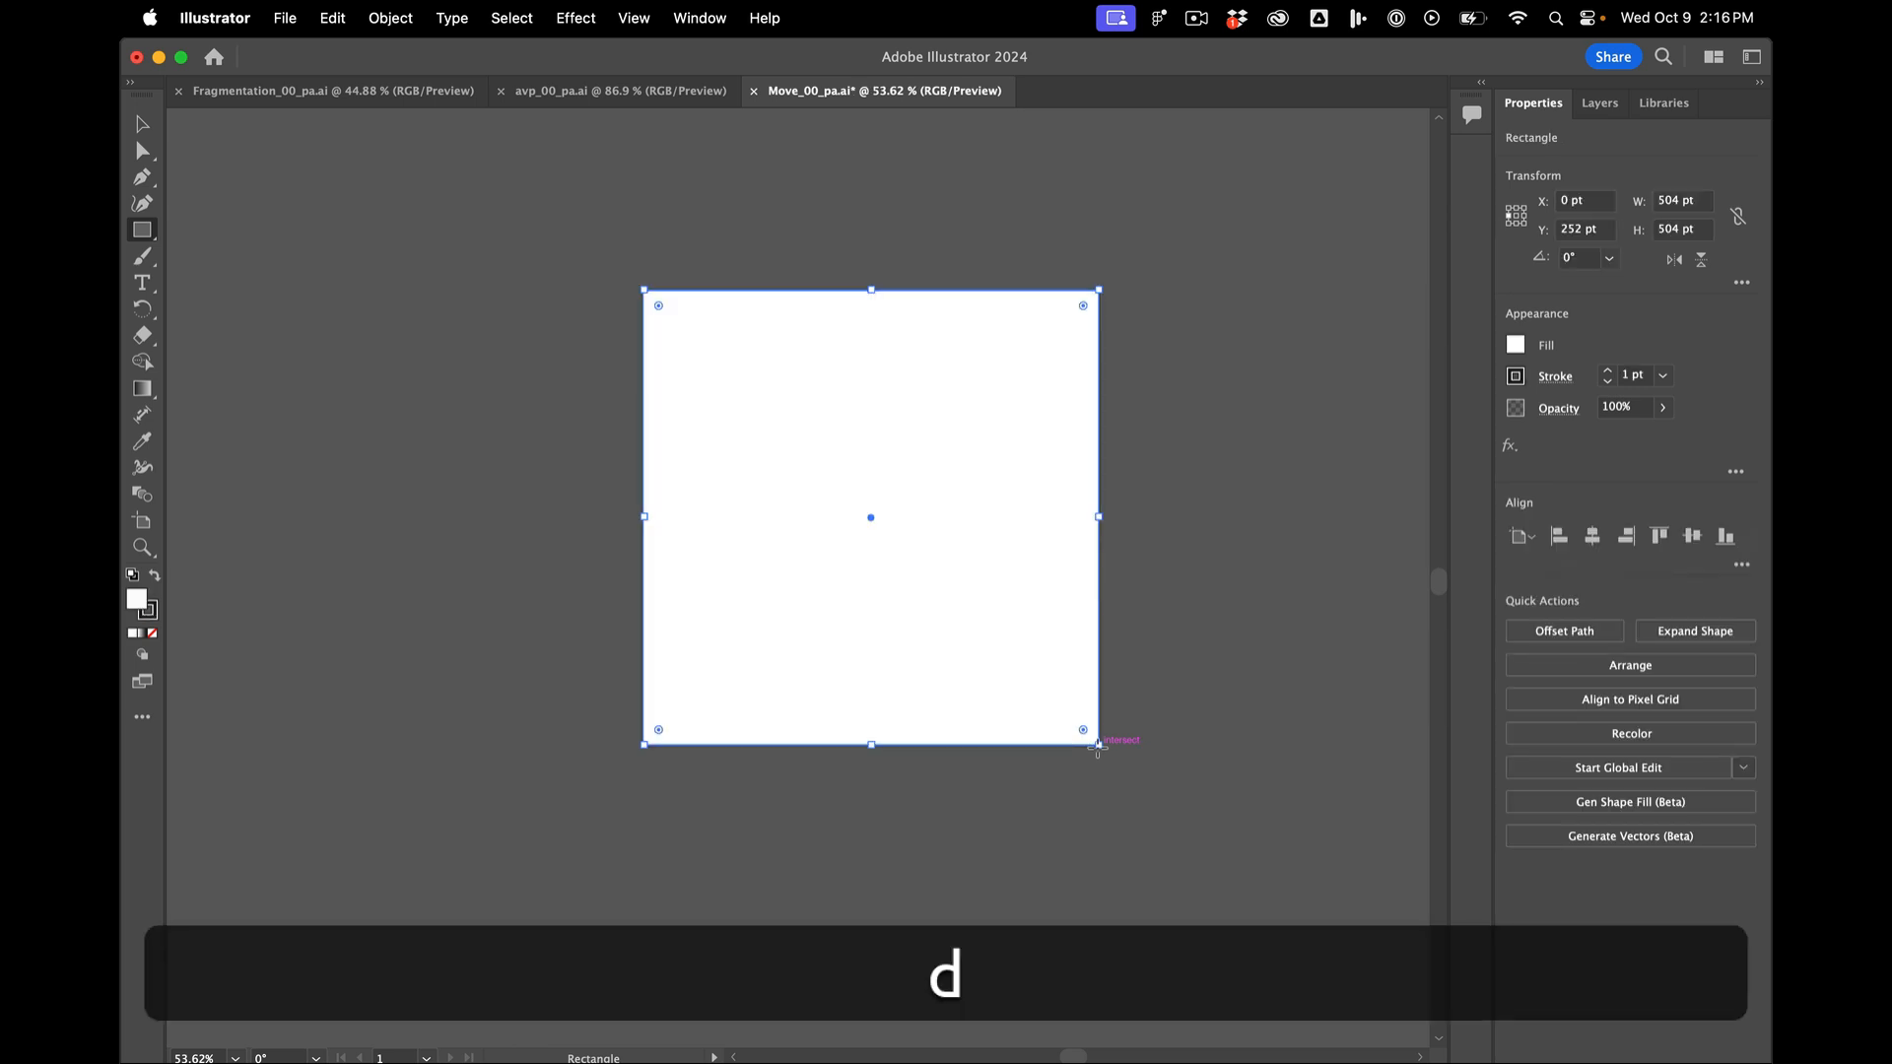
{"action": "key", "text": "/"}
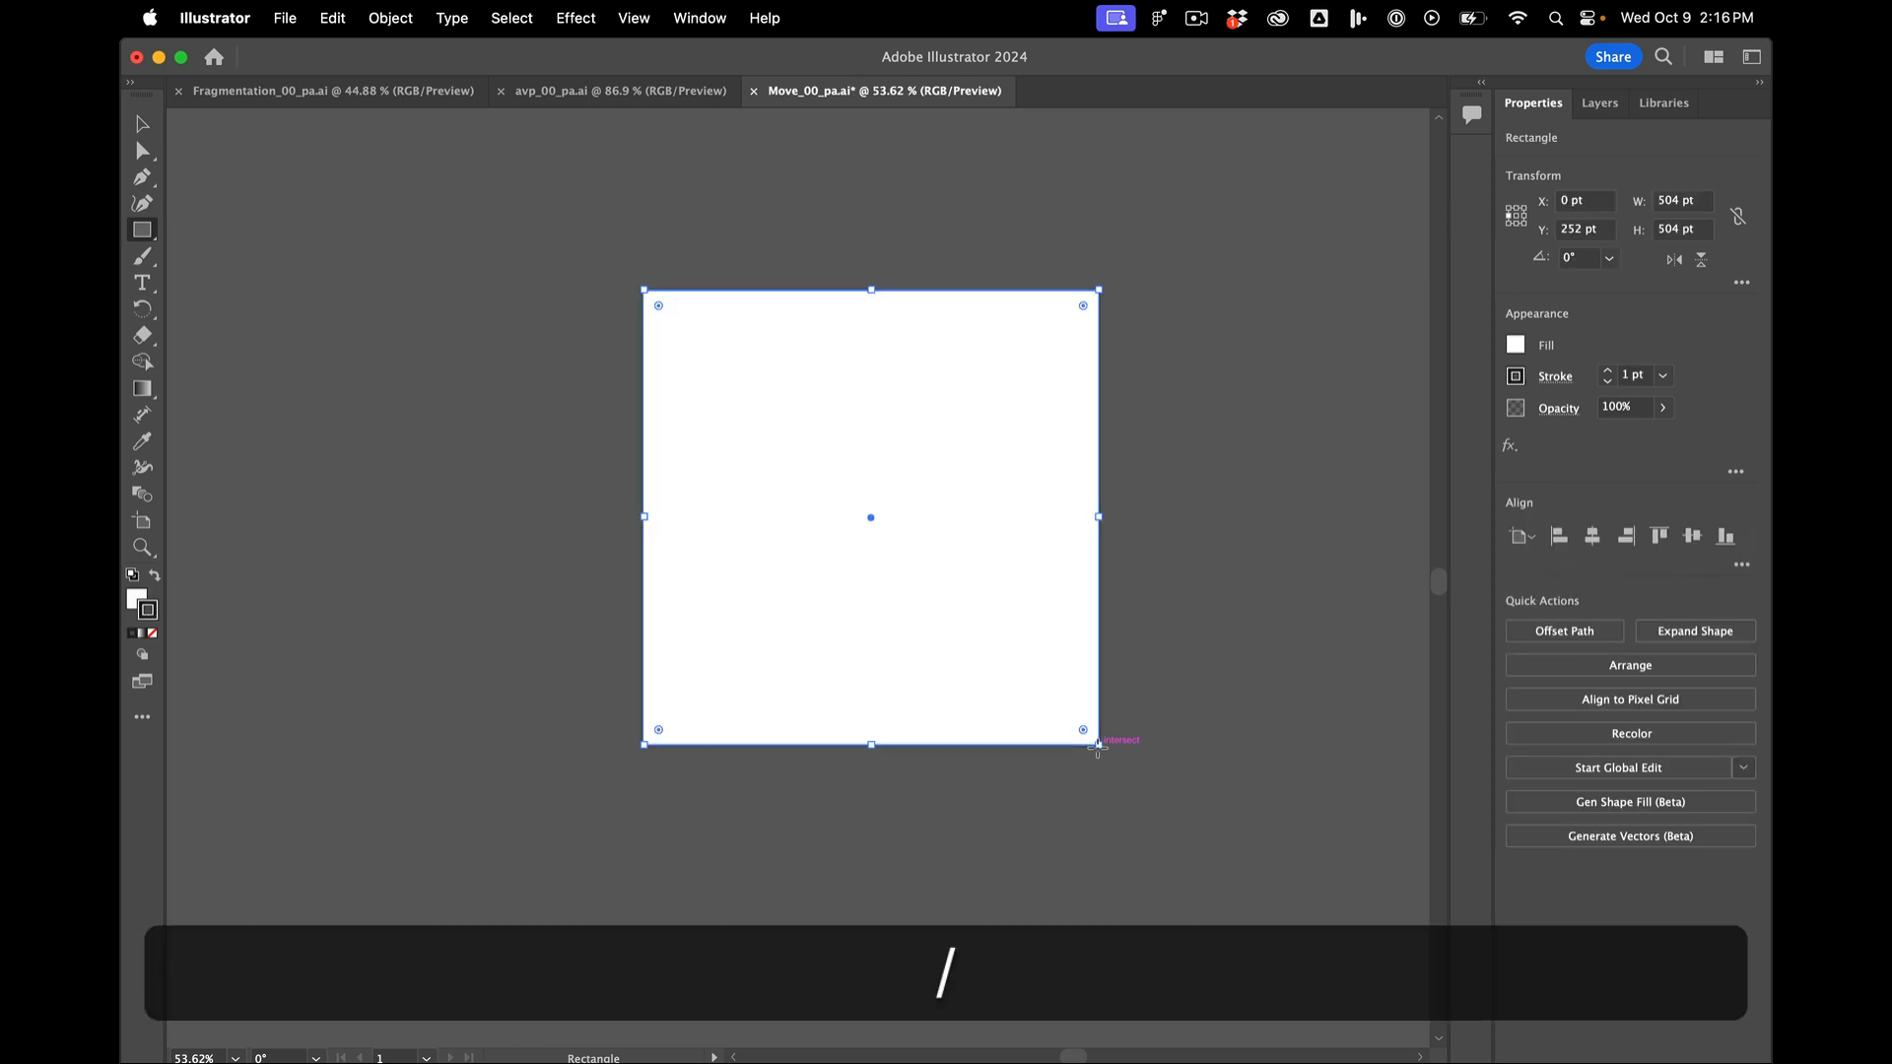
{"action": "key", "text": "cmd+s"}
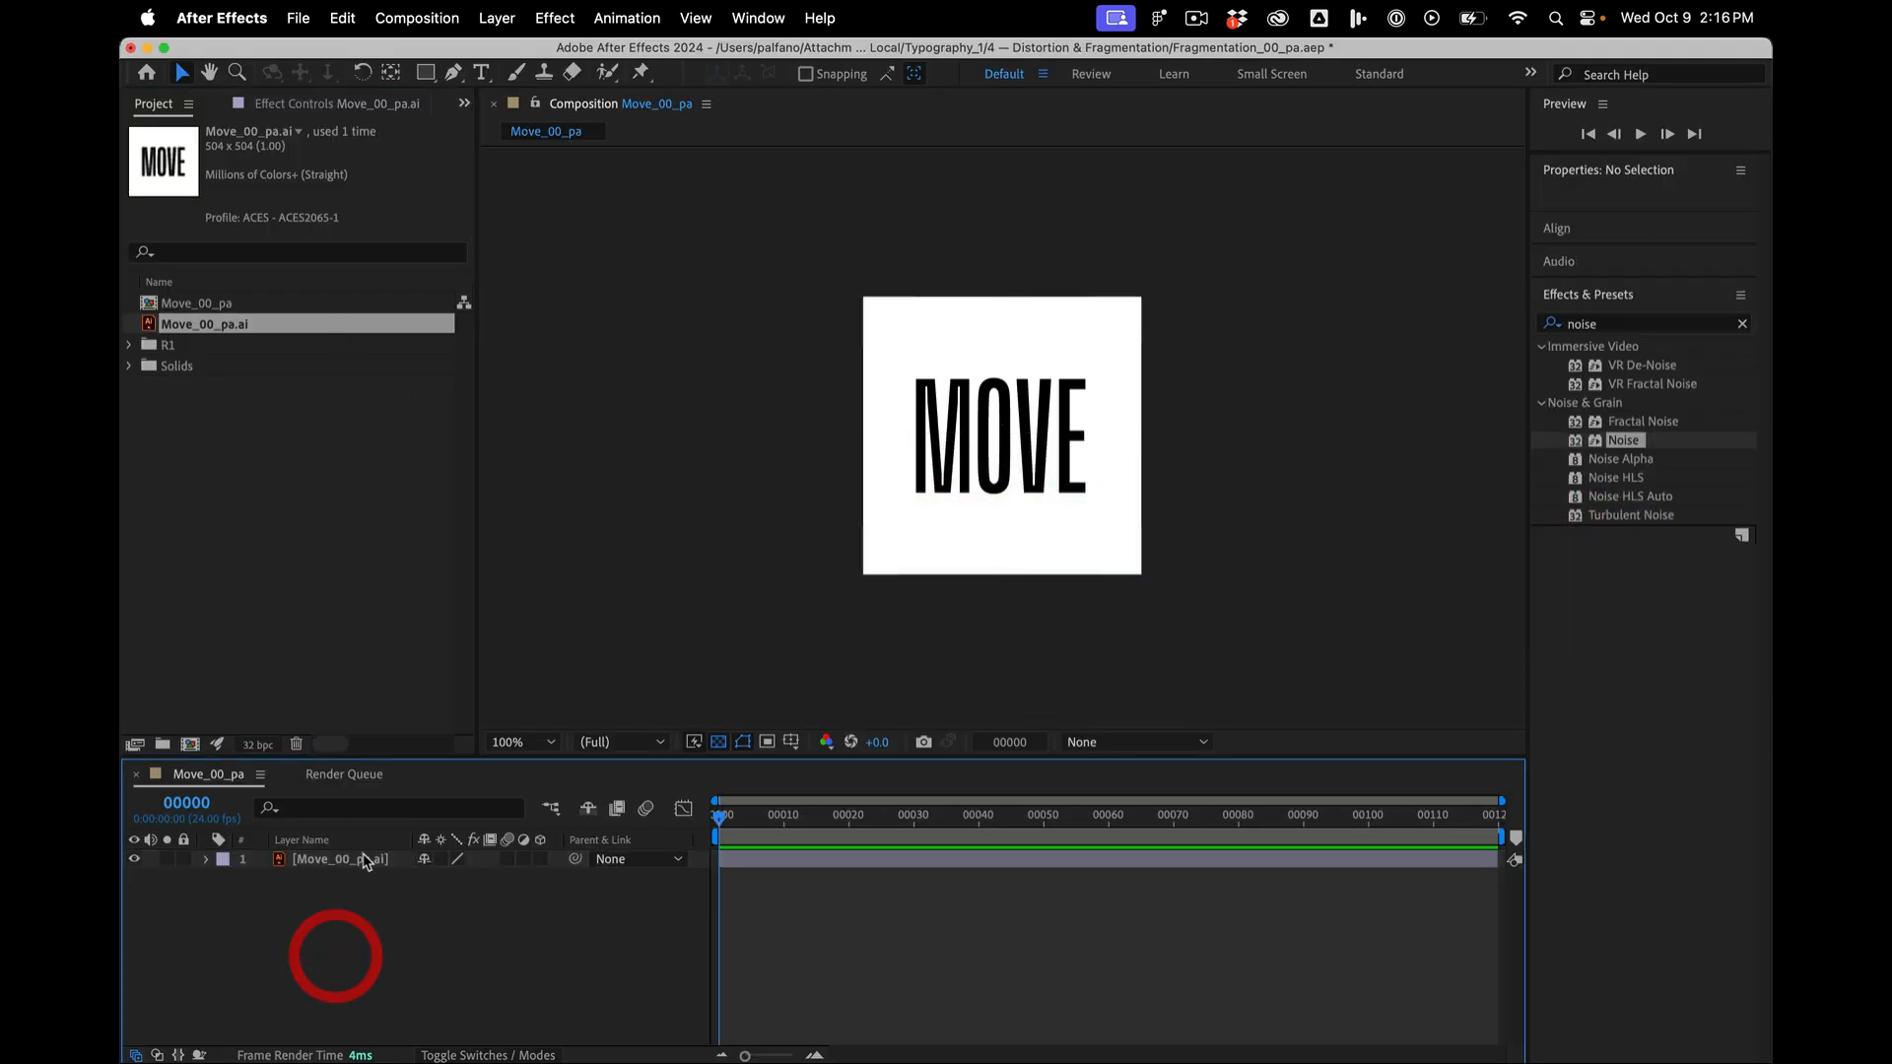
- Return focus to the composition so the refreshed MOVE footage shows on white
{"action": "left_click", "coordinate": [343, 857]}
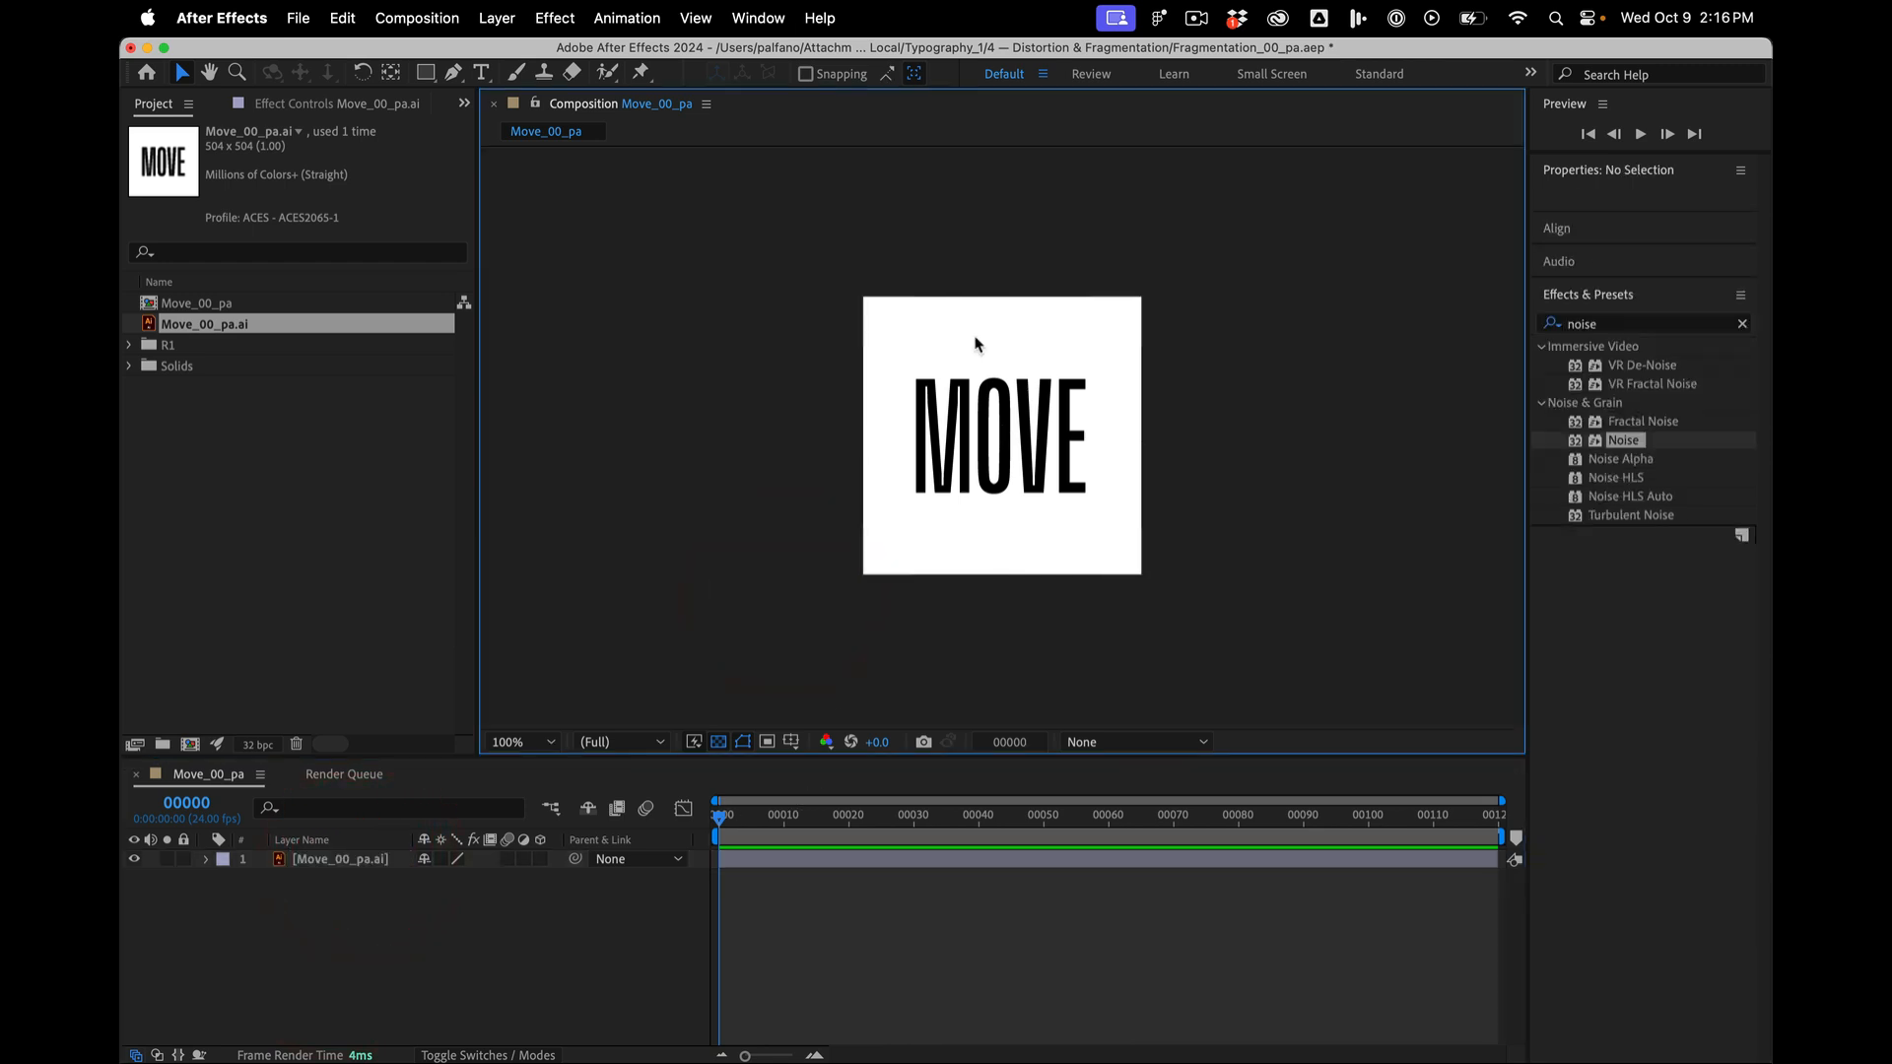
{"action": "mouse_move", "coordinate": [481, 566]}
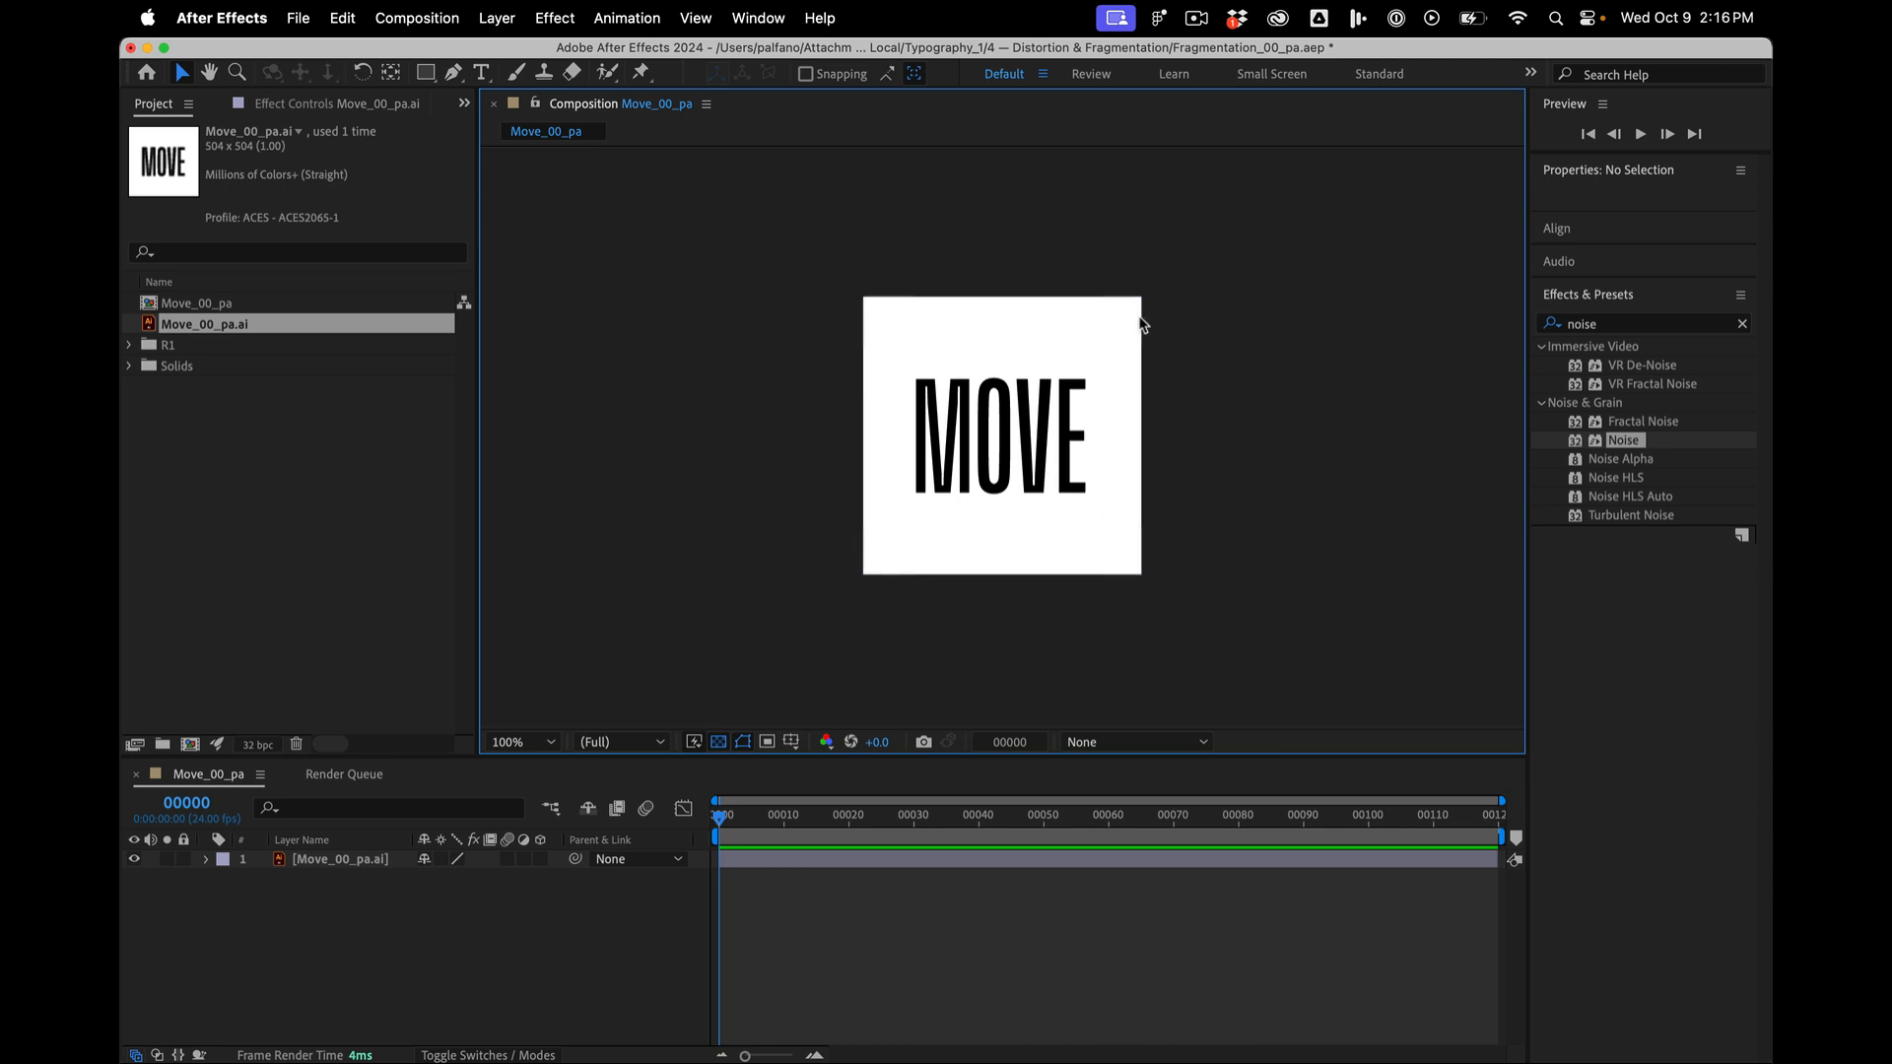
{"action": "mouse_move", "coordinate": [1073, 341]}
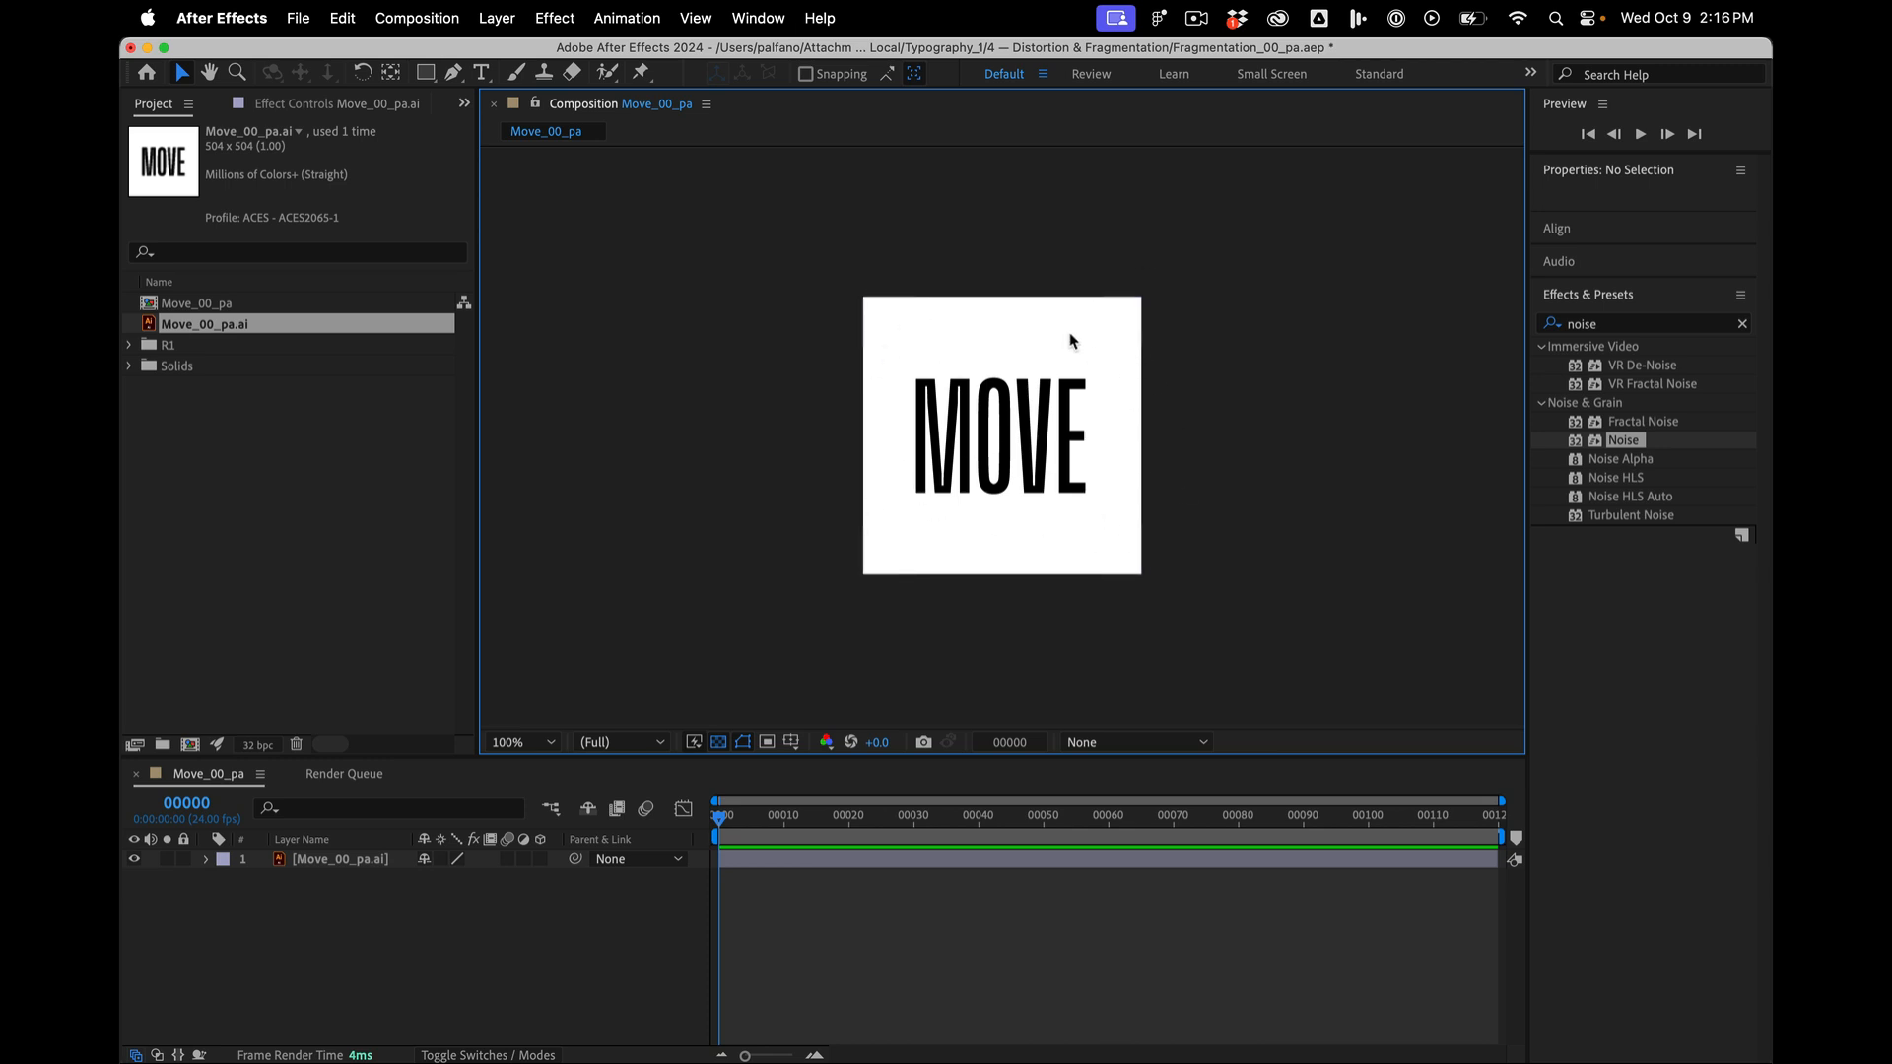
{"action": "mouse_move", "coordinate": [985, 394]}
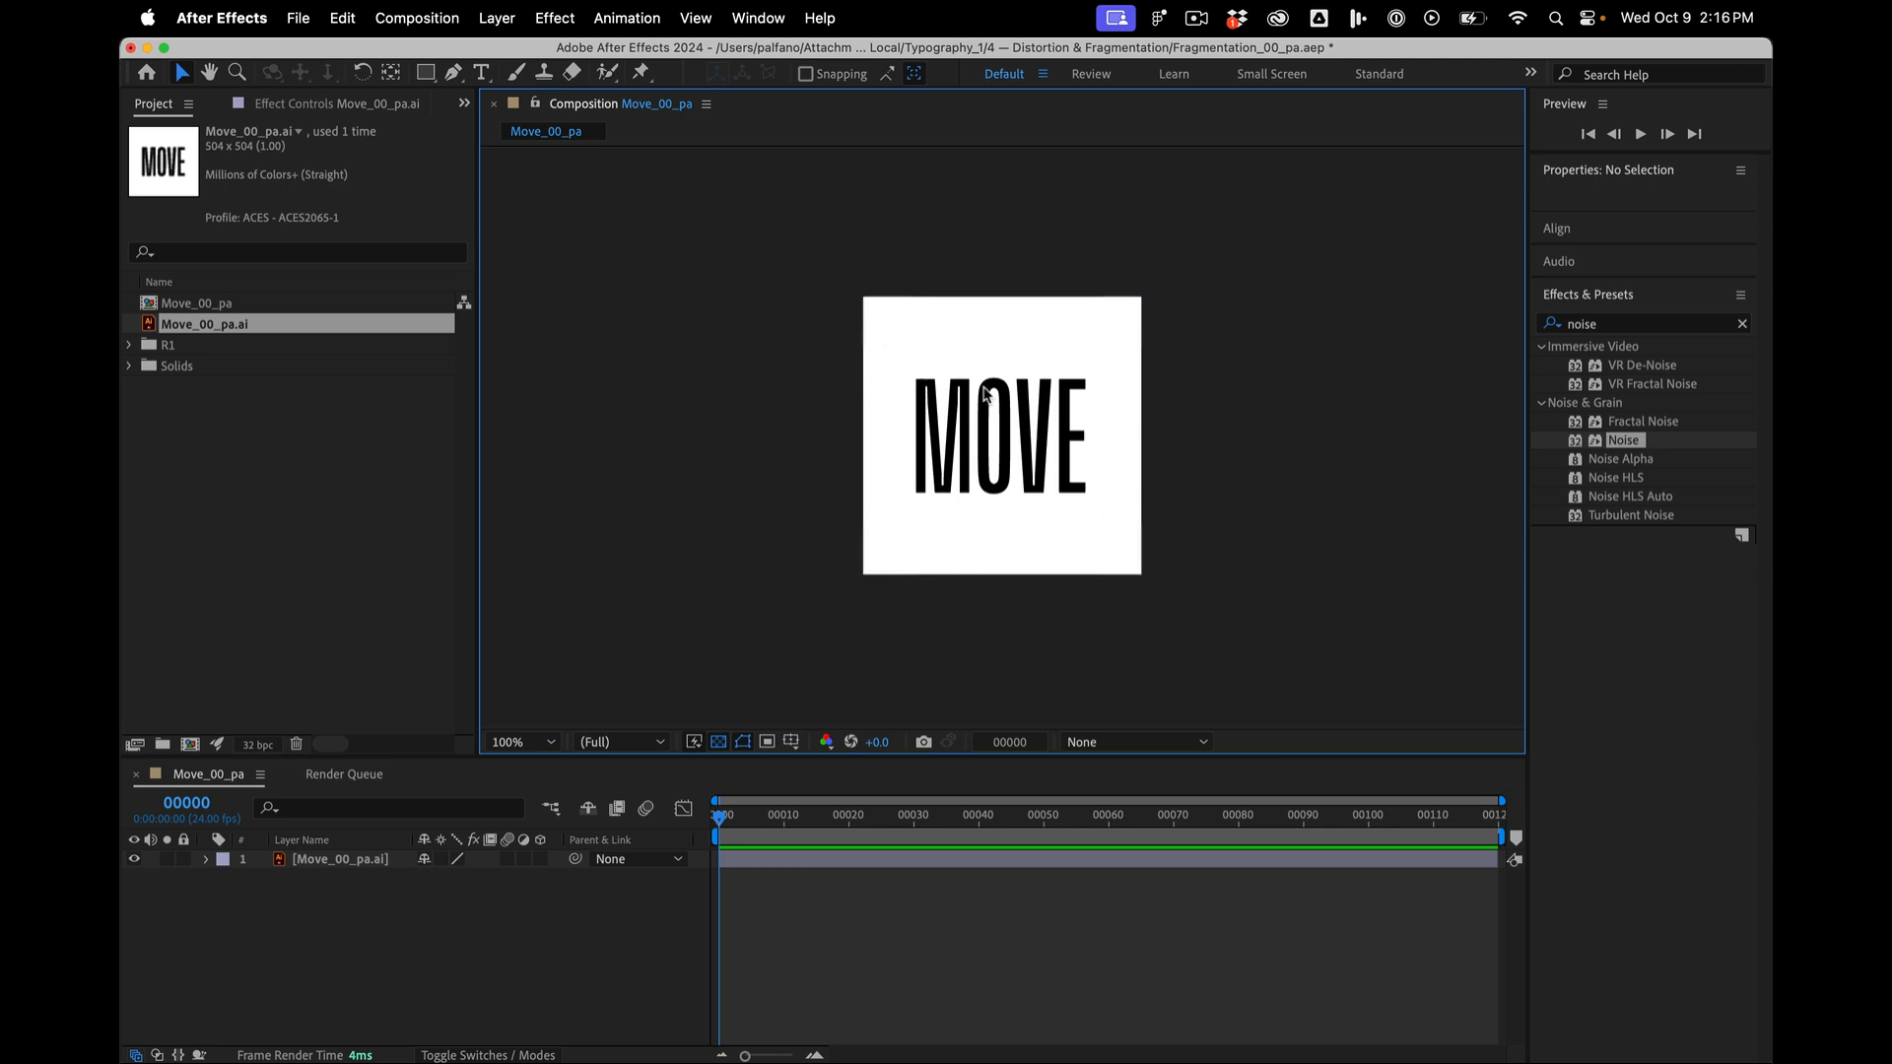
{"action": "mouse_move", "coordinate": [978, 522]}
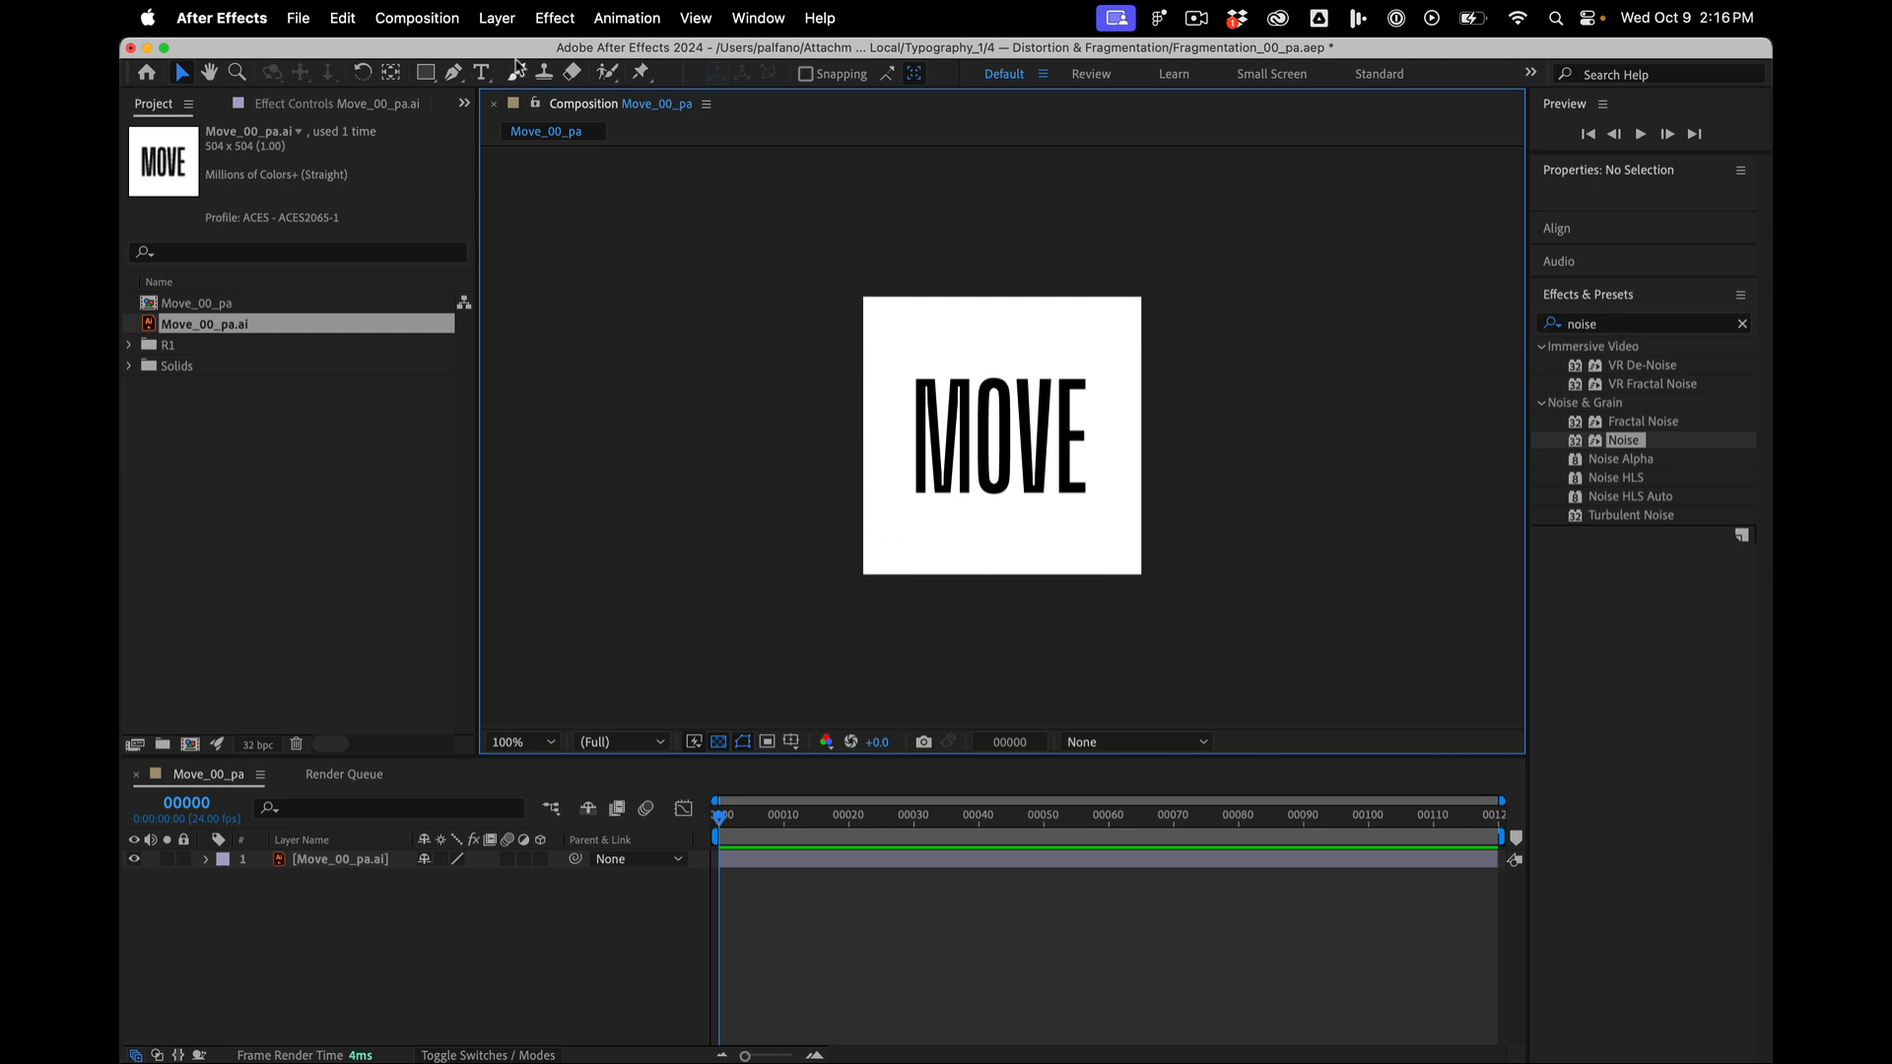
- Create a new white solid layer above the wordmark
{"action": "left_click", "coordinate": [497, 17]}
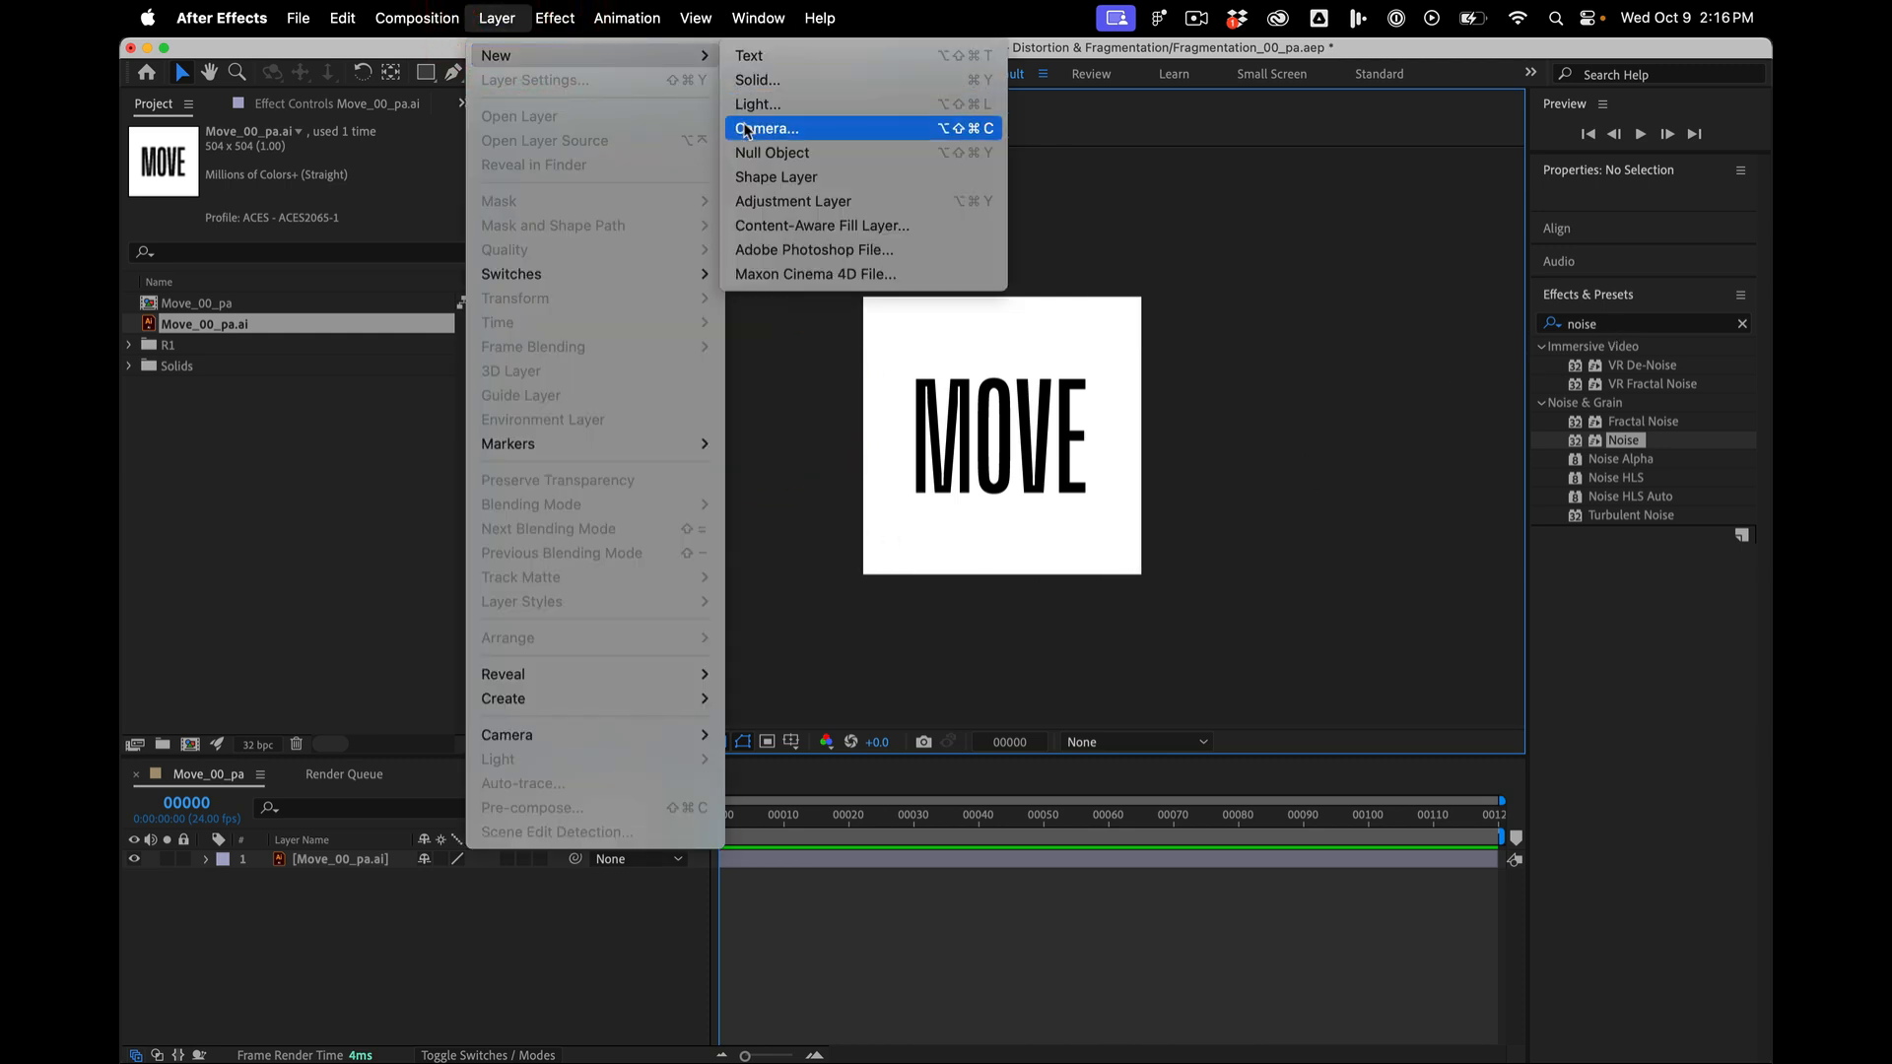
{"action": "left_click", "coordinate": [757, 79]}
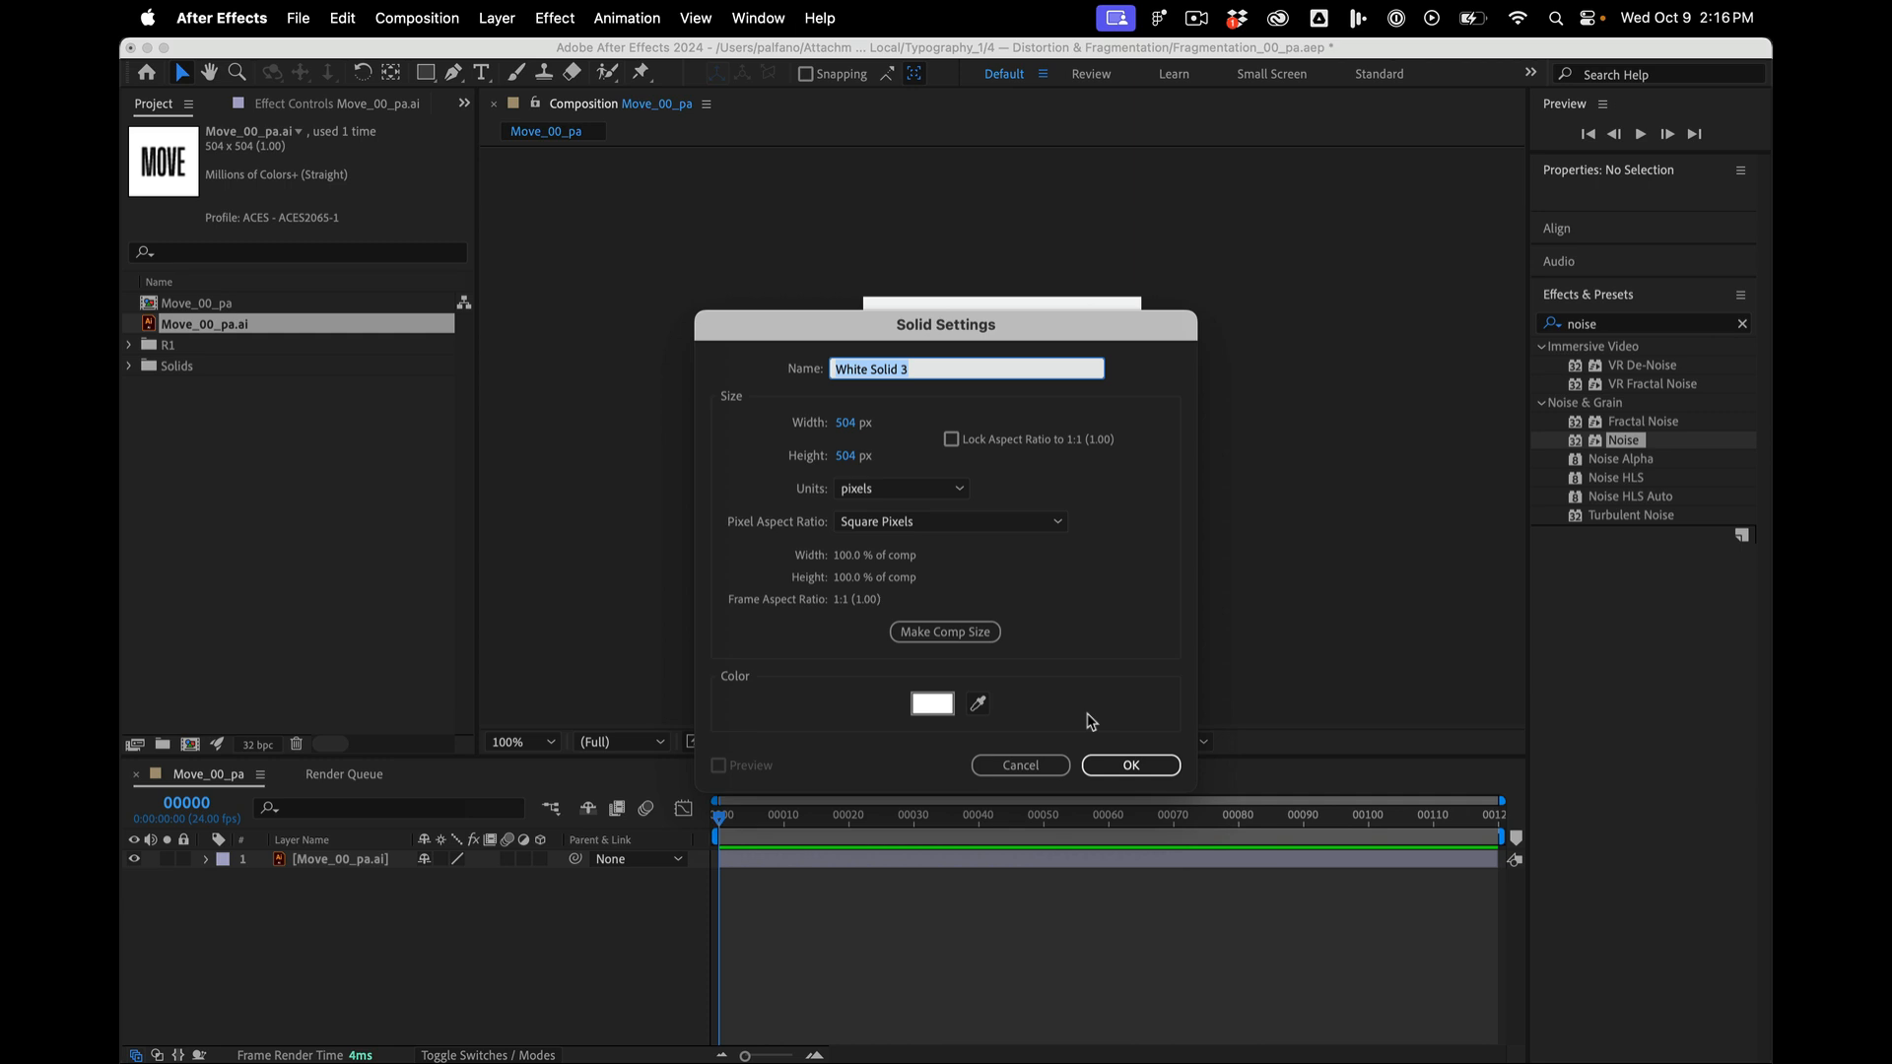
{"action": "left_click", "coordinate": [1127, 765]}
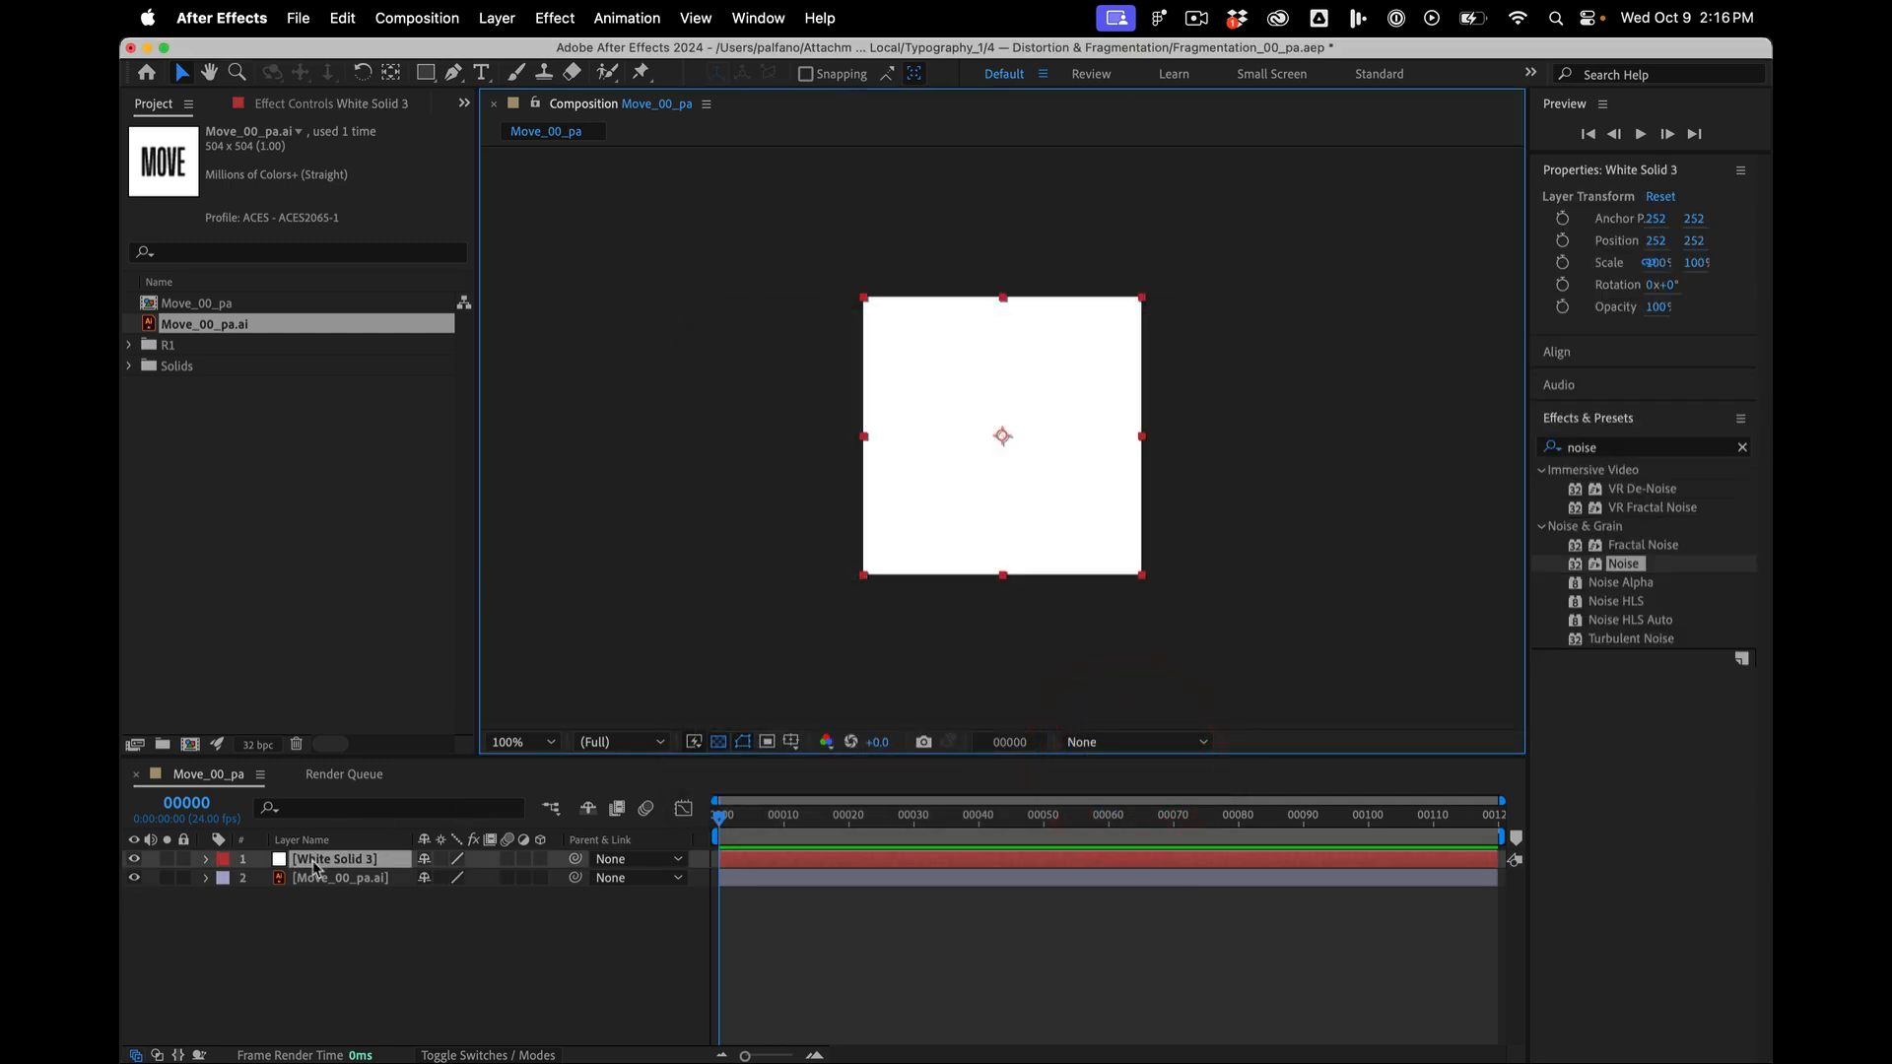
{"action": "mouse_move", "coordinate": [1518, 439]}
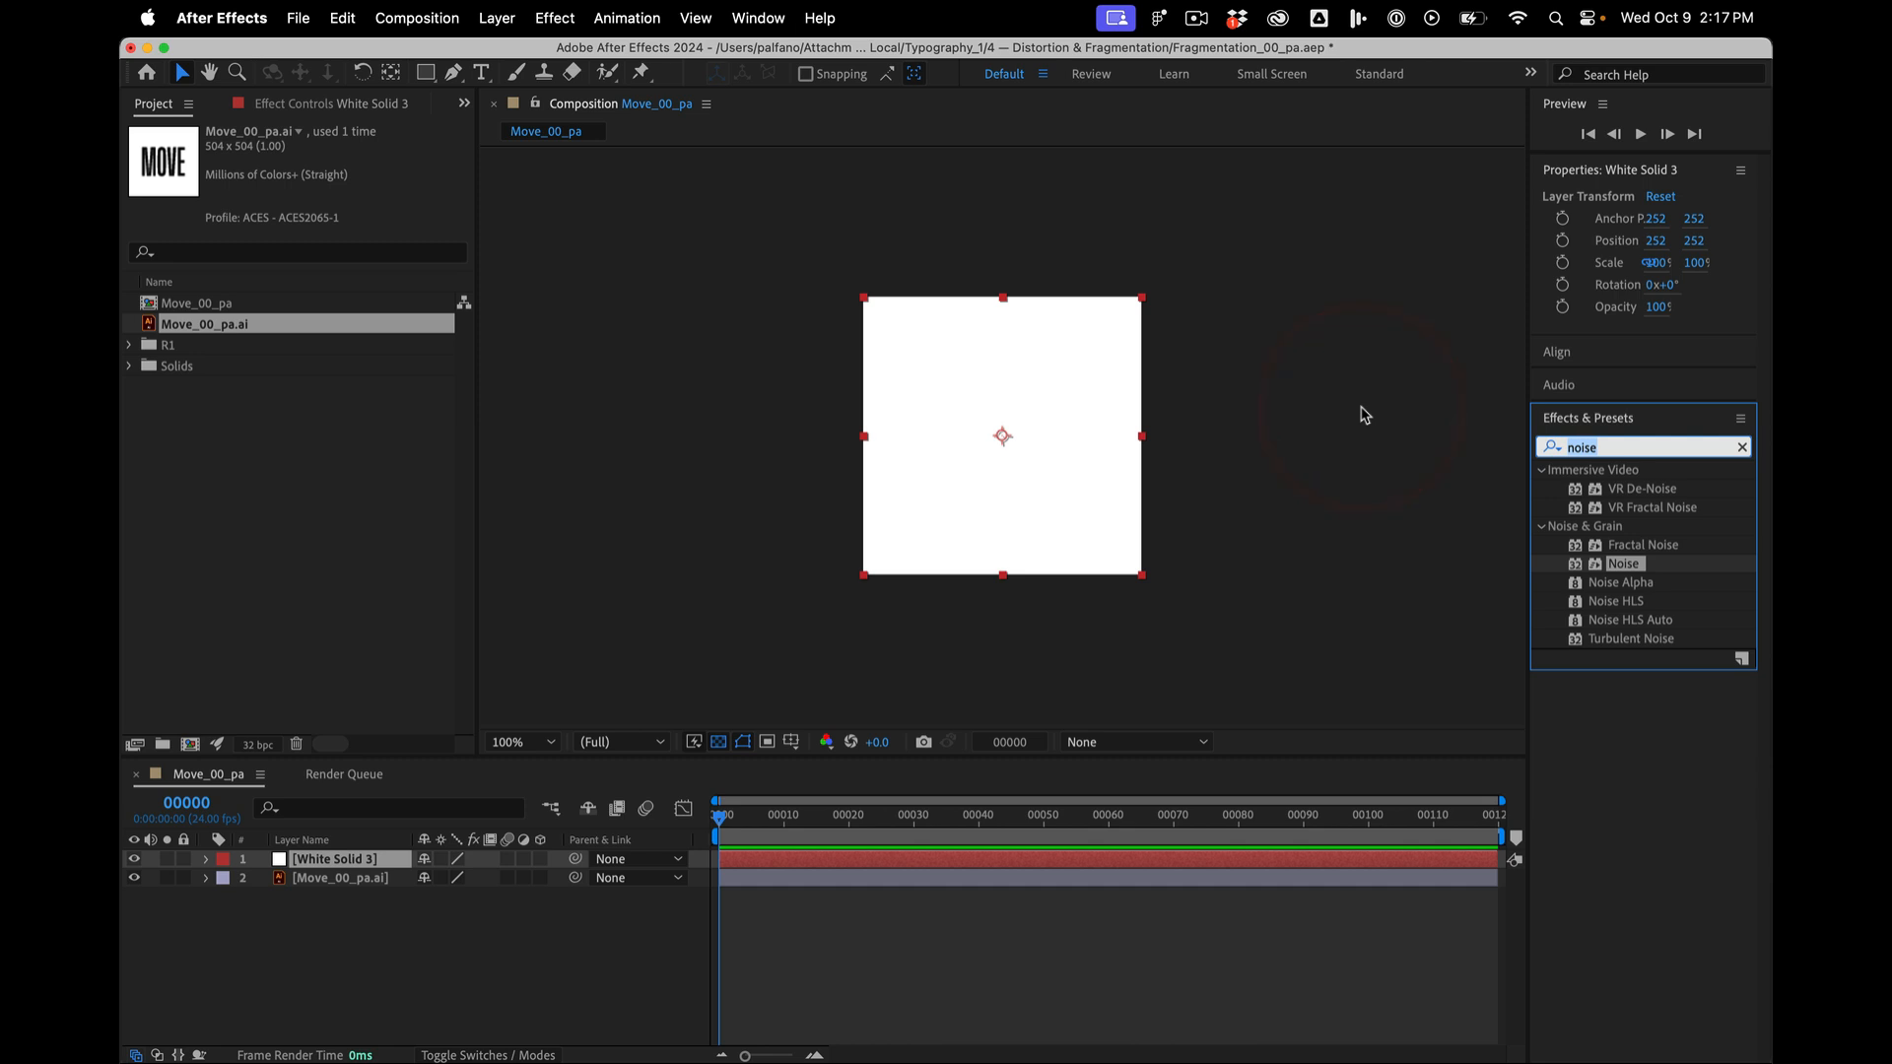
- Apply Gradient Ramp and Posterize (Level 7) to the solid, giving seven grey bands
{"action": "type", "text": "gradi"}
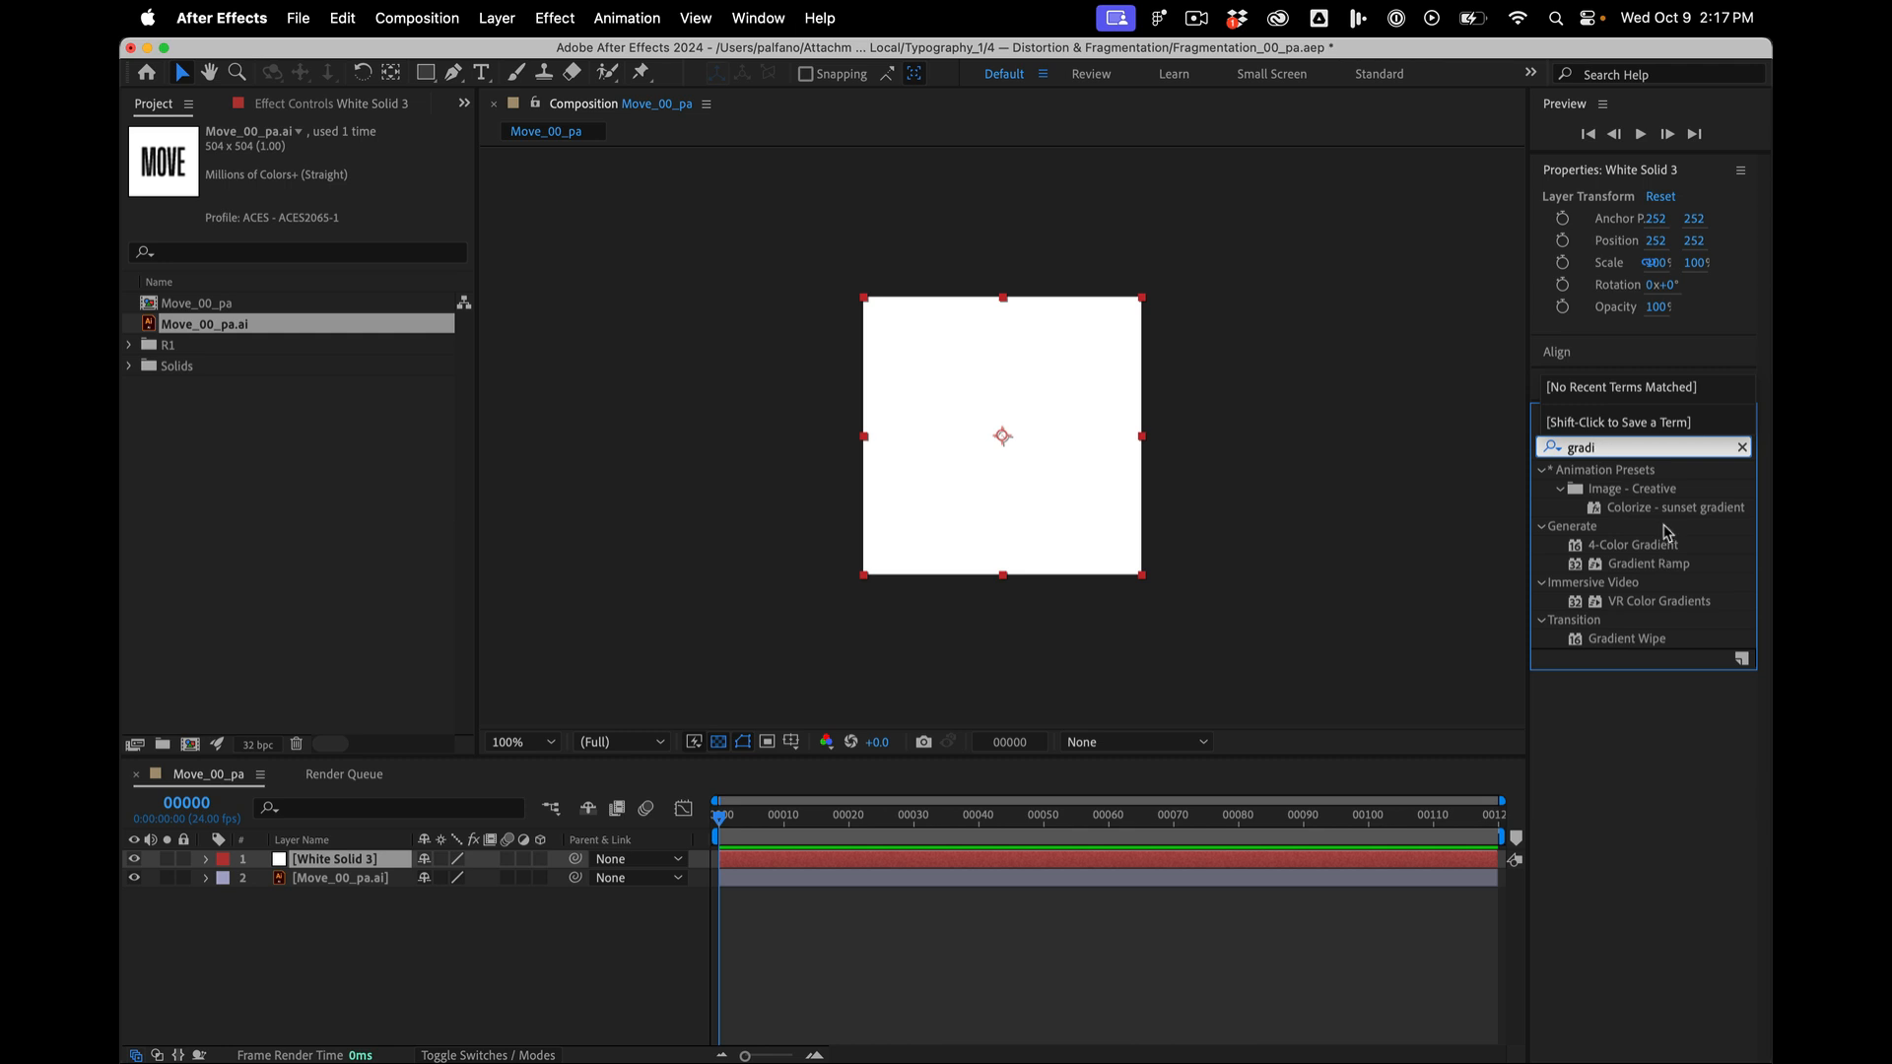
{"action": "double_click", "coordinate": [1650, 564]}
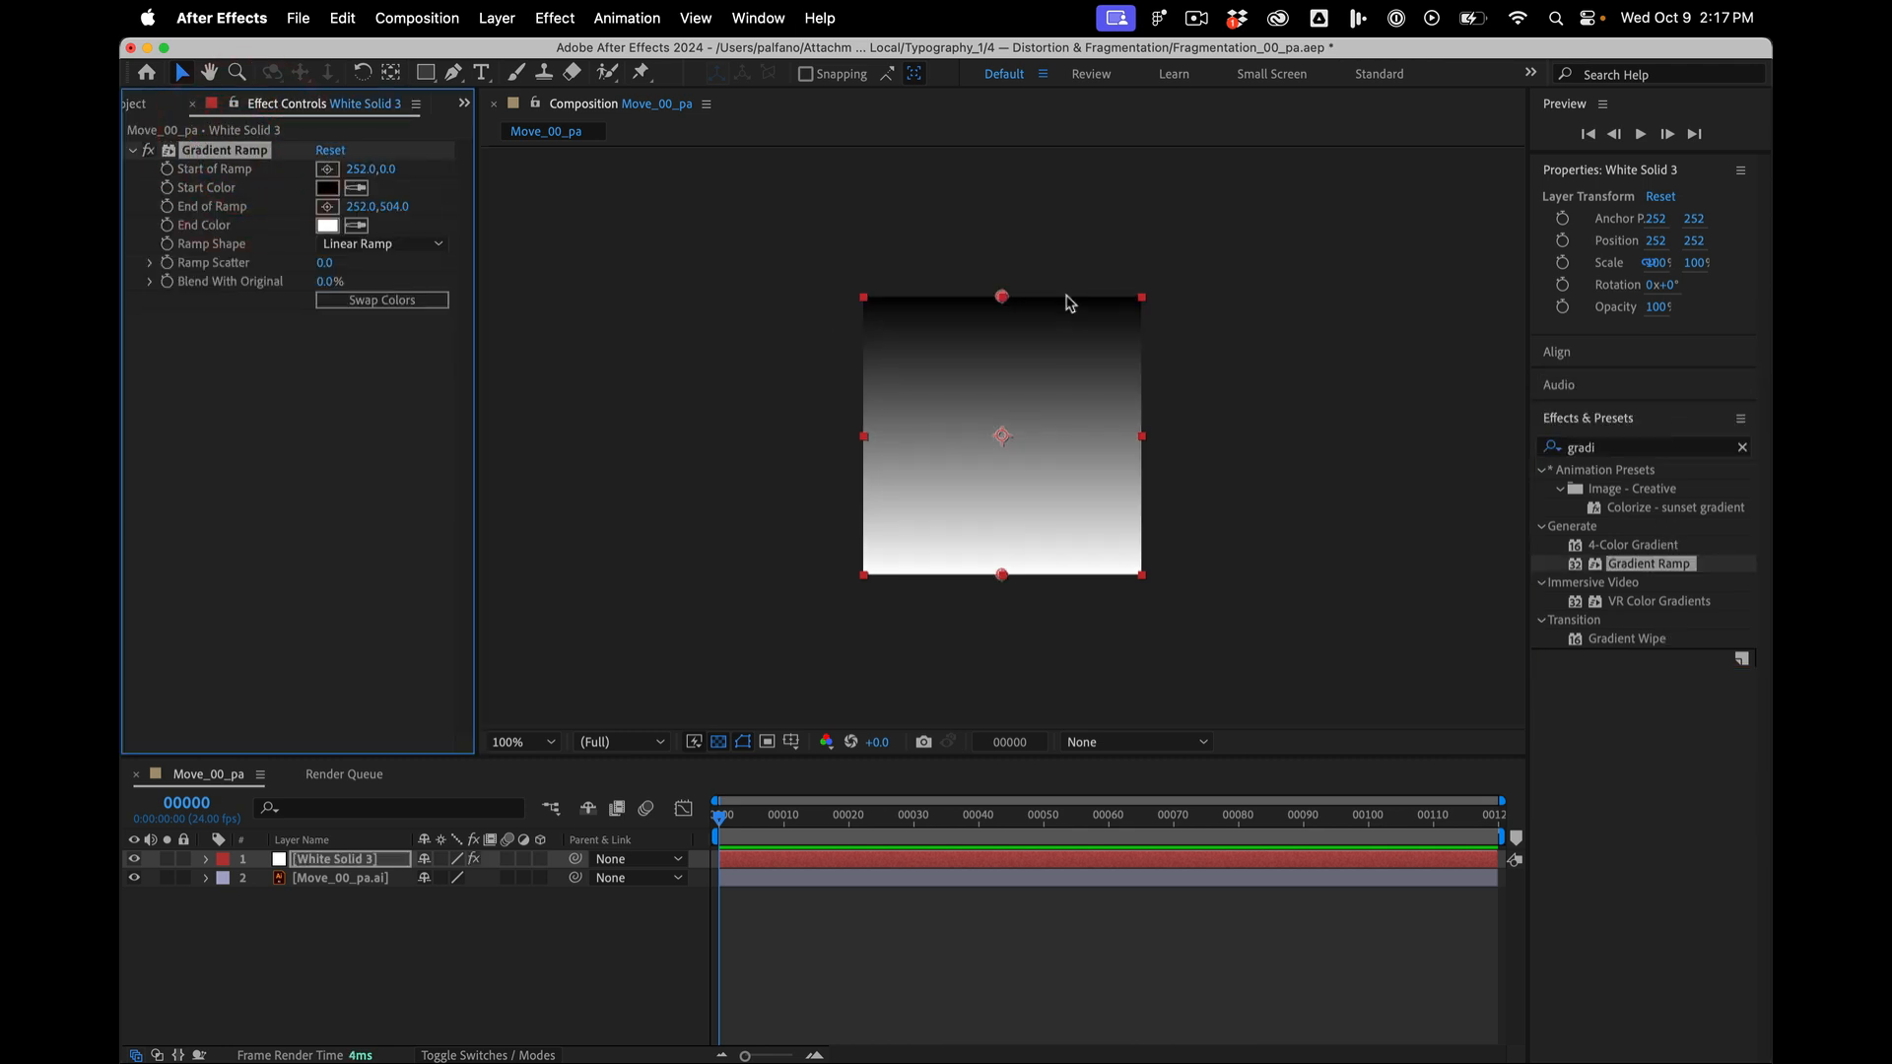
{"action": "mouse_move", "coordinate": [1444, 485]}
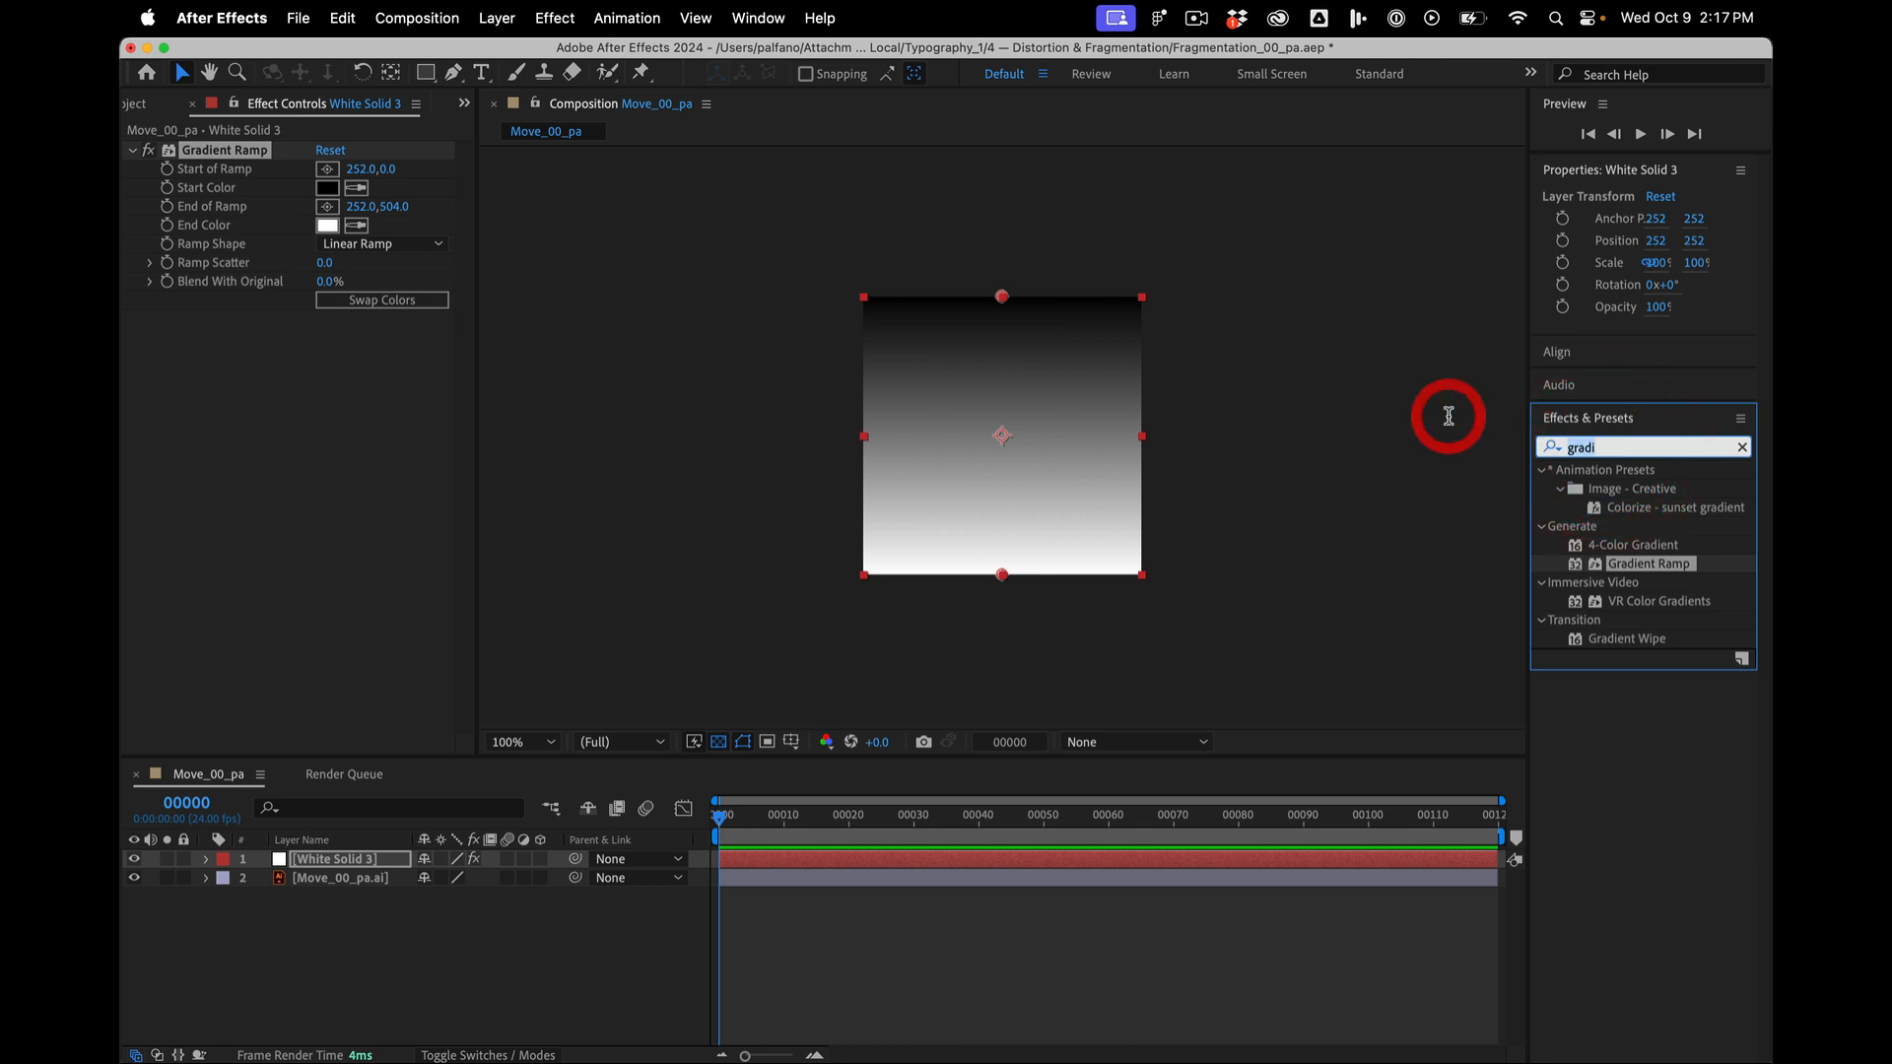
{"action": "mouse_move", "coordinate": [1066, 303]}
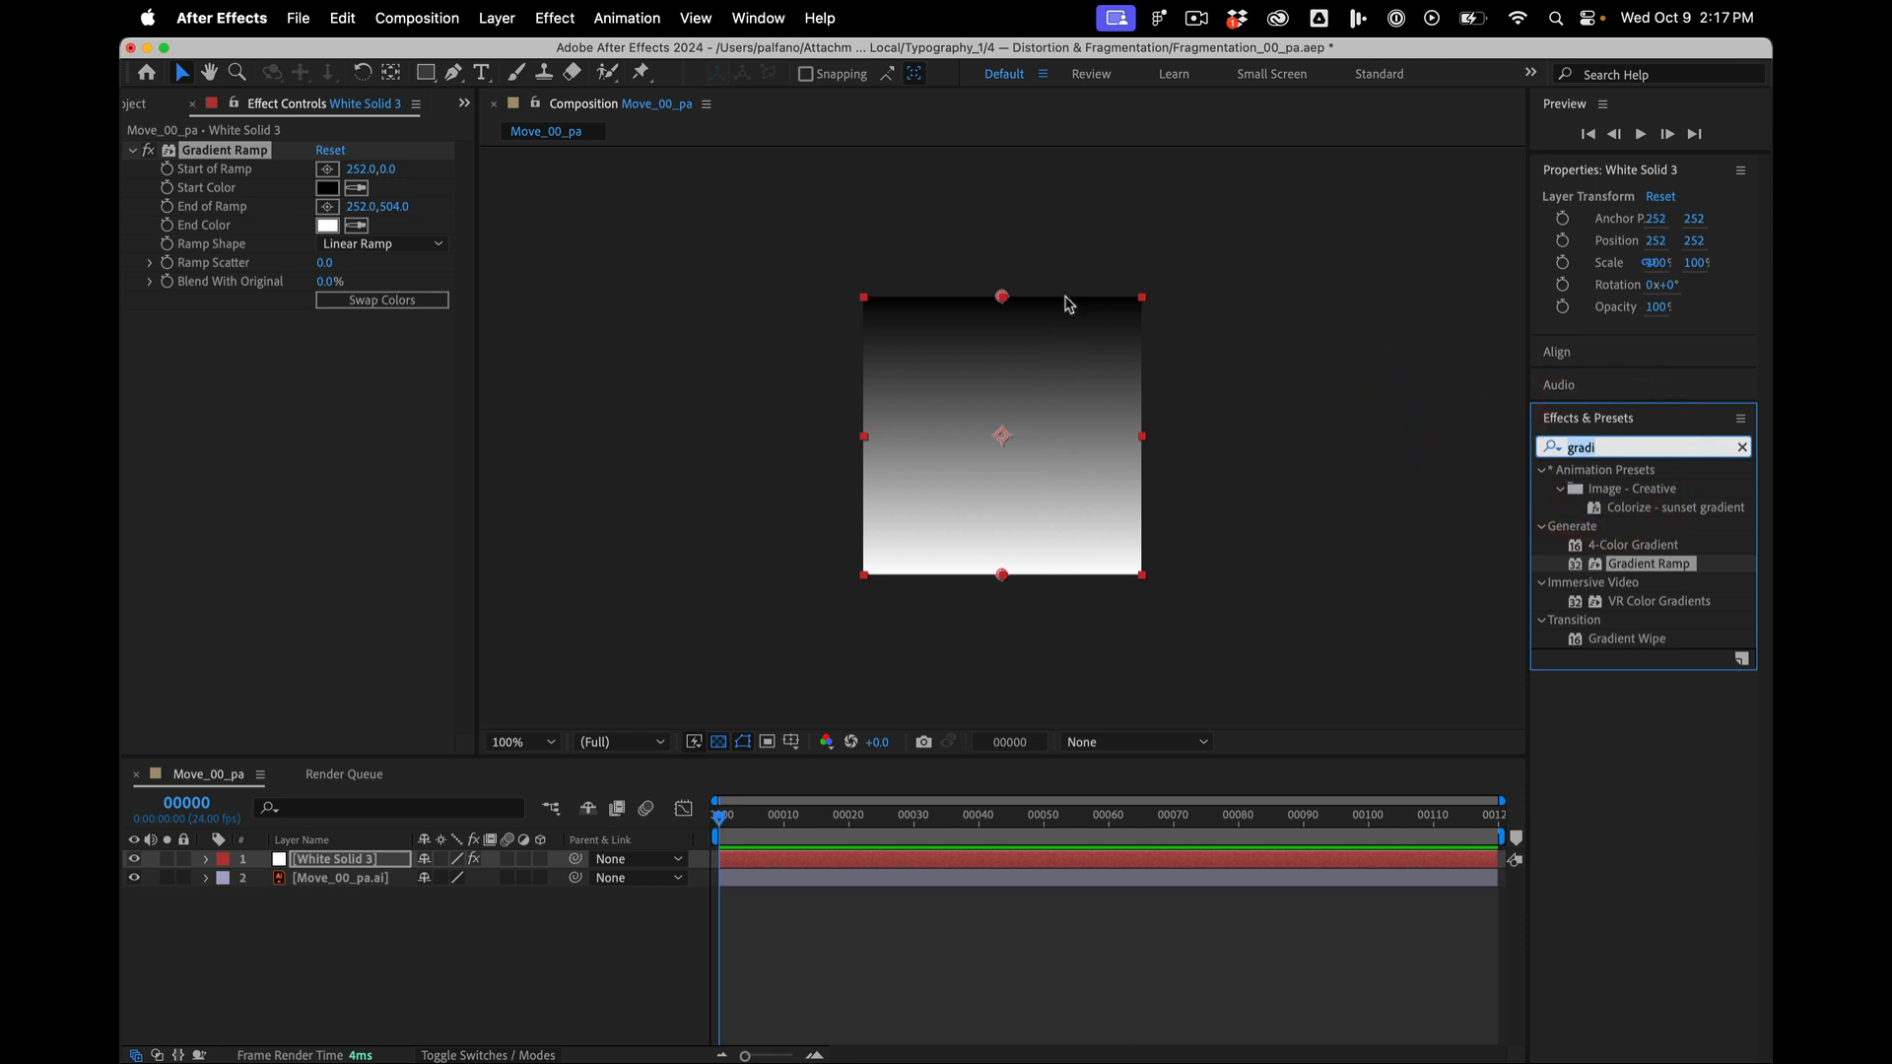
{"action": "mouse_move", "coordinate": [1283, 487]}
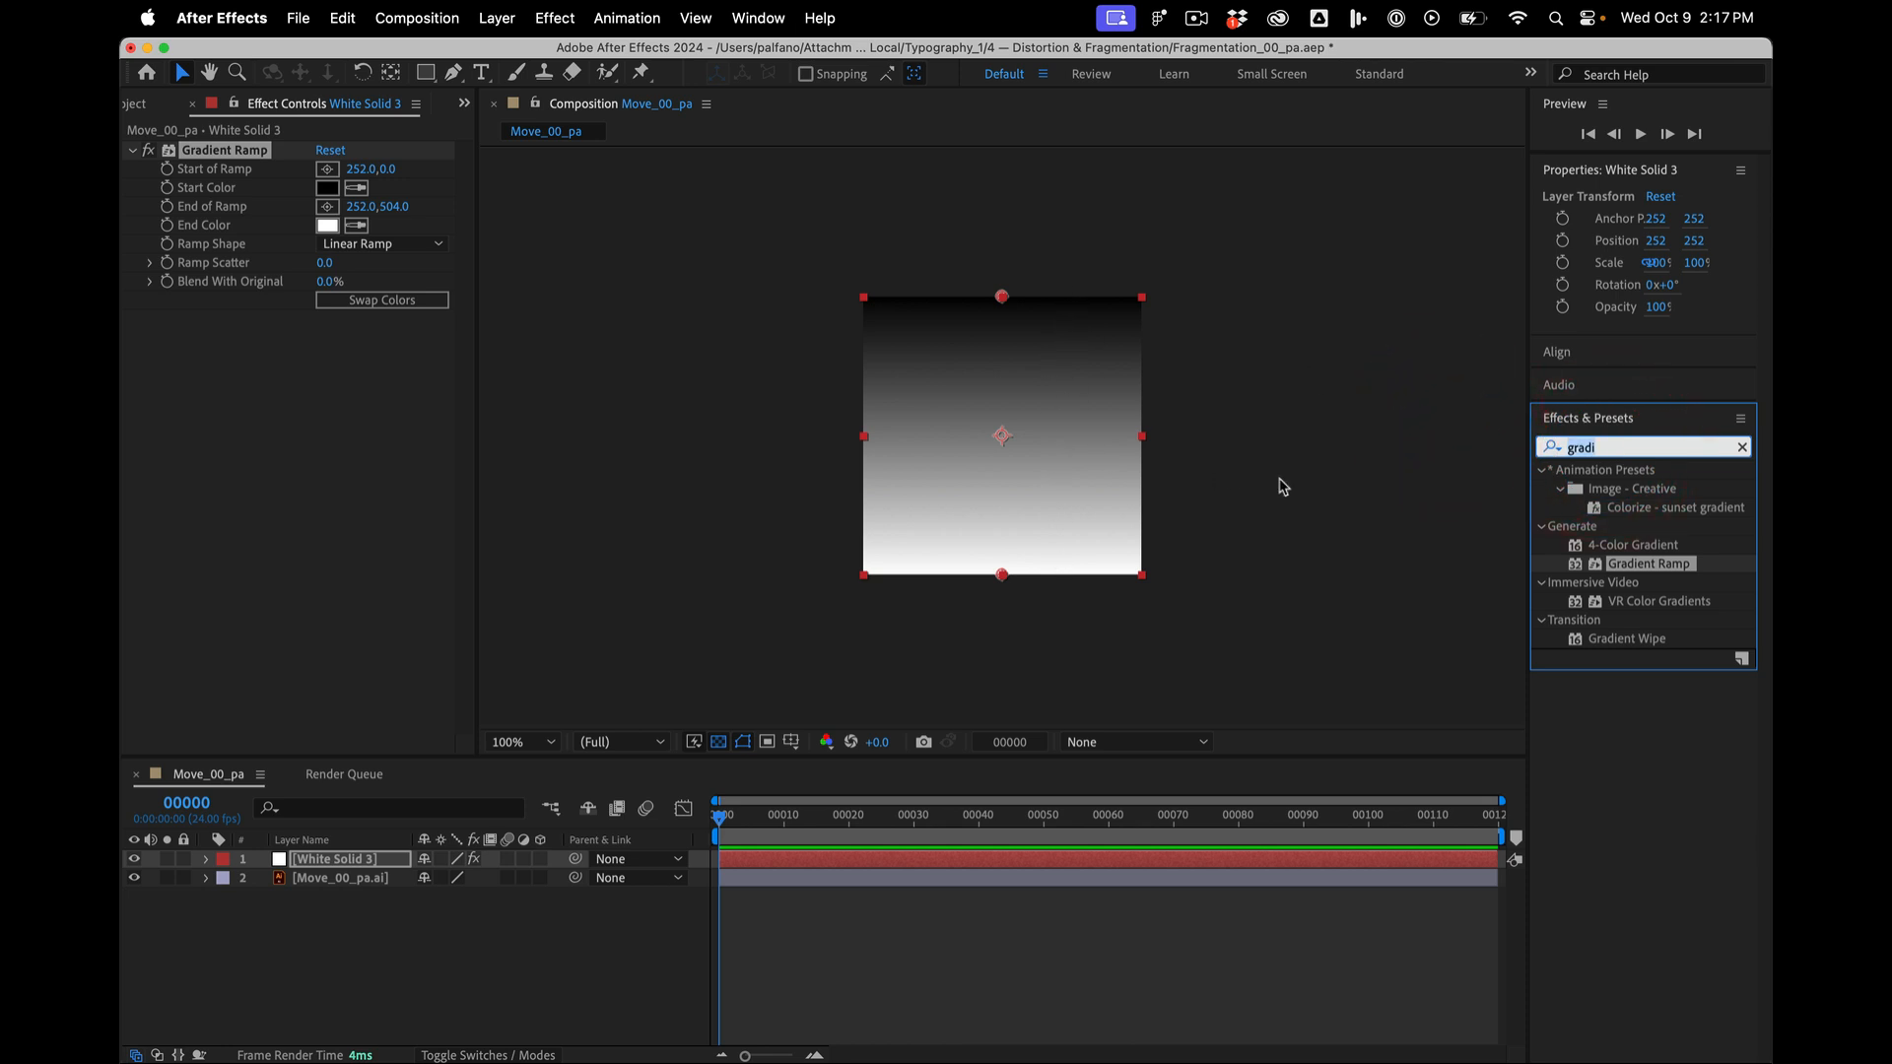
{"action": "type", "text": "poster"}
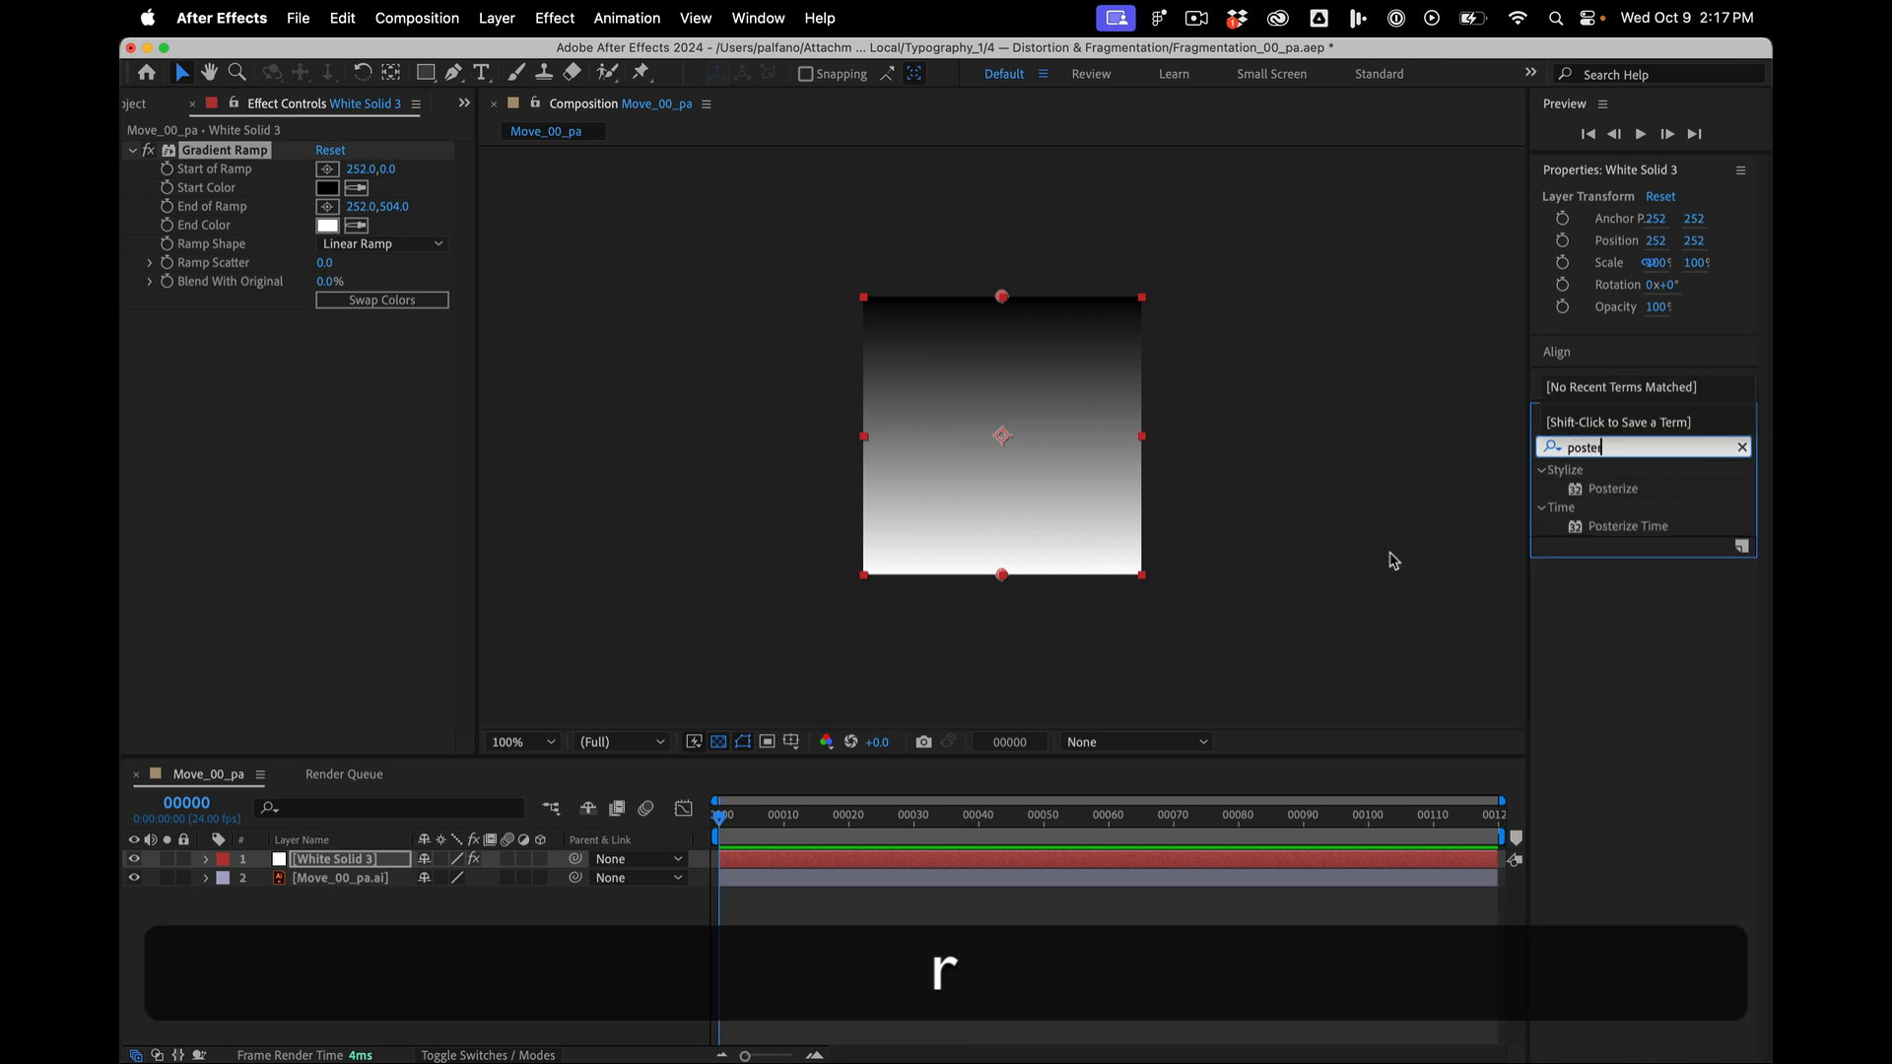
{"action": "double_click", "coordinate": [1612, 487]}
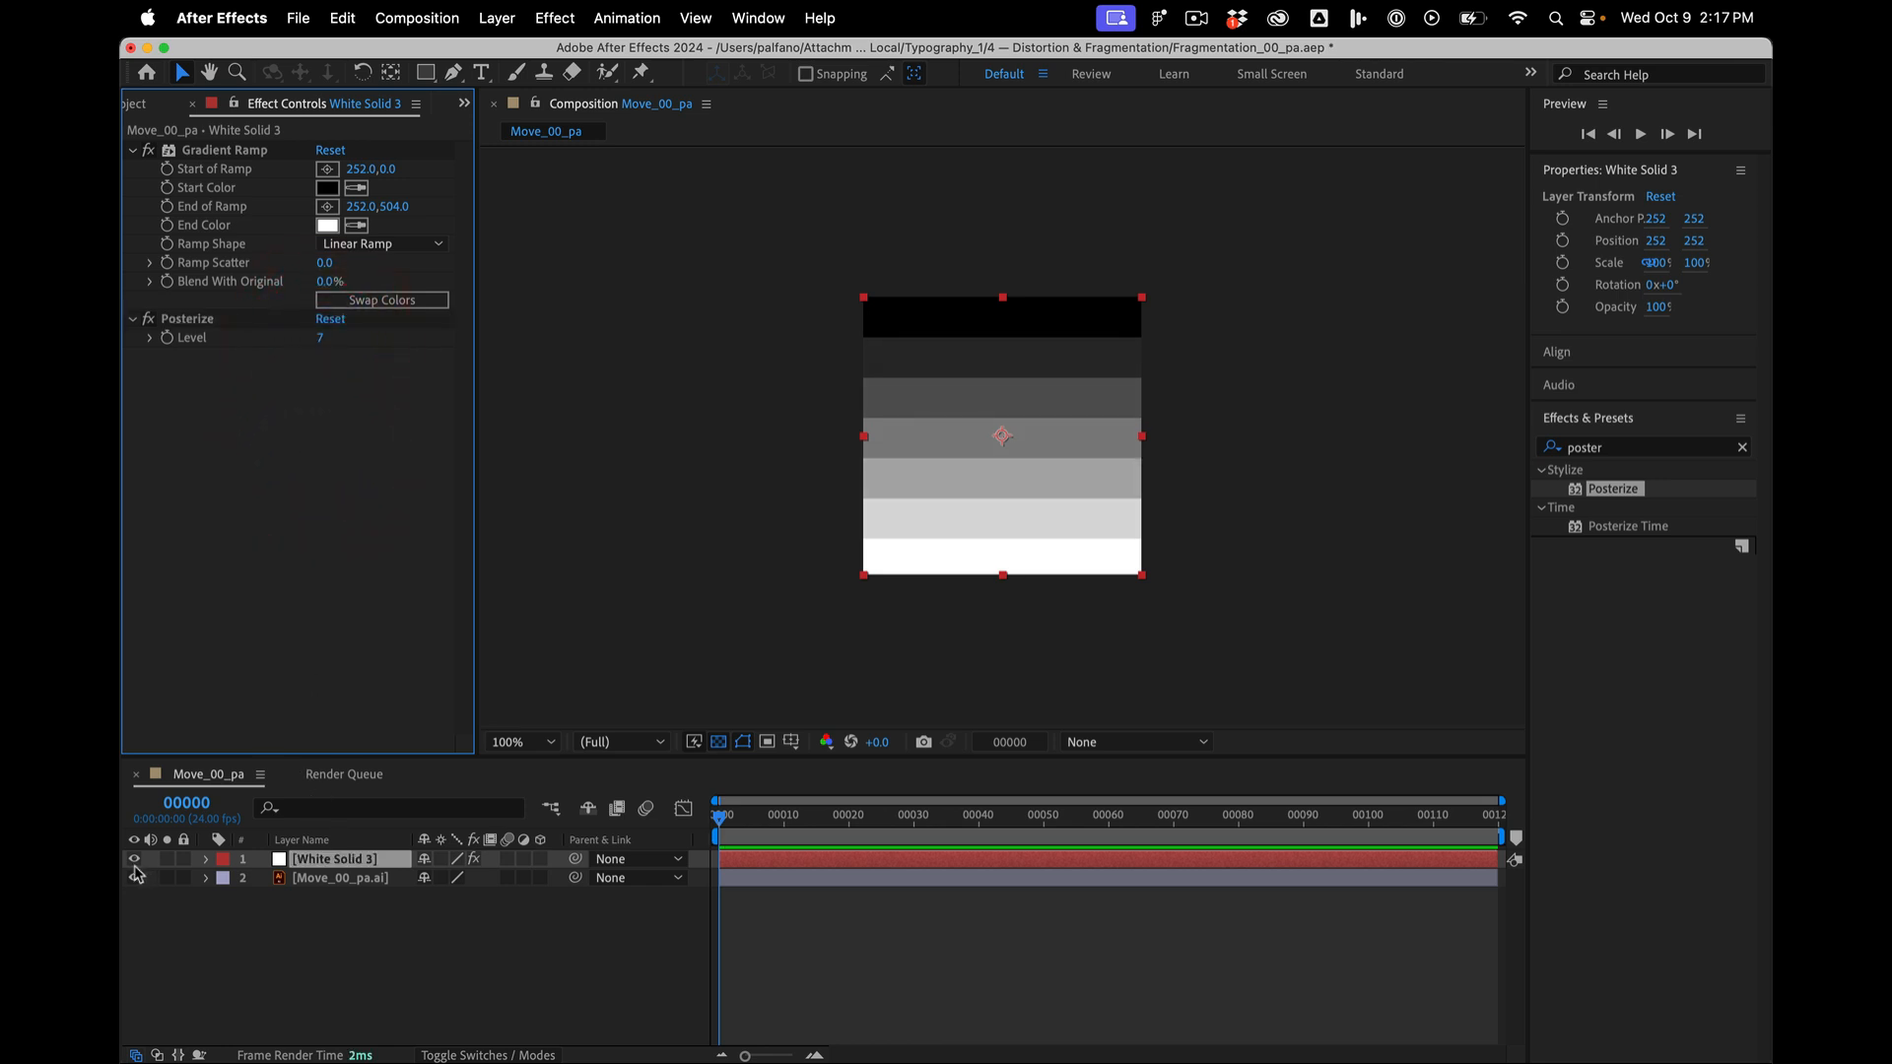
{"action": "left_click", "coordinate": [136, 857]}
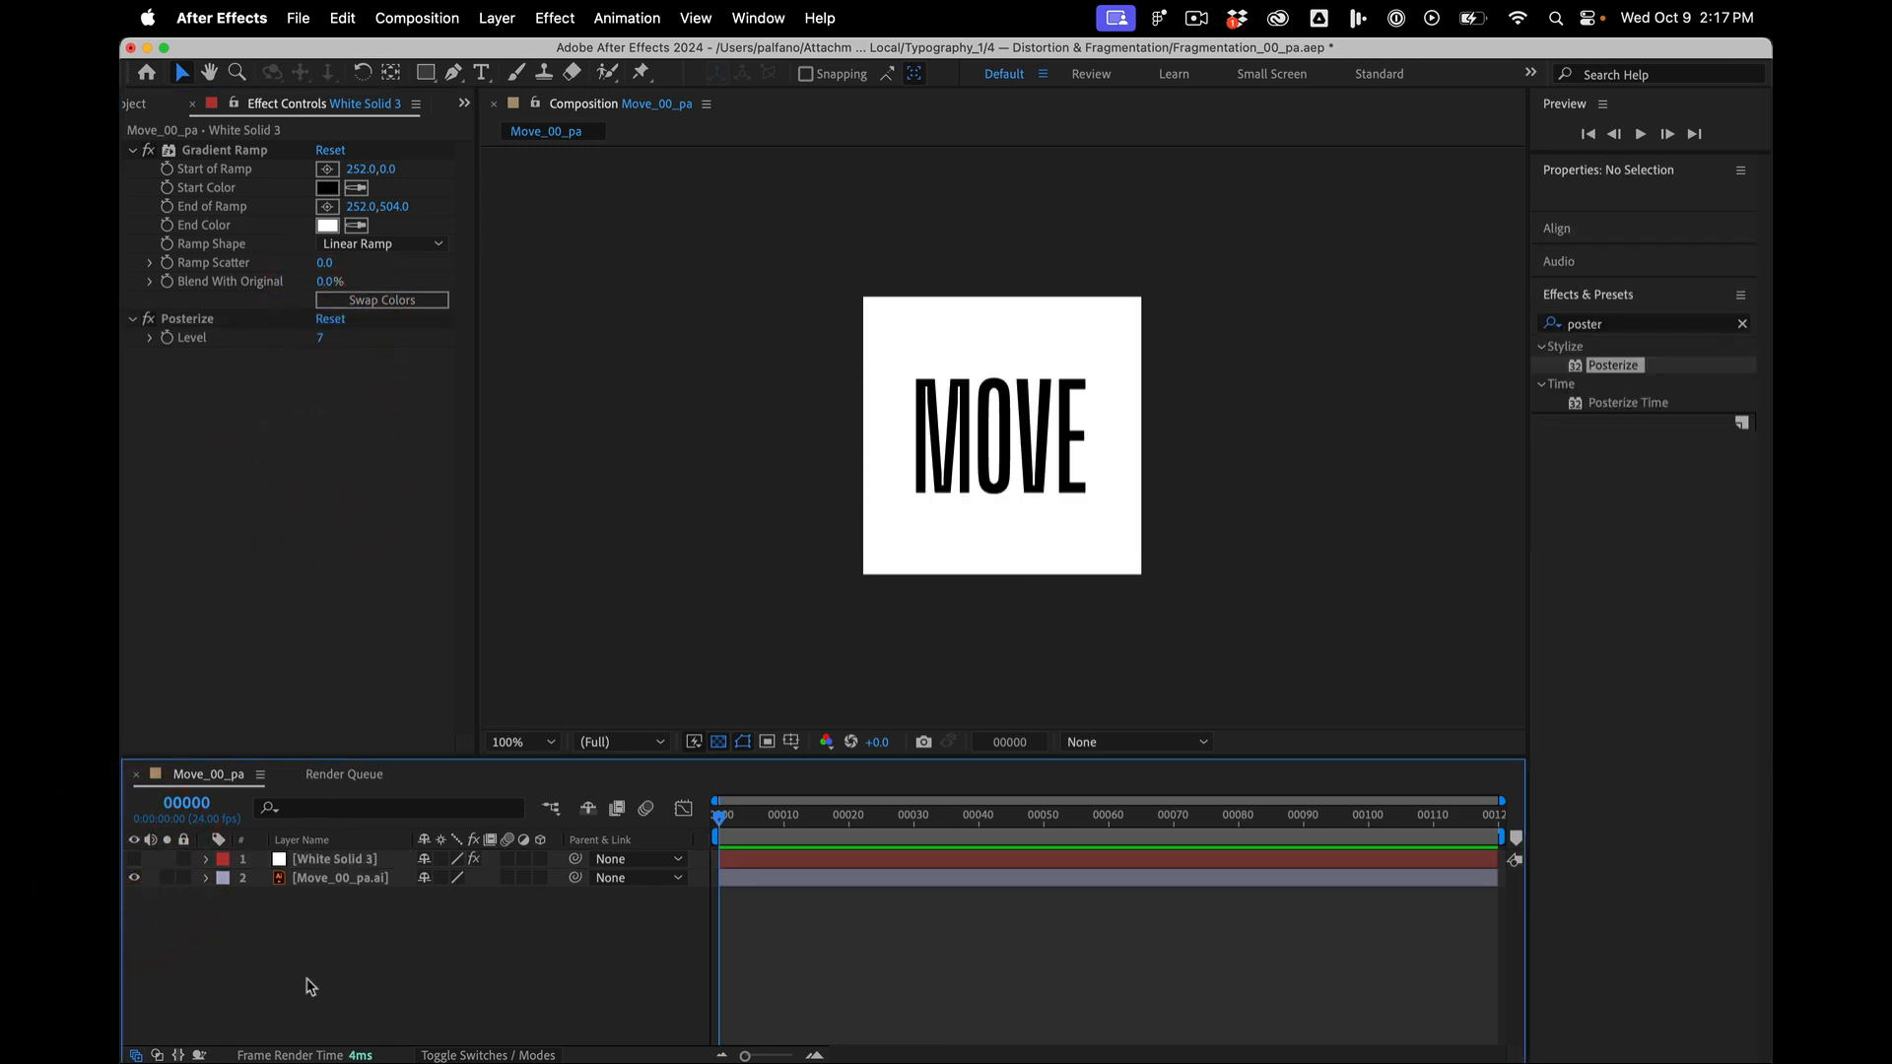
- Apply a Displacement Map effect to the Move_00_pa.ai layer
{"action": "left_click", "coordinate": [345, 877]}
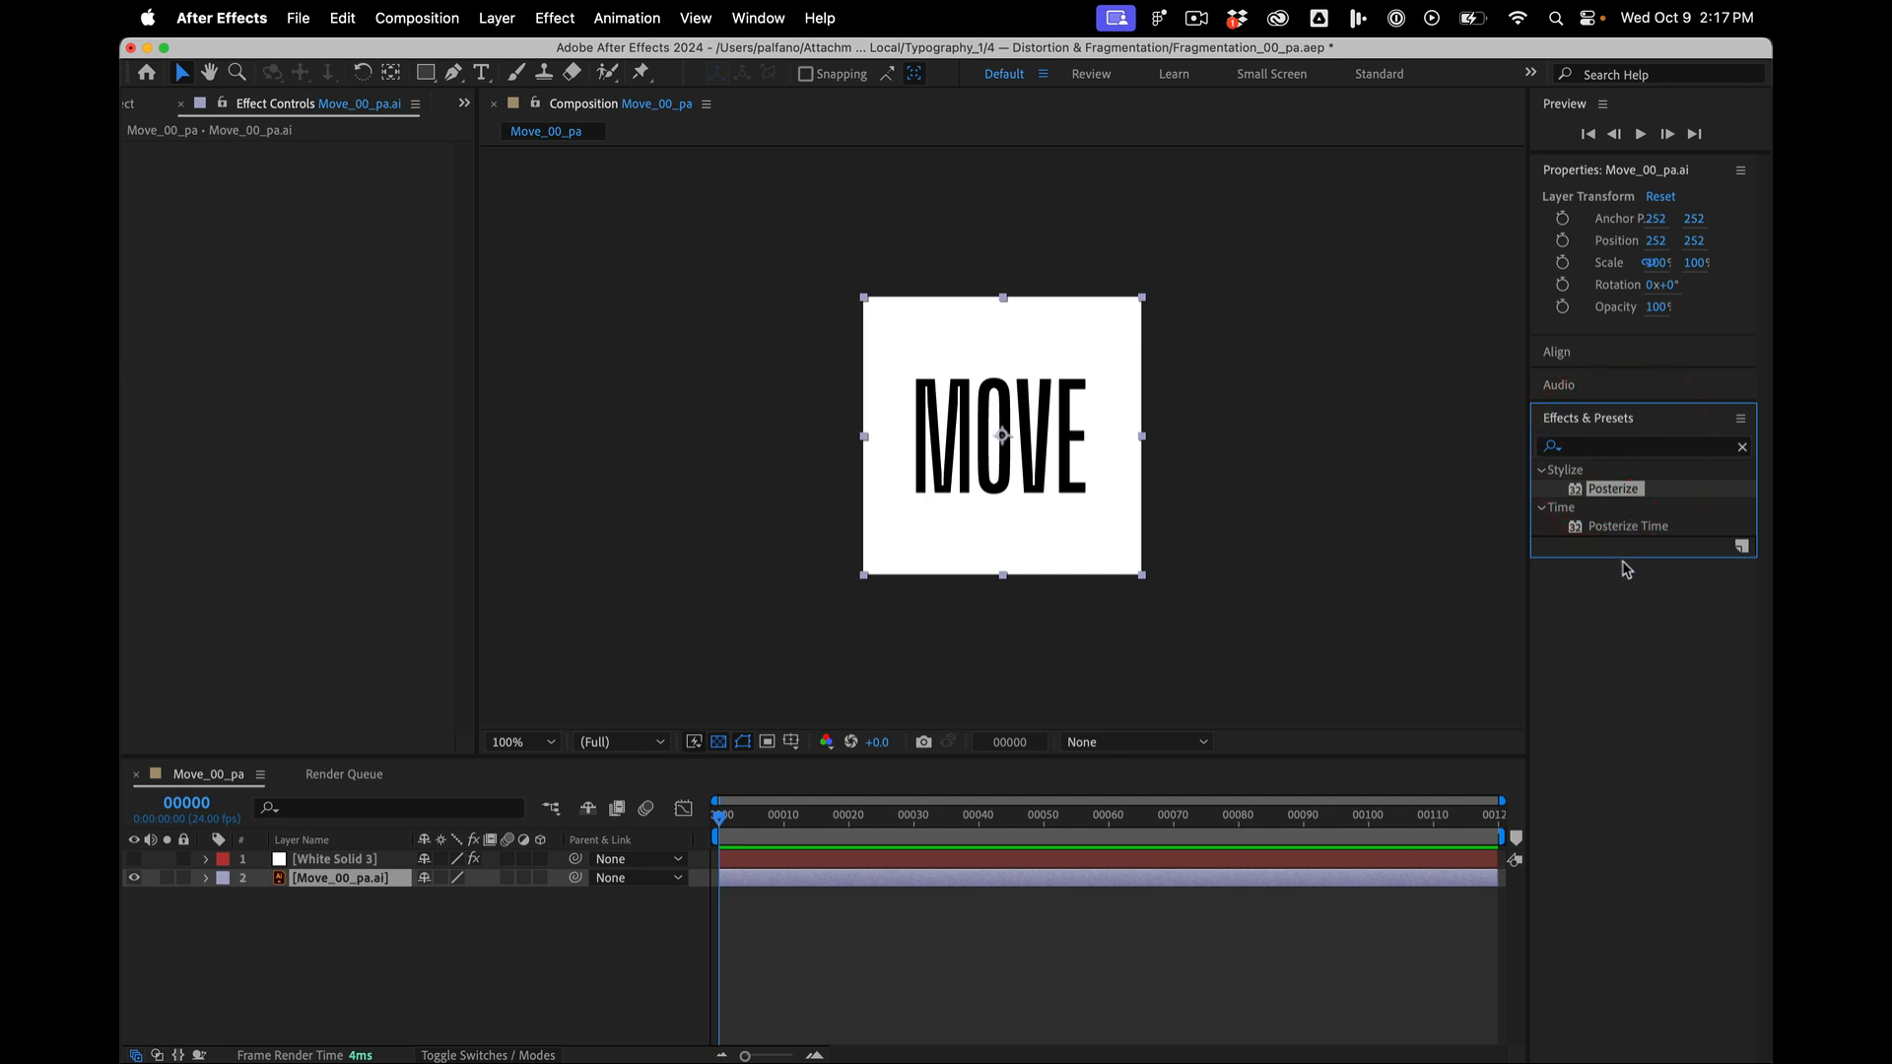
{"action": "left_click", "coordinate": [1742, 448]}
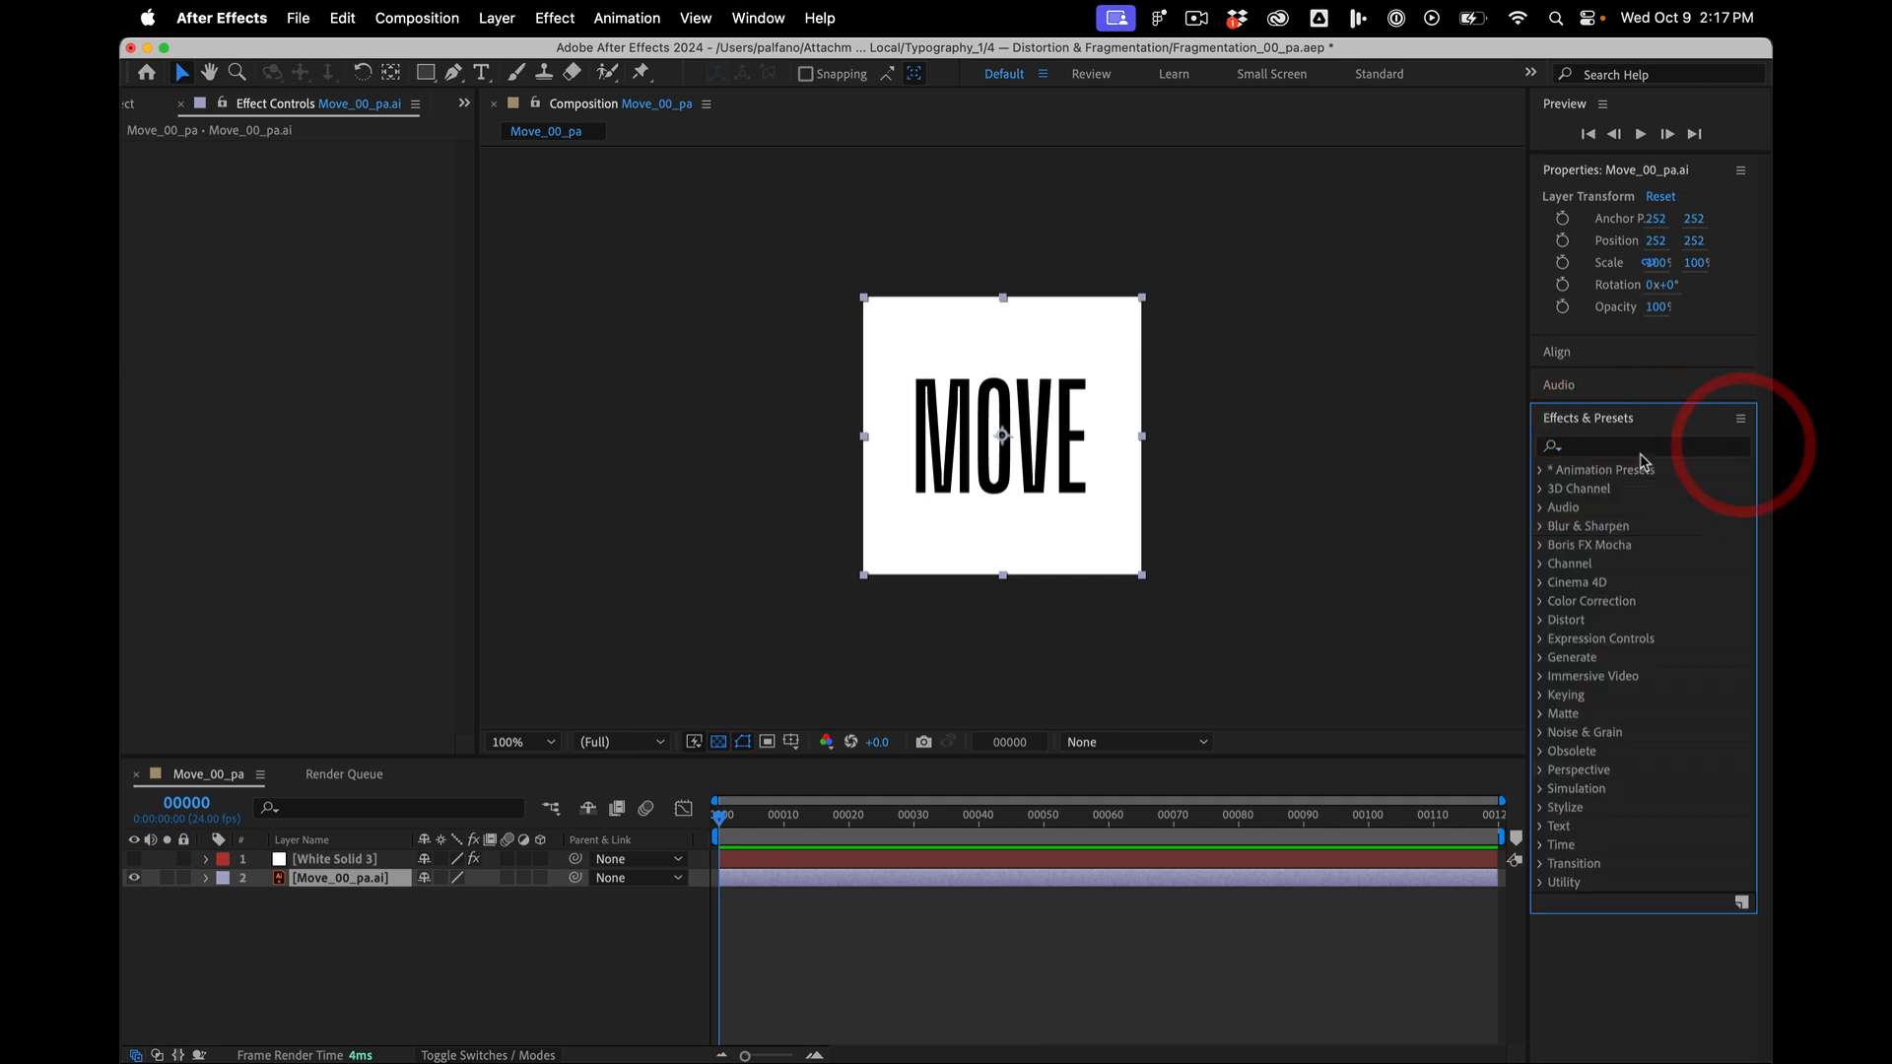
{"action": "type", "text": "displa"}
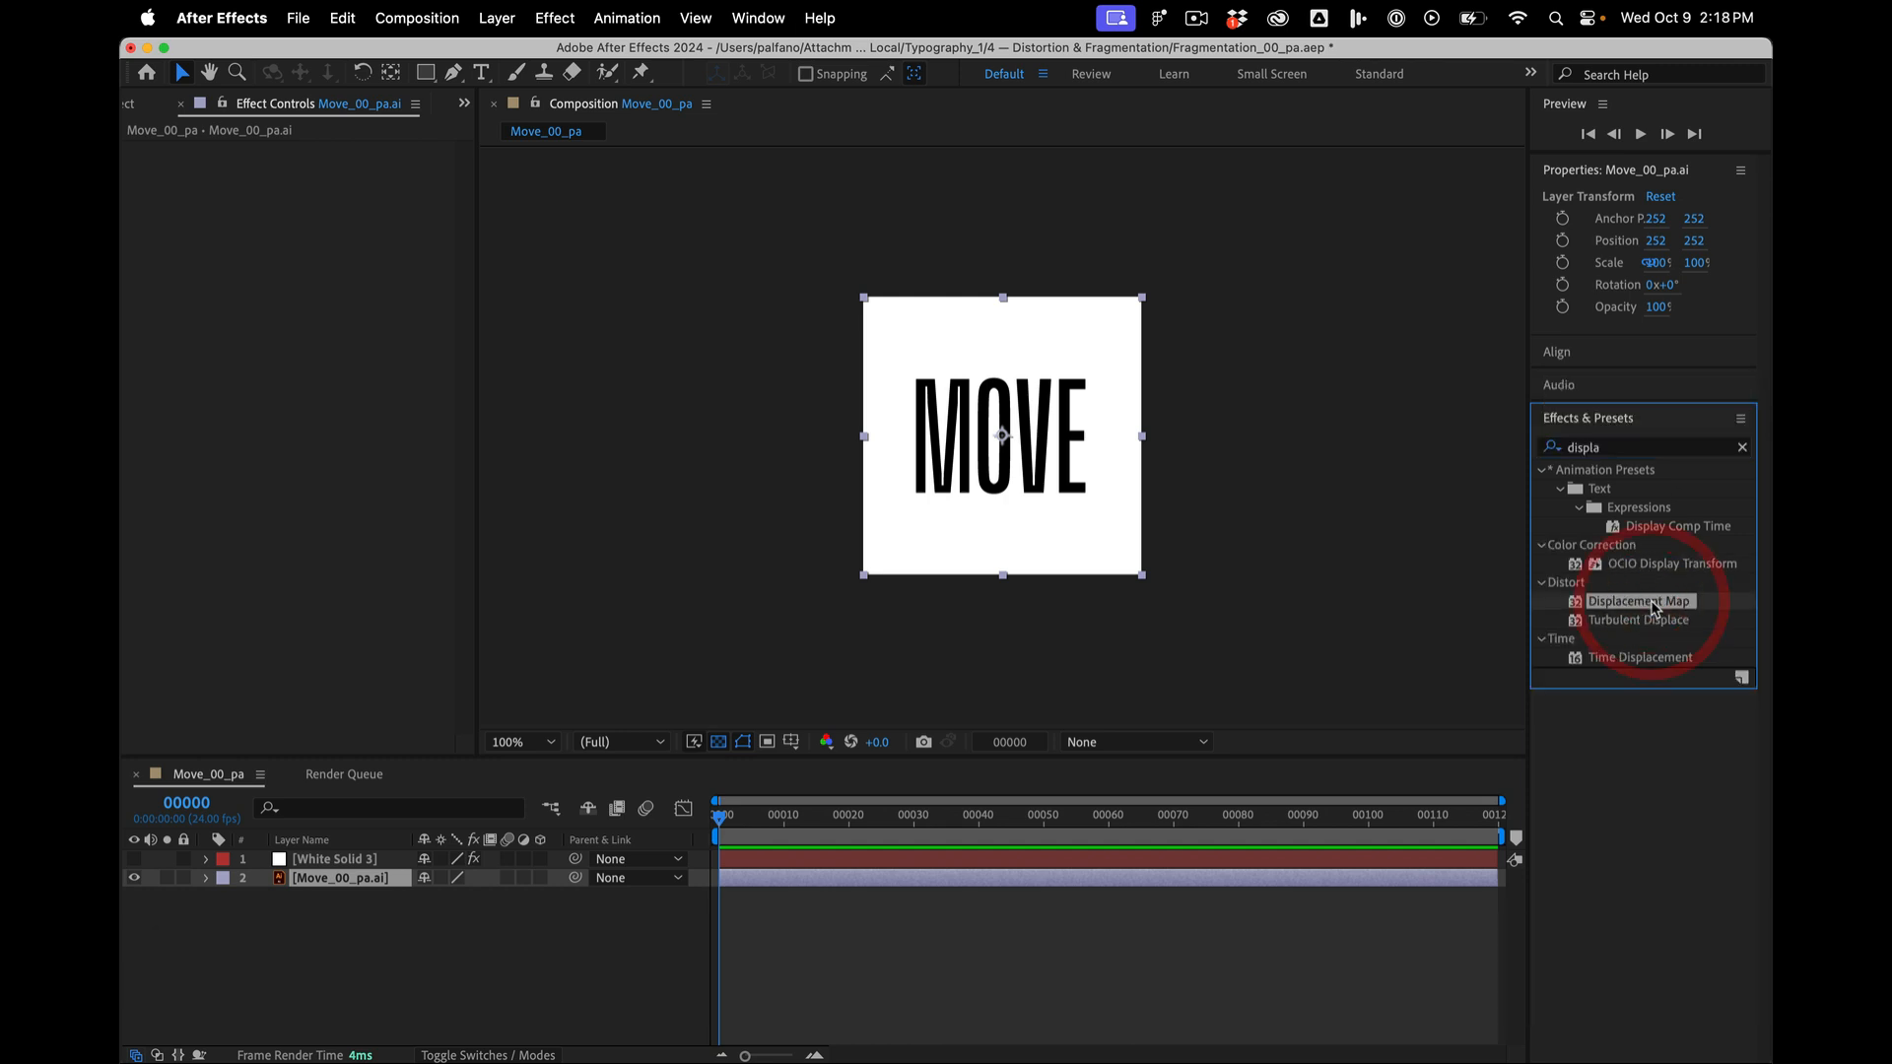
{"action": "double_click", "coordinate": [1636, 601]}
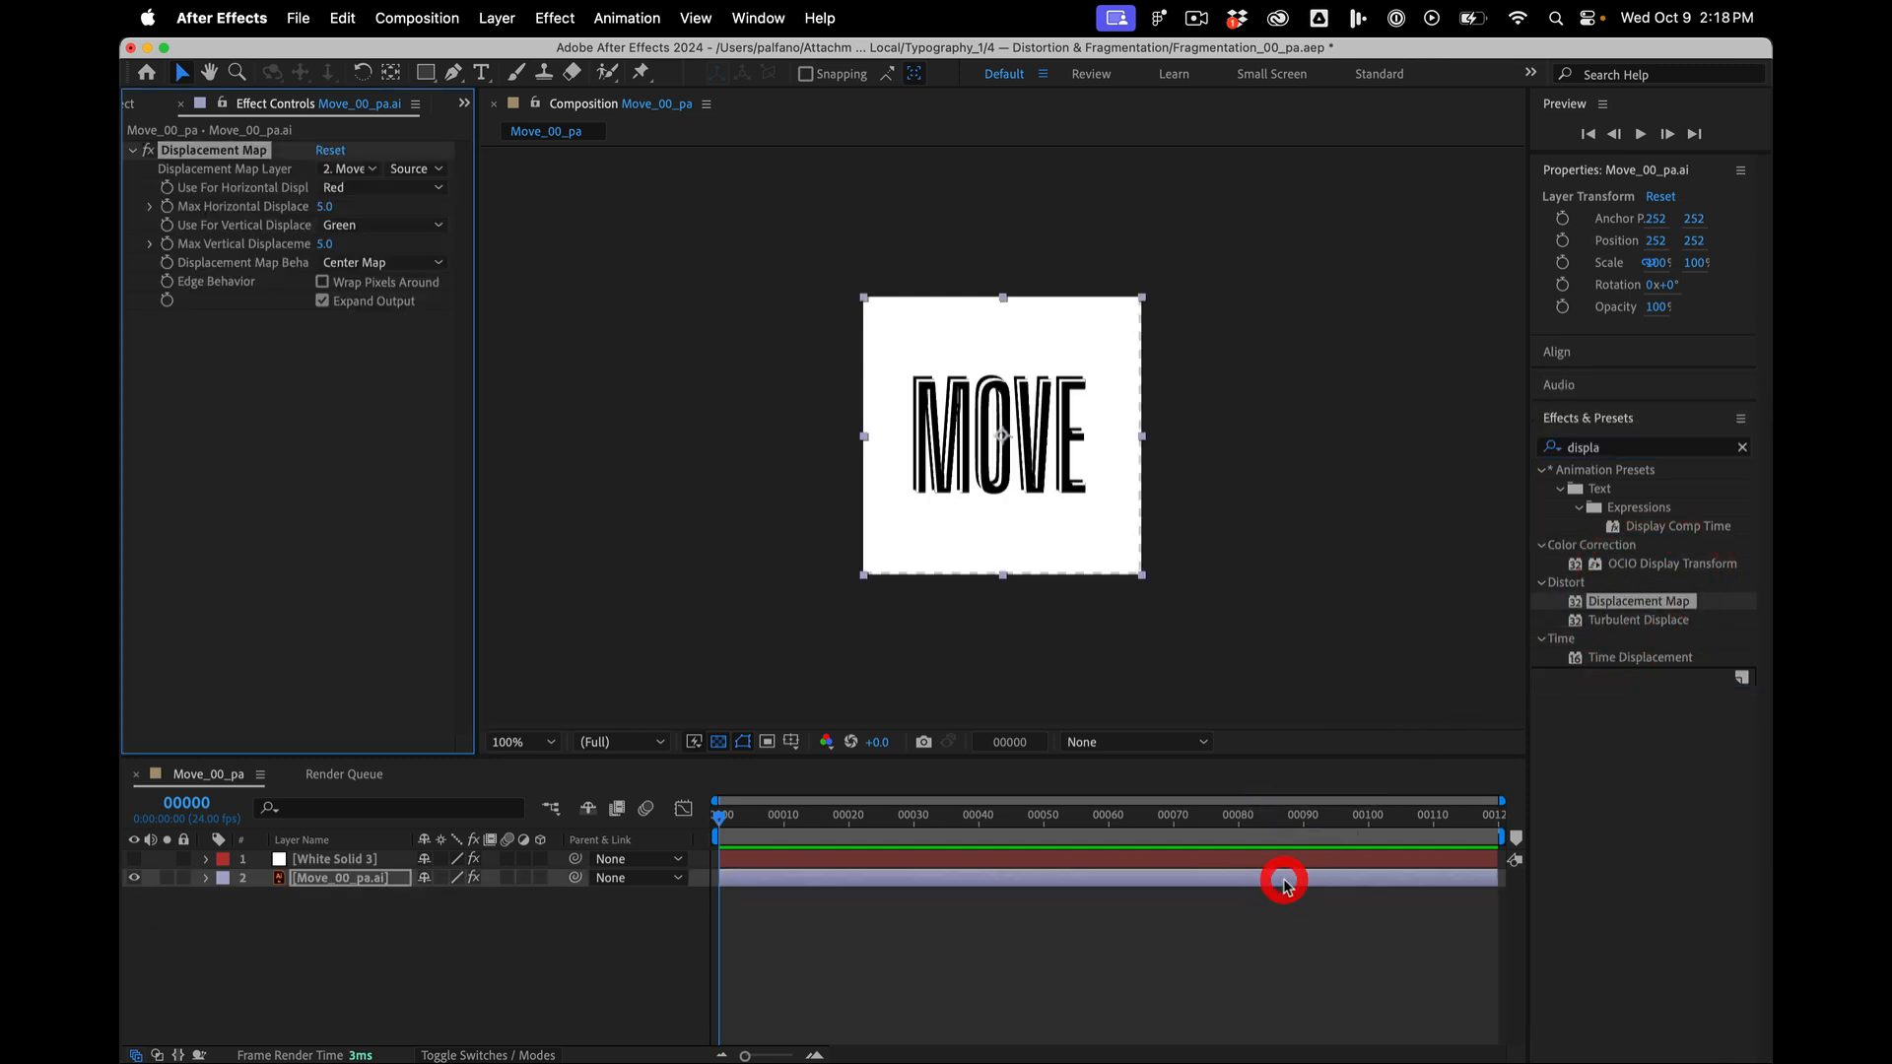
{"action": "mouse_move", "coordinate": [475, 410]}
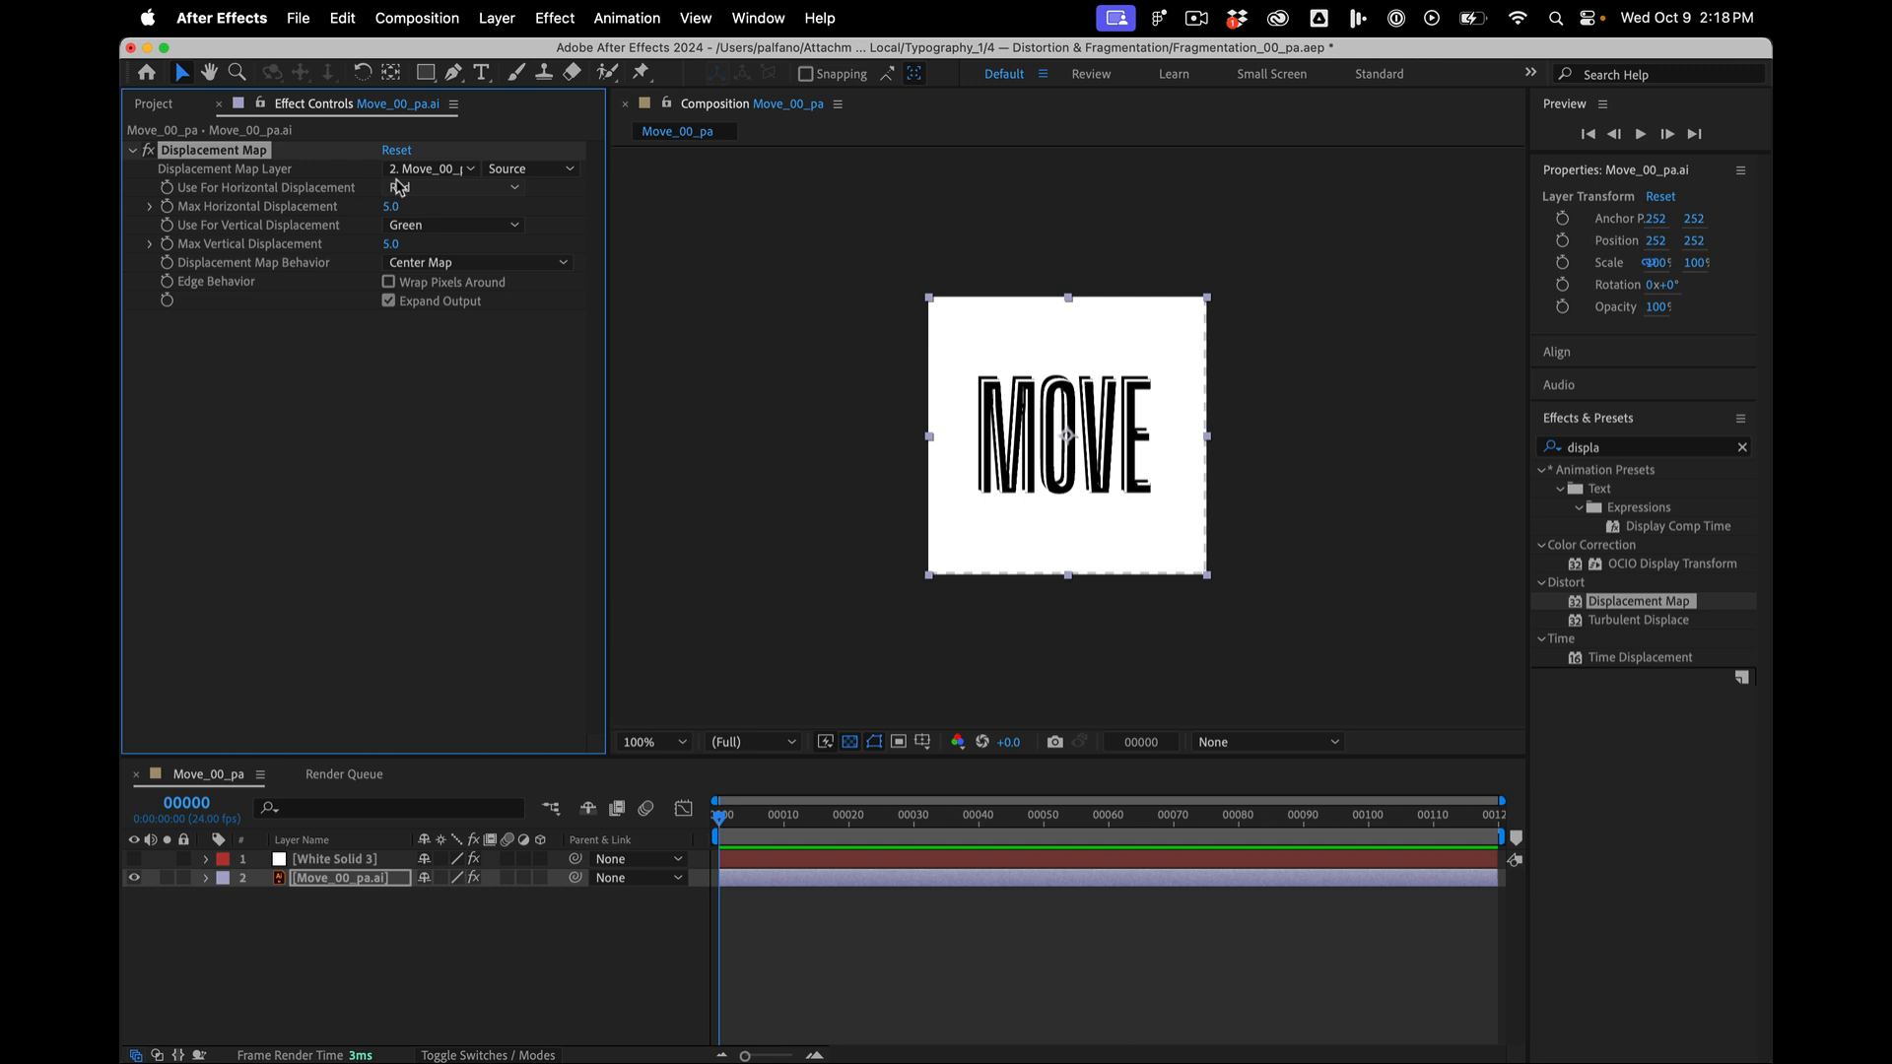
{"action": "left_click", "coordinate": [453, 187]}
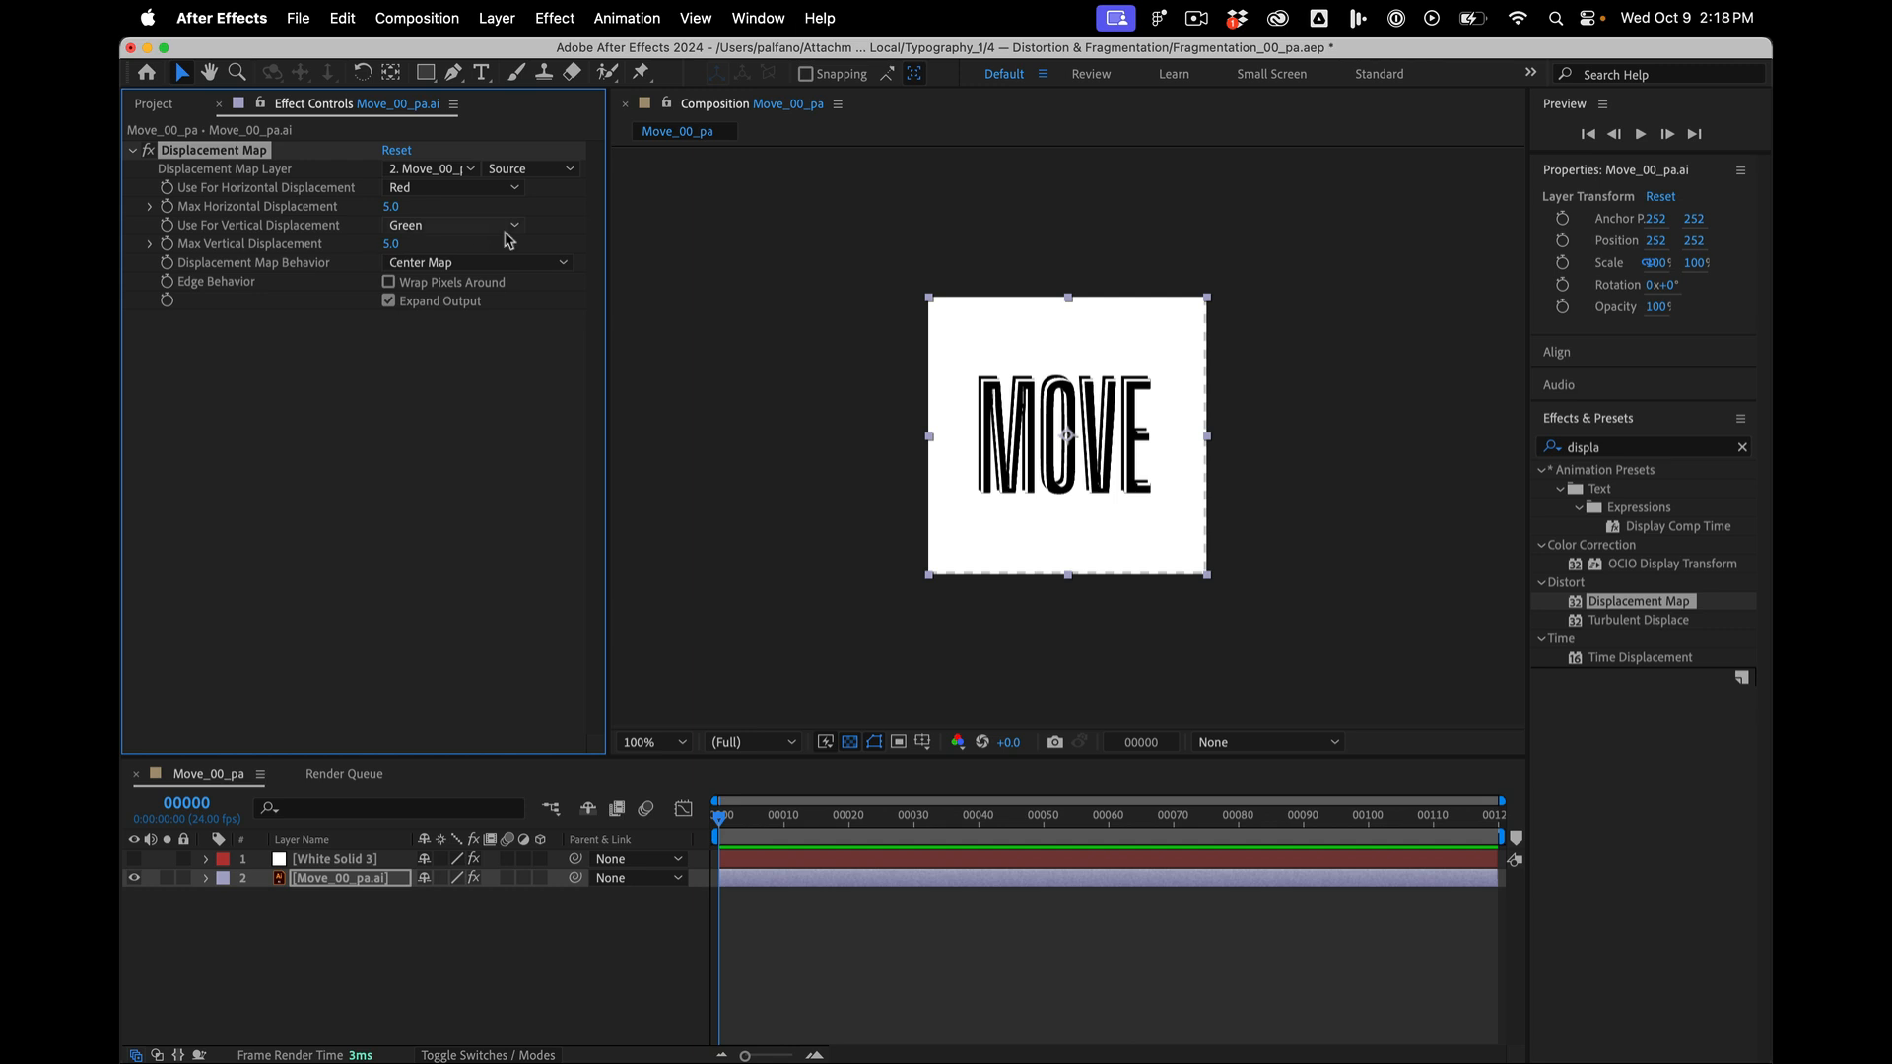
- Set the Displacement Map layer to the DRIVER solid using its Effects & Masks
{"action": "left_click", "coordinate": [431, 170]}
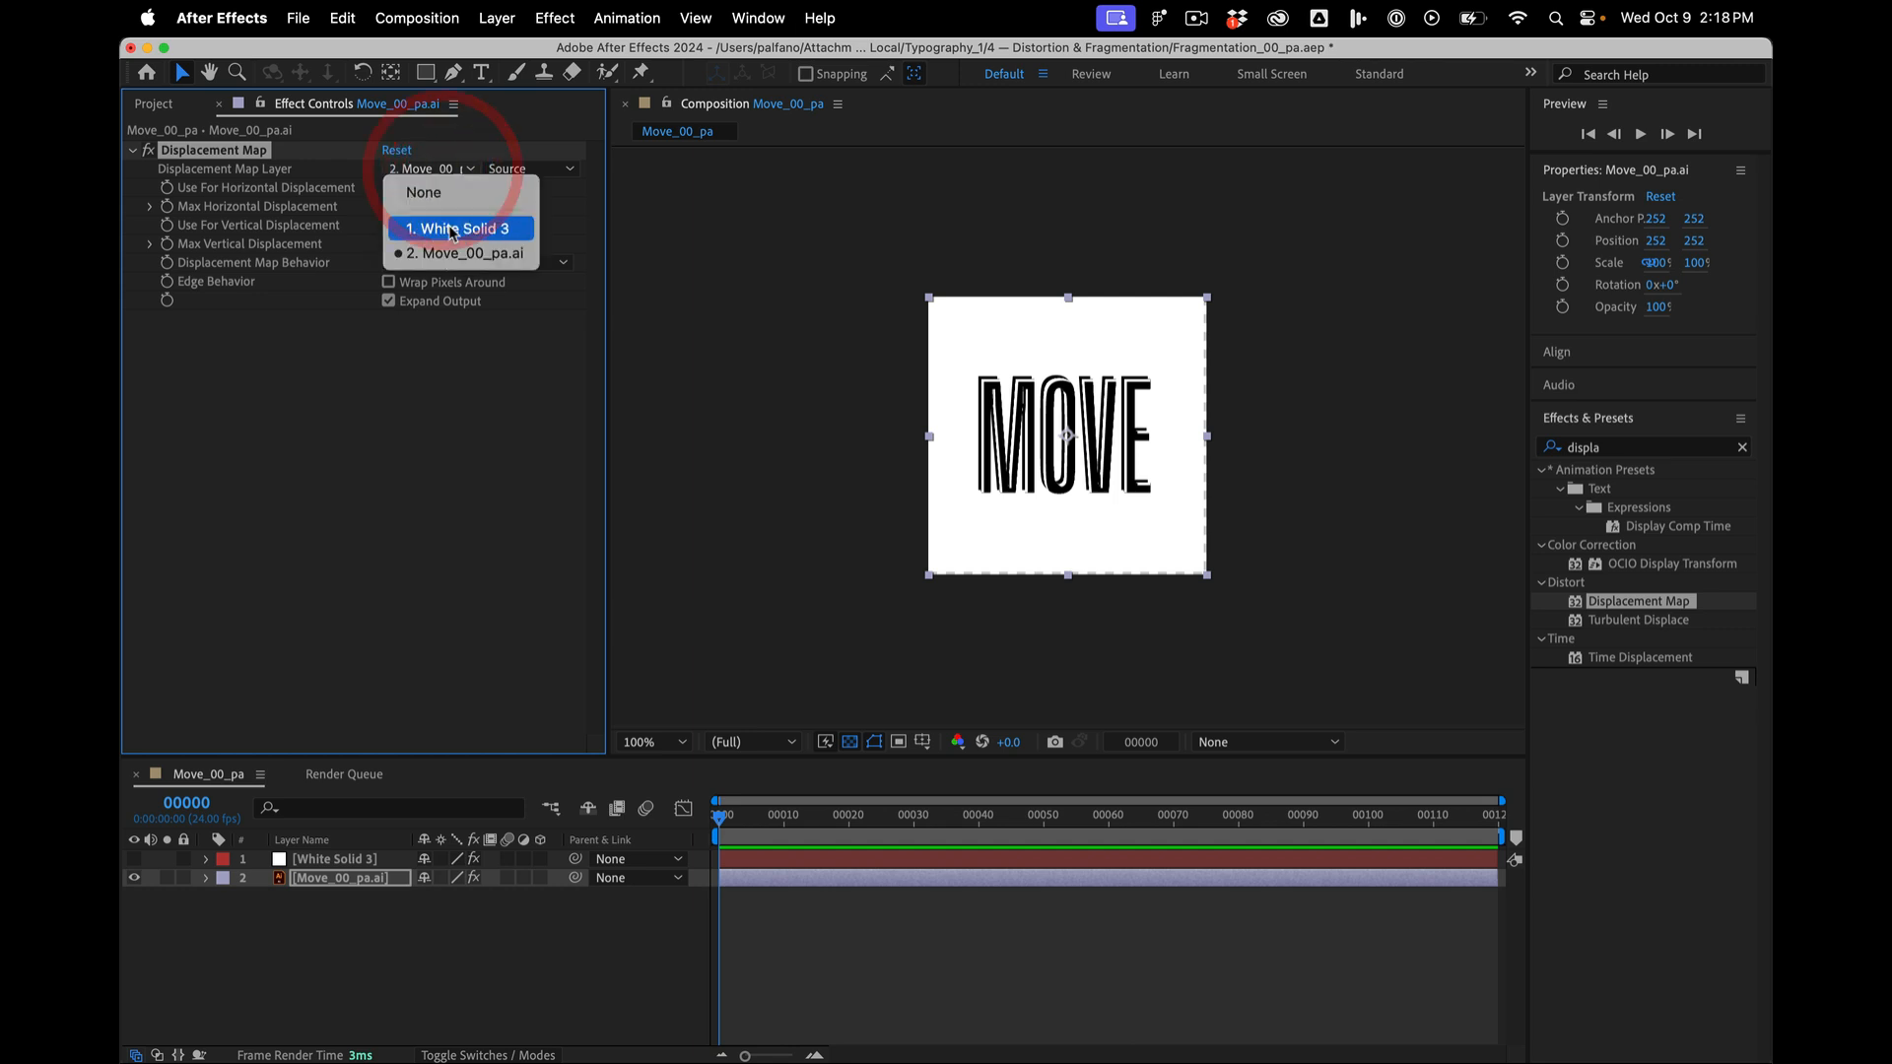
{"action": "left_click", "coordinate": [460, 228]}
{"action": "type", "text": "DRIVER"}
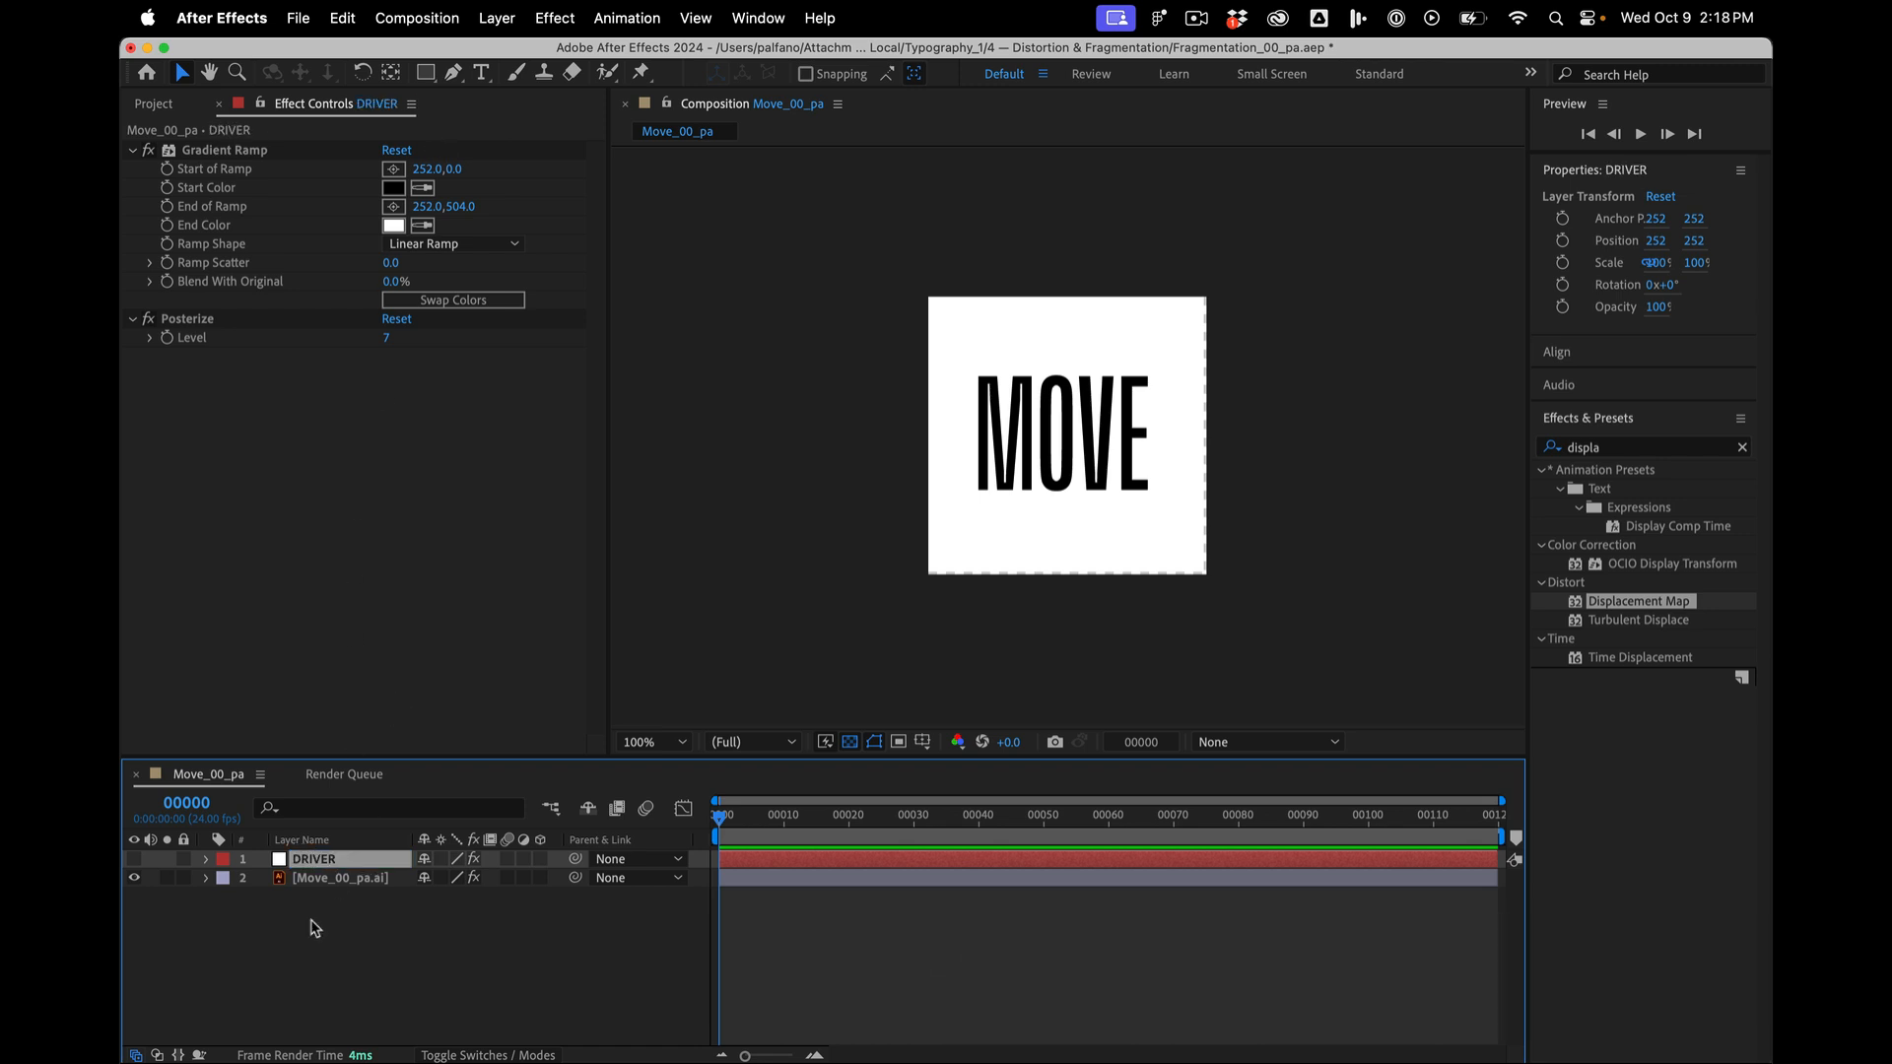
{"action": "left_click", "coordinate": [333, 877]}
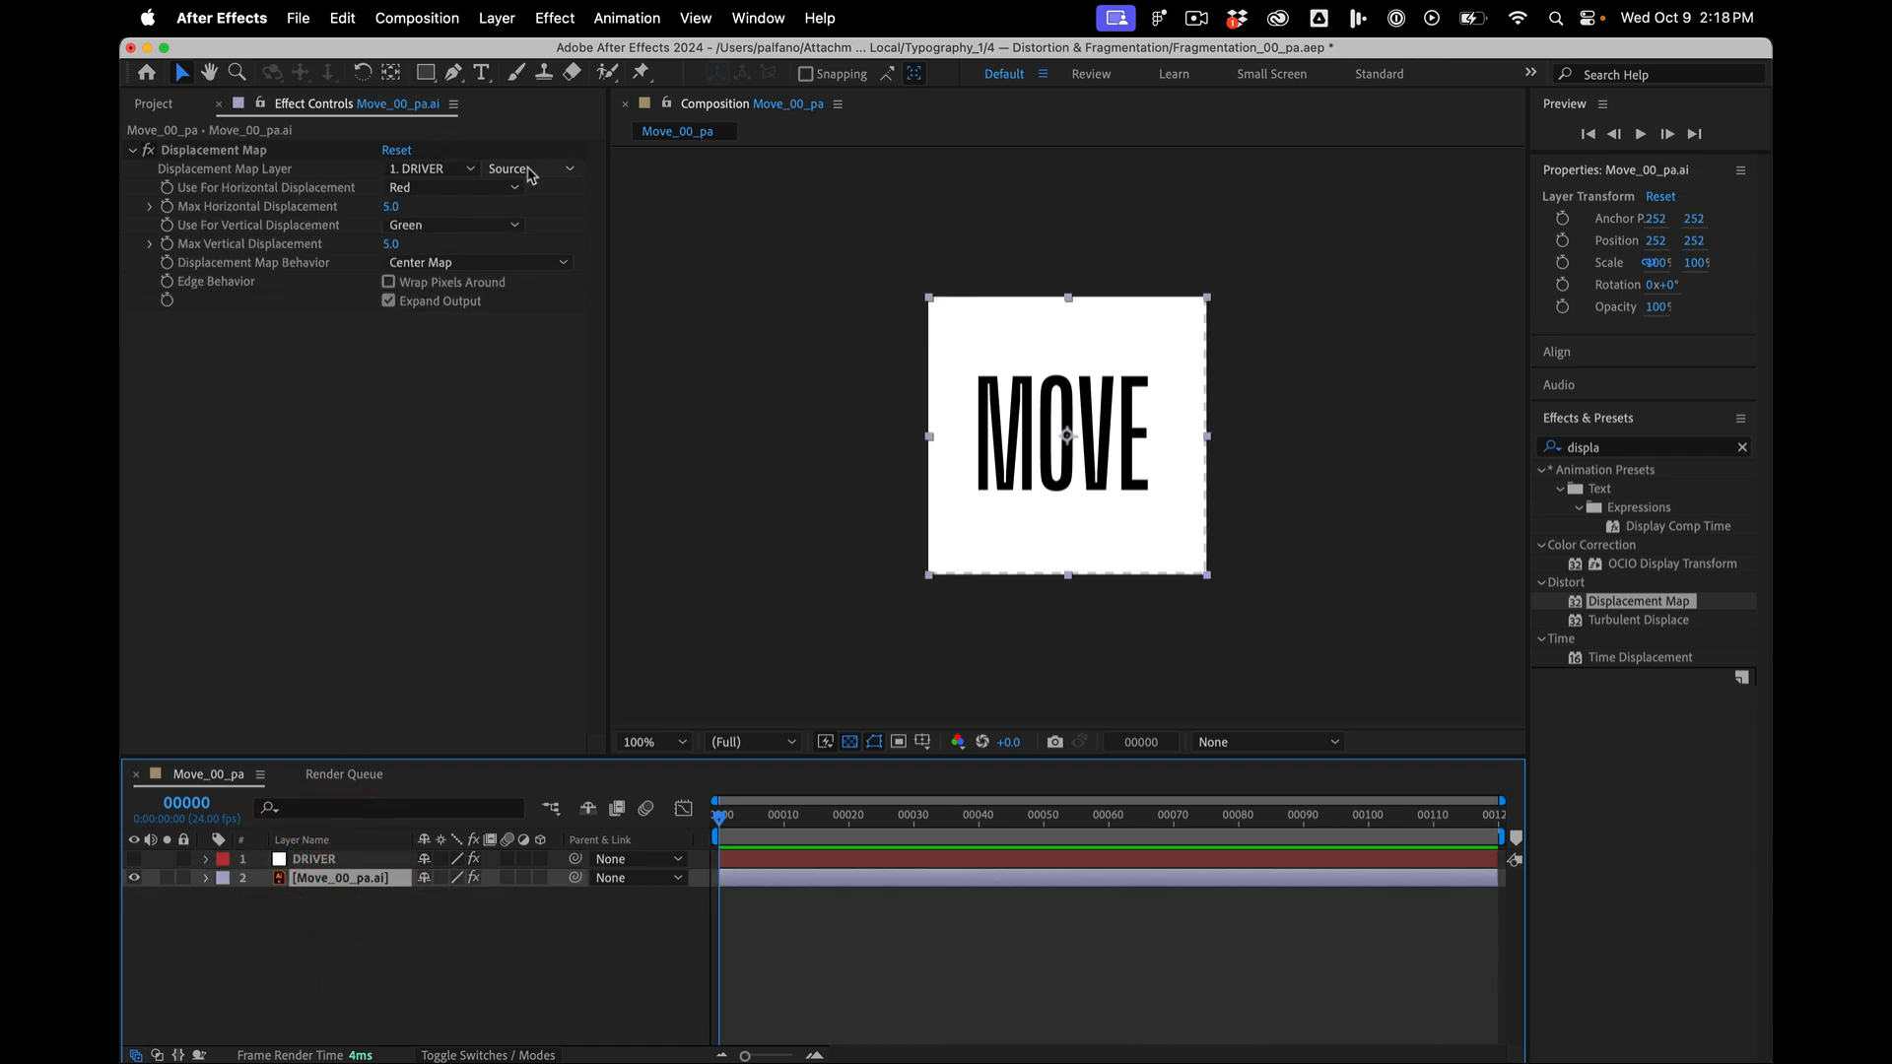
{"action": "left_click", "coordinate": [530, 167]}
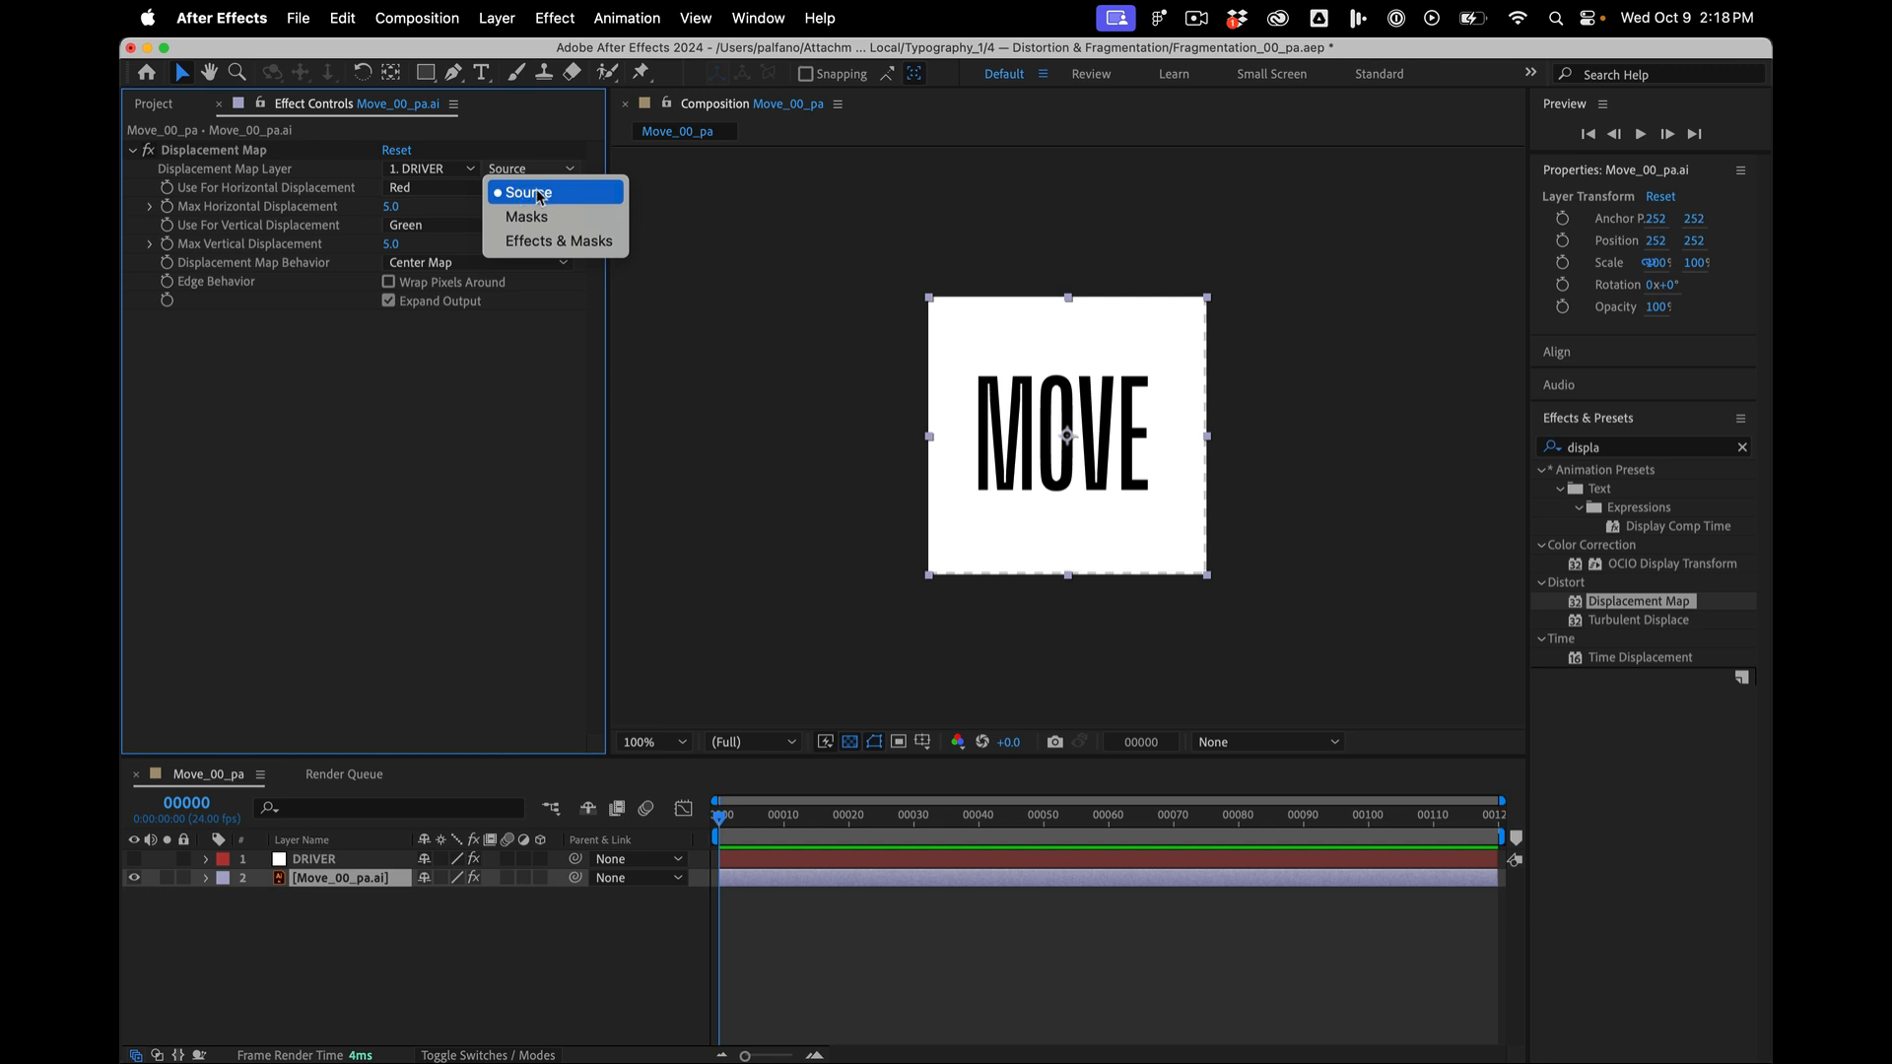
{"action": "mouse_move", "coordinate": [556, 240]}
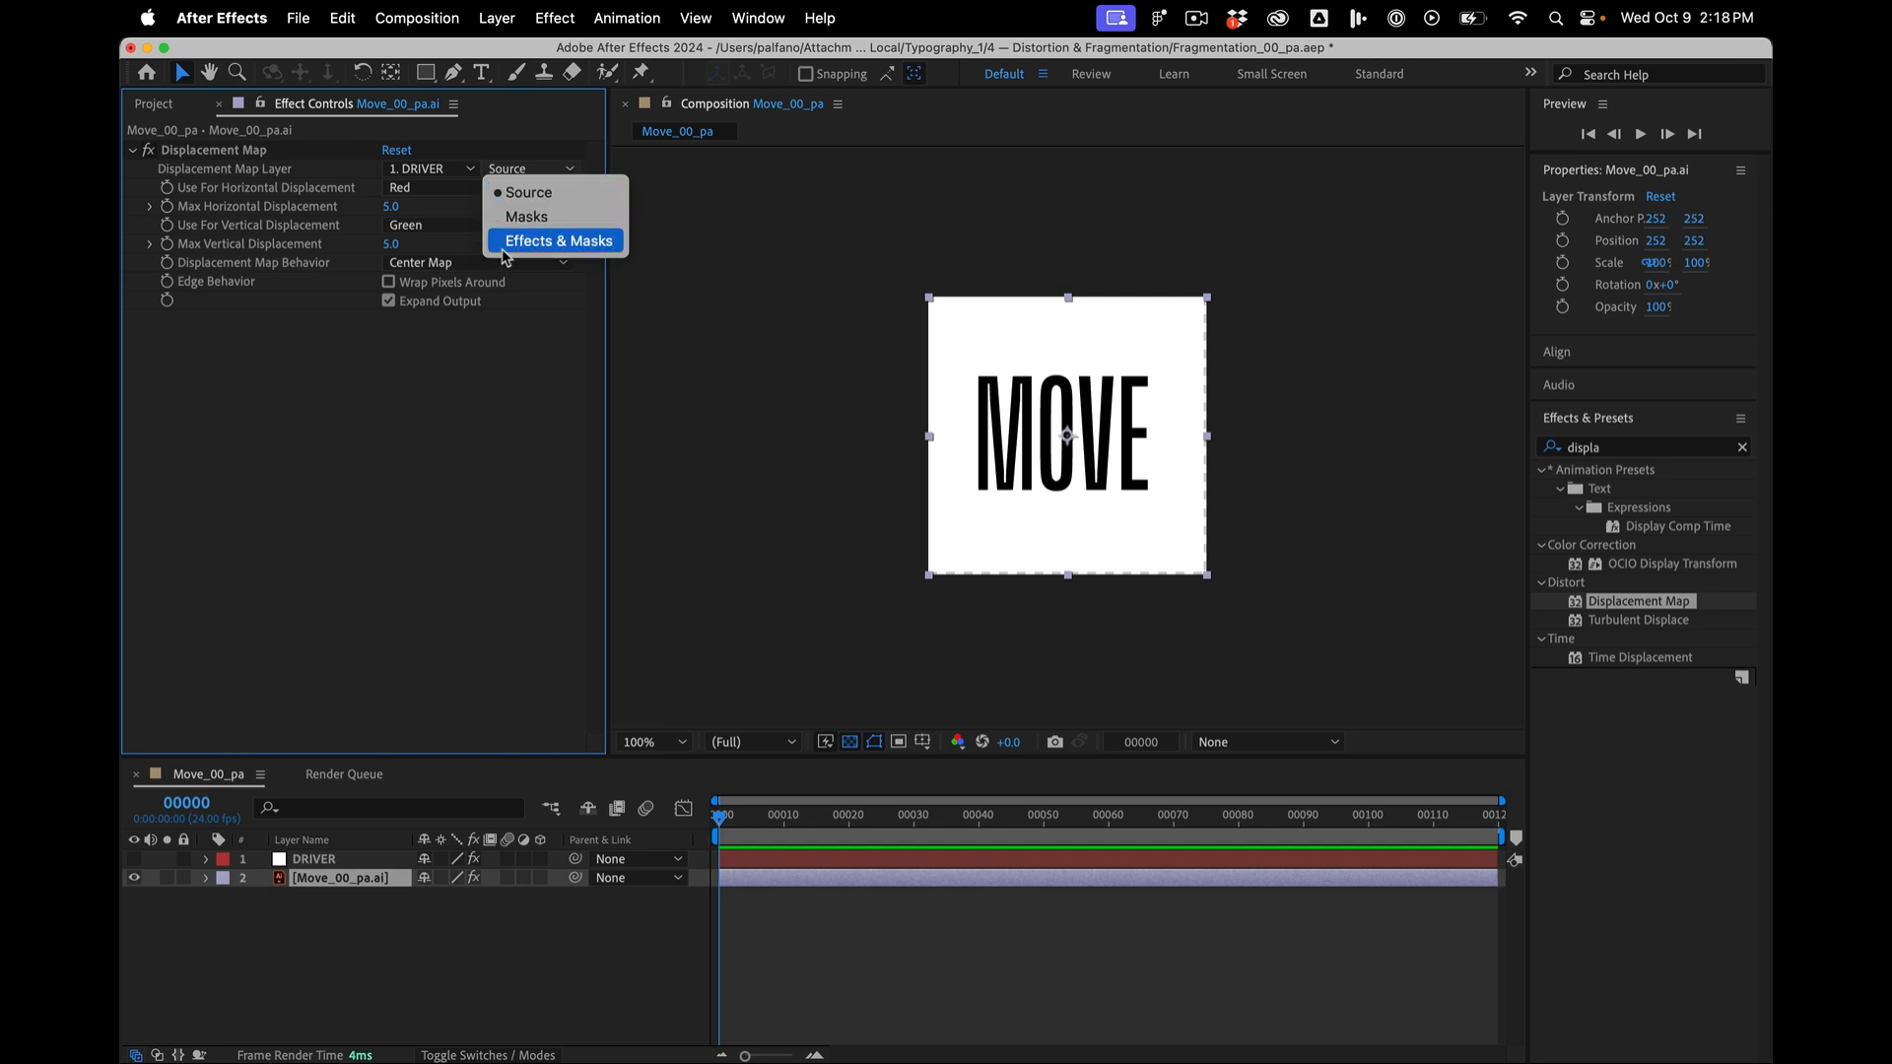
{"action": "mouse_move", "coordinate": [534, 248]}
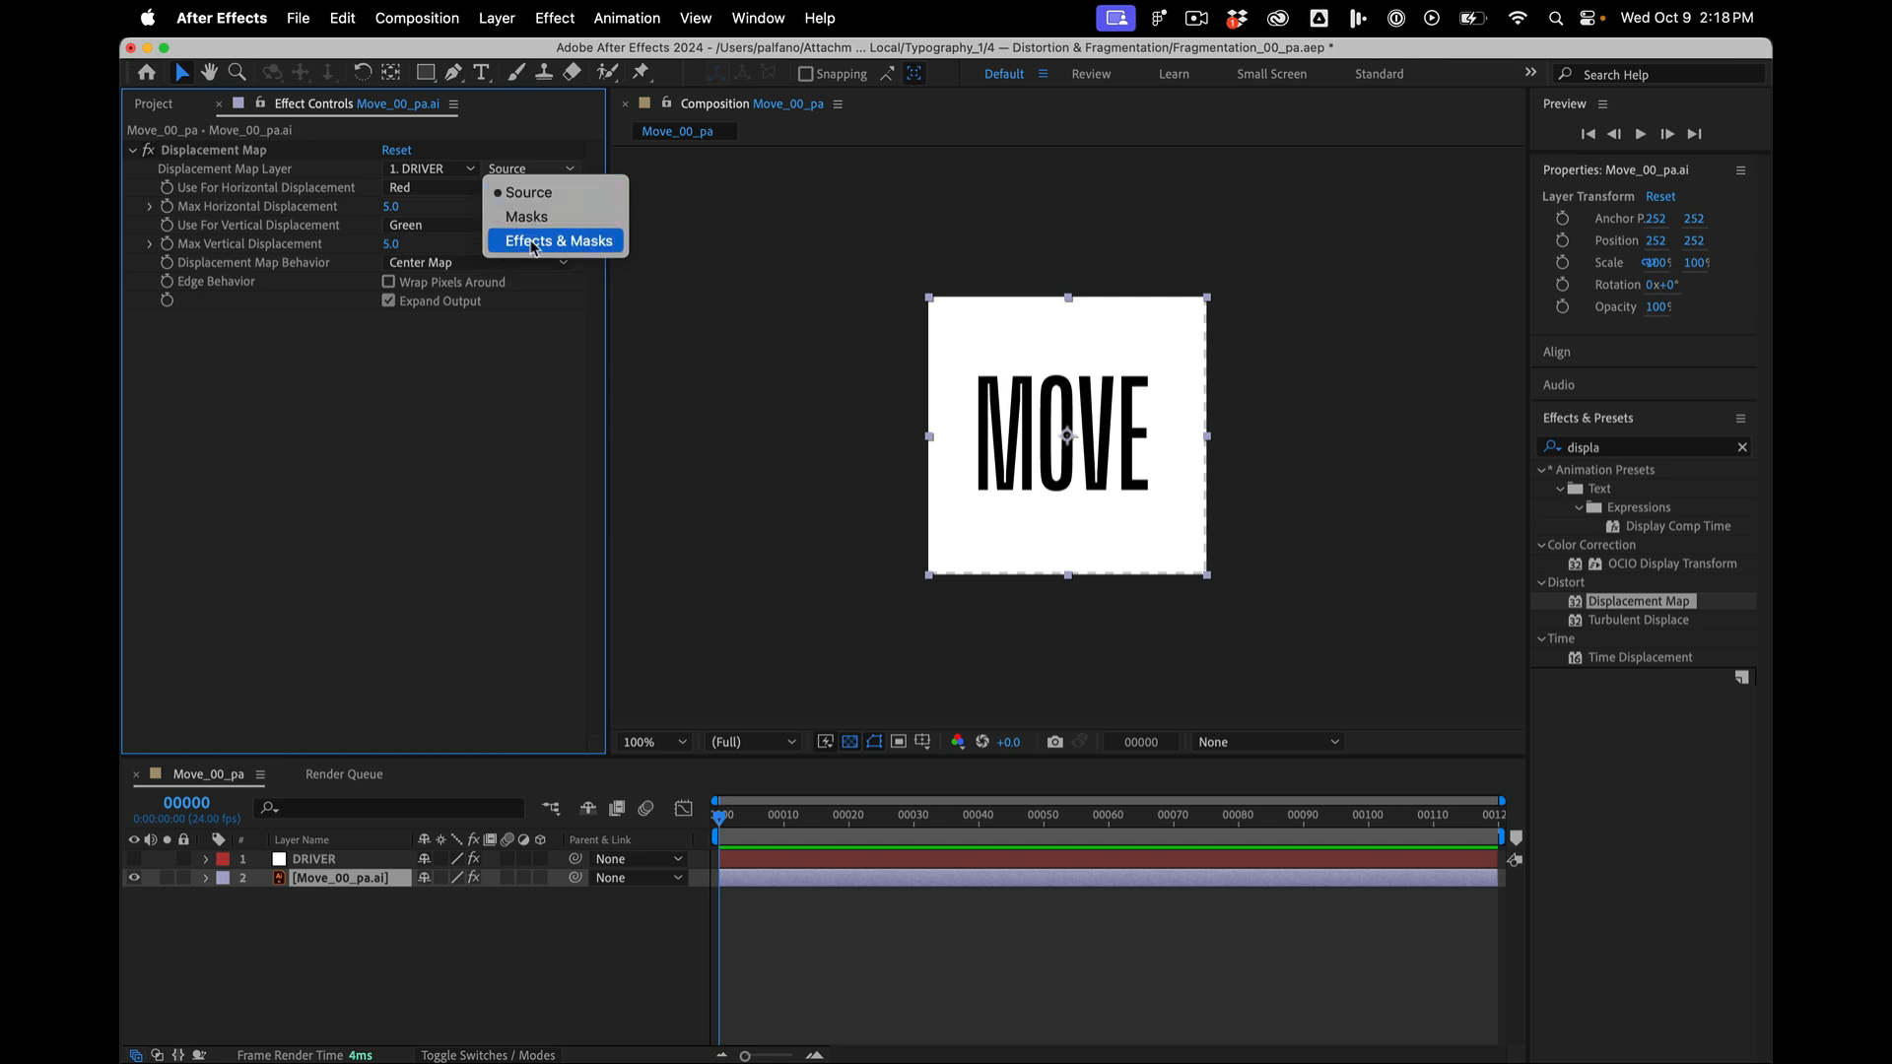
{"action": "left_click", "coordinate": [556, 240]}
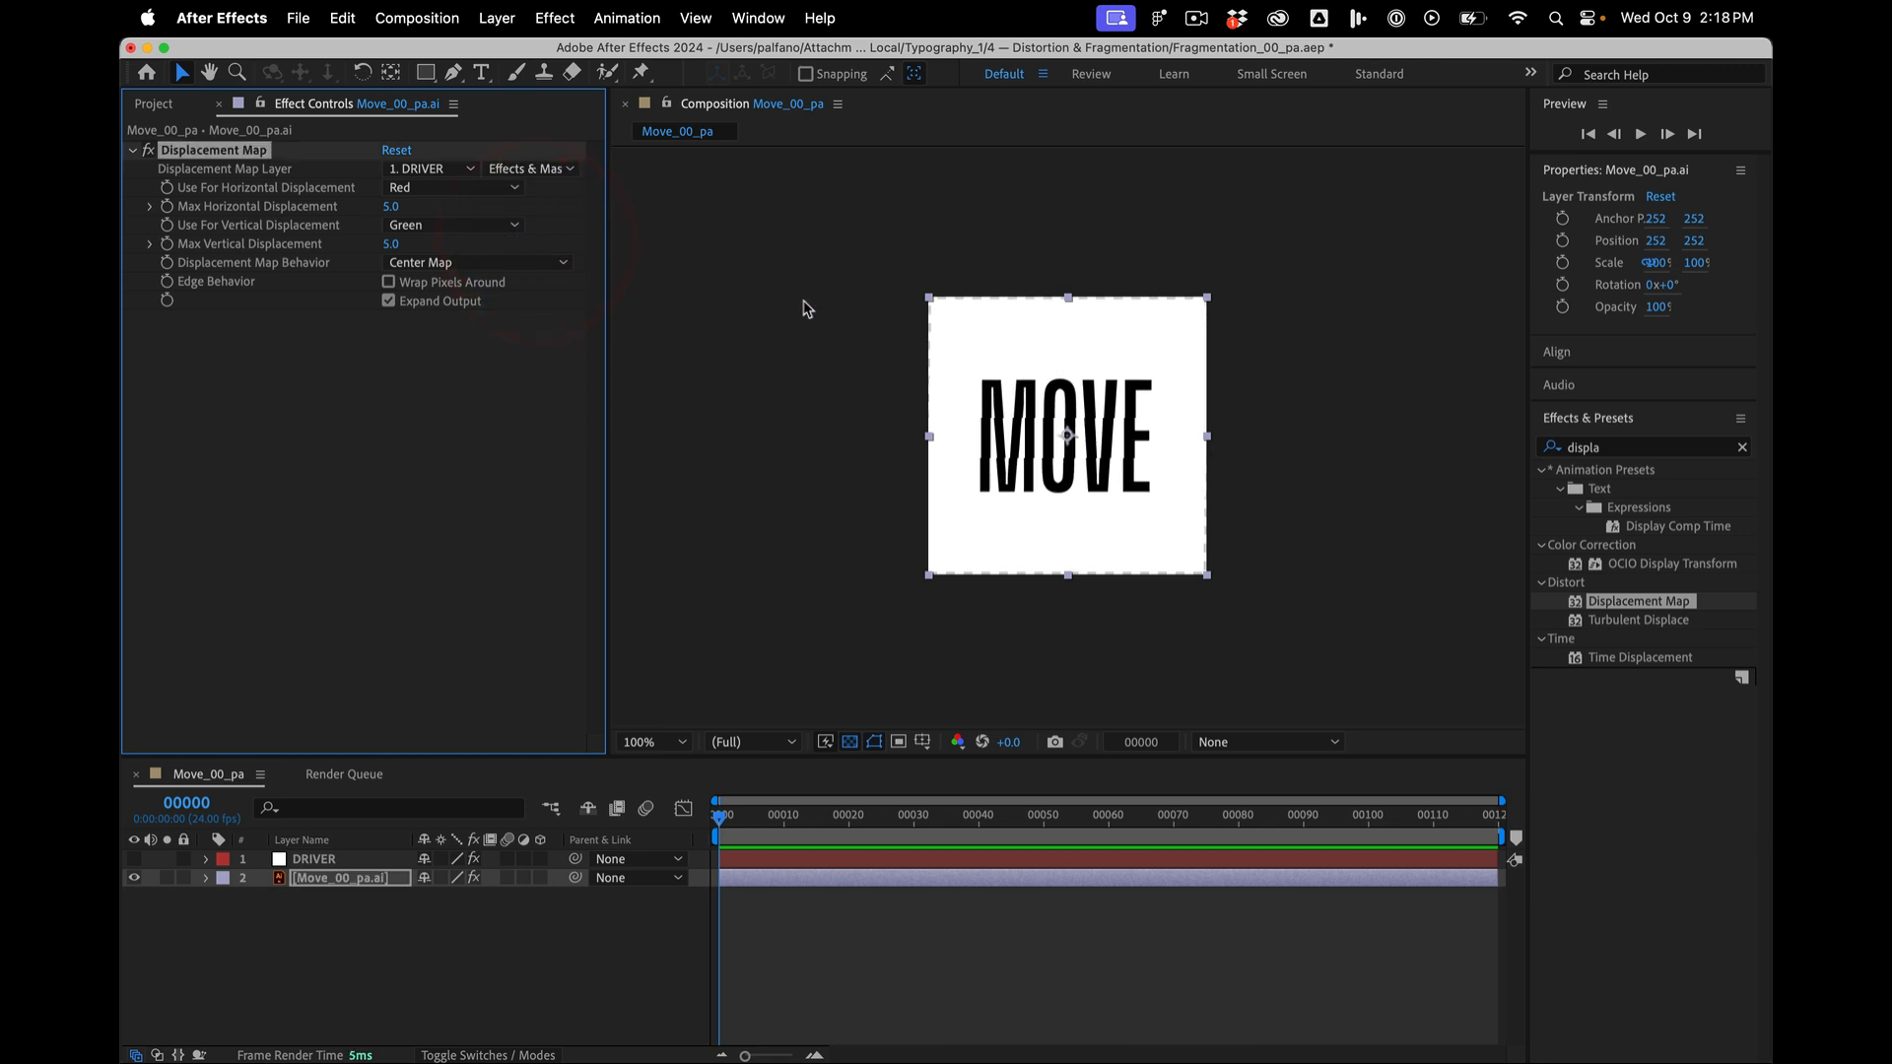
{"action": "mouse_move", "coordinate": [473, 195]}
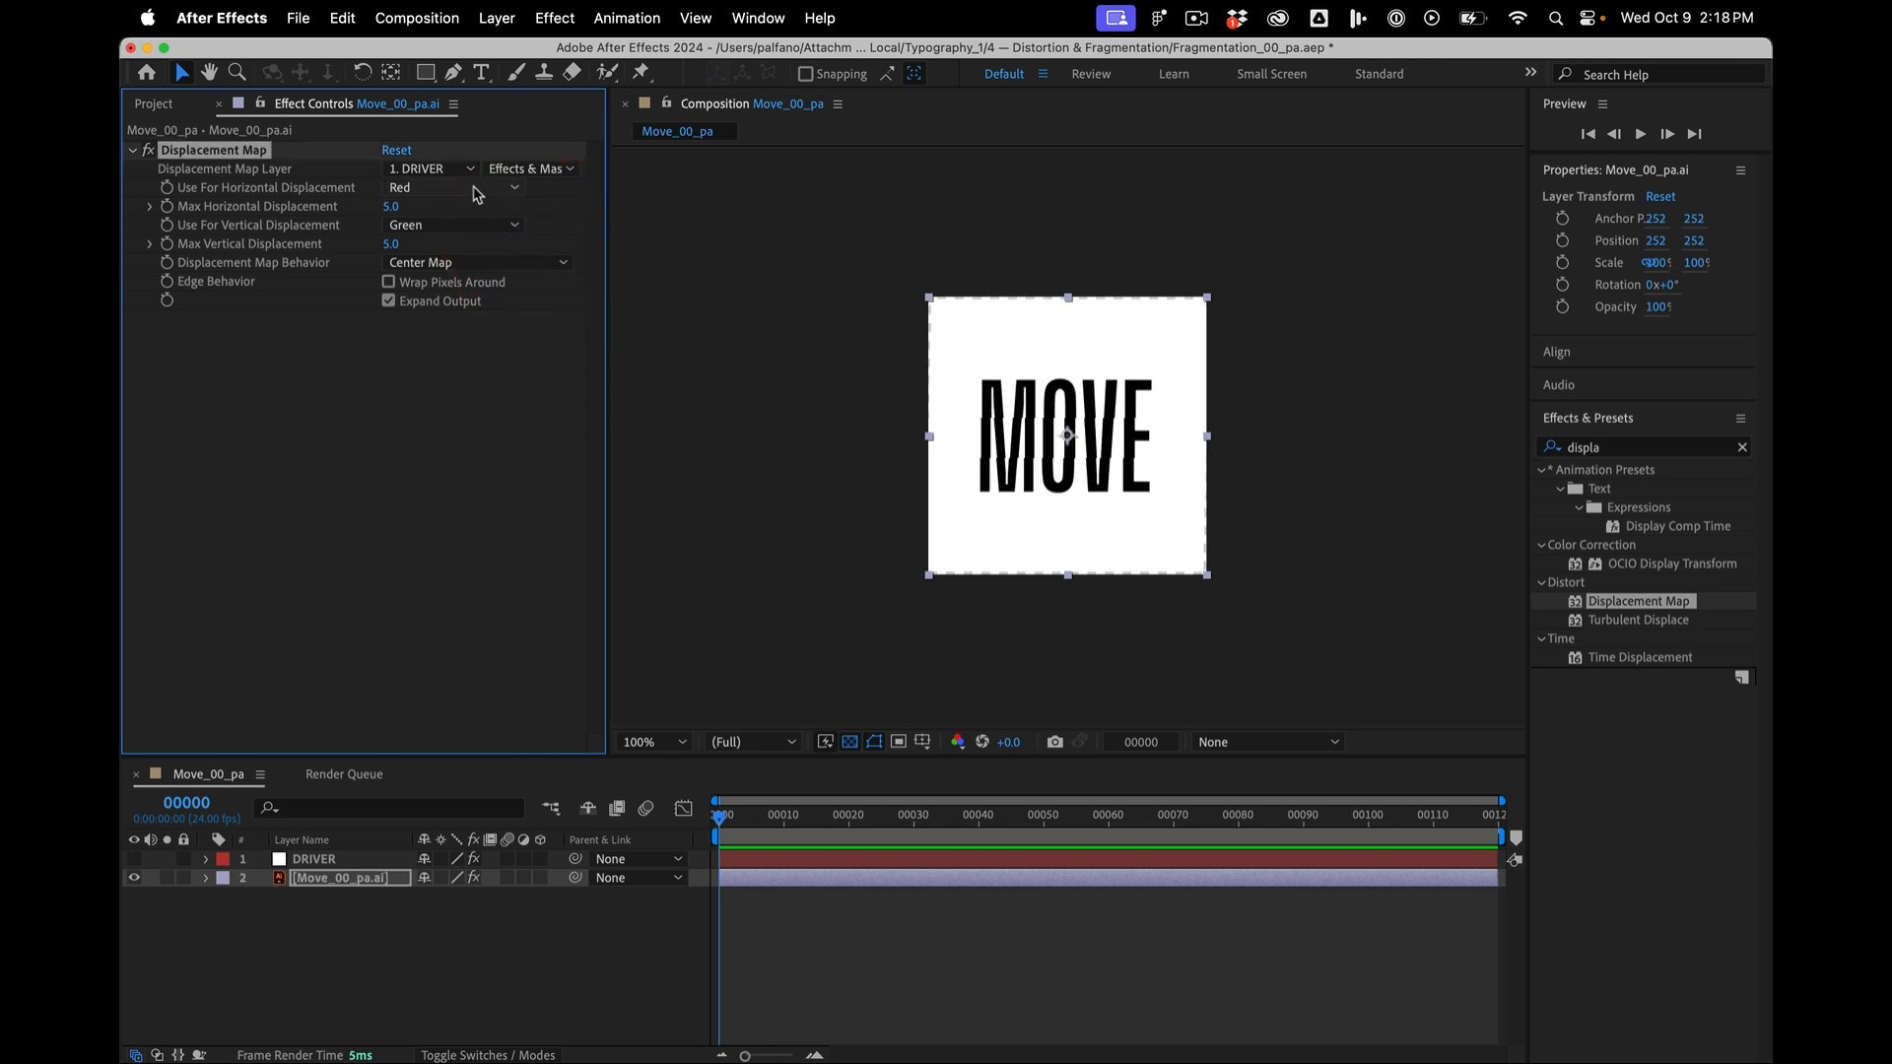
{"action": "mouse_move", "coordinate": [462, 193]}
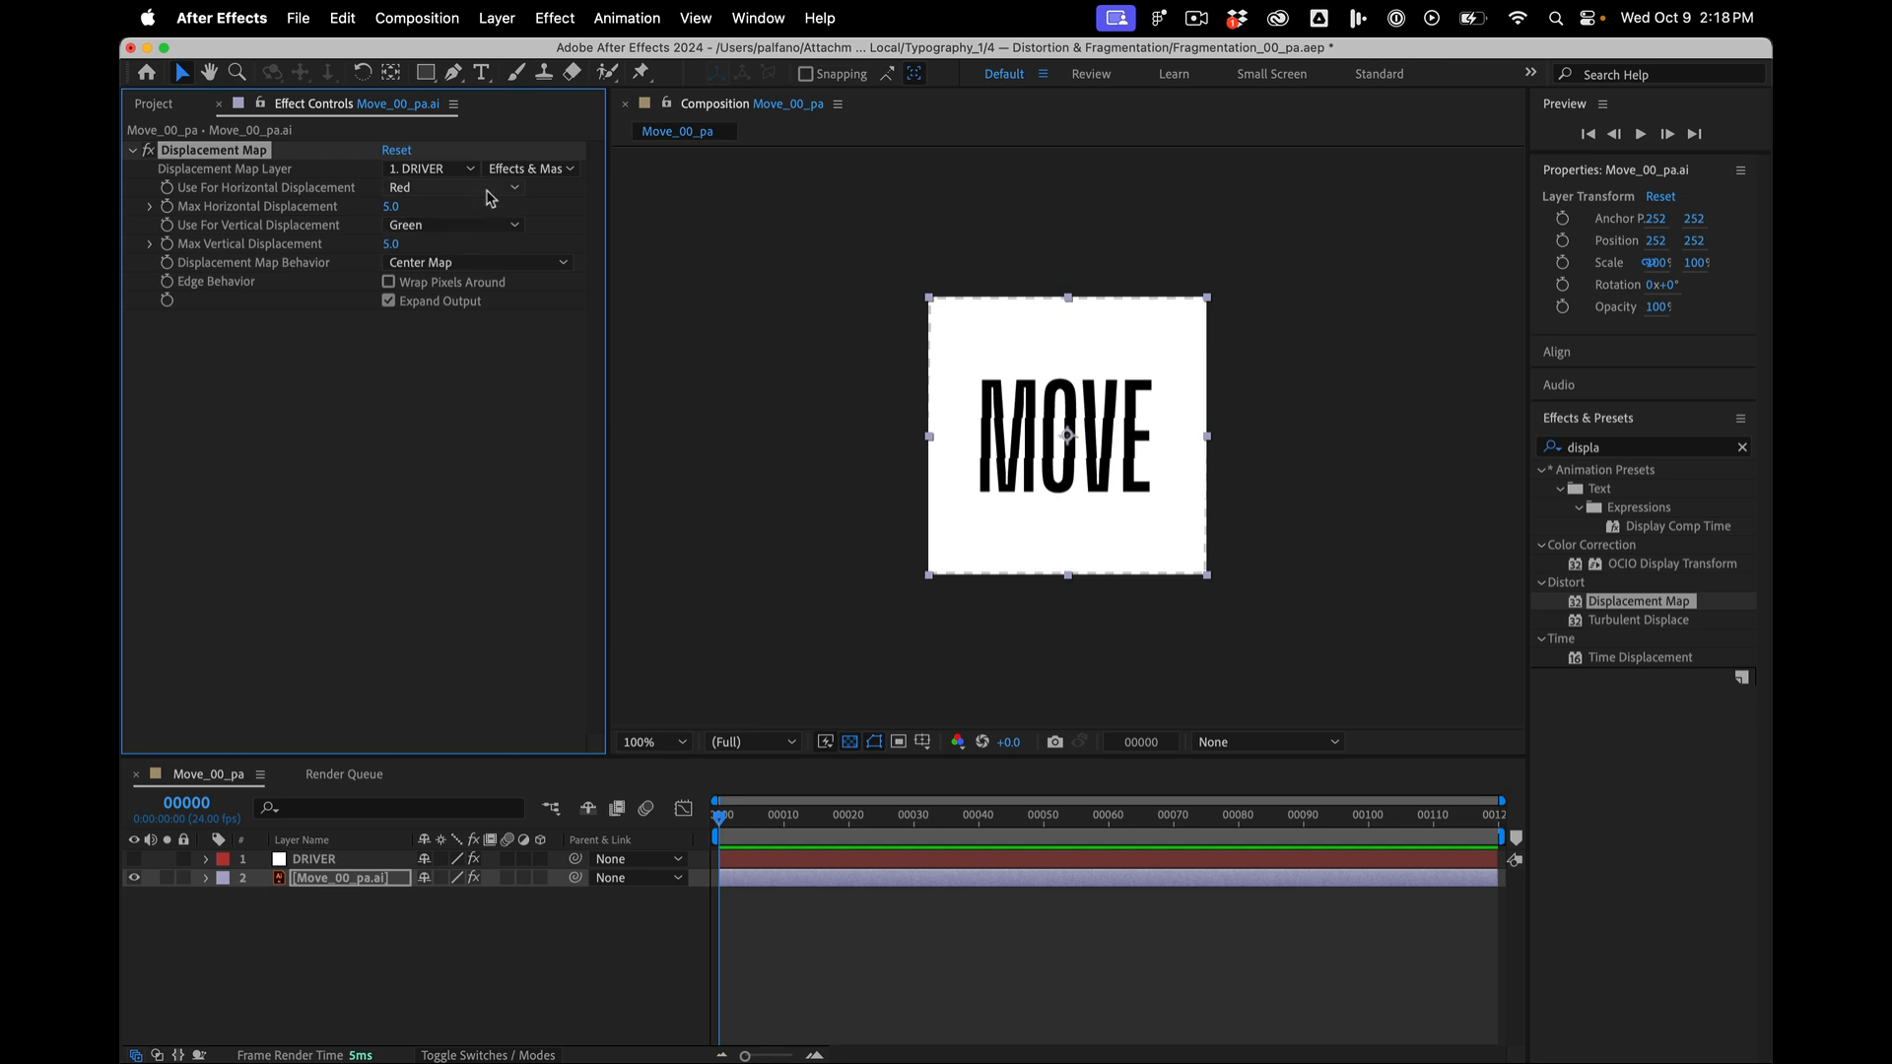
- Drive horizontal displacement by luminance with vertical off and Max Horizontal 26.0
{"action": "left_click", "coordinate": [454, 225]}
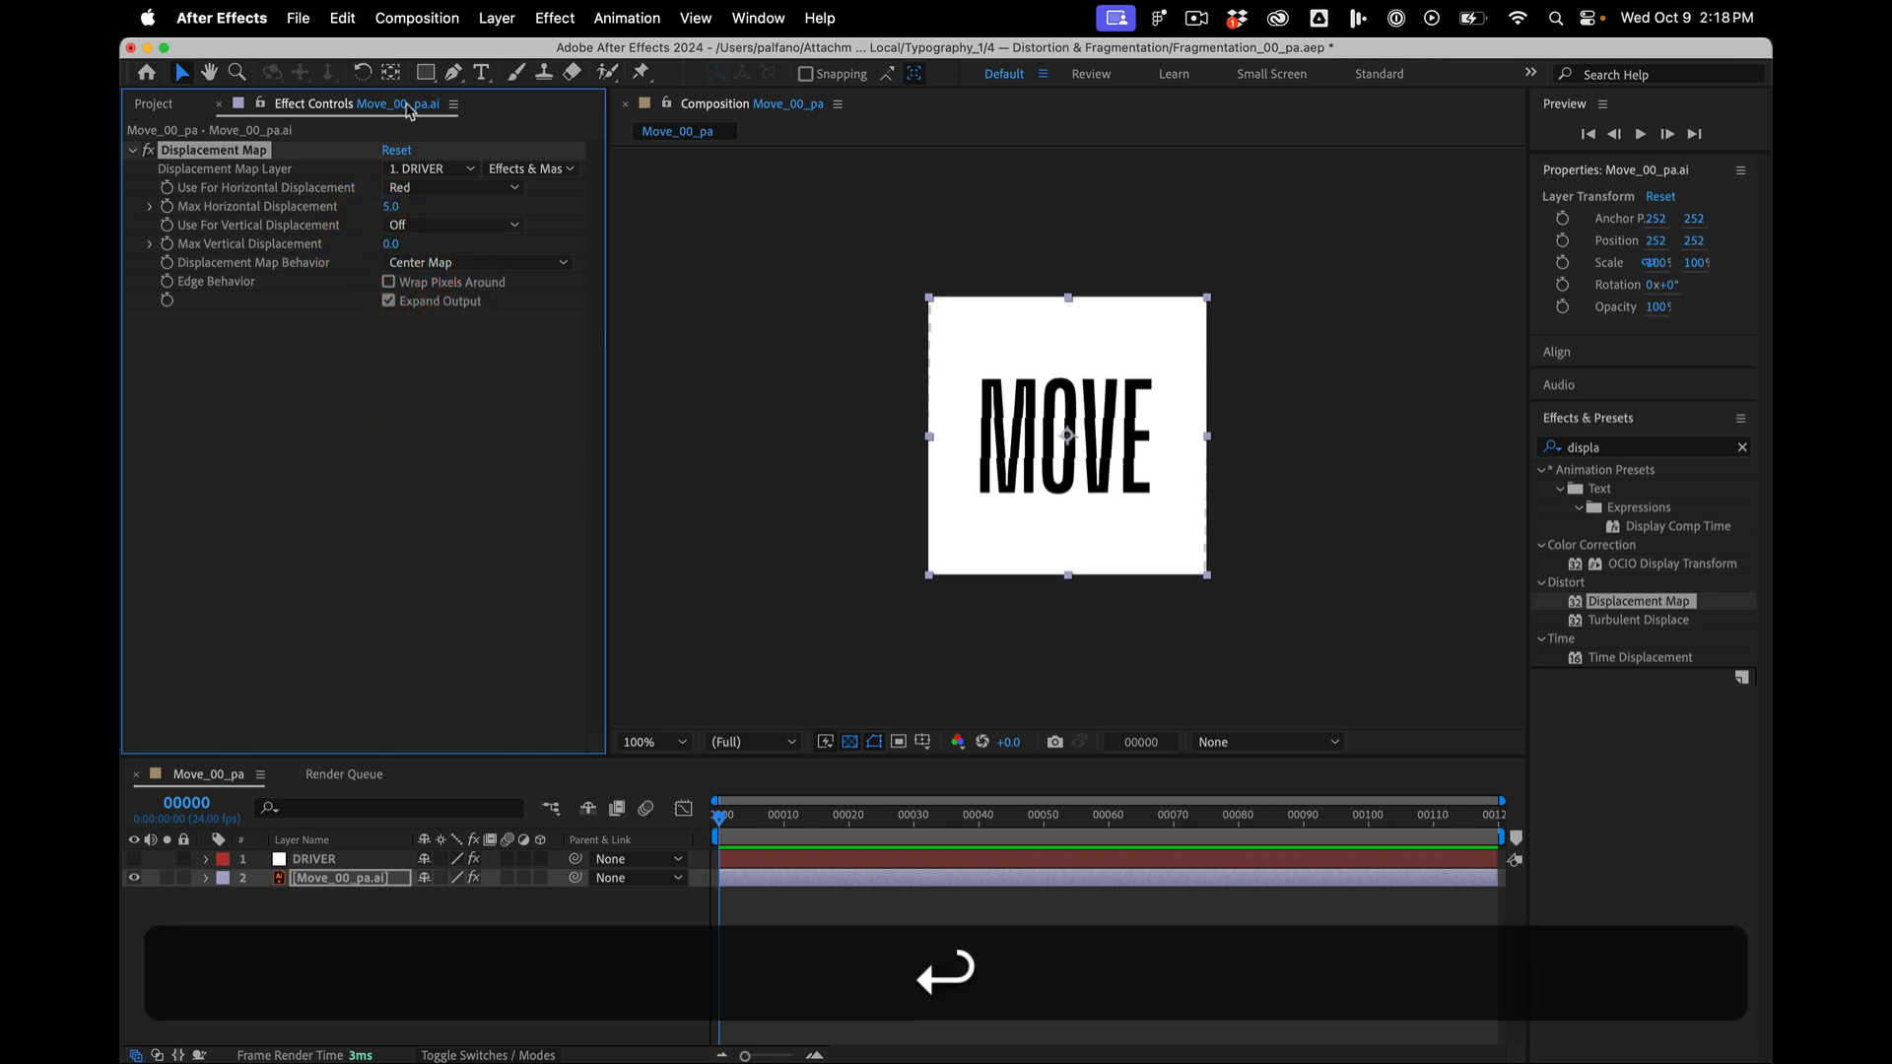
{"action": "left_click", "coordinate": [453, 188]}
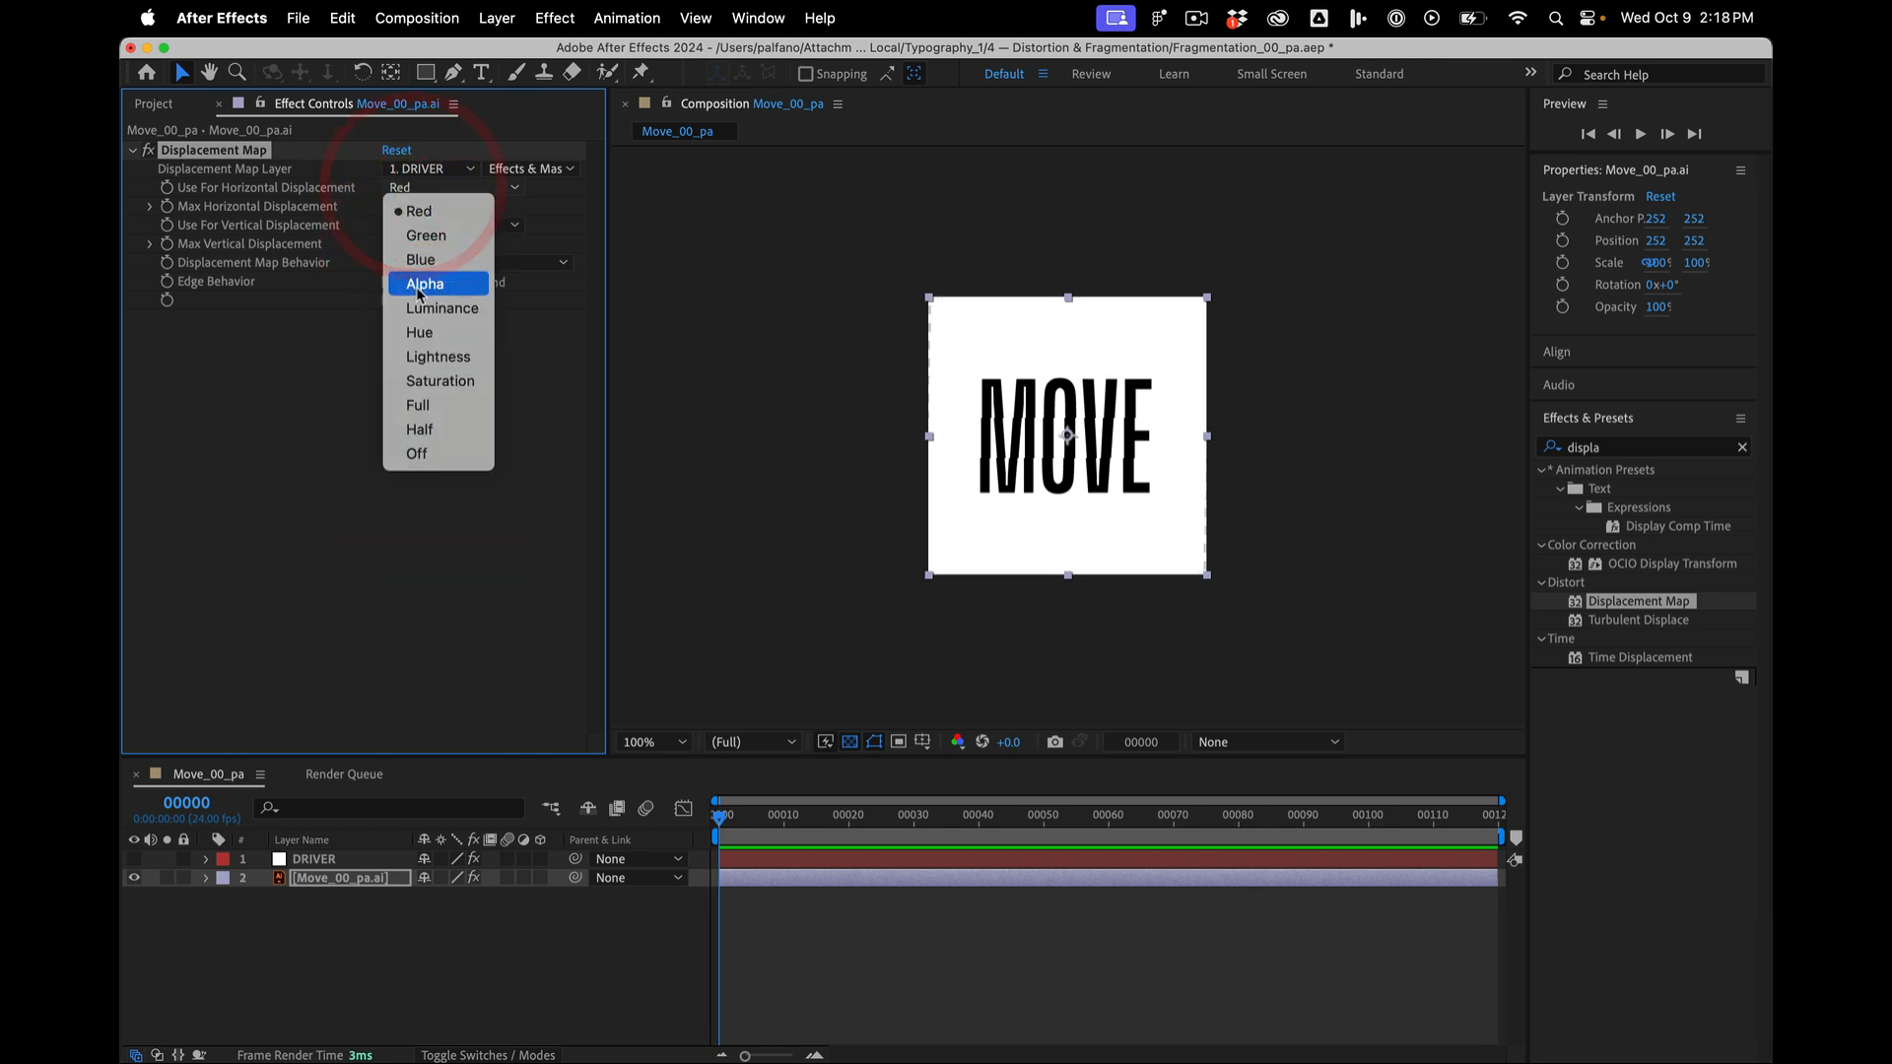
{"action": "left_click", "coordinate": [441, 308]}
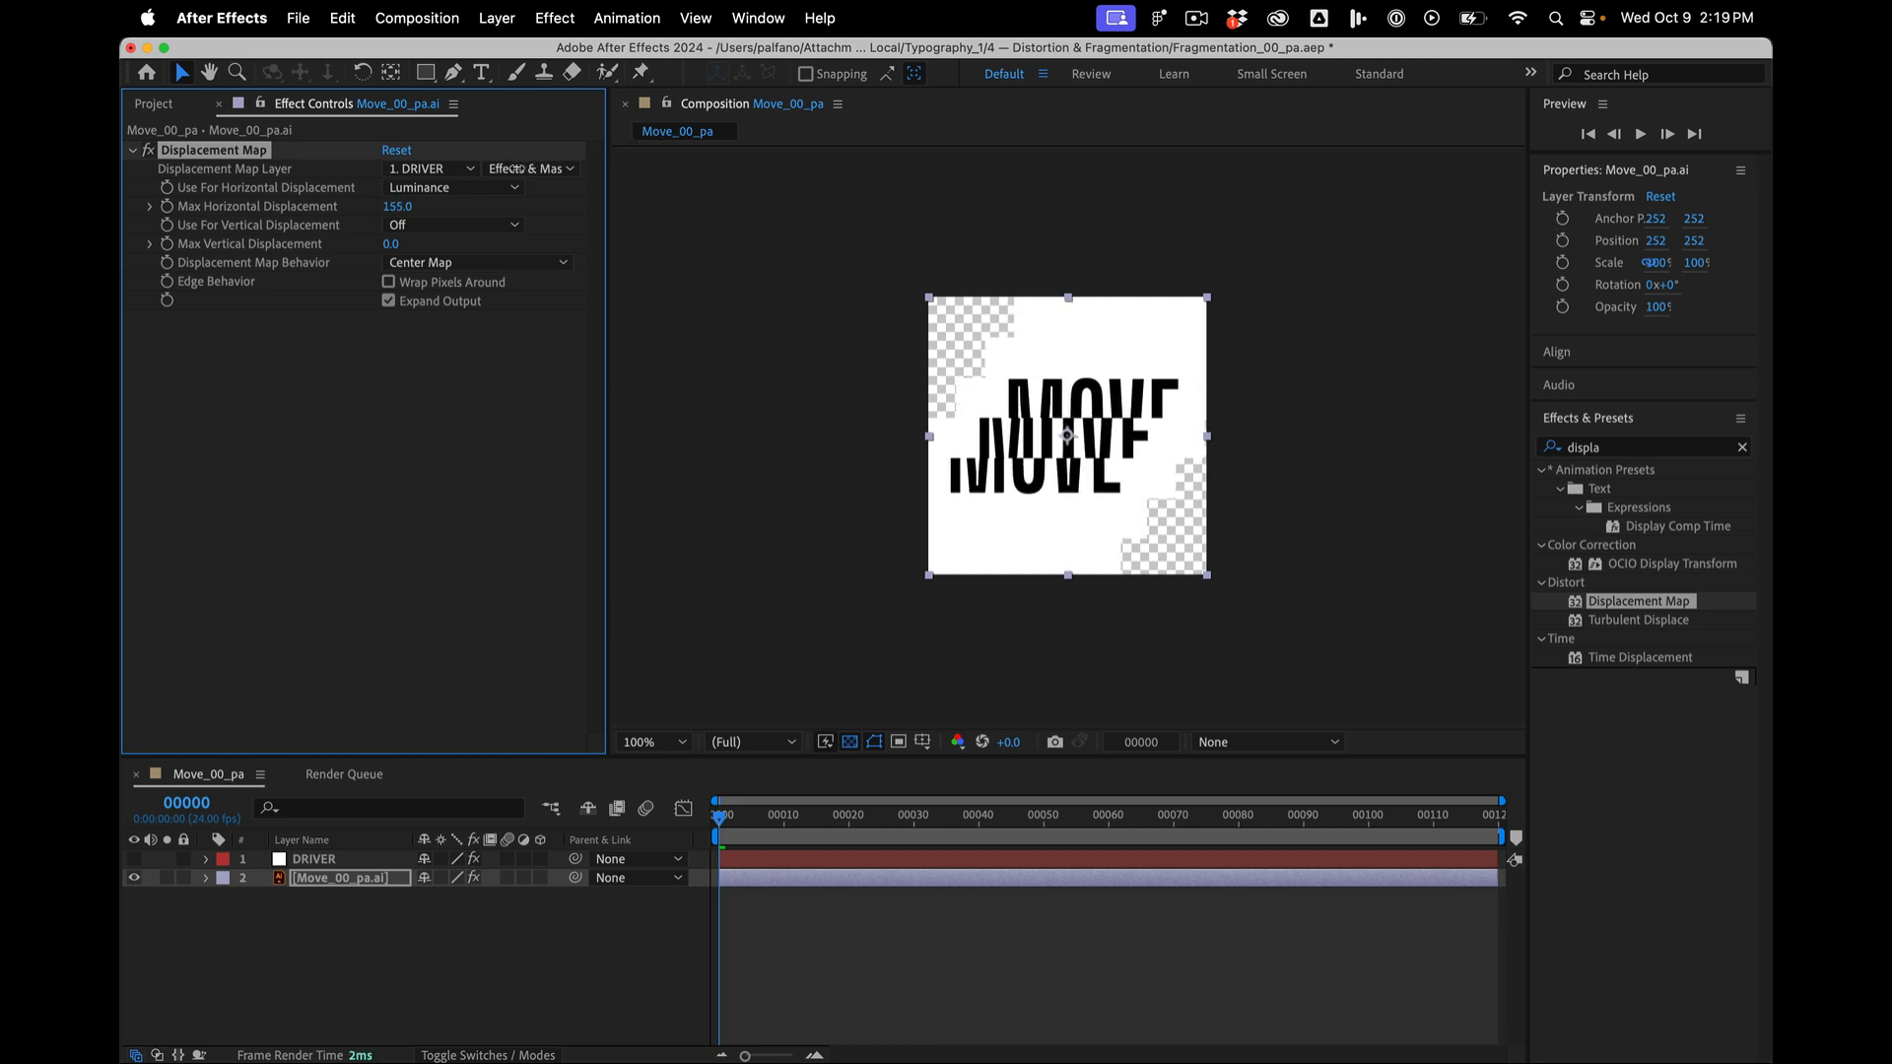
{"action": "type", "text": "26.0"}
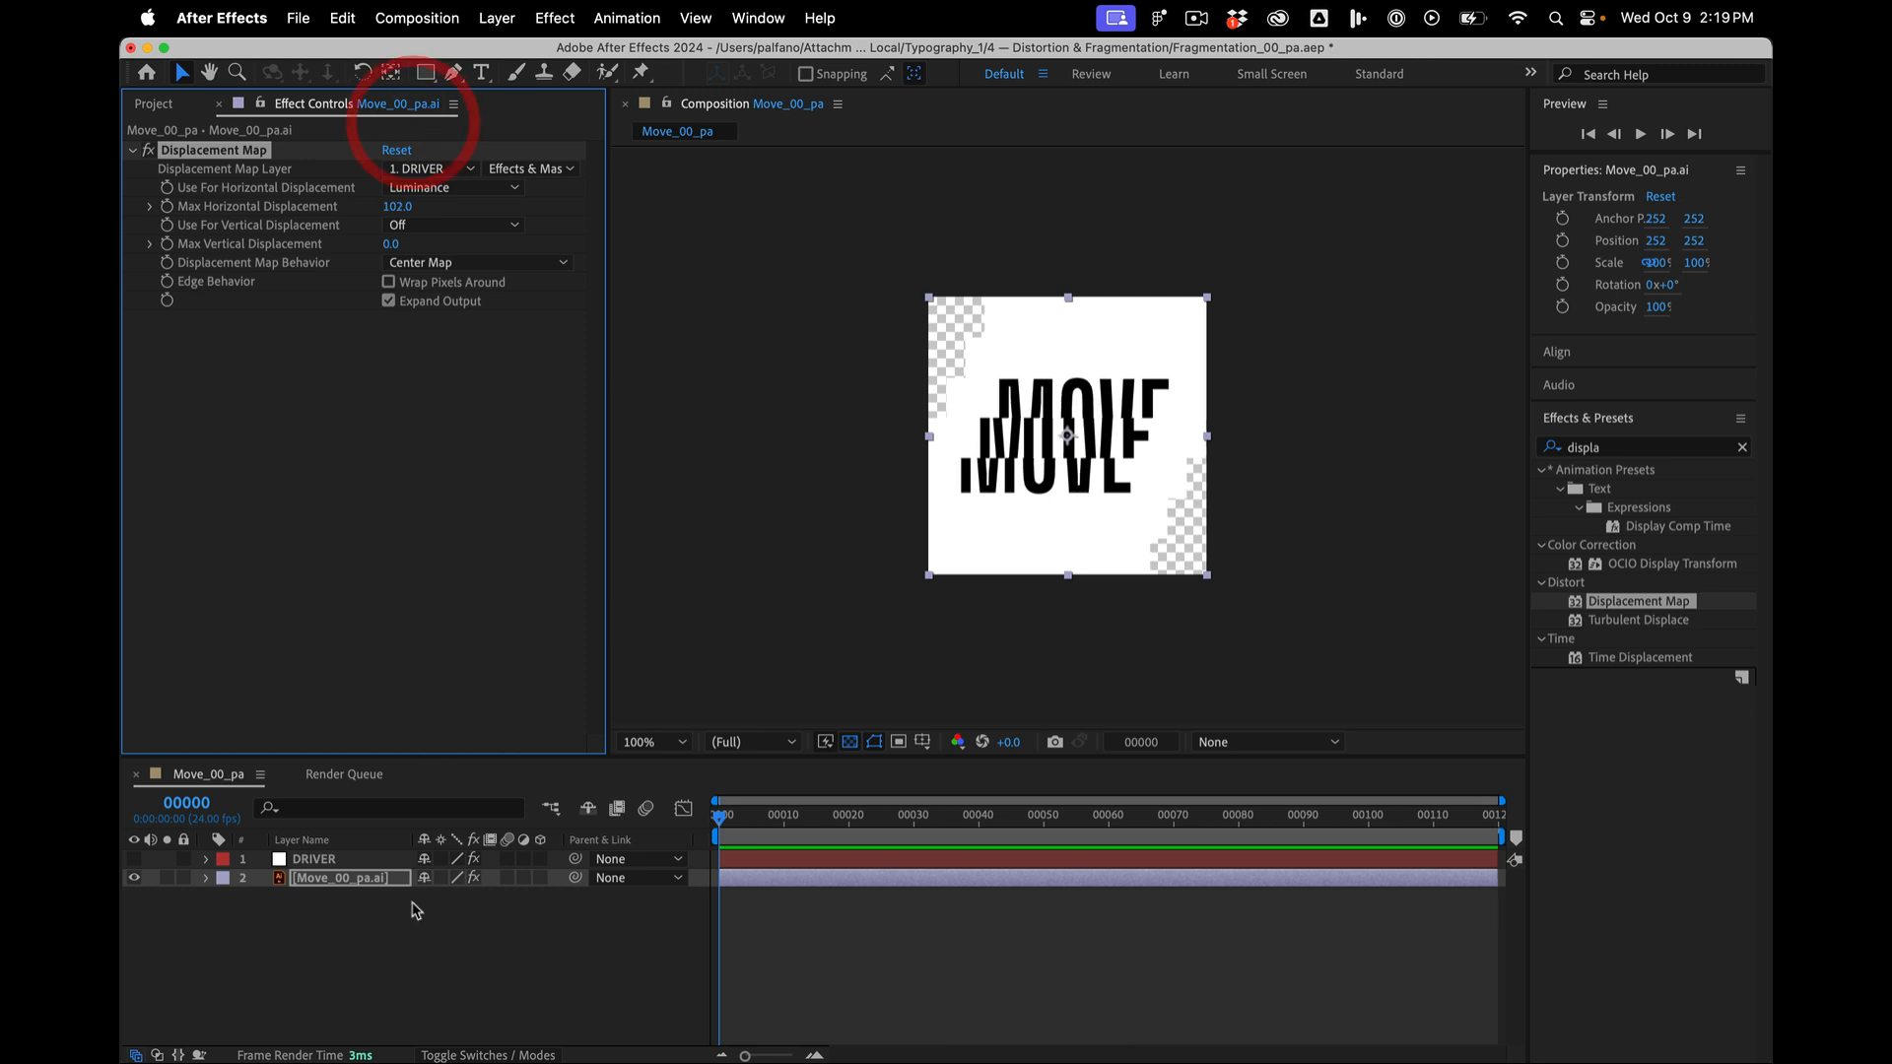
- Add a white solid beneath MOVE to fill the gaps, then select DRIVER
{"action": "left_click", "coordinate": [497, 18]}
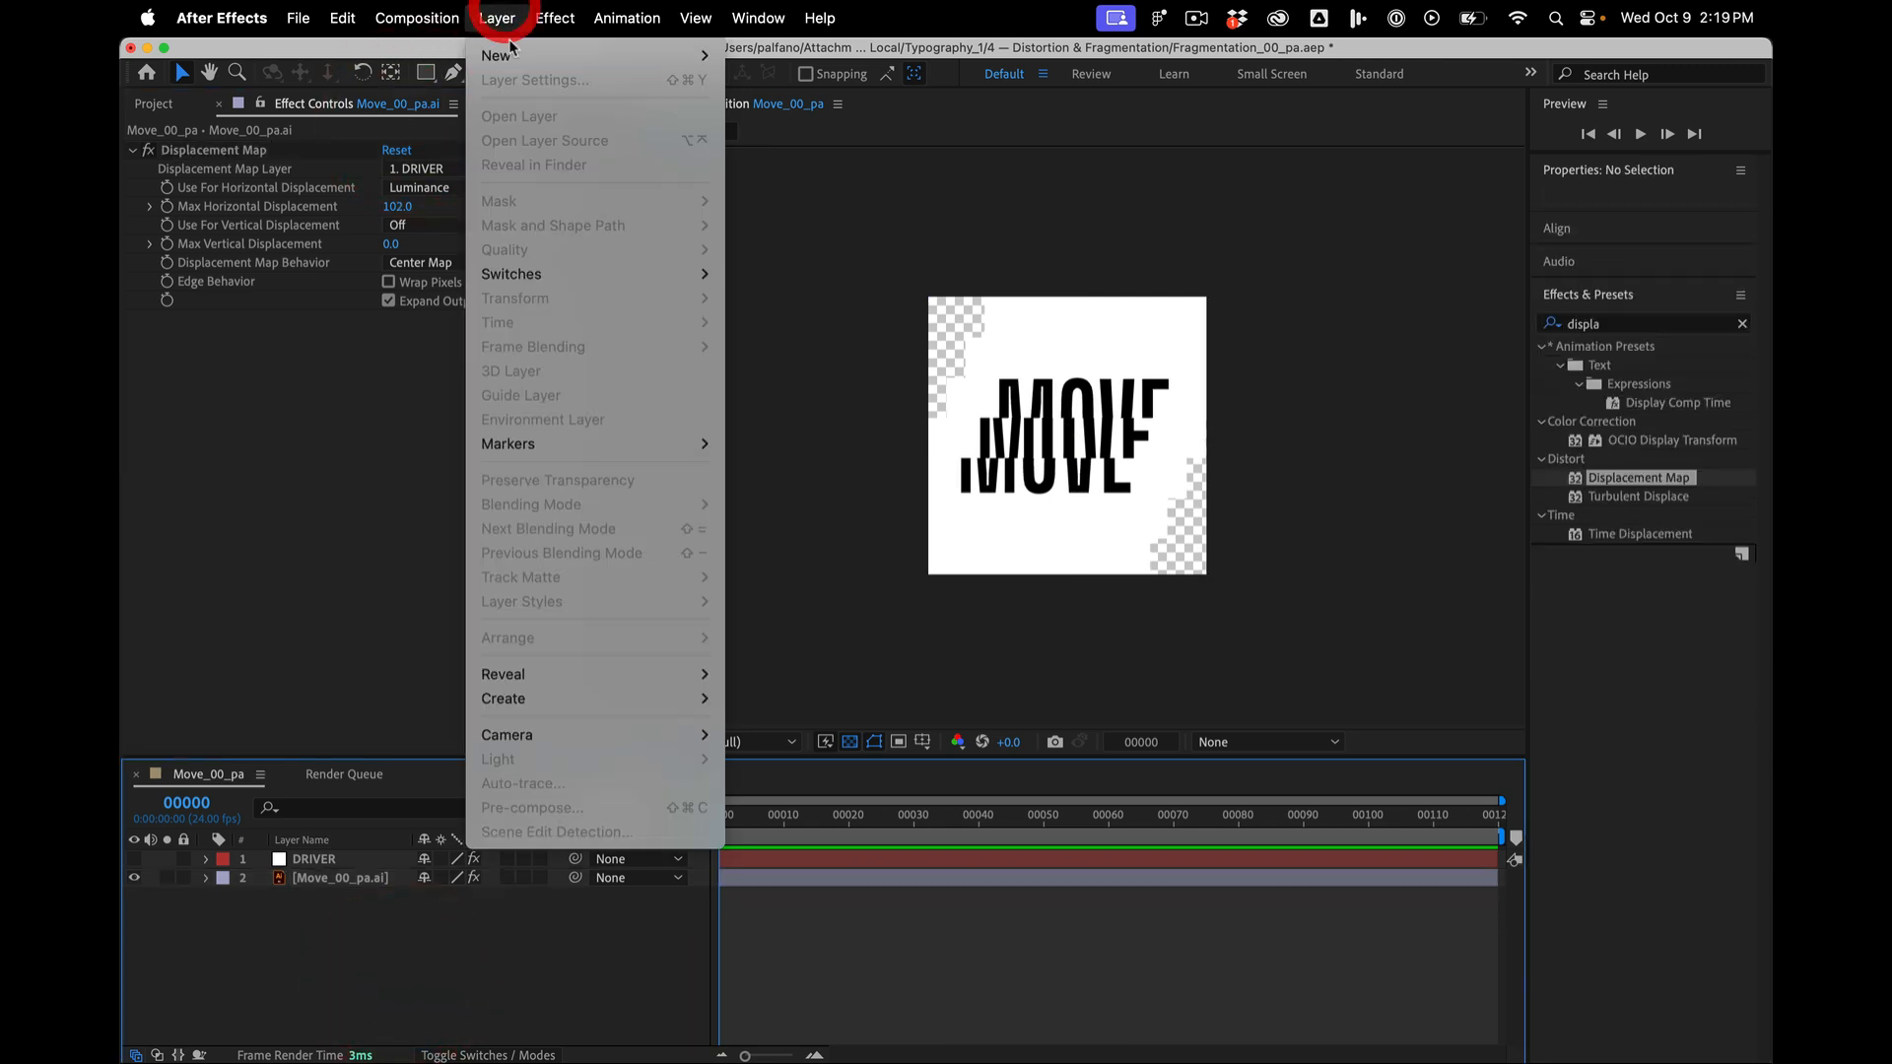
{"action": "left_click", "coordinate": [497, 55]}
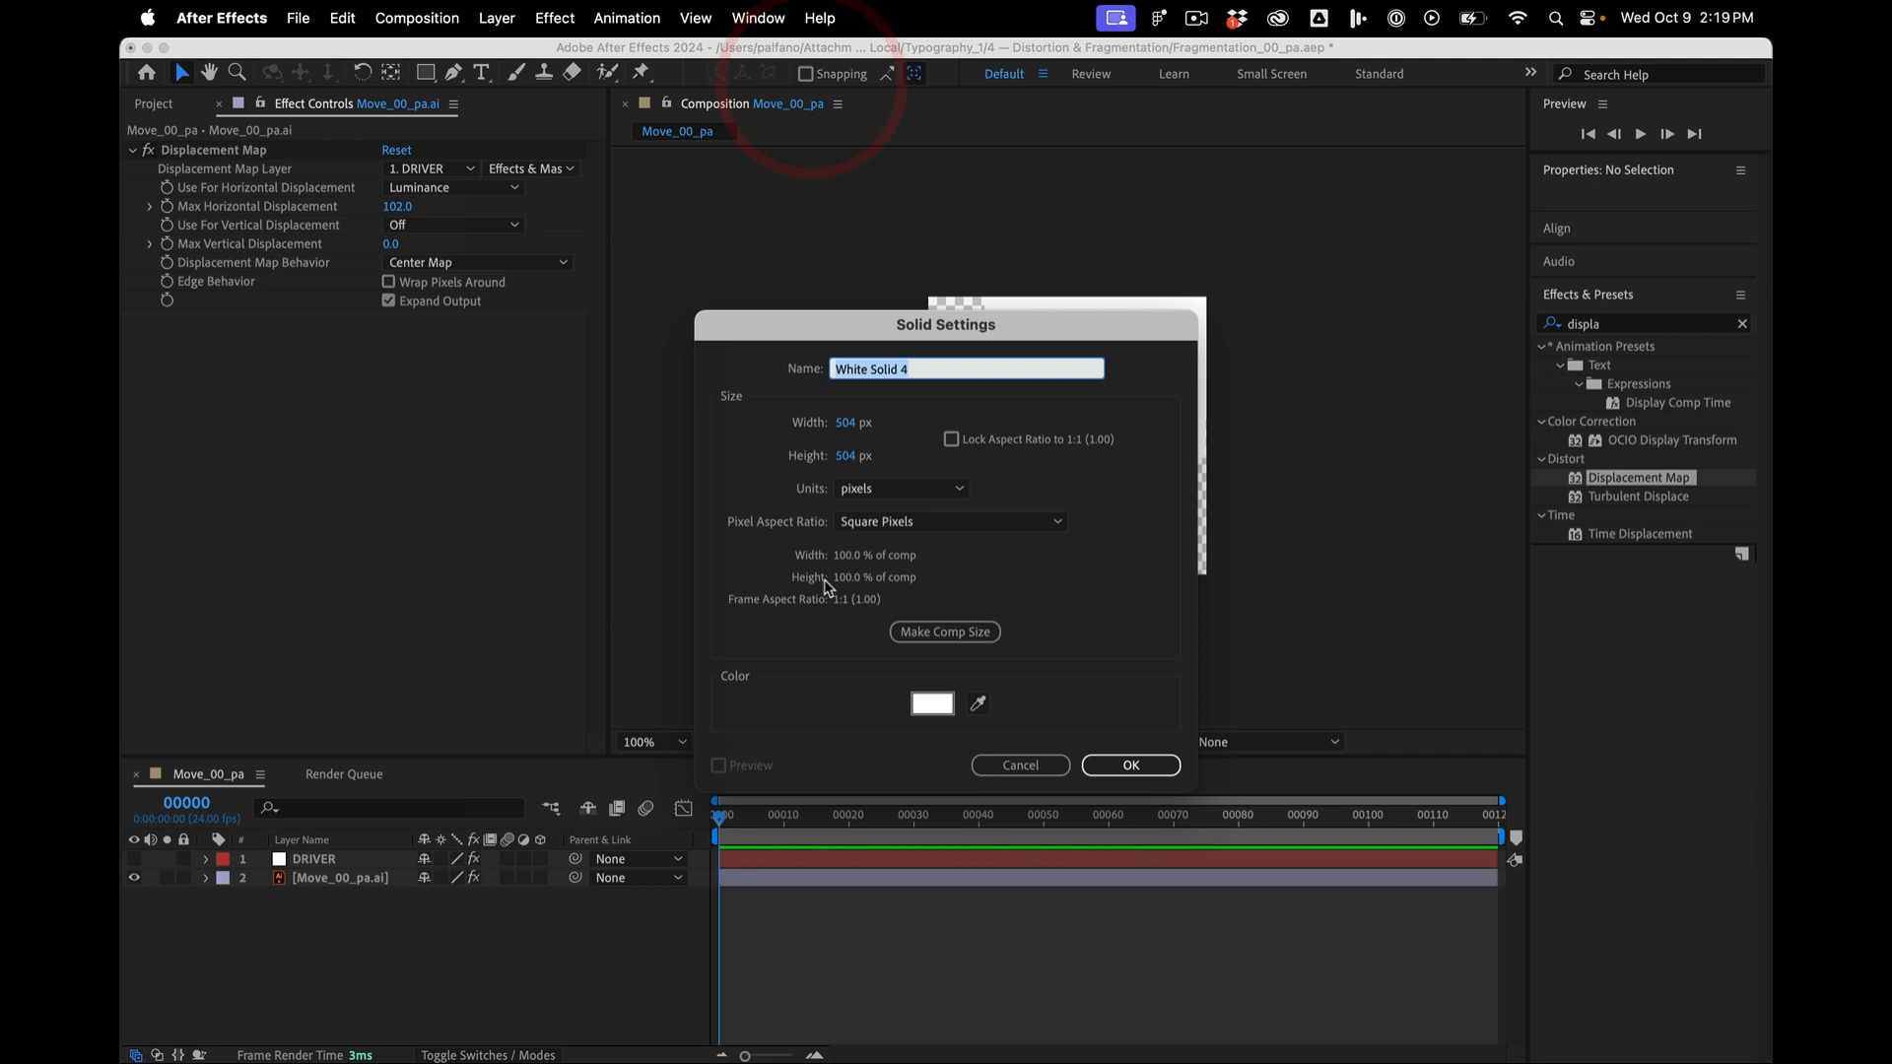
{"action": "left_click", "coordinate": [1128, 765]}
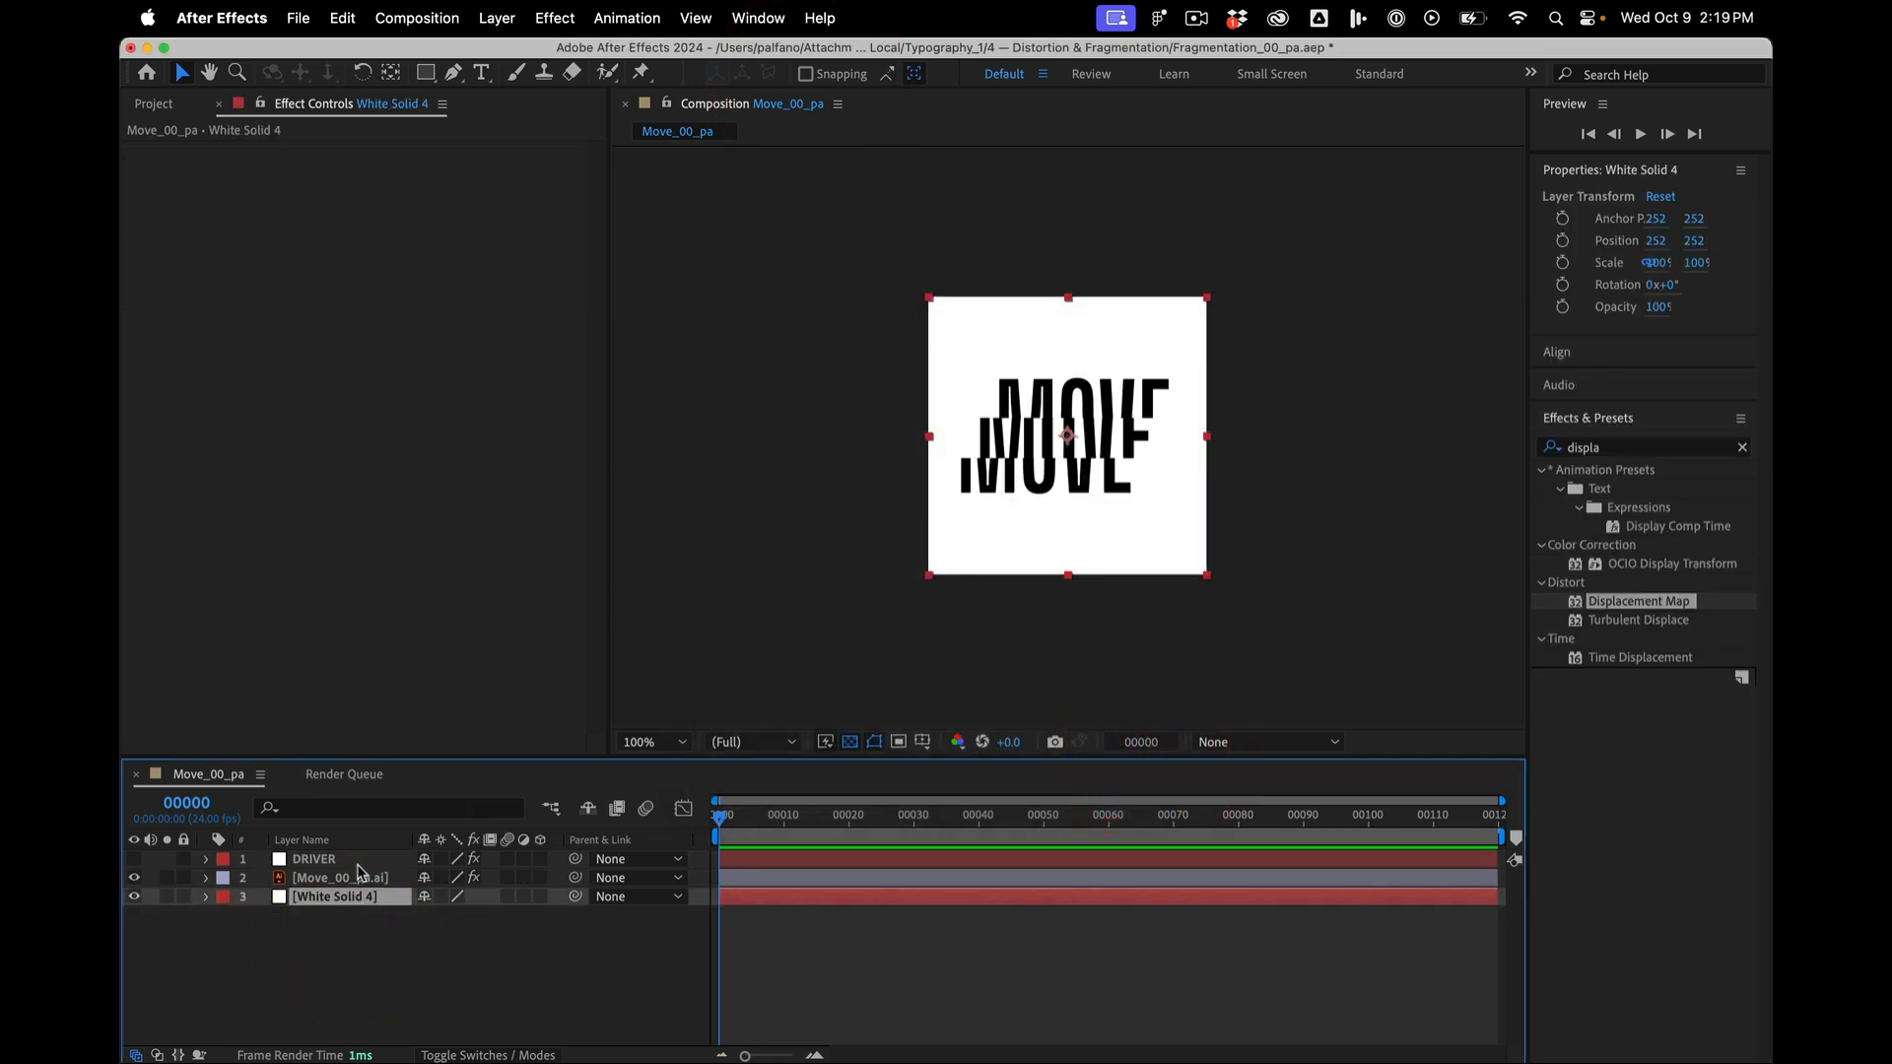
{"action": "left_click", "coordinate": [314, 859]}
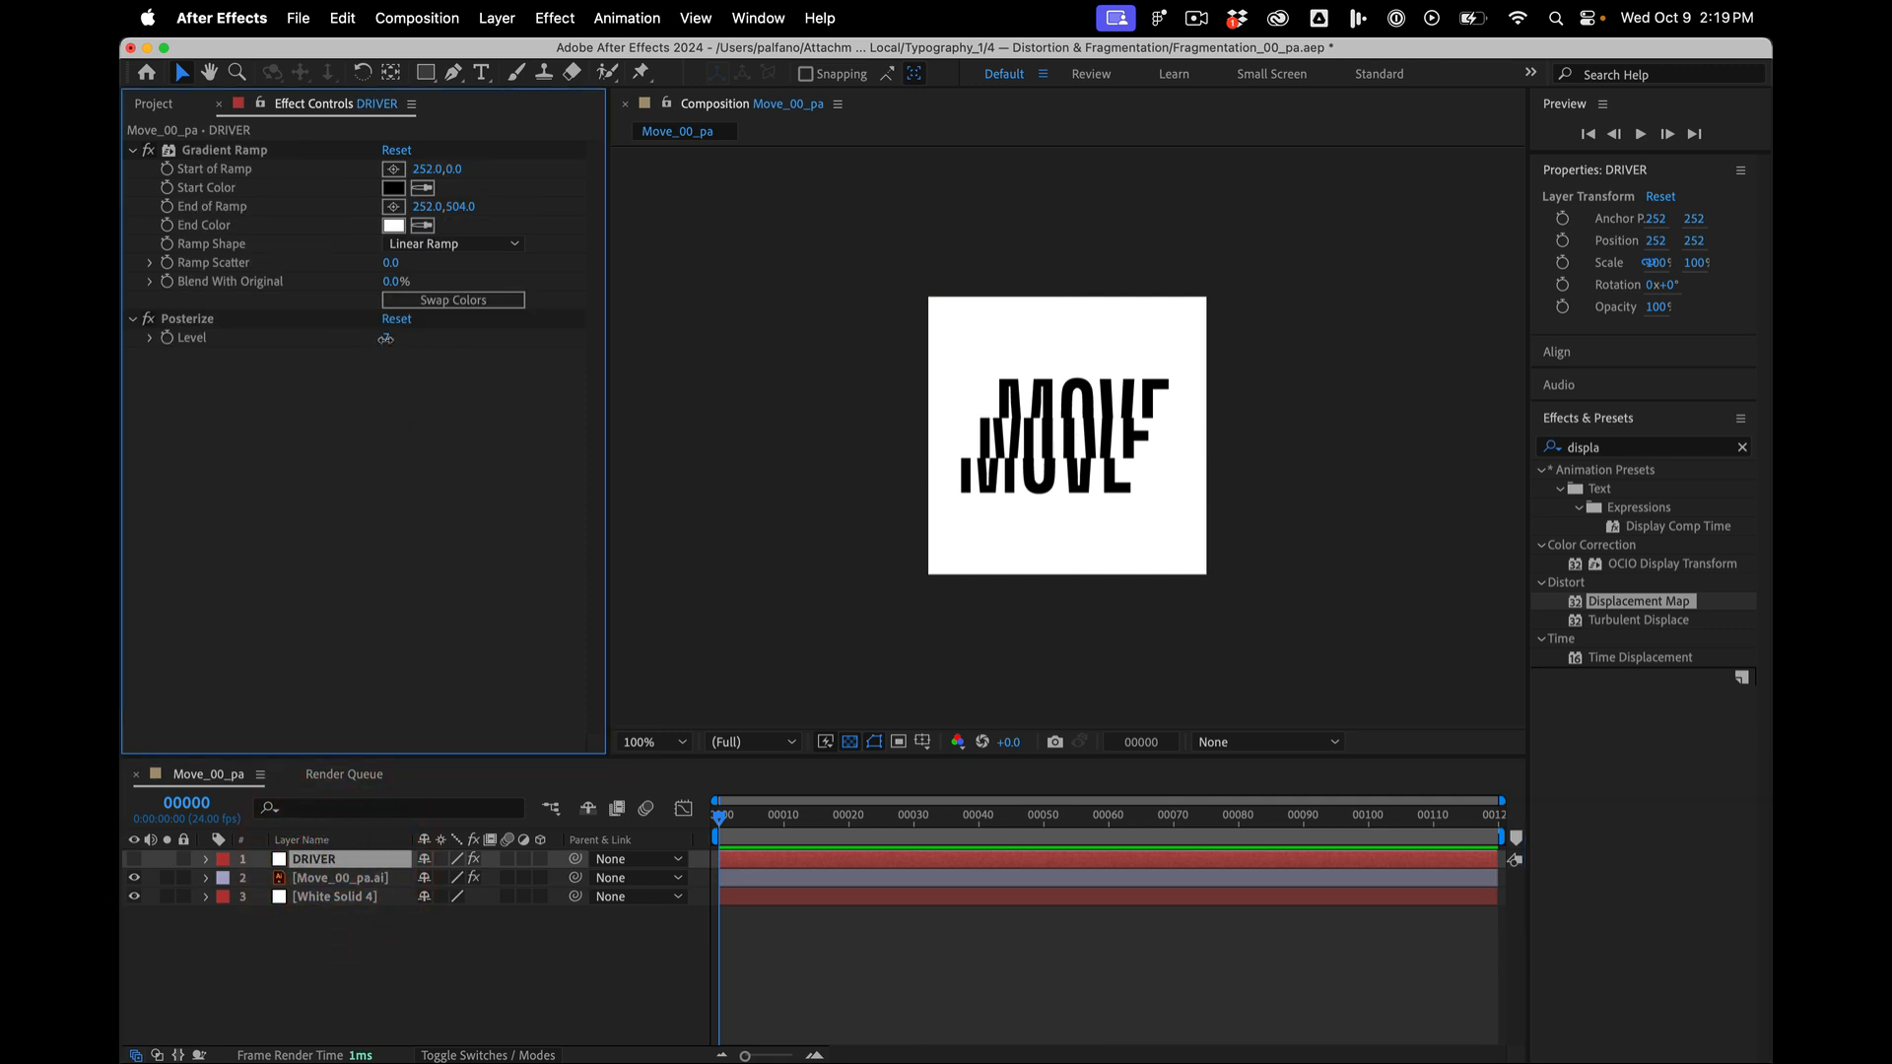
- Strengthen MOVE's horizontal displacement amount and reduce DRIVER's posterize levels
{"action": "type", "text": "10"}
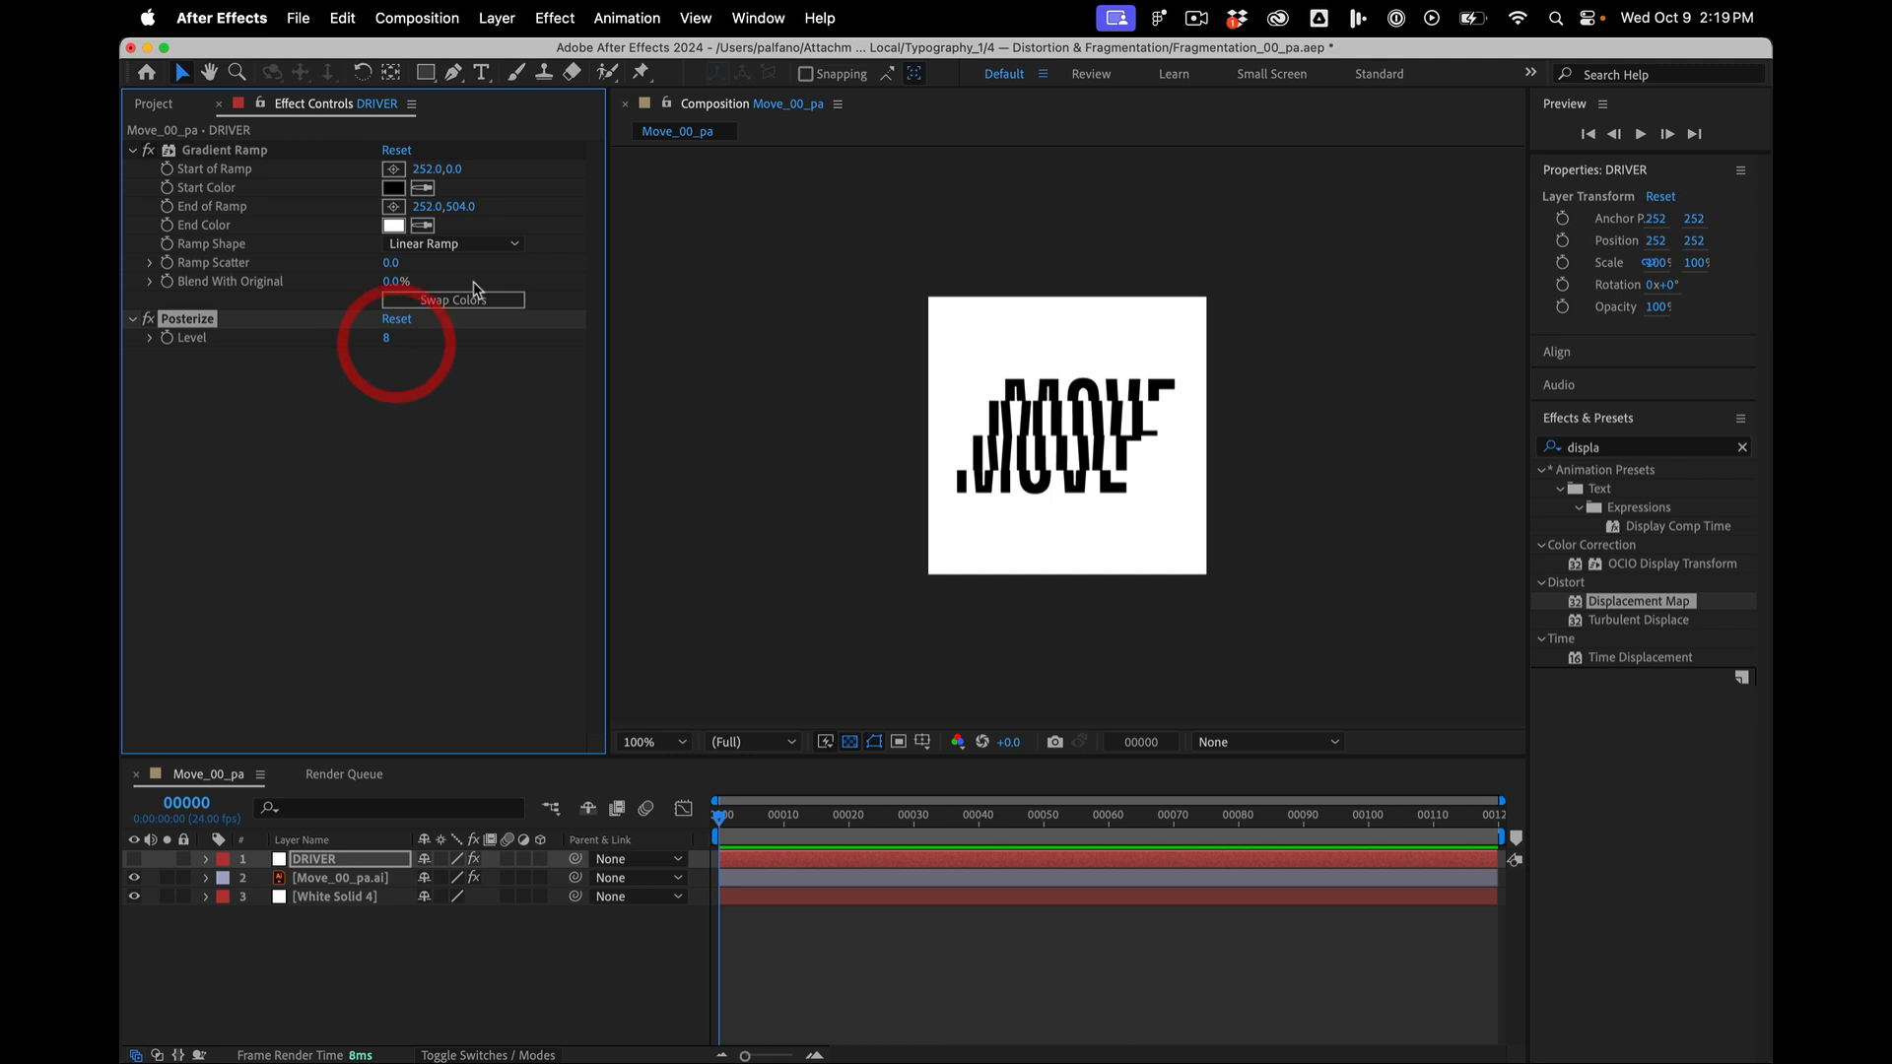
{"action": "left_click", "coordinate": [343, 877]}
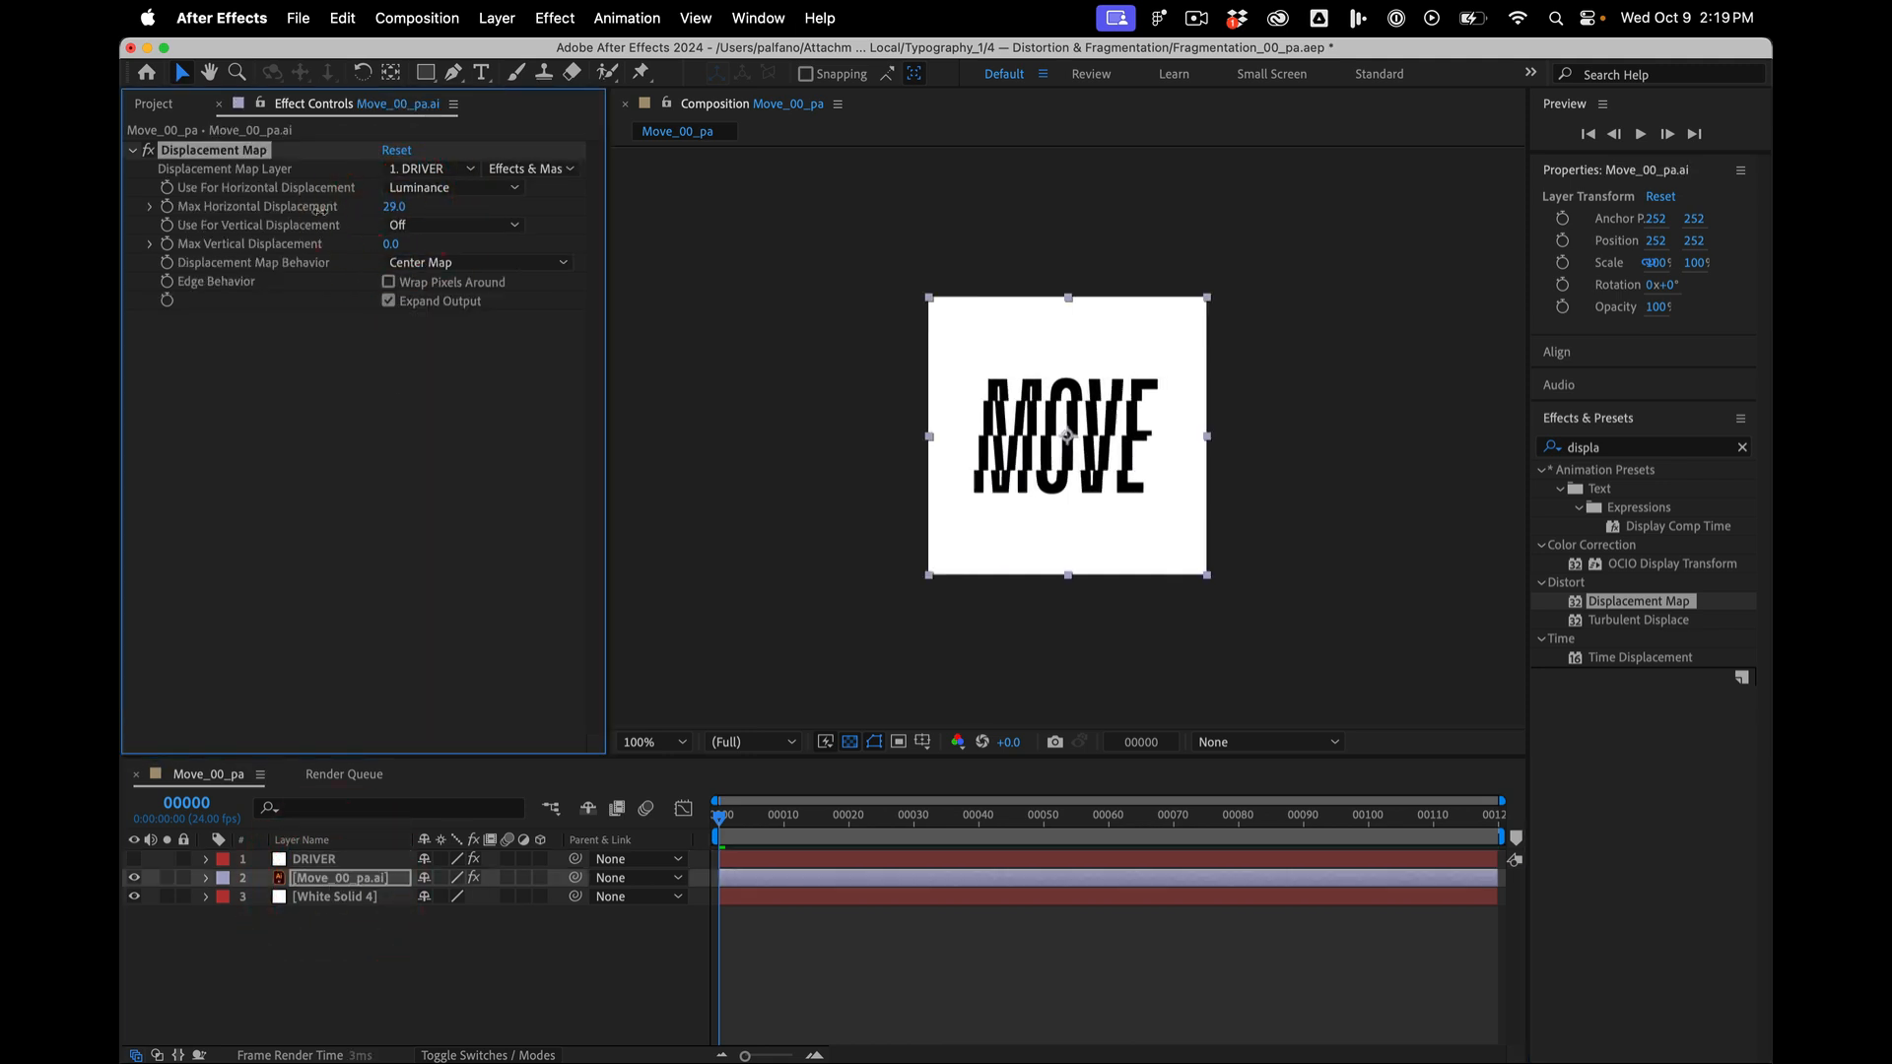
{"action": "left_click_drag", "start_coordinate": [395, 206], "coordinate": [410, 207]}
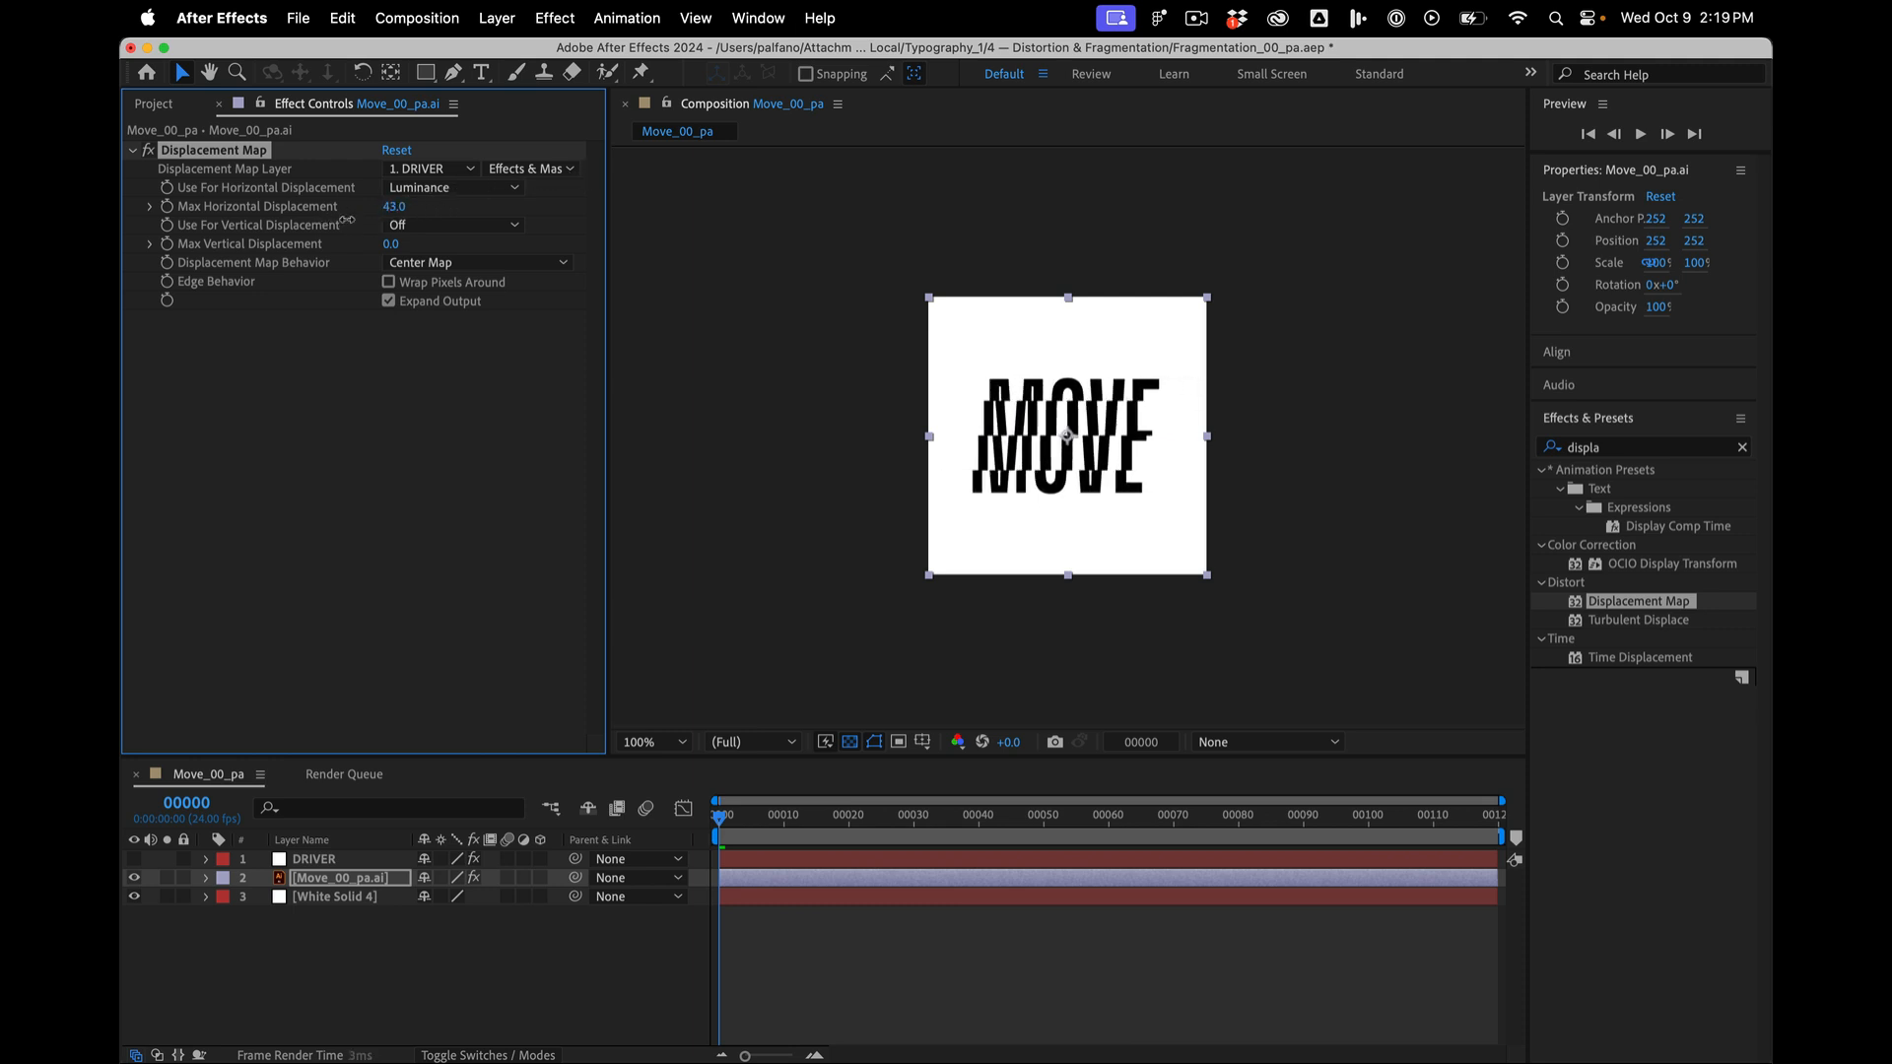
{"action": "left_click", "coordinate": [314, 858]}
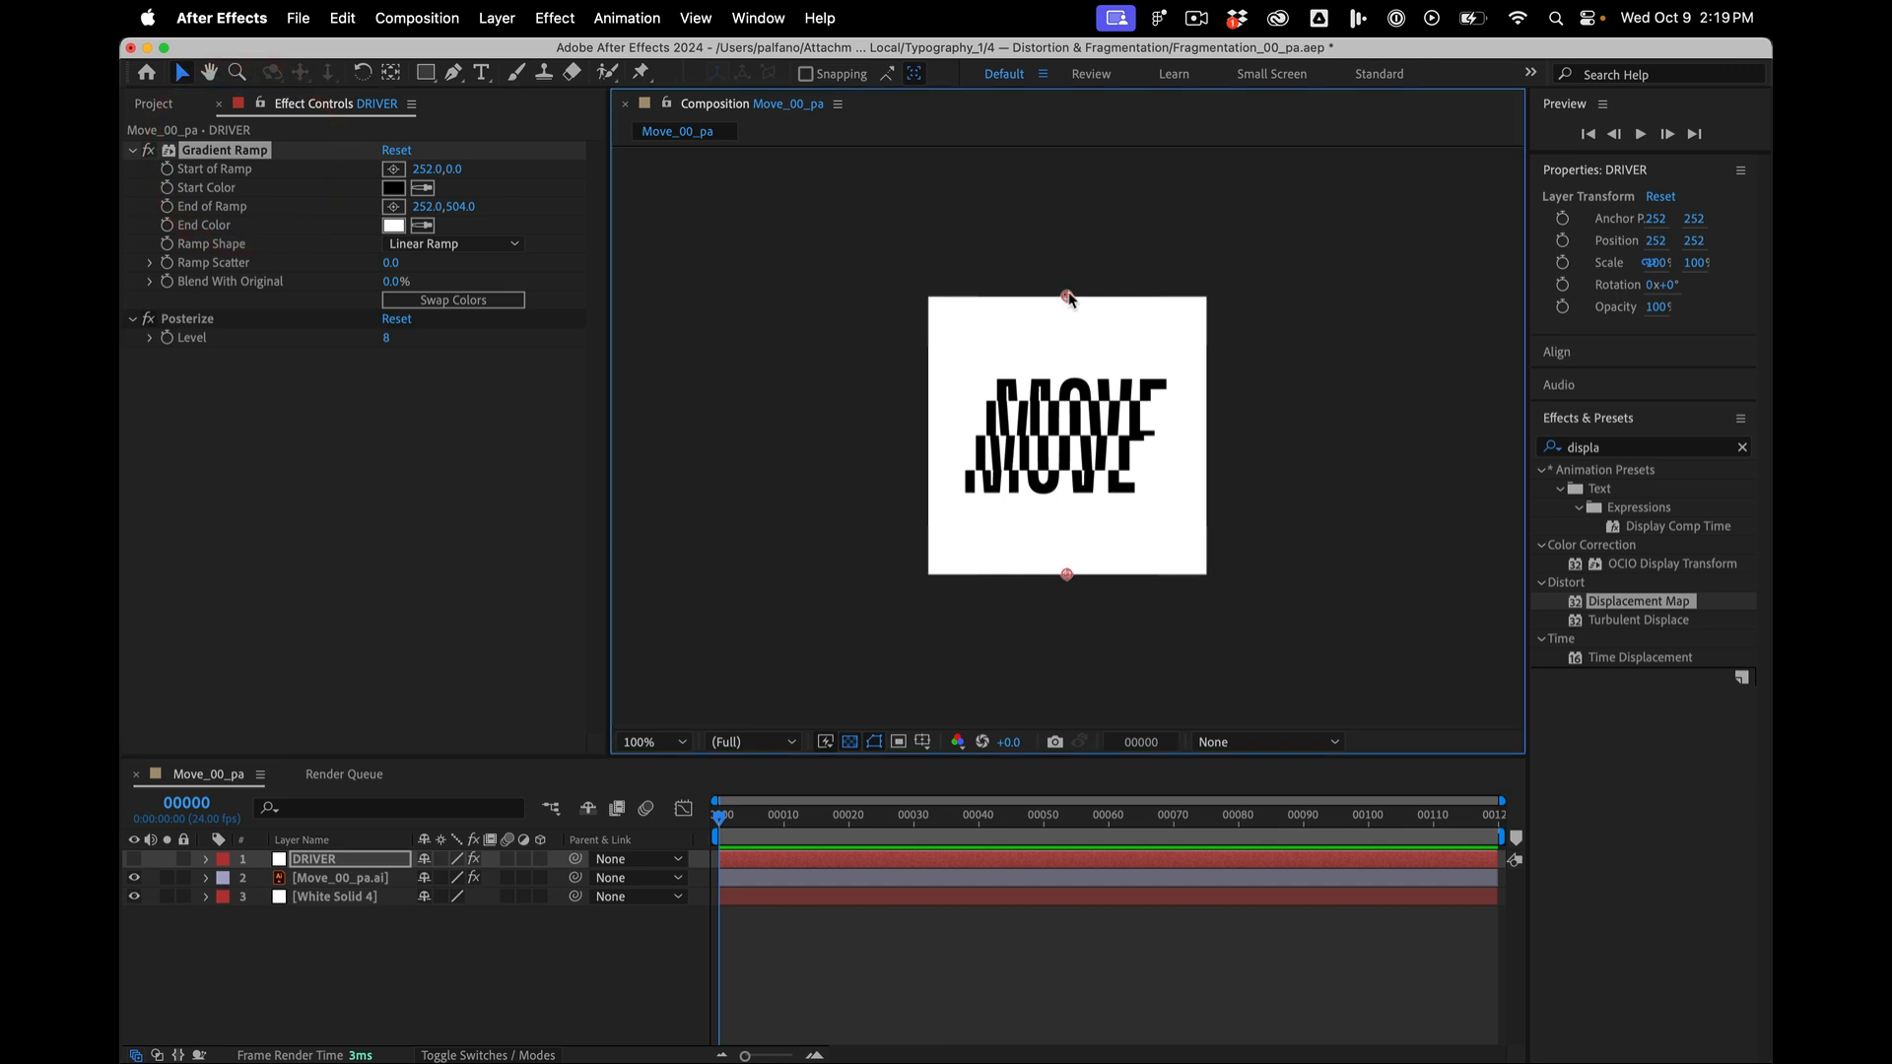
- Drag the Gradient Ramp end point toward the lower left so the bands run diagonally
{"action": "left_click_drag", "start_coordinate": [1066, 297], "coordinate": [1132, 369]}
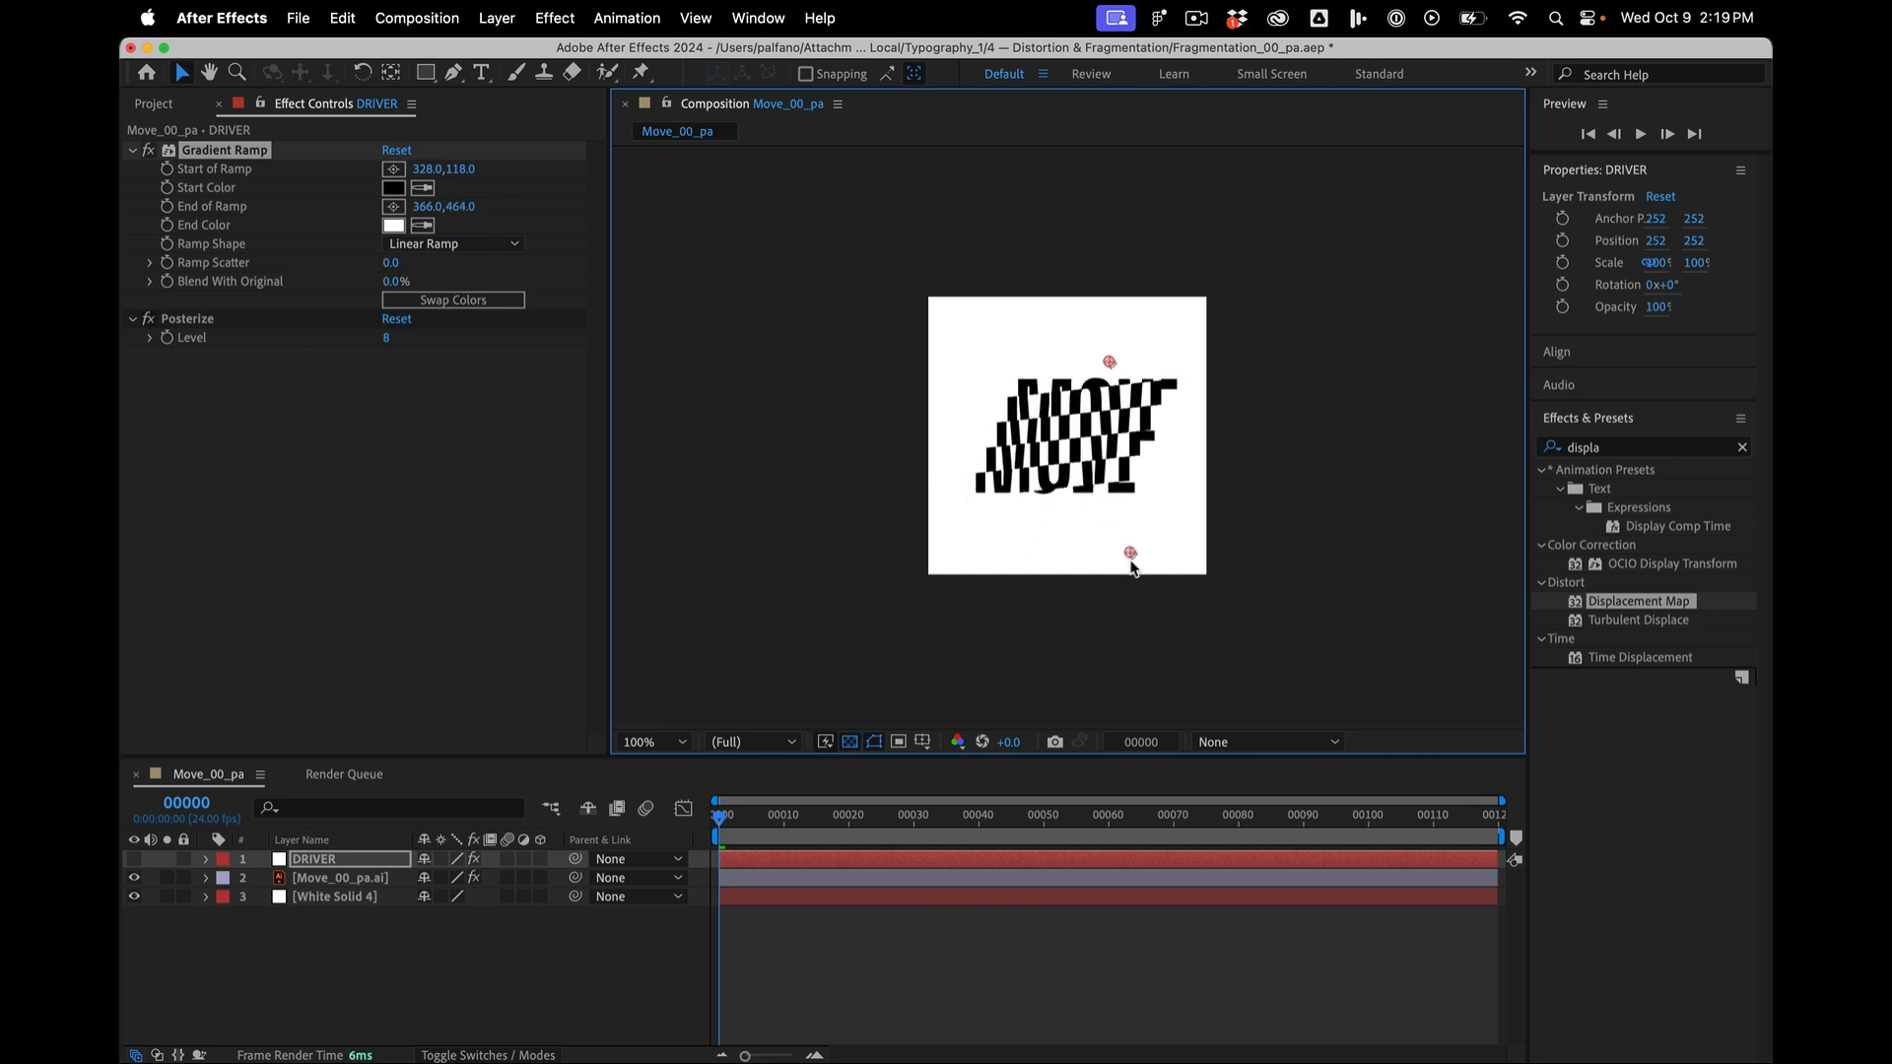
{"action": "left_click_drag", "start_coordinate": [1132, 552], "coordinate": [1116, 537]}
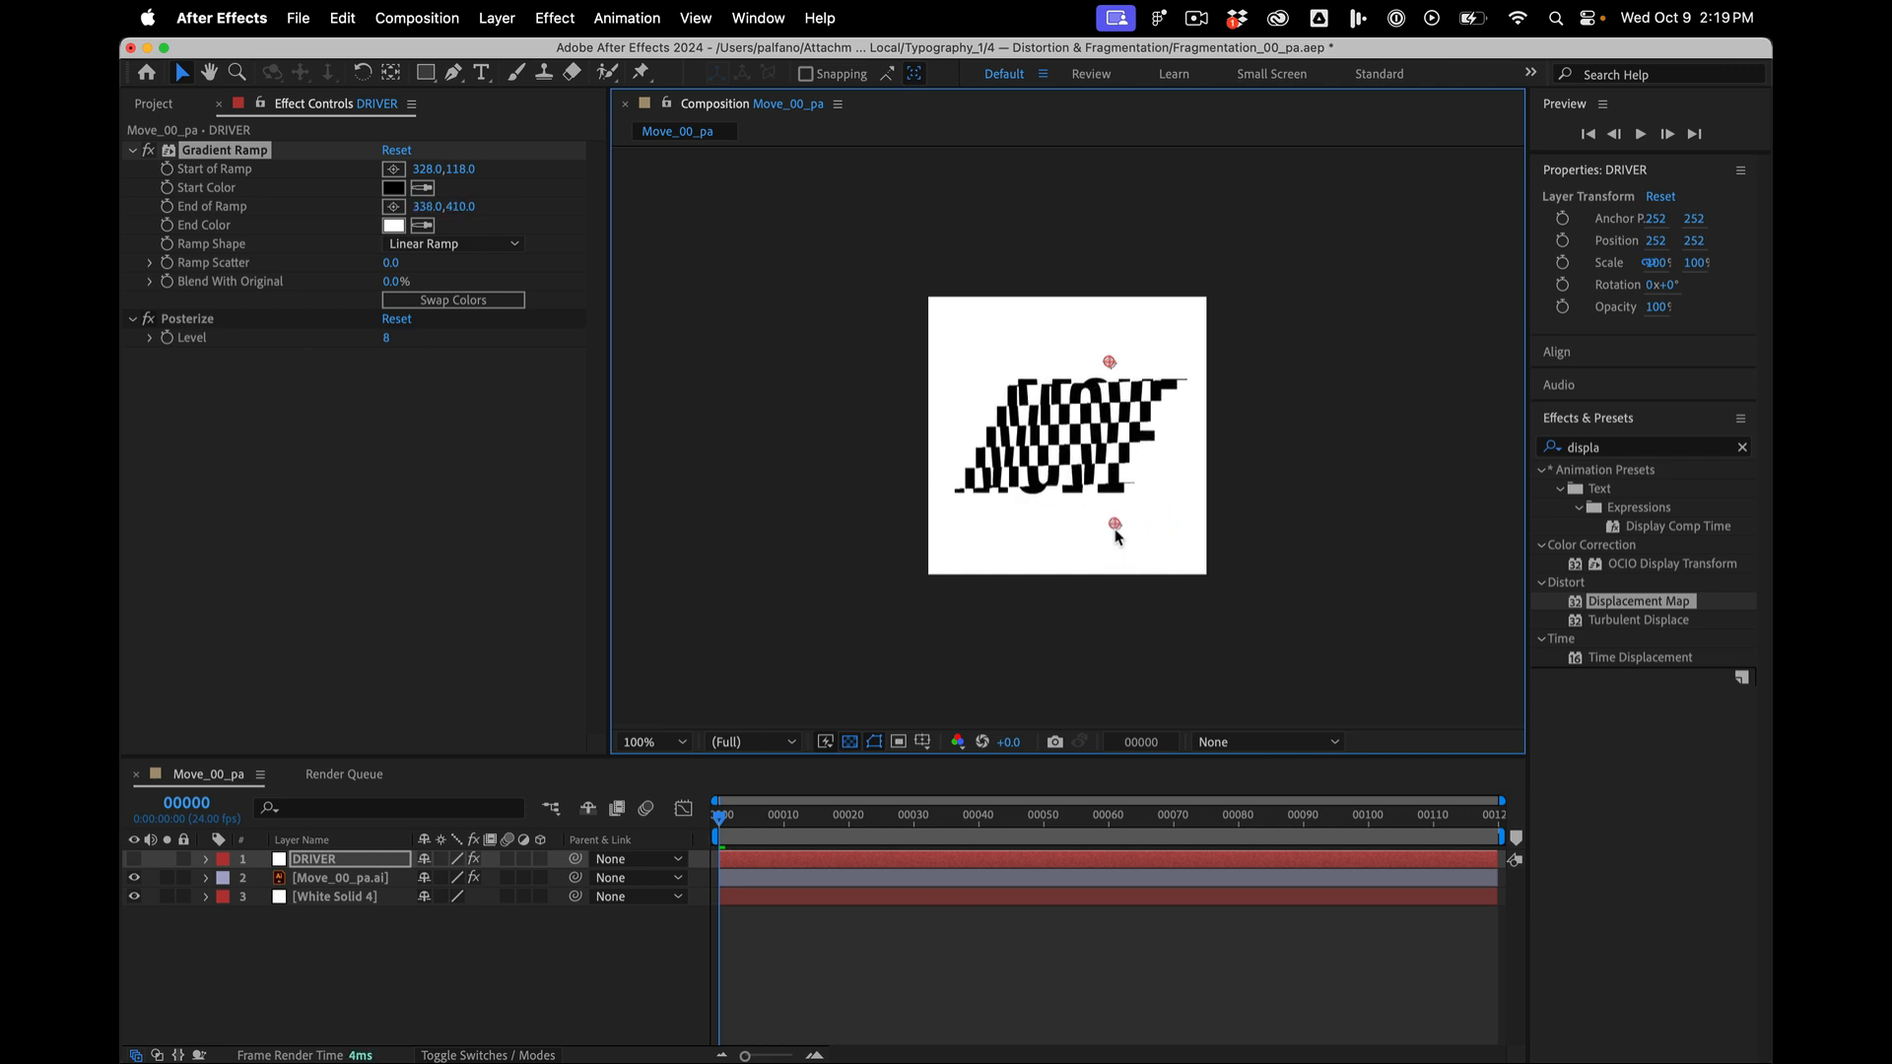
{"action": "left_click_drag", "start_coordinate": [1115, 528], "coordinate": [1100, 534]}
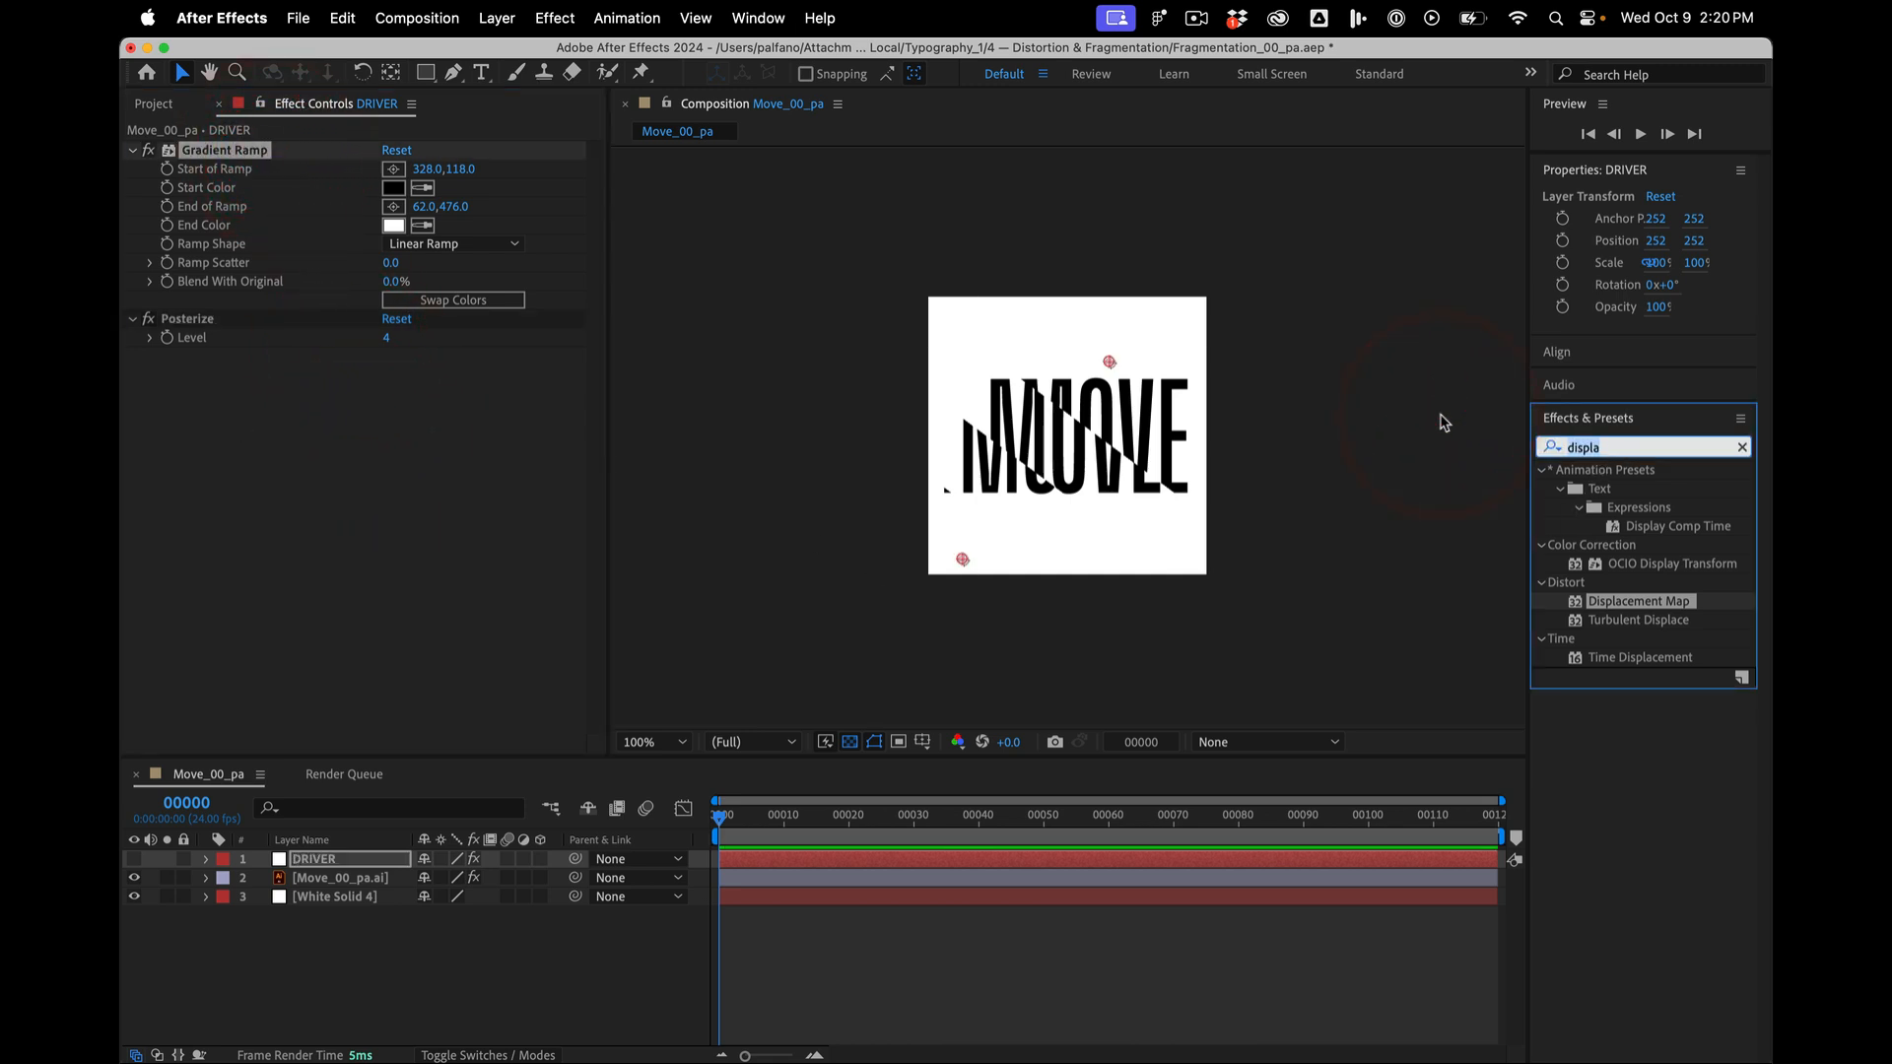
{"action": "mouse_move", "coordinate": [1465, 469]}
{"action": "type", "text": "level"}
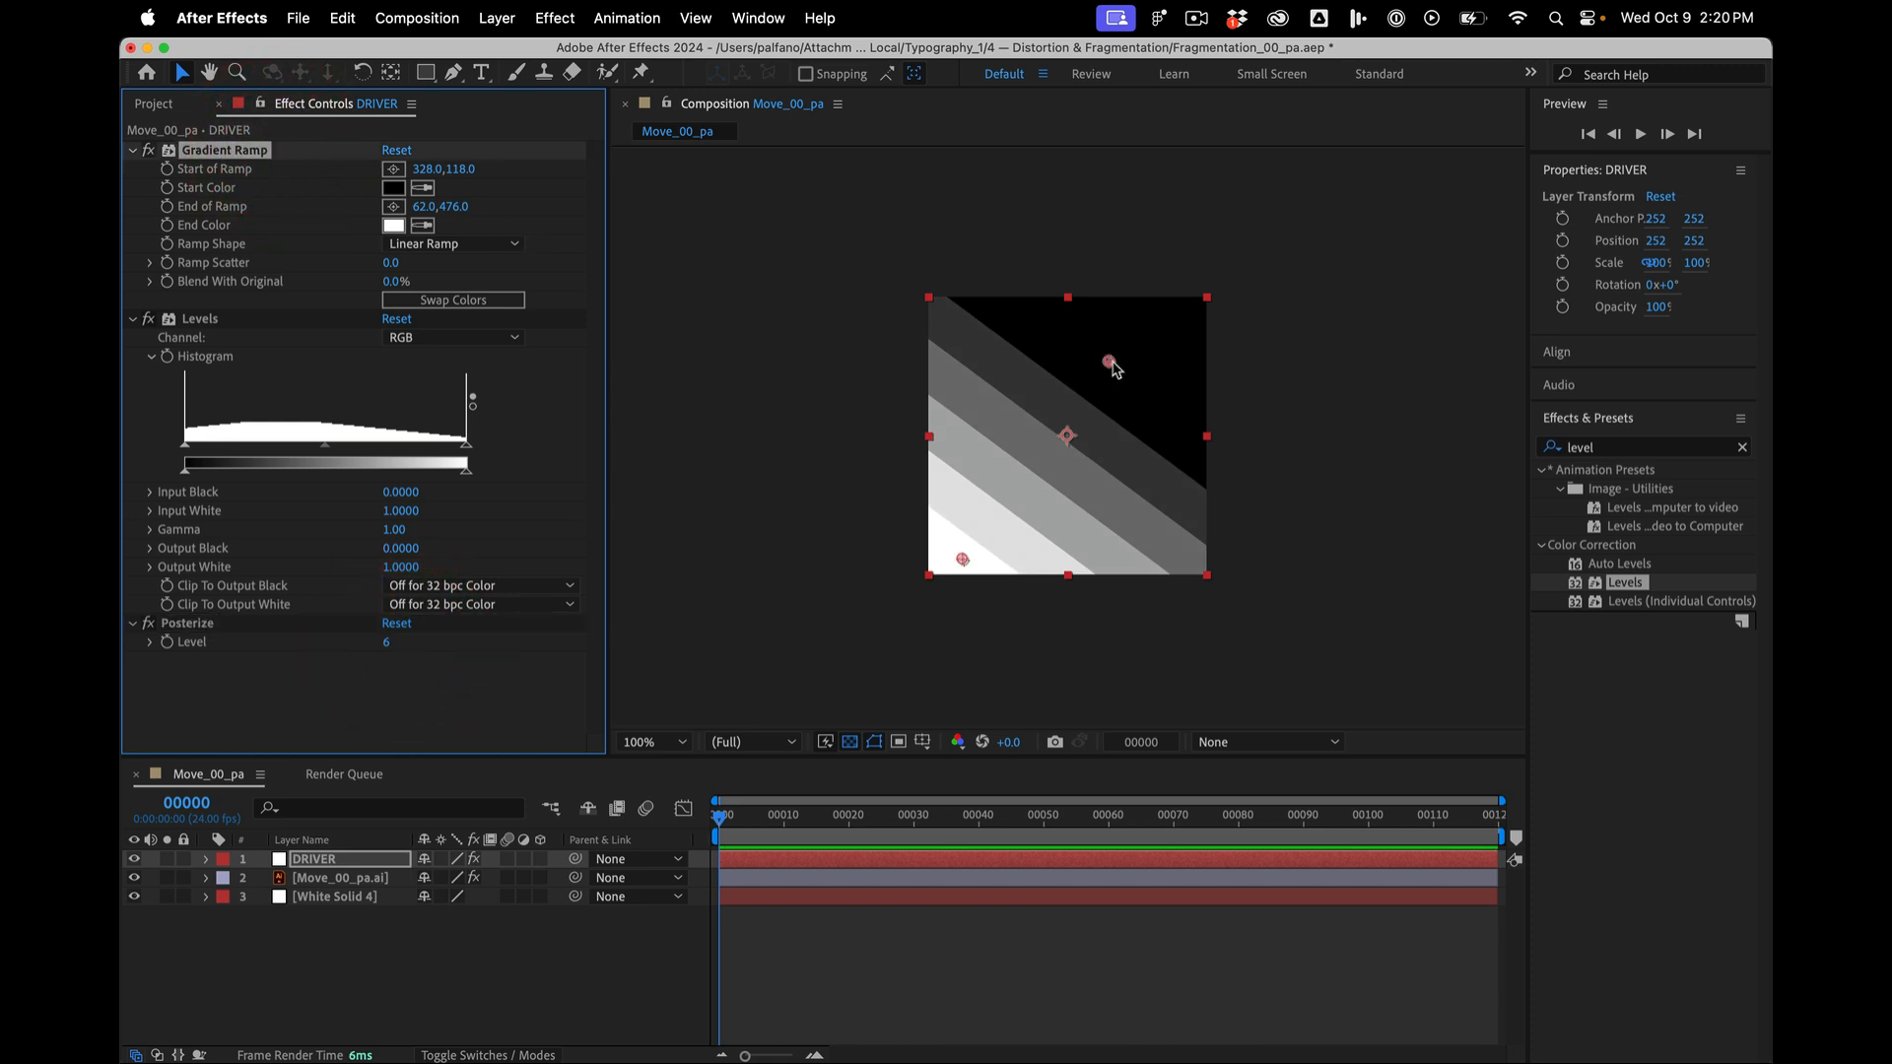
- Move the ramp start point to the top right and lower Levels gamma to 0.46
{"action": "left_click_drag", "start_coordinate": [1108, 363], "coordinate": [1181, 309]}
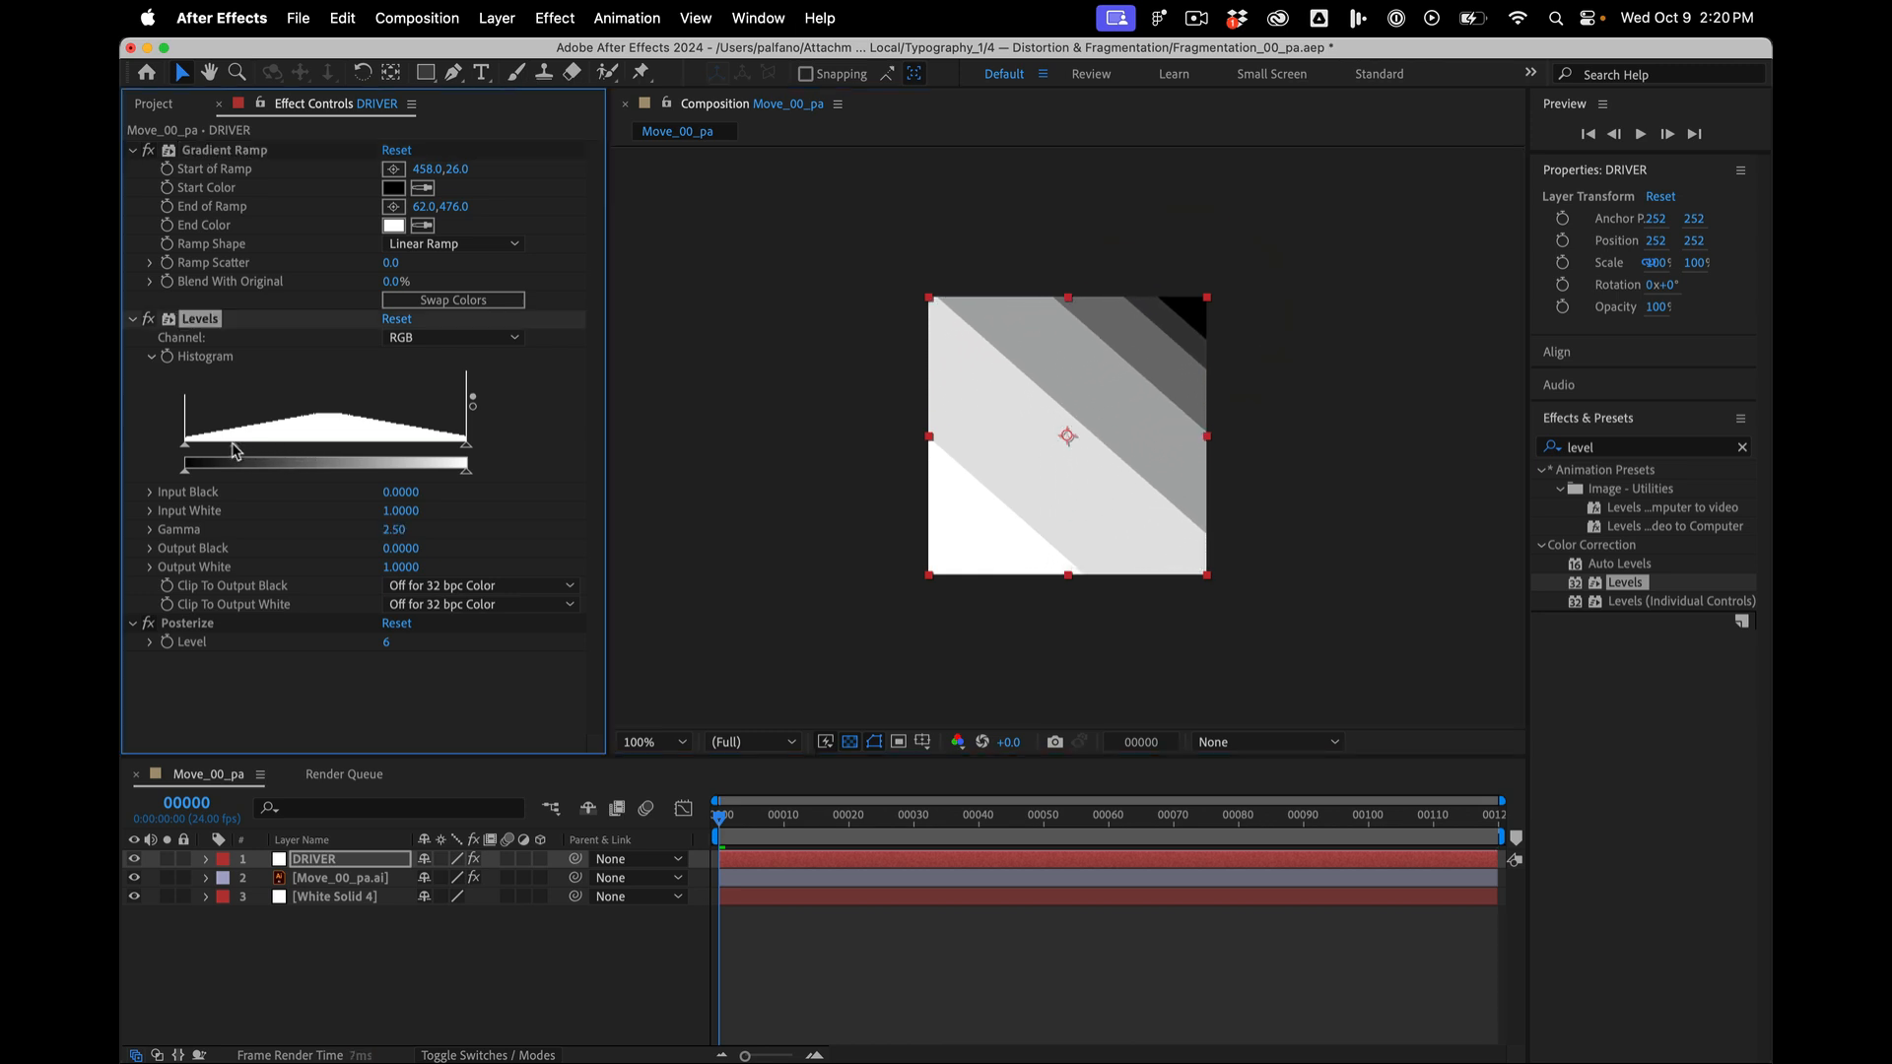
{"action": "left_click_drag", "start_coordinate": [234, 450], "coordinate": [312, 432]}
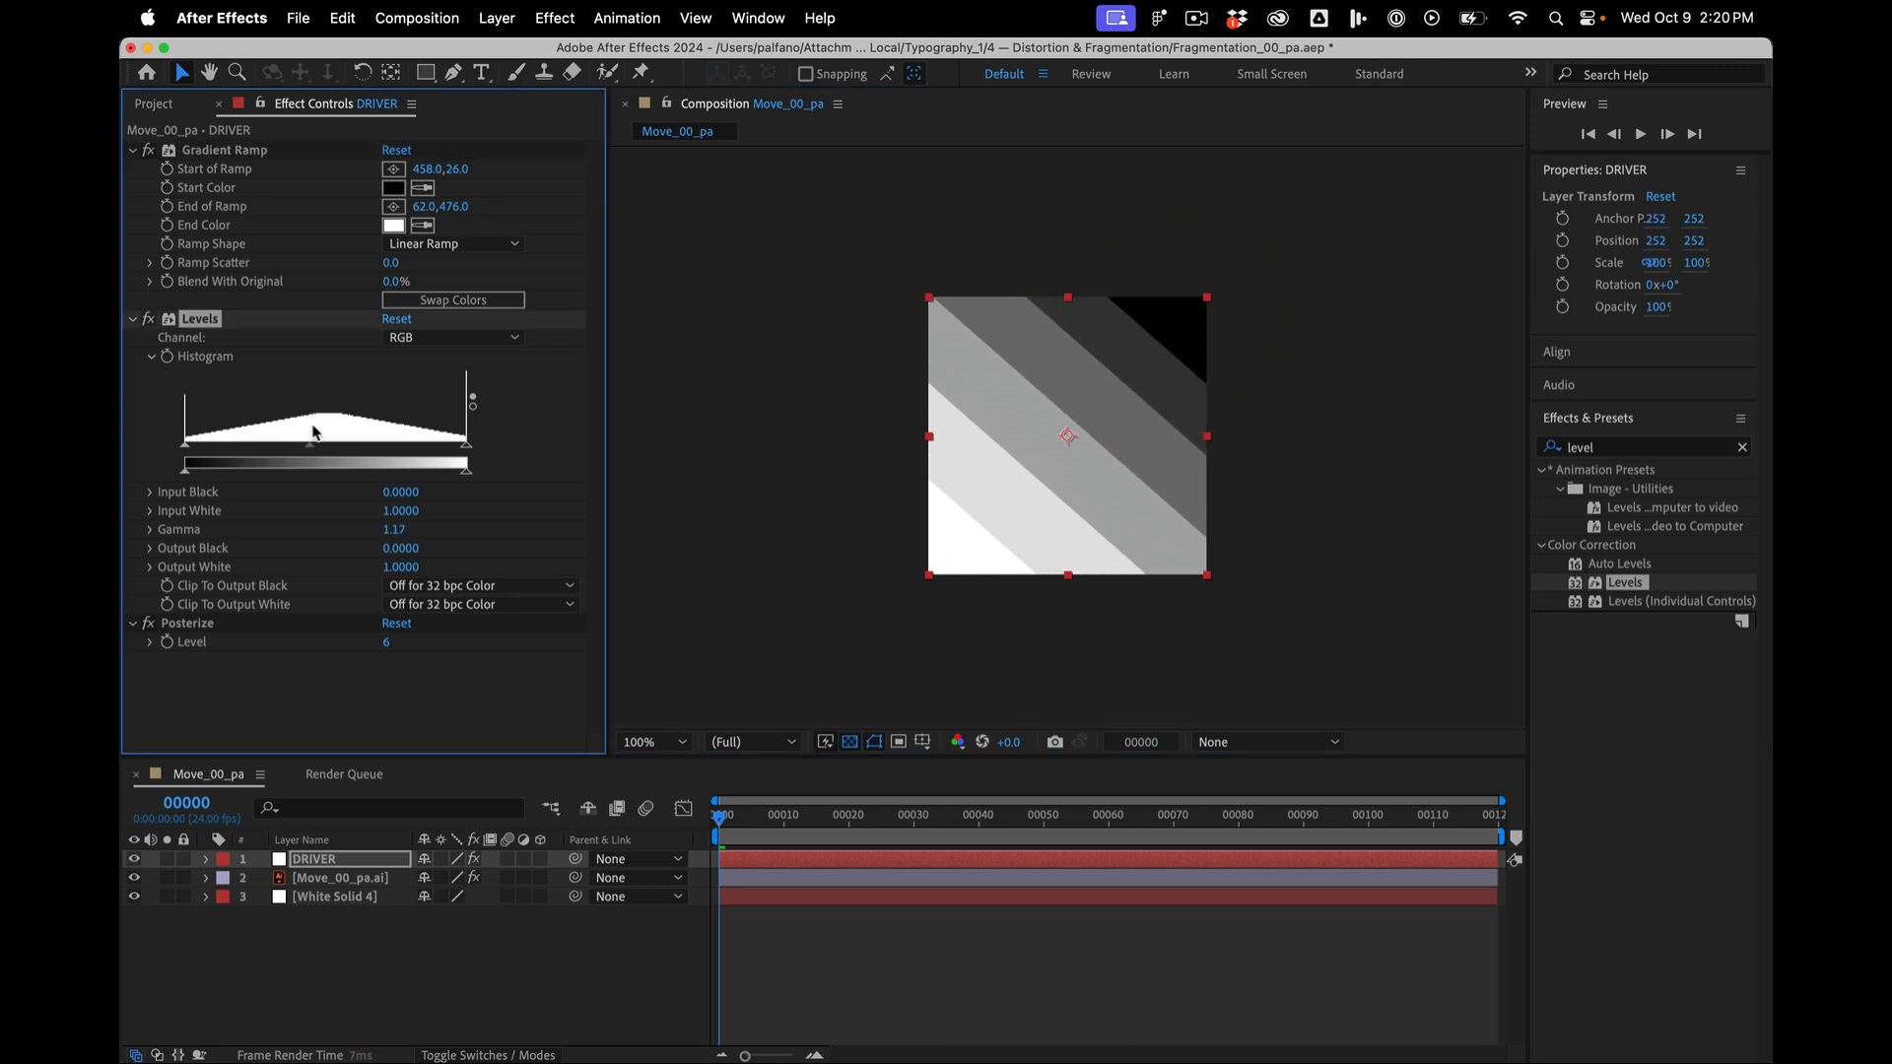
{"action": "left_click_drag", "start_coordinate": [311, 431], "coordinate": [422, 410]}
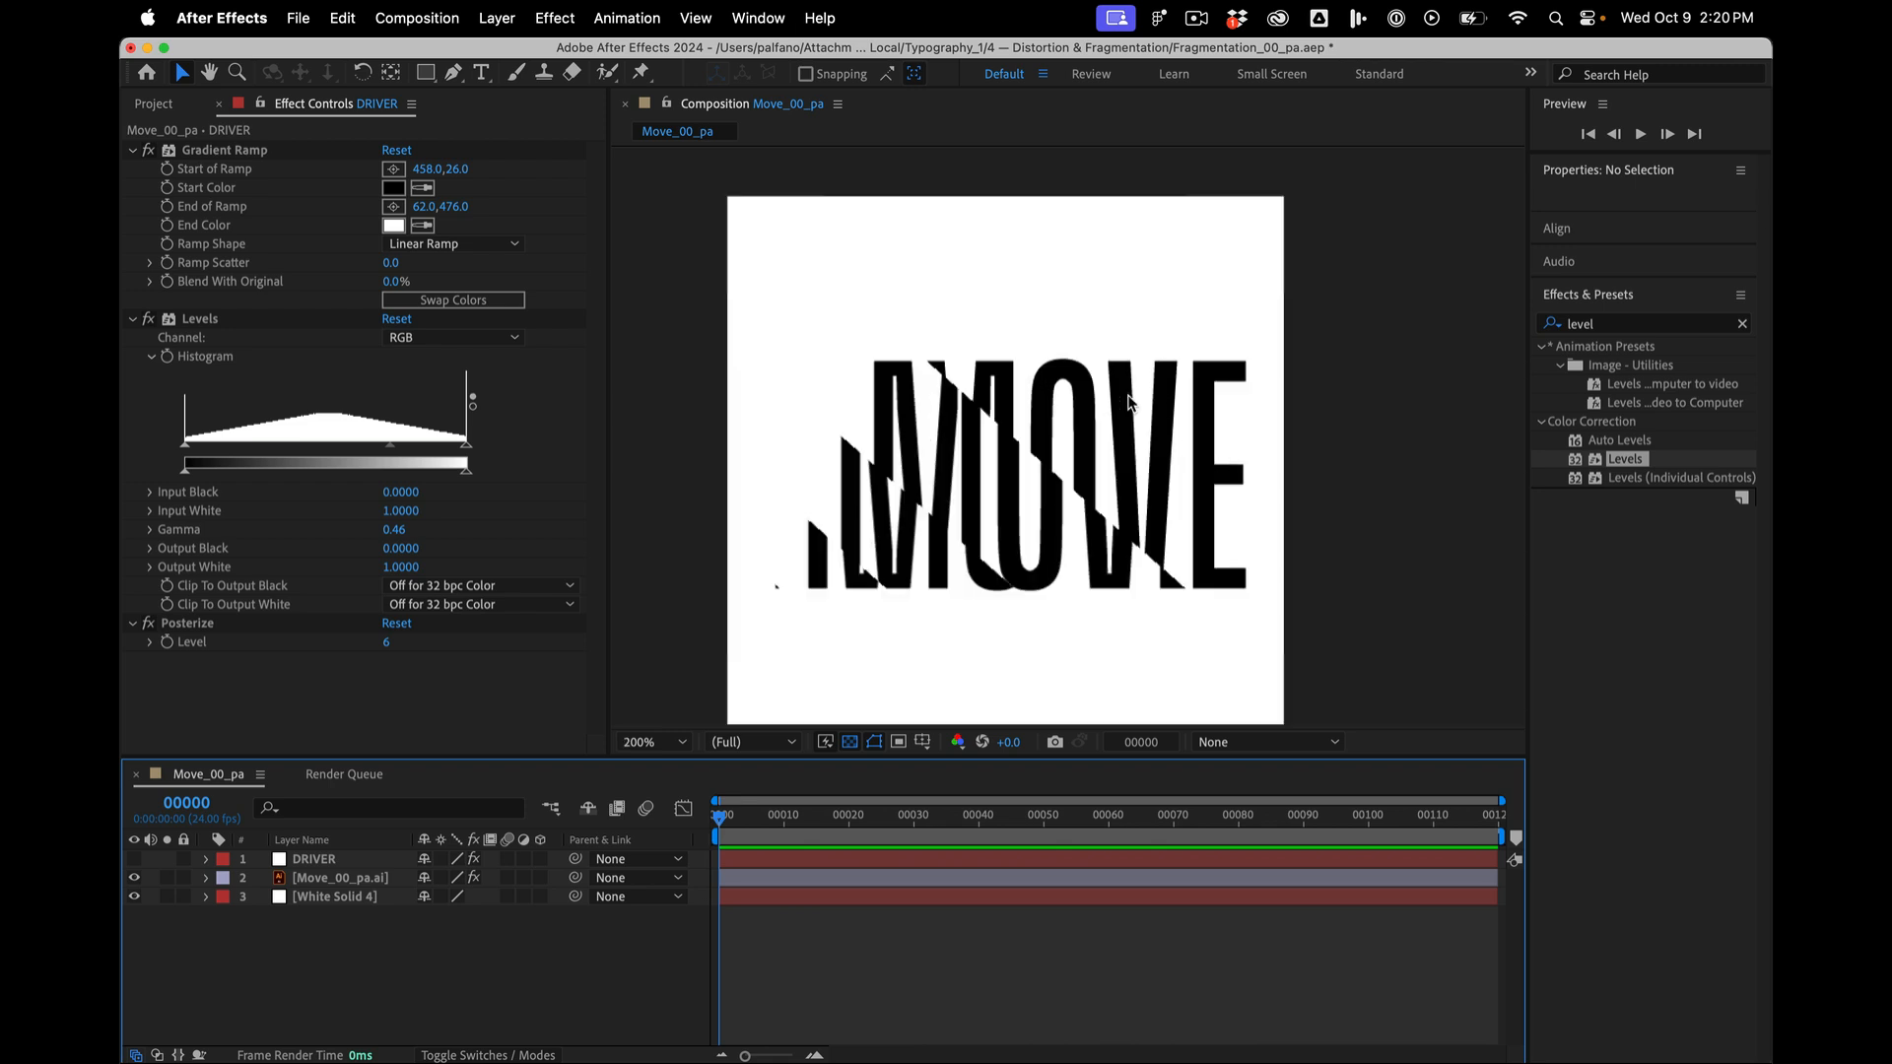
- Switch MOVE's displacement to vertical-only by luminance at -84 and set DRIVER Posterize Level to 10
{"action": "left_click", "coordinate": [341, 877]}
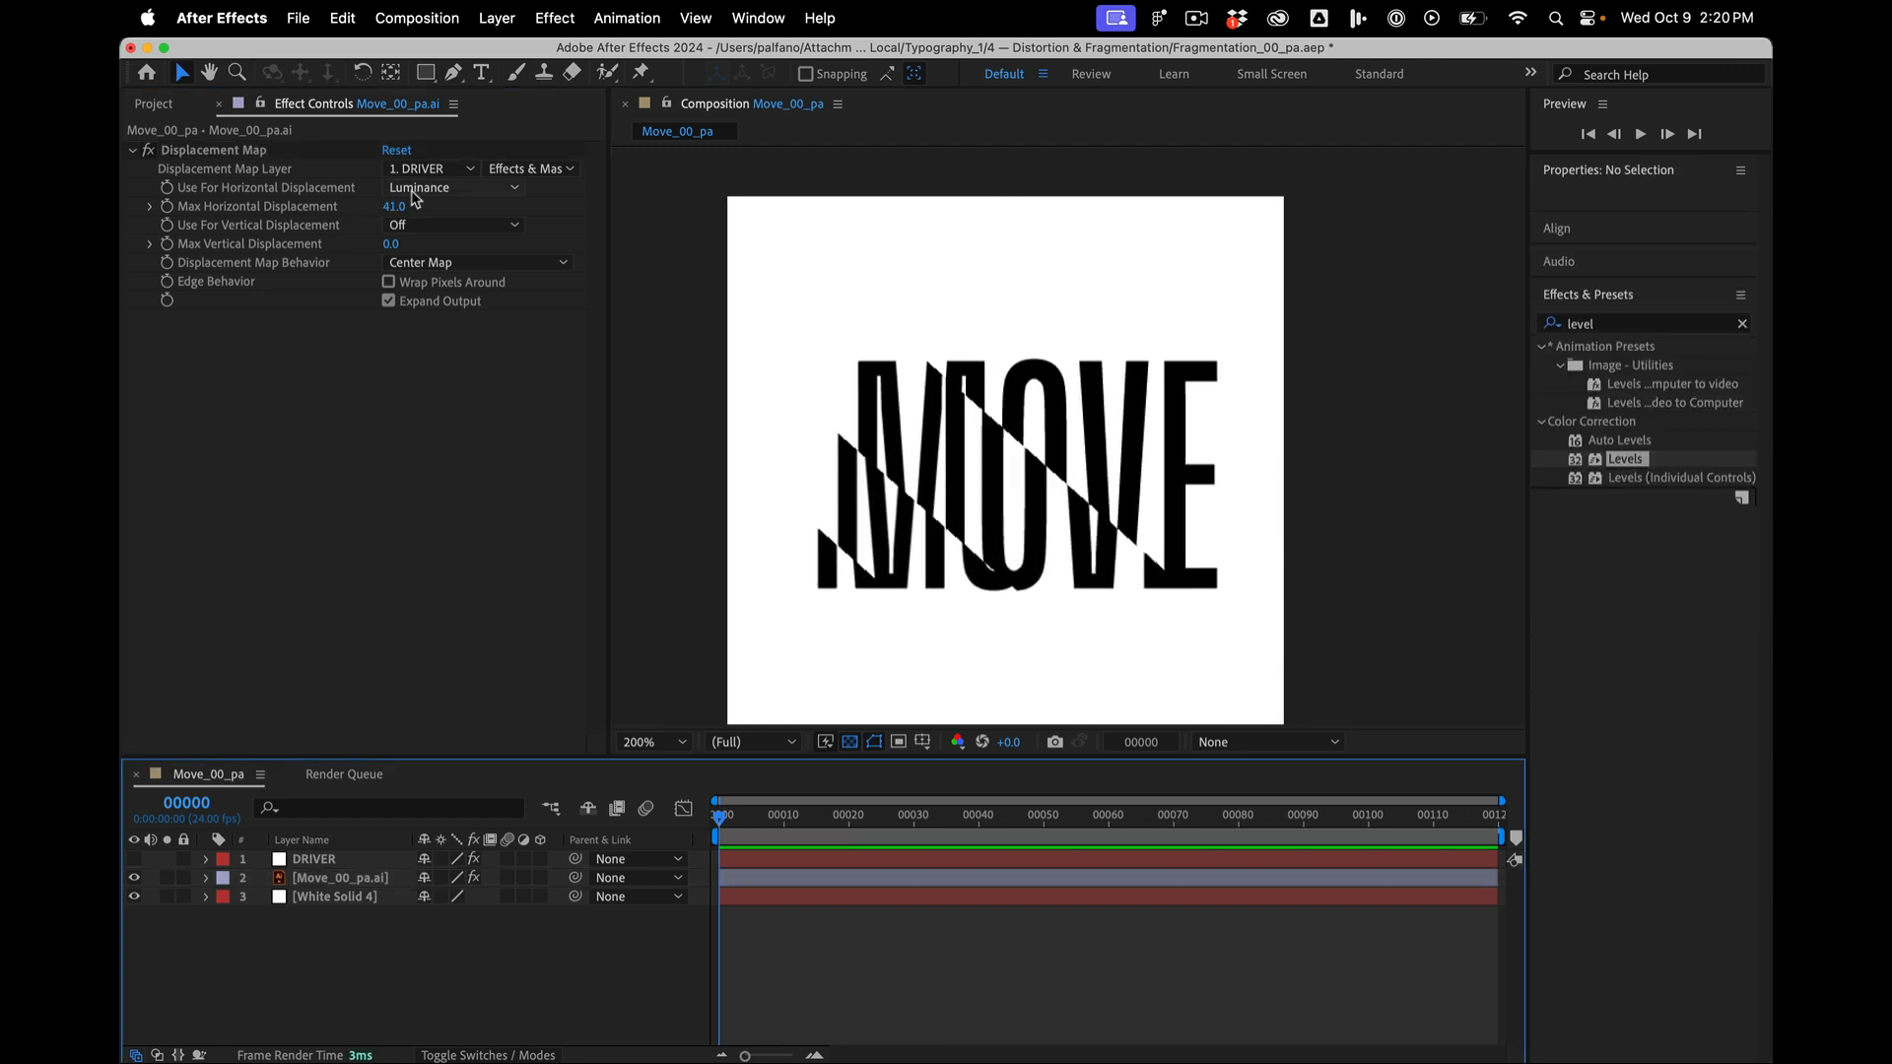
{"action": "left_click", "coordinate": [453, 187]}
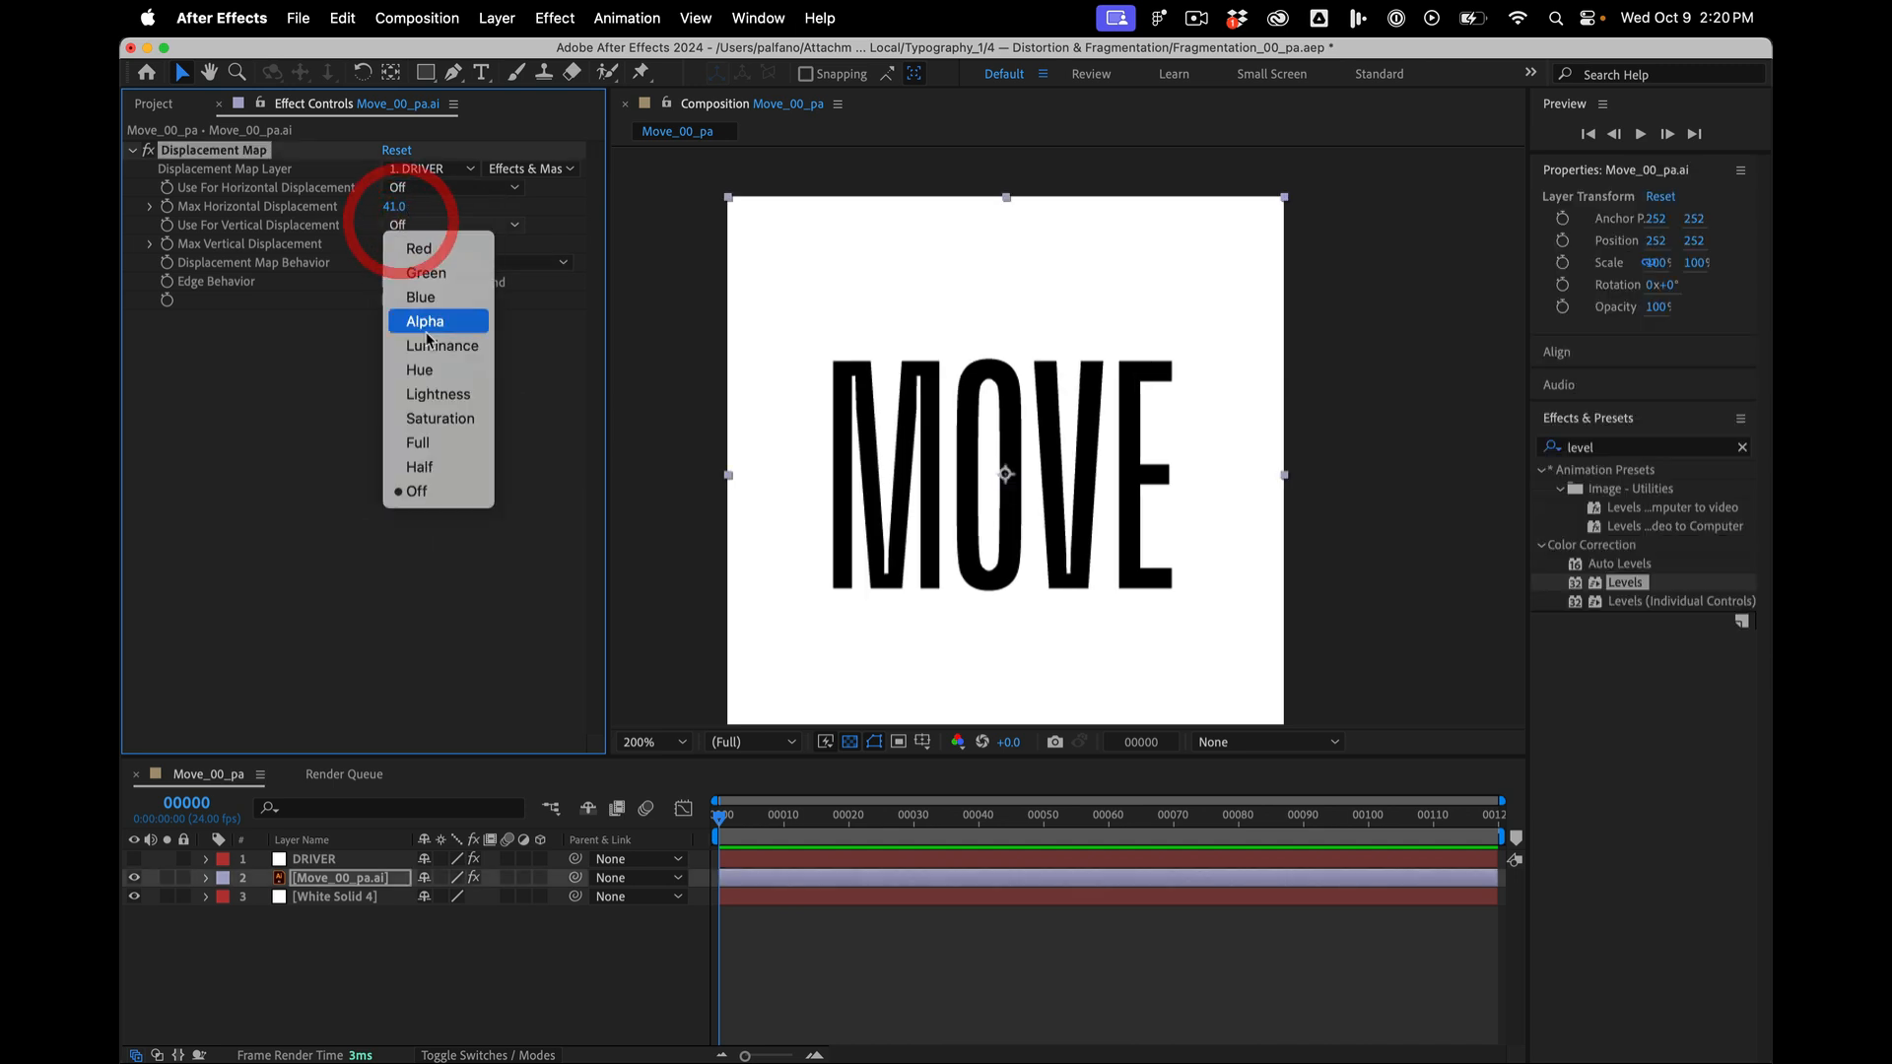
{"action": "left_click", "coordinate": [442, 345]}
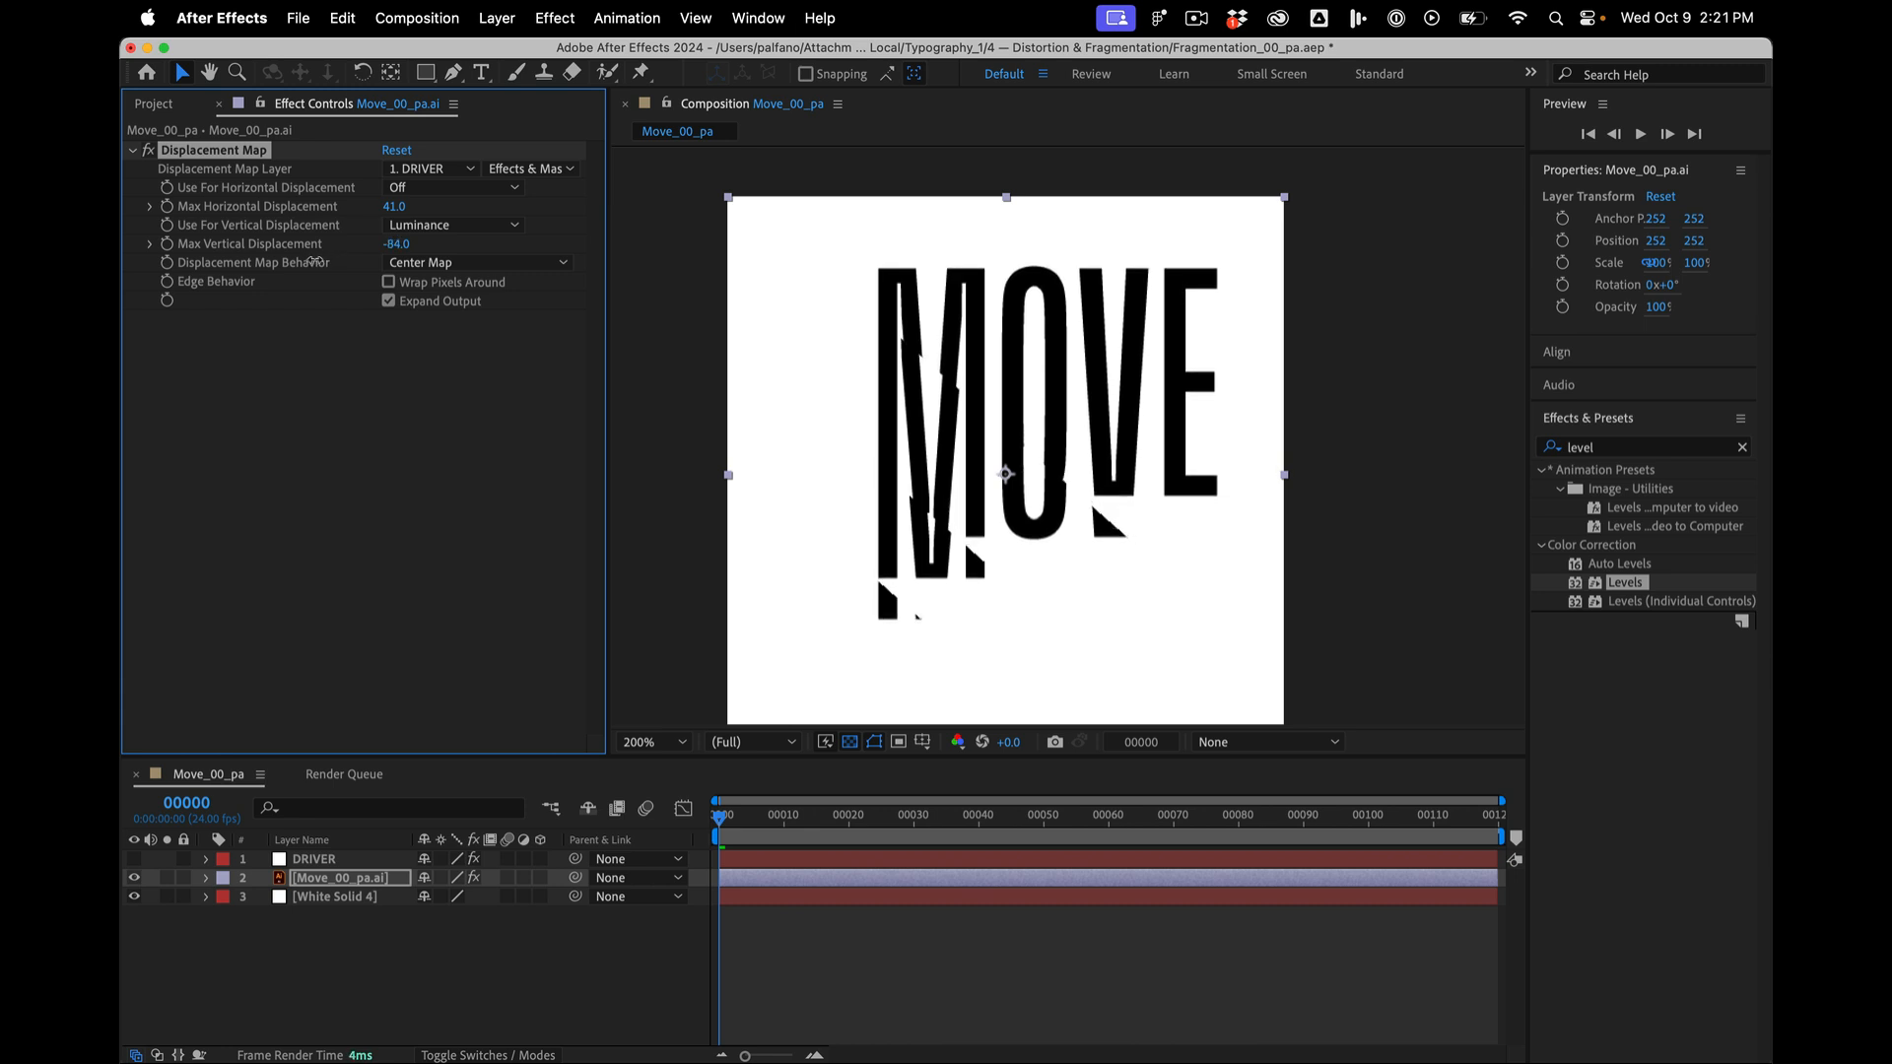
{"action": "left_click", "coordinate": [317, 858]}
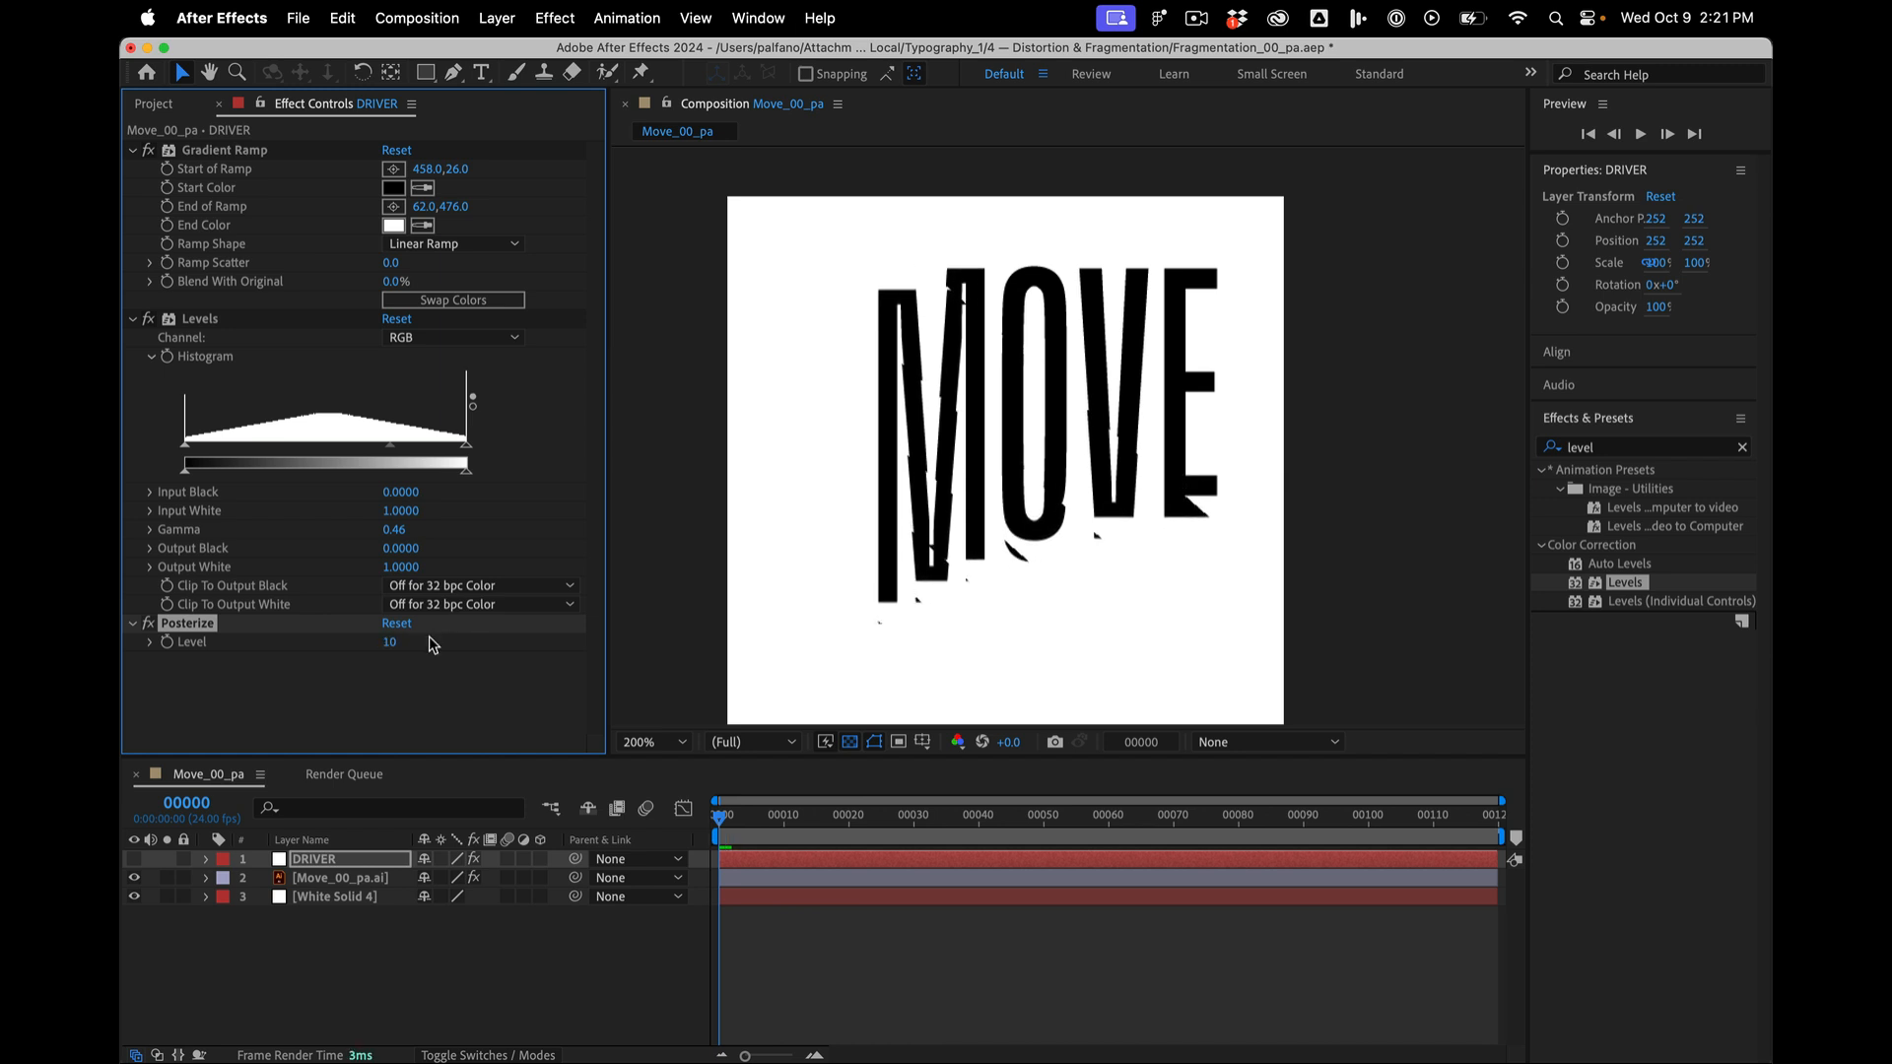
{"action": "left_click", "coordinate": [343, 878]}
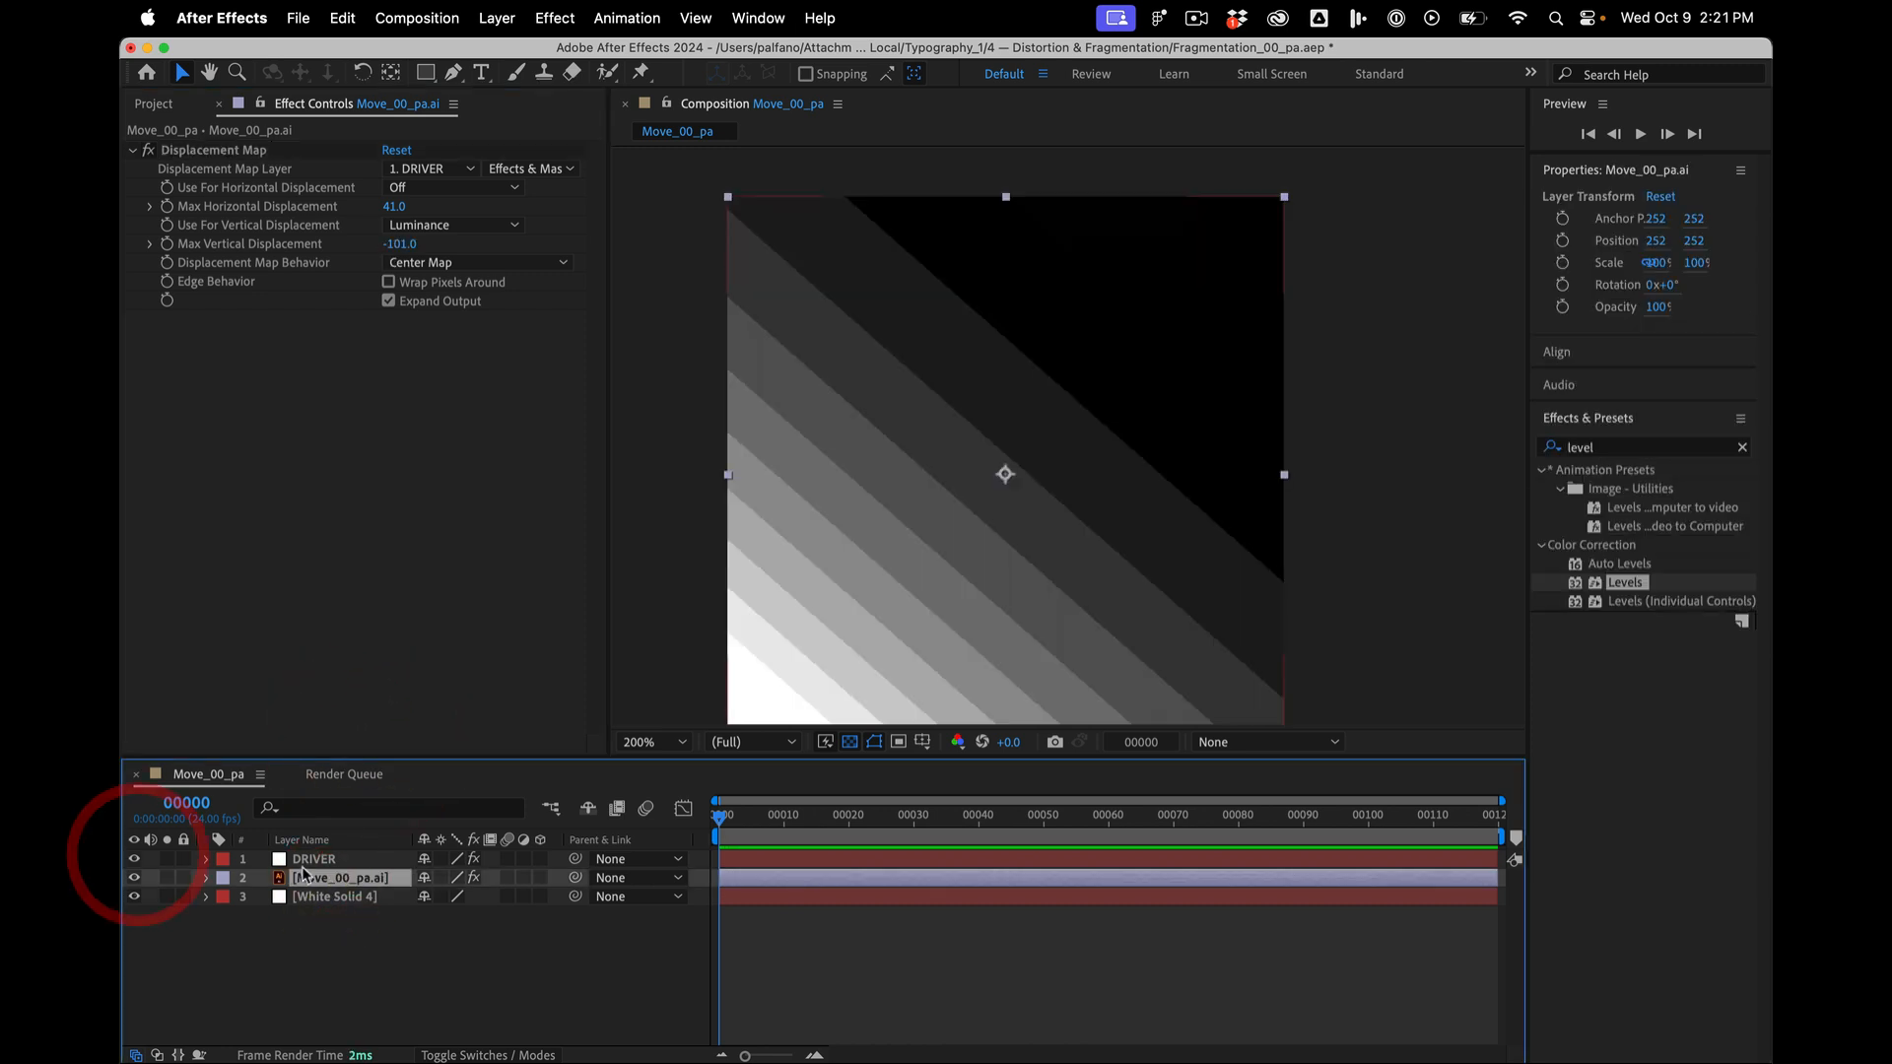
- Show DRIVER and drag the radial ramp's start to the frame centre and its end to the left edge
{"action": "left_click", "coordinate": [314, 858]}
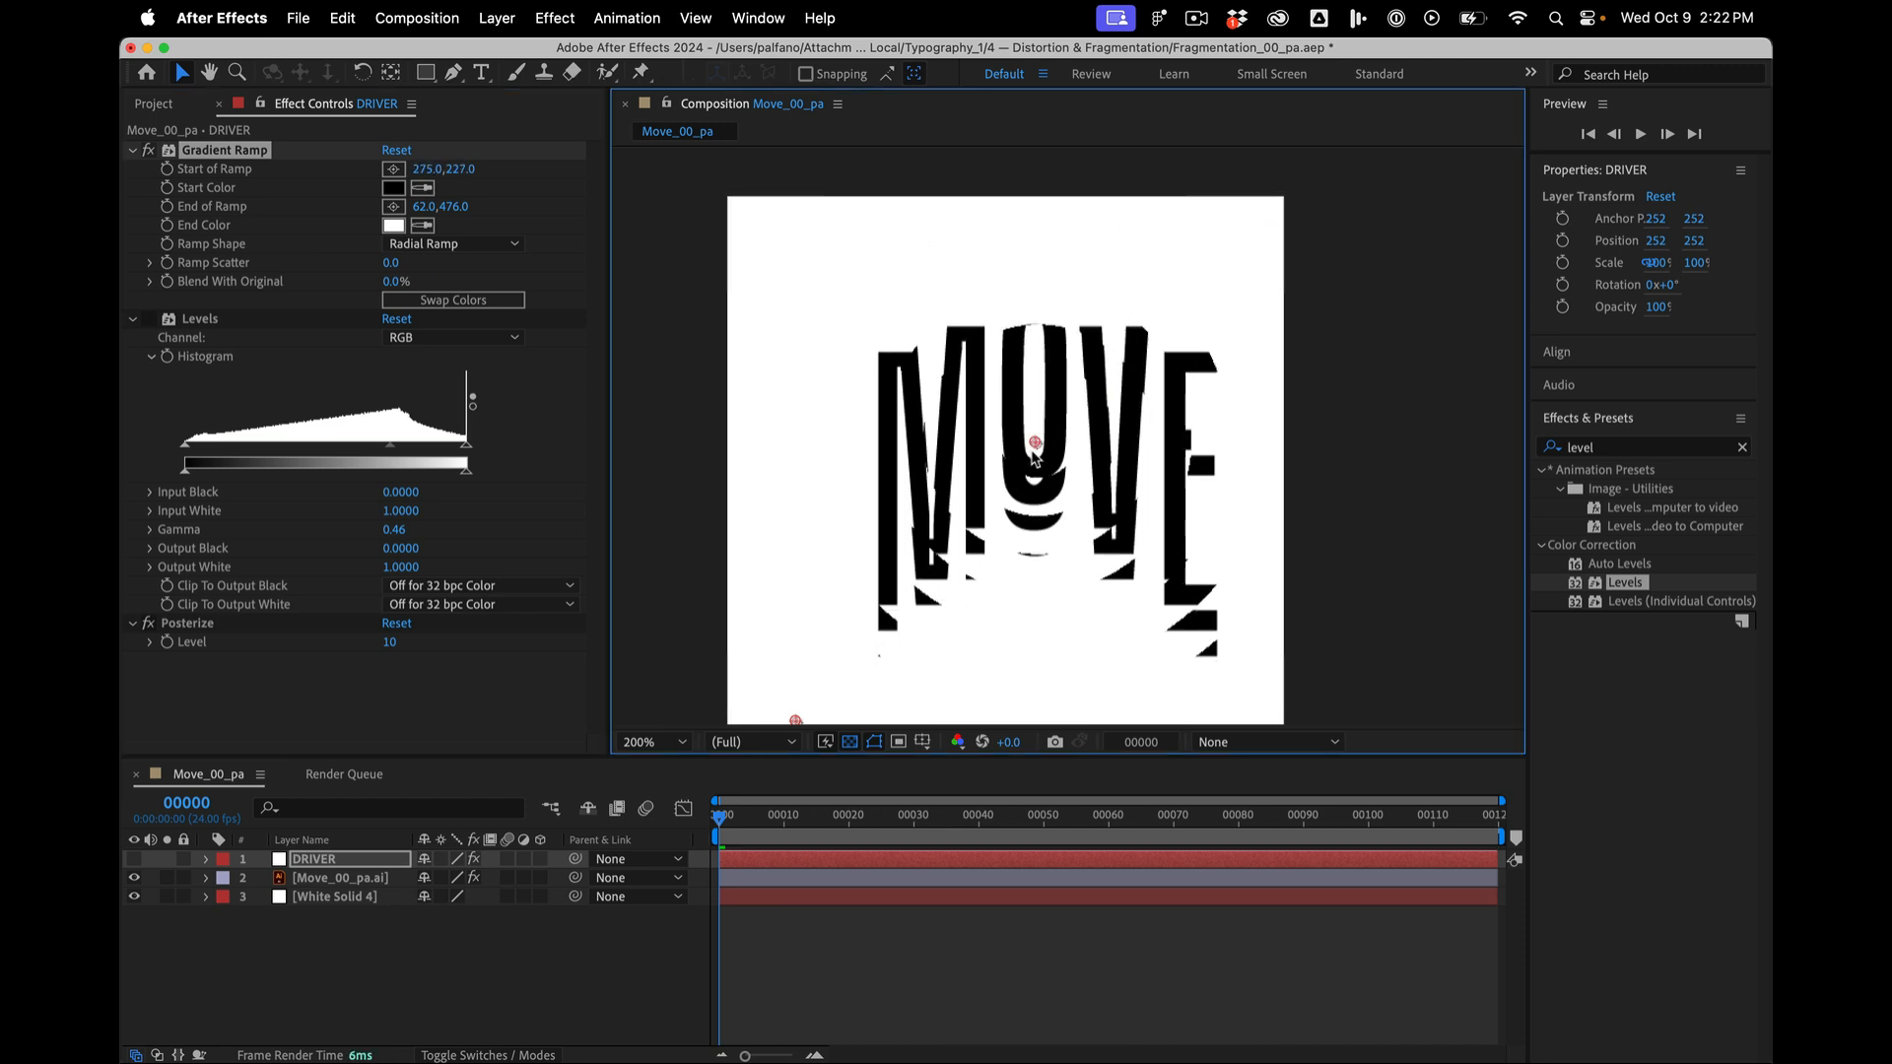
{"action": "left_click_drag", "start_coordinate": [1031, 439], "coordinate": [1037, 489]}
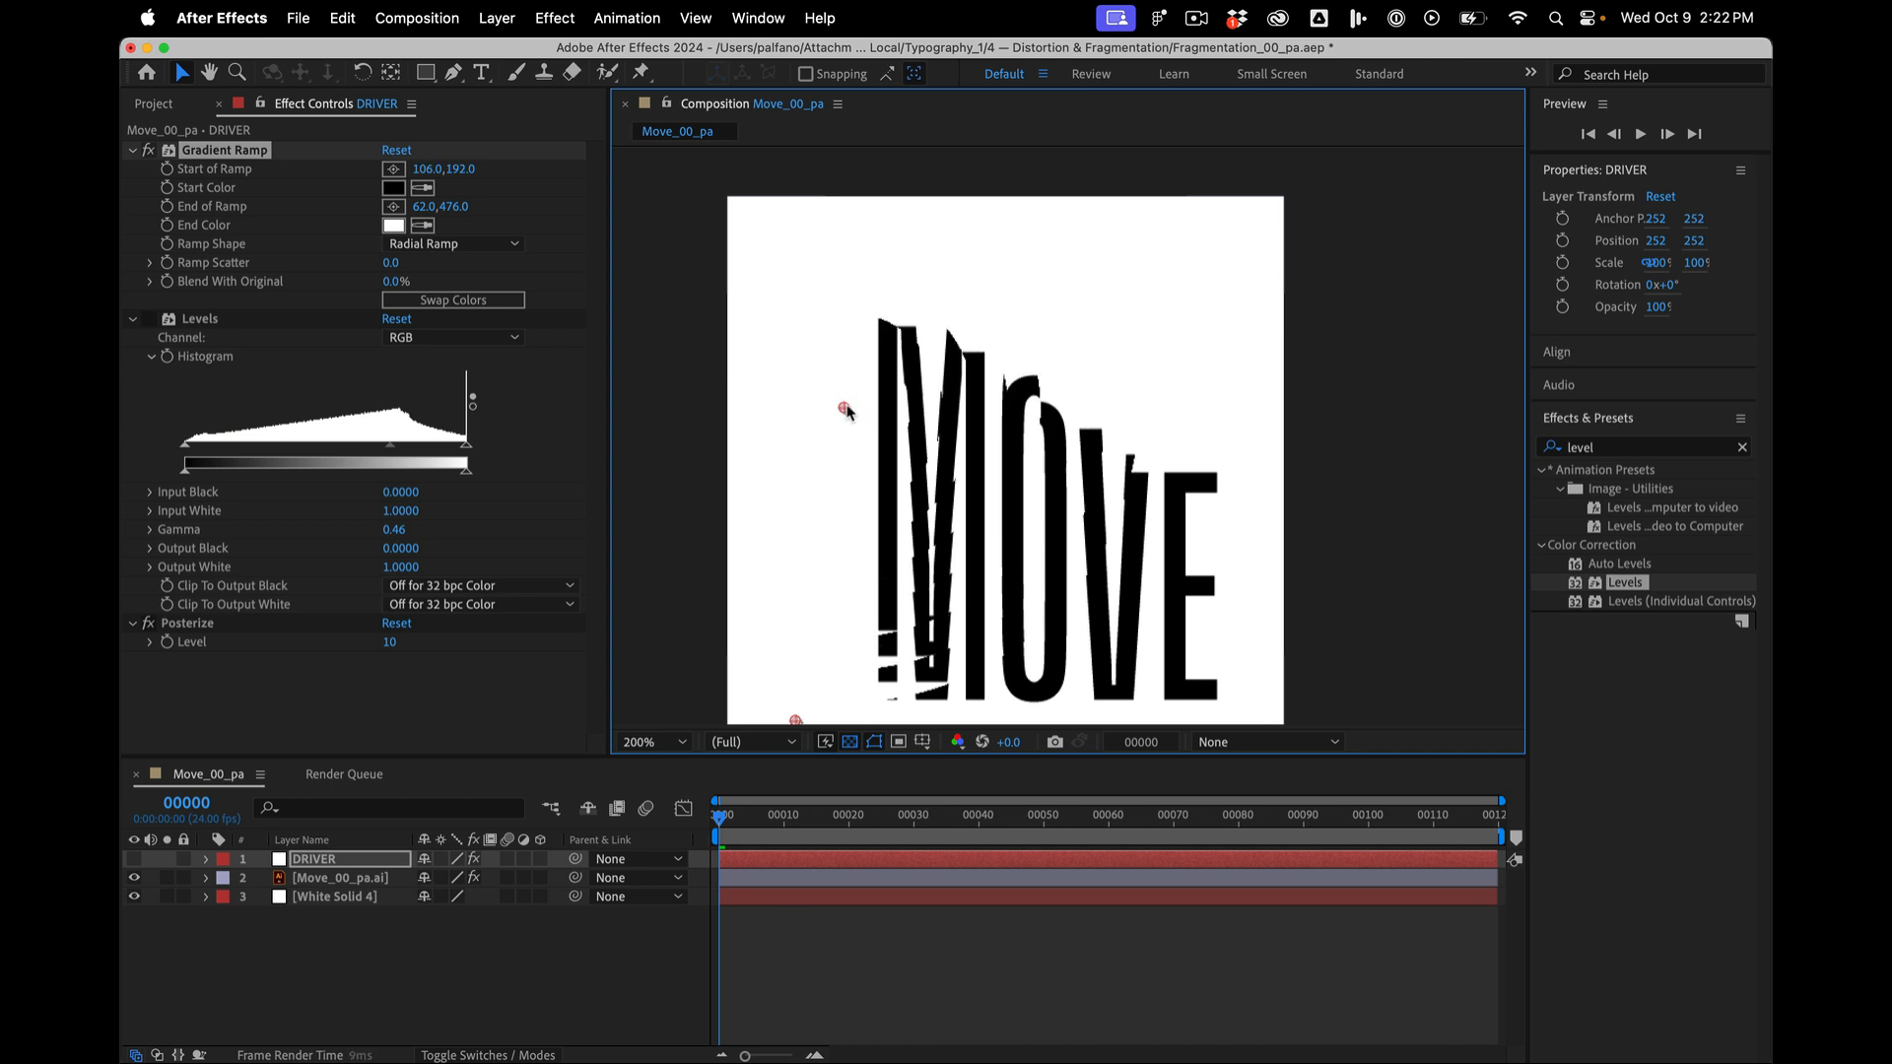
{"action": "left_click_drag", "start_coordinate": [846, 410], "coordinate": [1045, 499]}
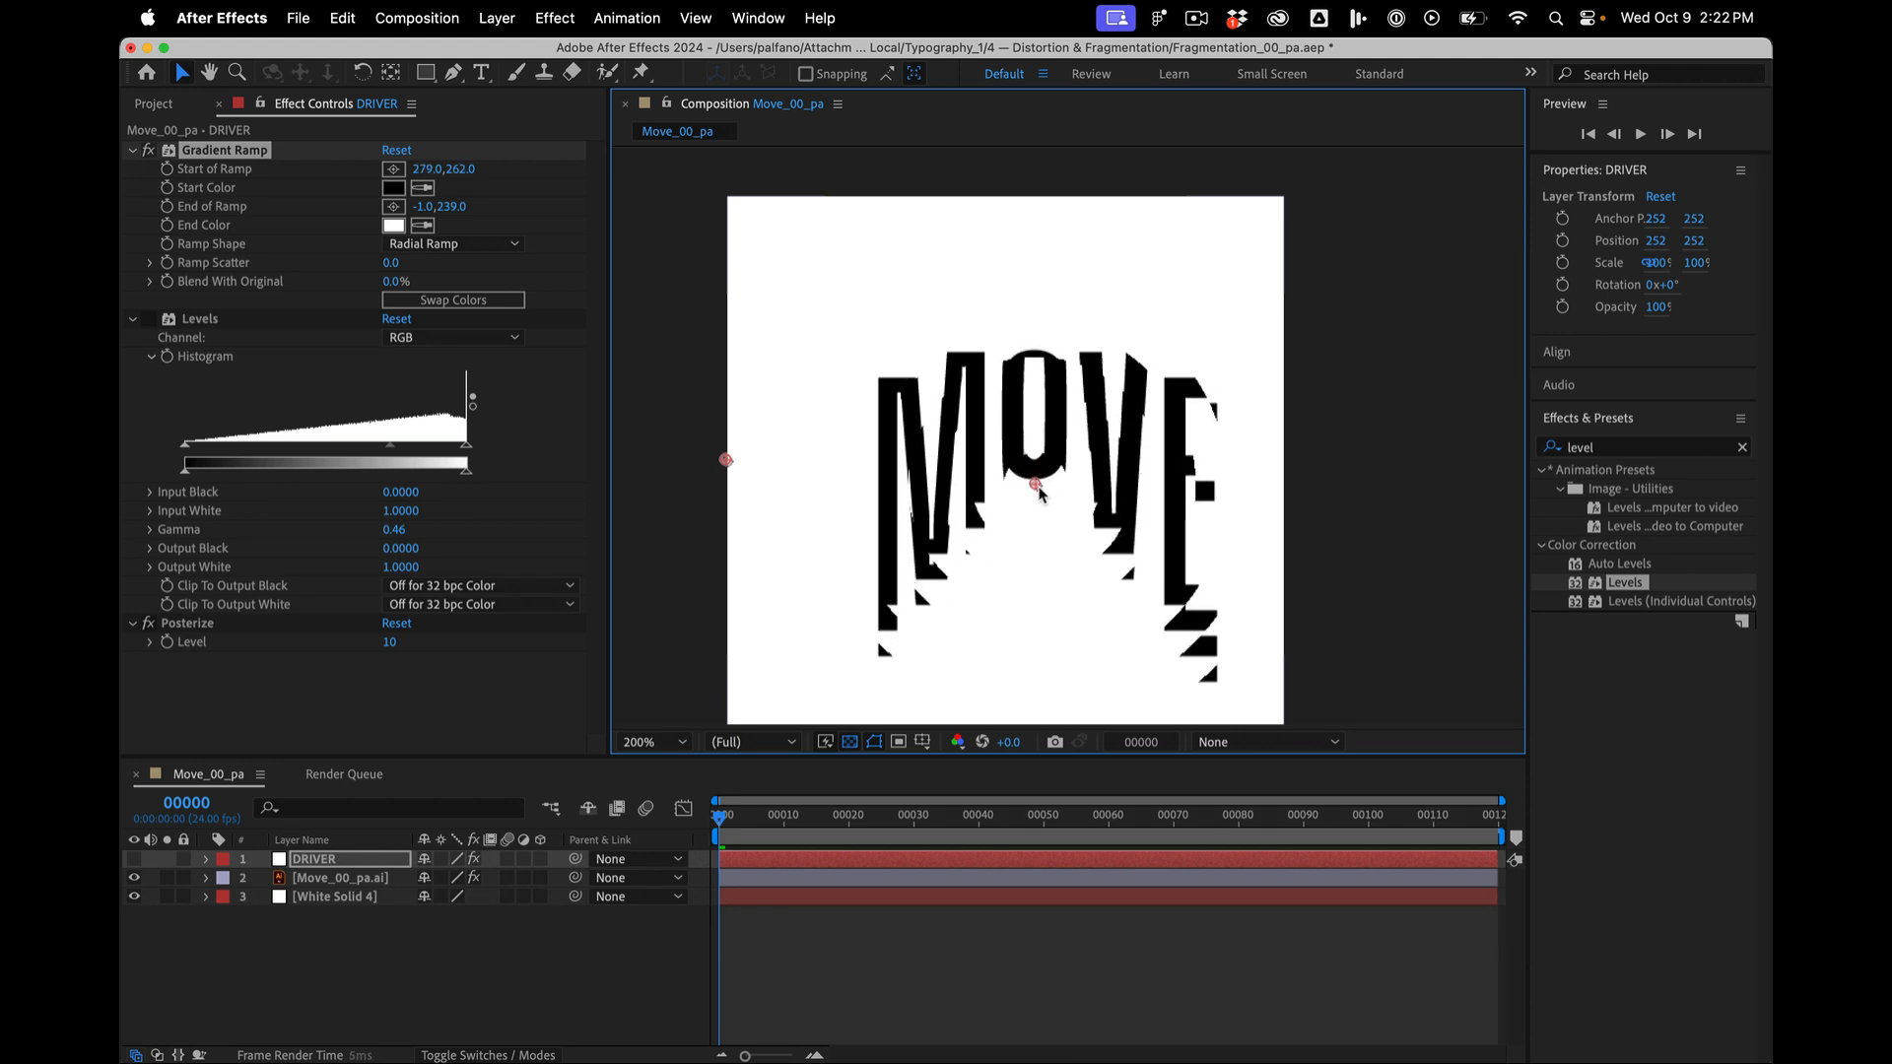
{"action": "left_click_drag", "start_coordinate": [1035, 485], "coordinate": [1052, 321]}
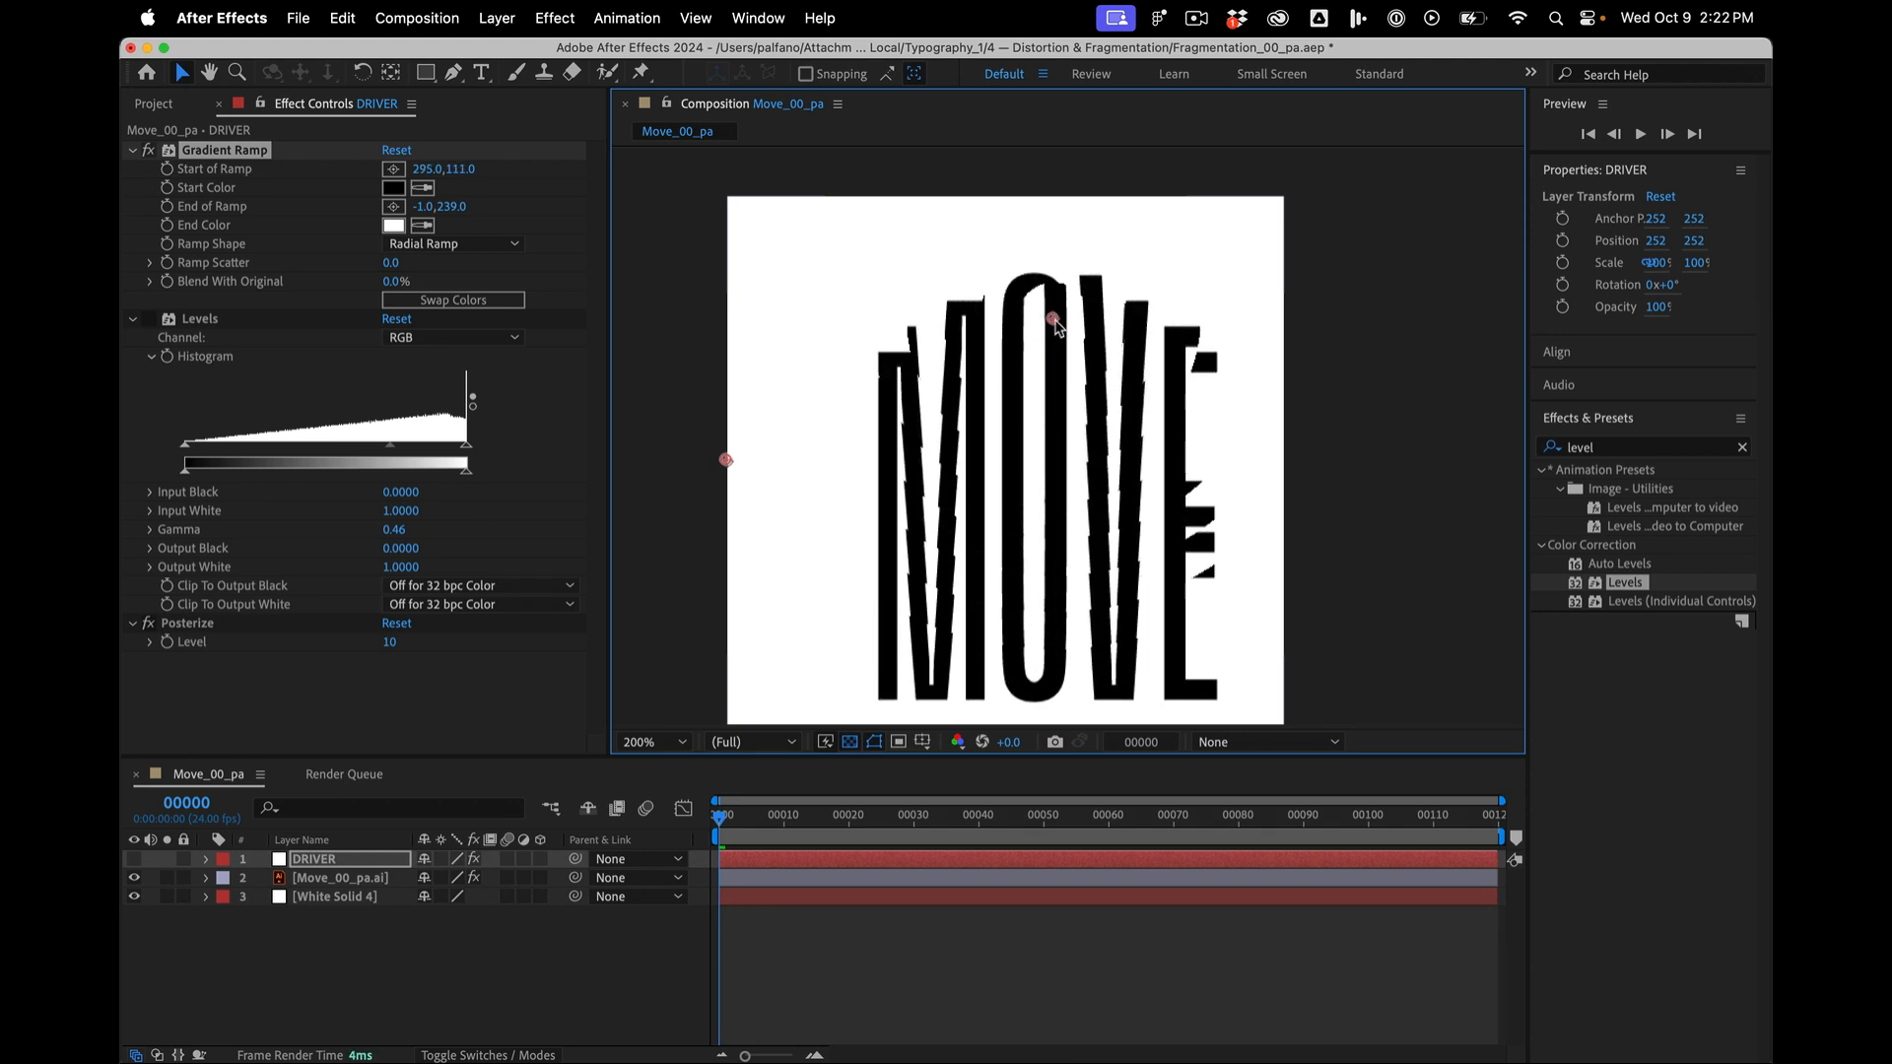
{"action": "left_click_drag", "start_coordinate": [1052, 320], "coordinate": [1034, 455]}
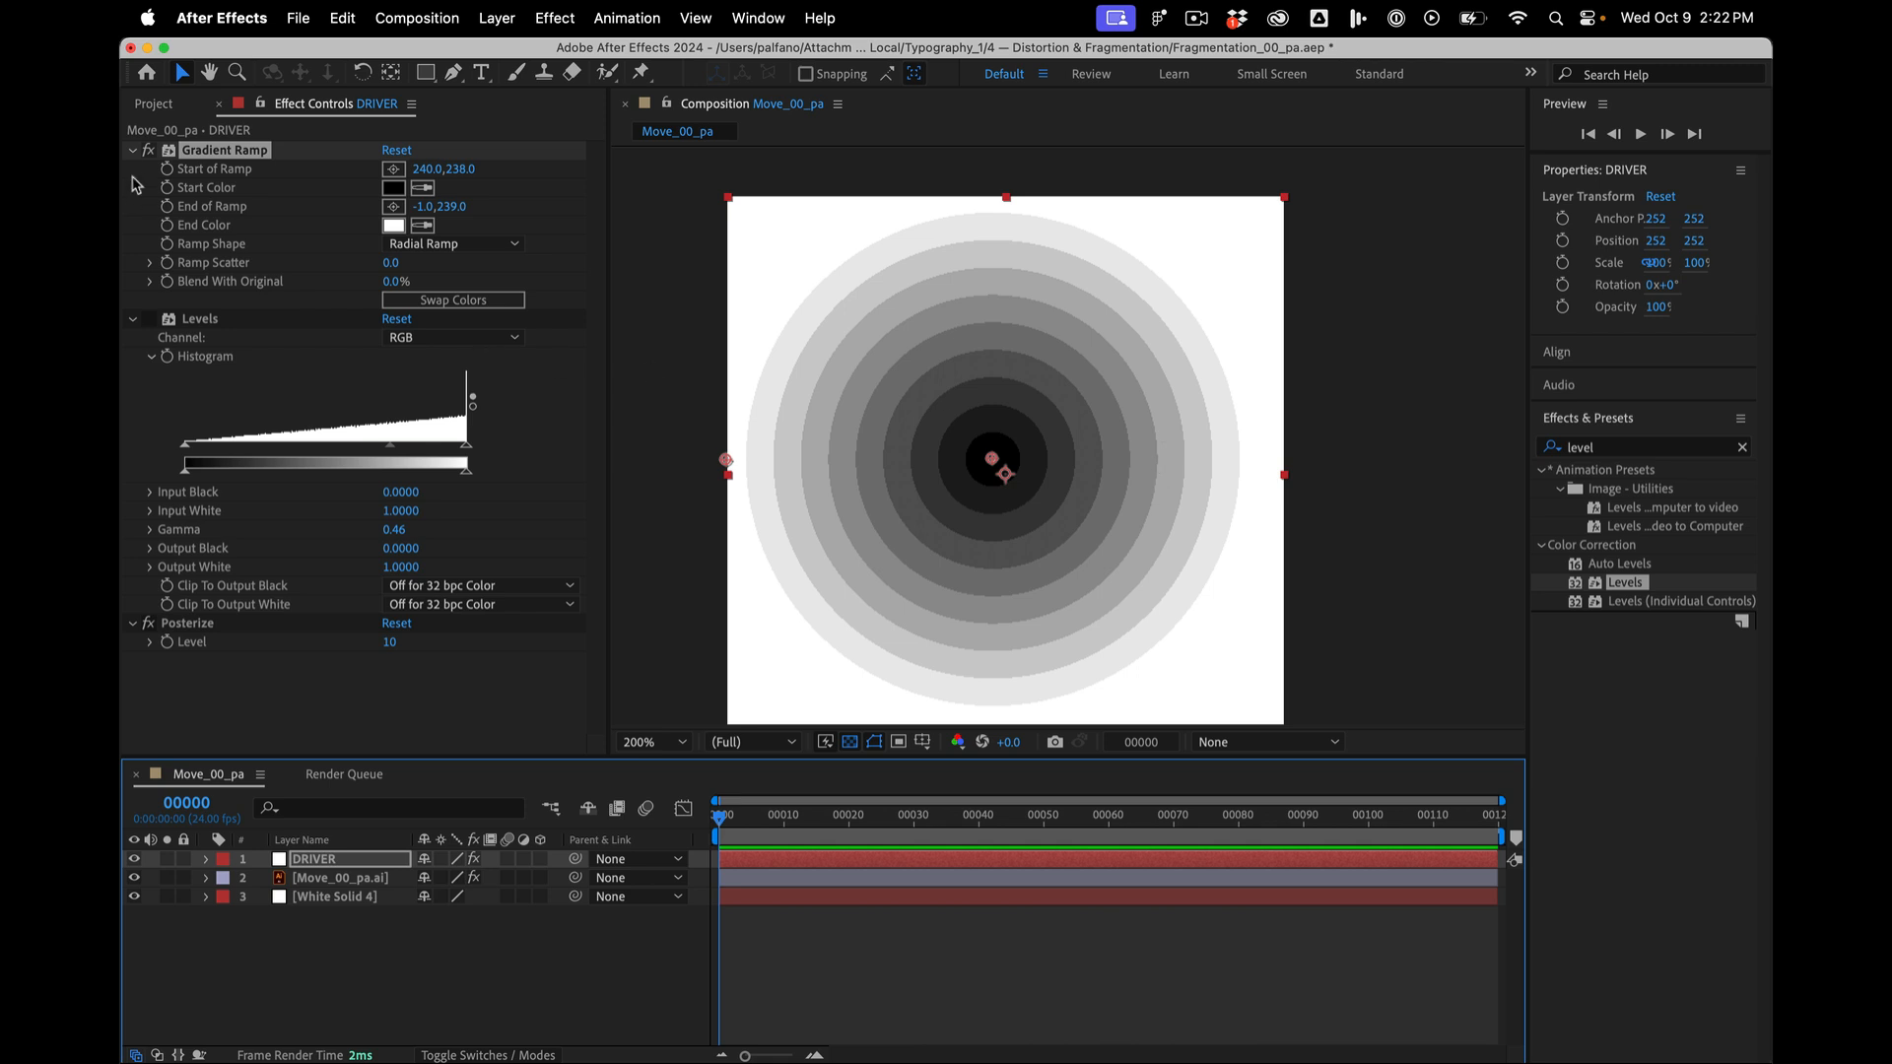
- Keyframe Move_00_pa.ai's Rotation from 0° at the start to 90° at frame 30, hiding DRIVER
{"action": "left_click", "coordinate": [132, 150]}
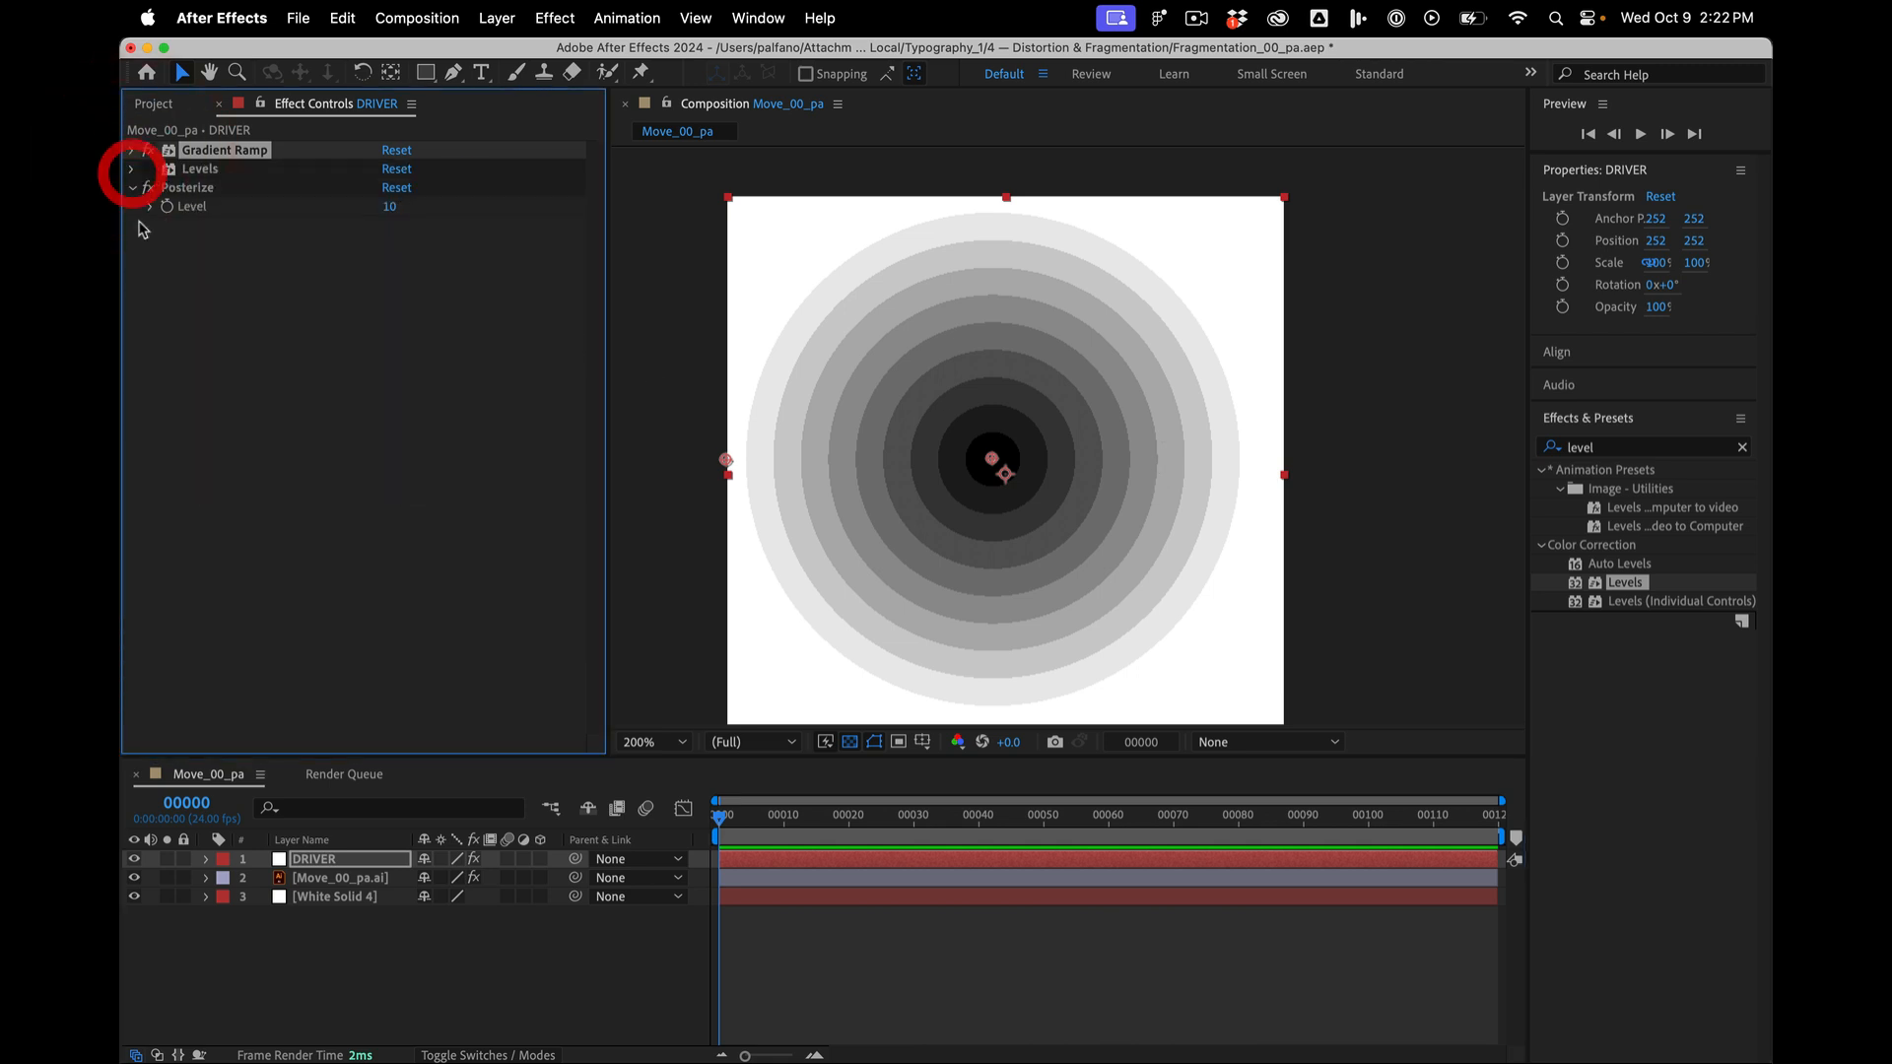
{"action": "left_click", "coordinate": [130, 188]}
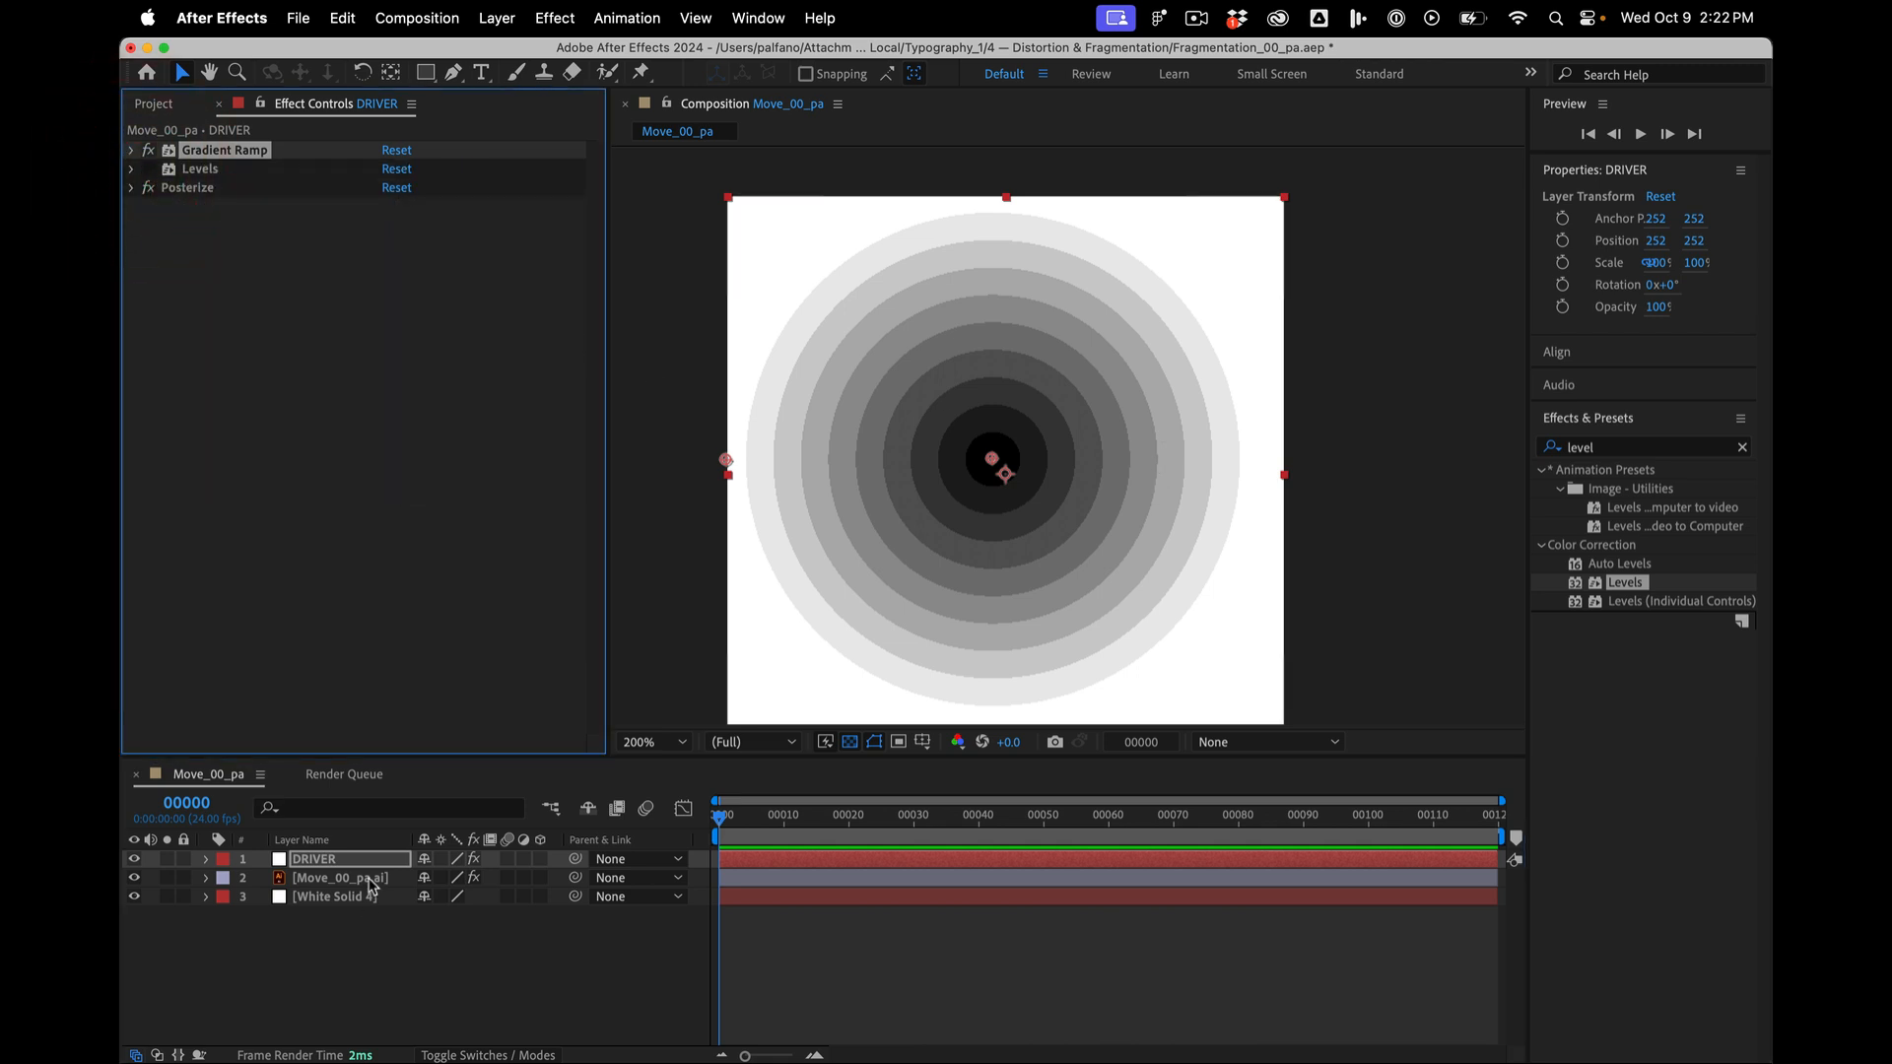
{"action": "left_click", "coordinate": [341, 877]}
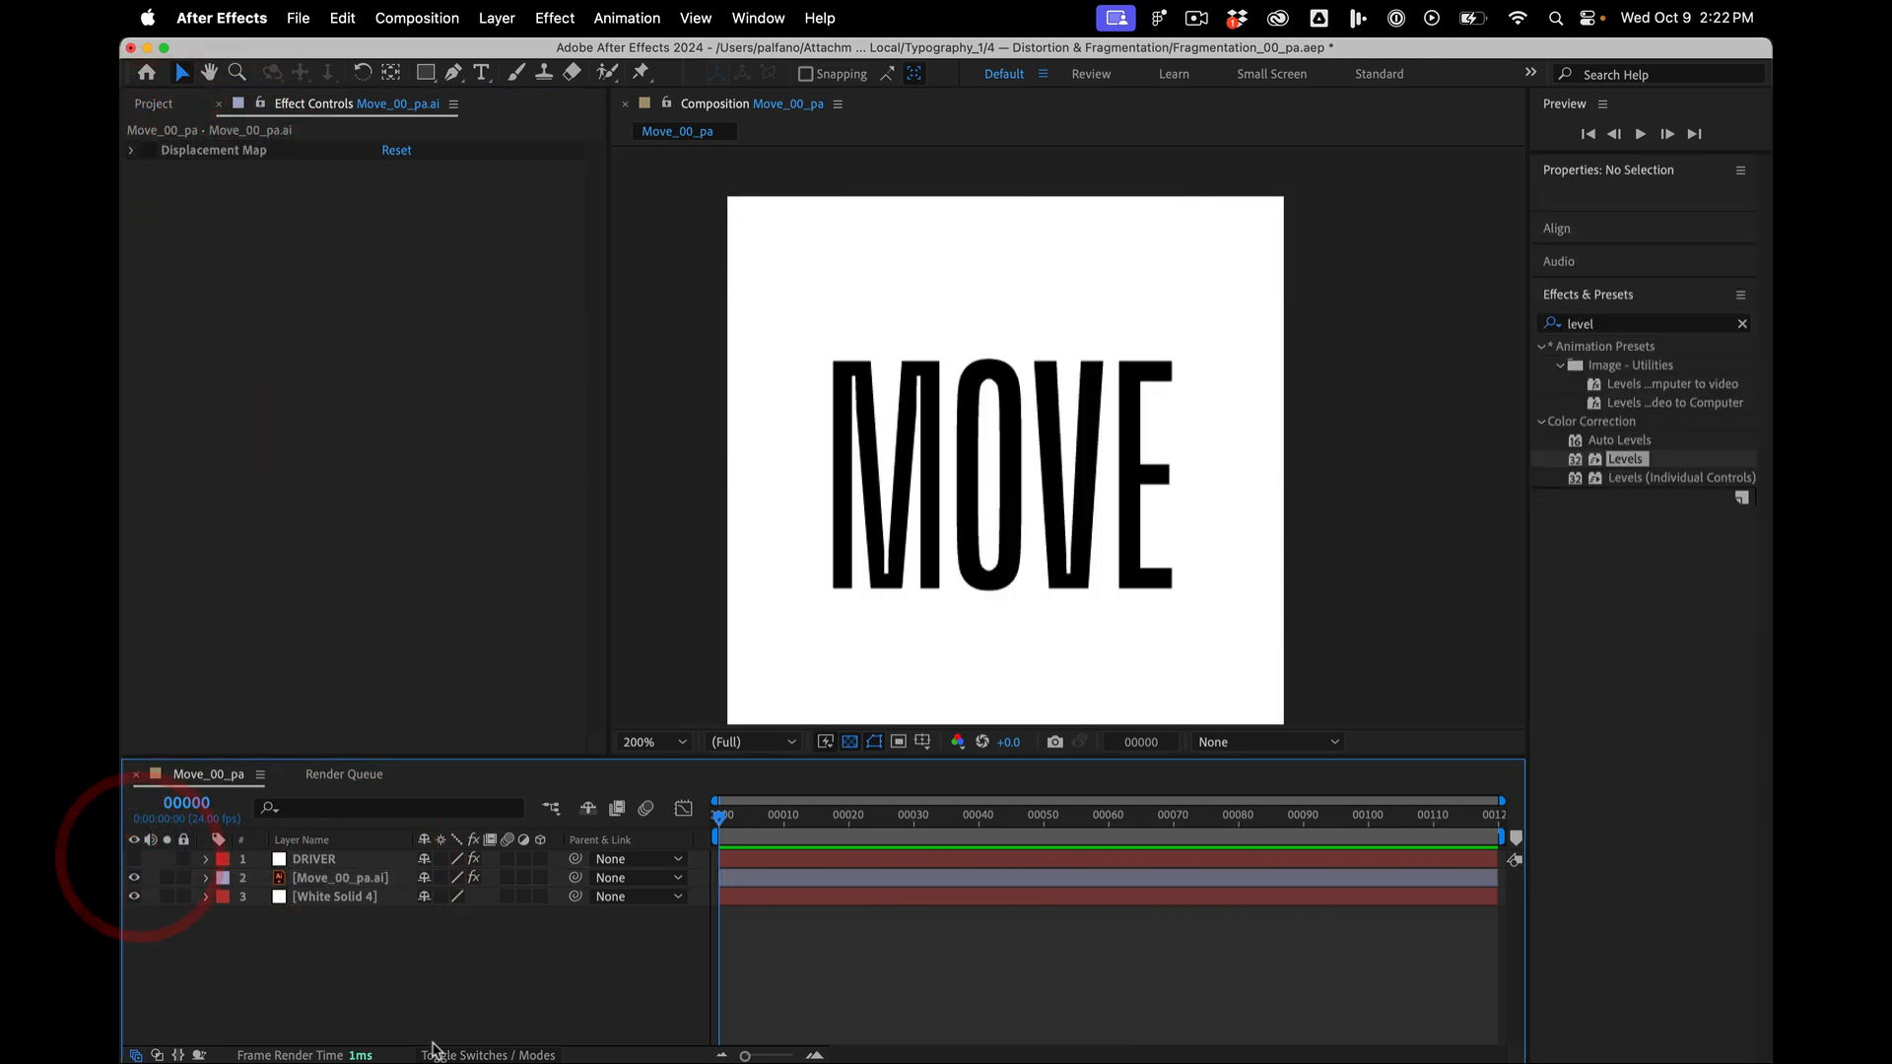
{"action": "left_click", "coordinate": [339, 877]}
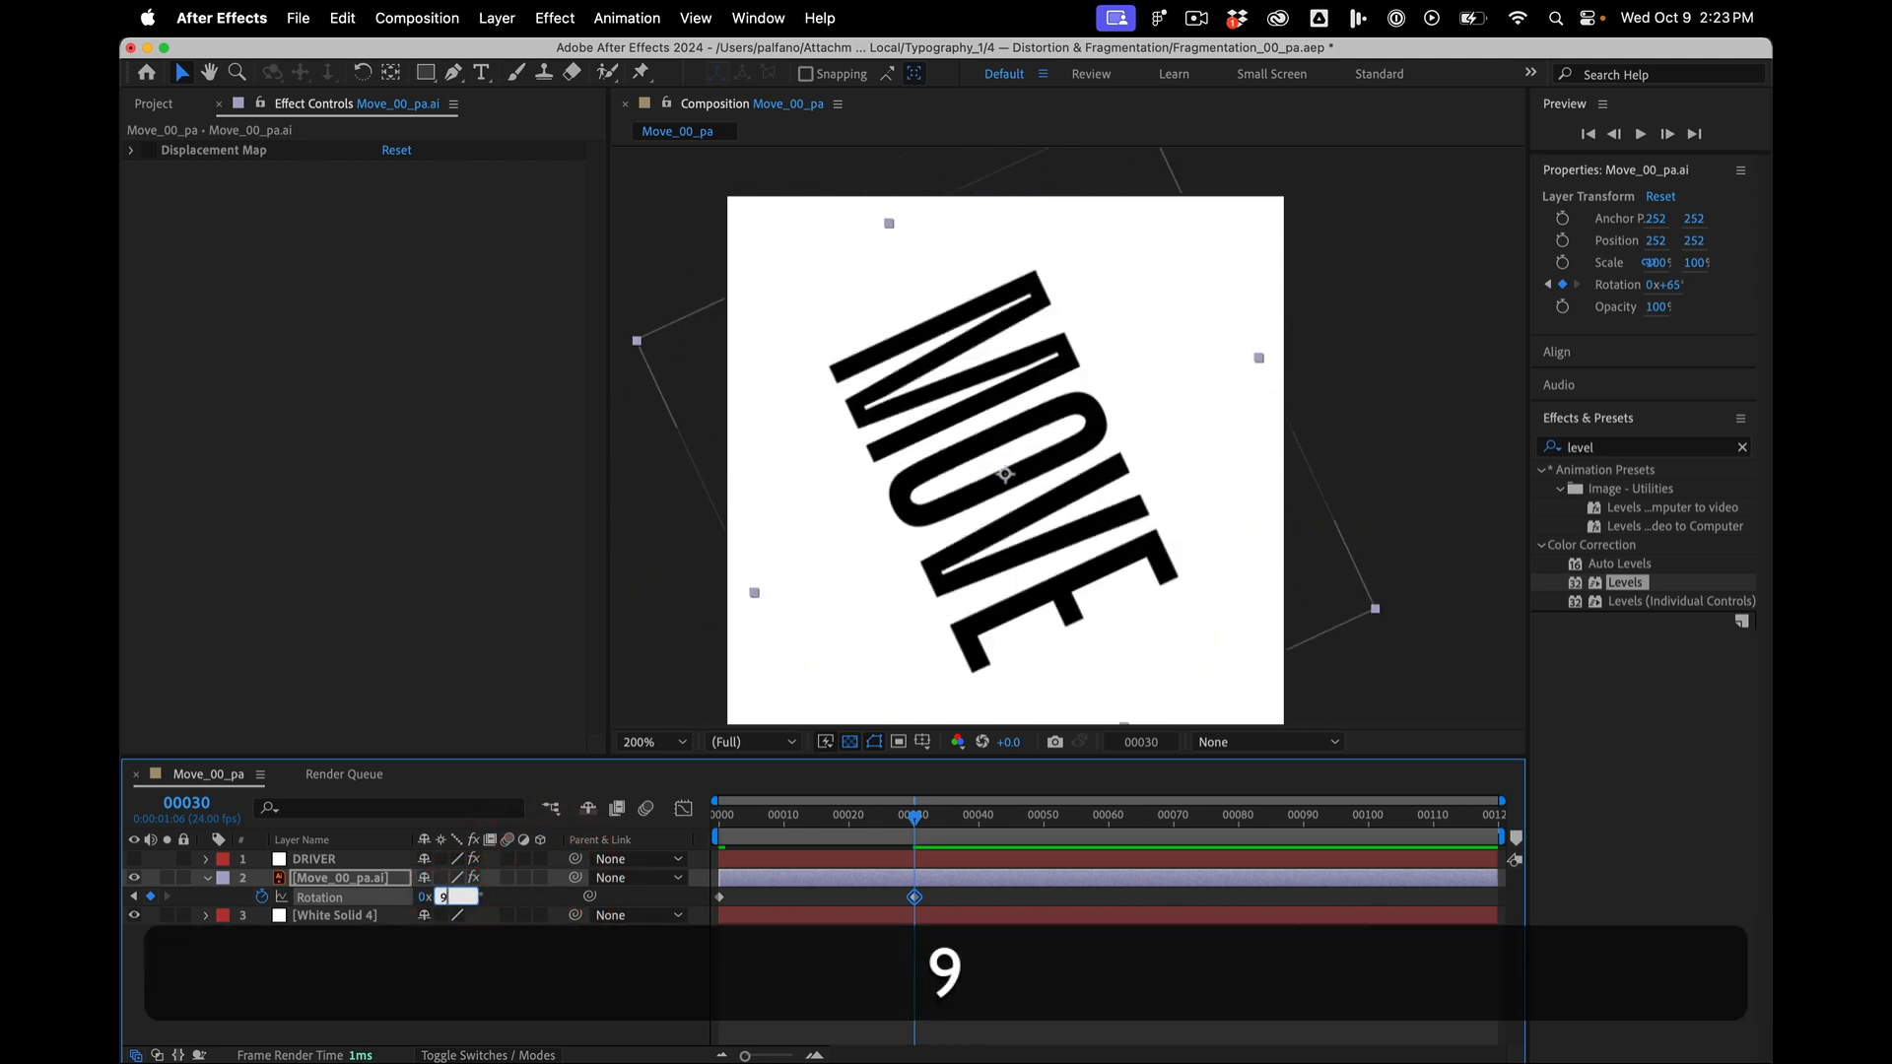
{"action": "type", "text": "90.0°"}
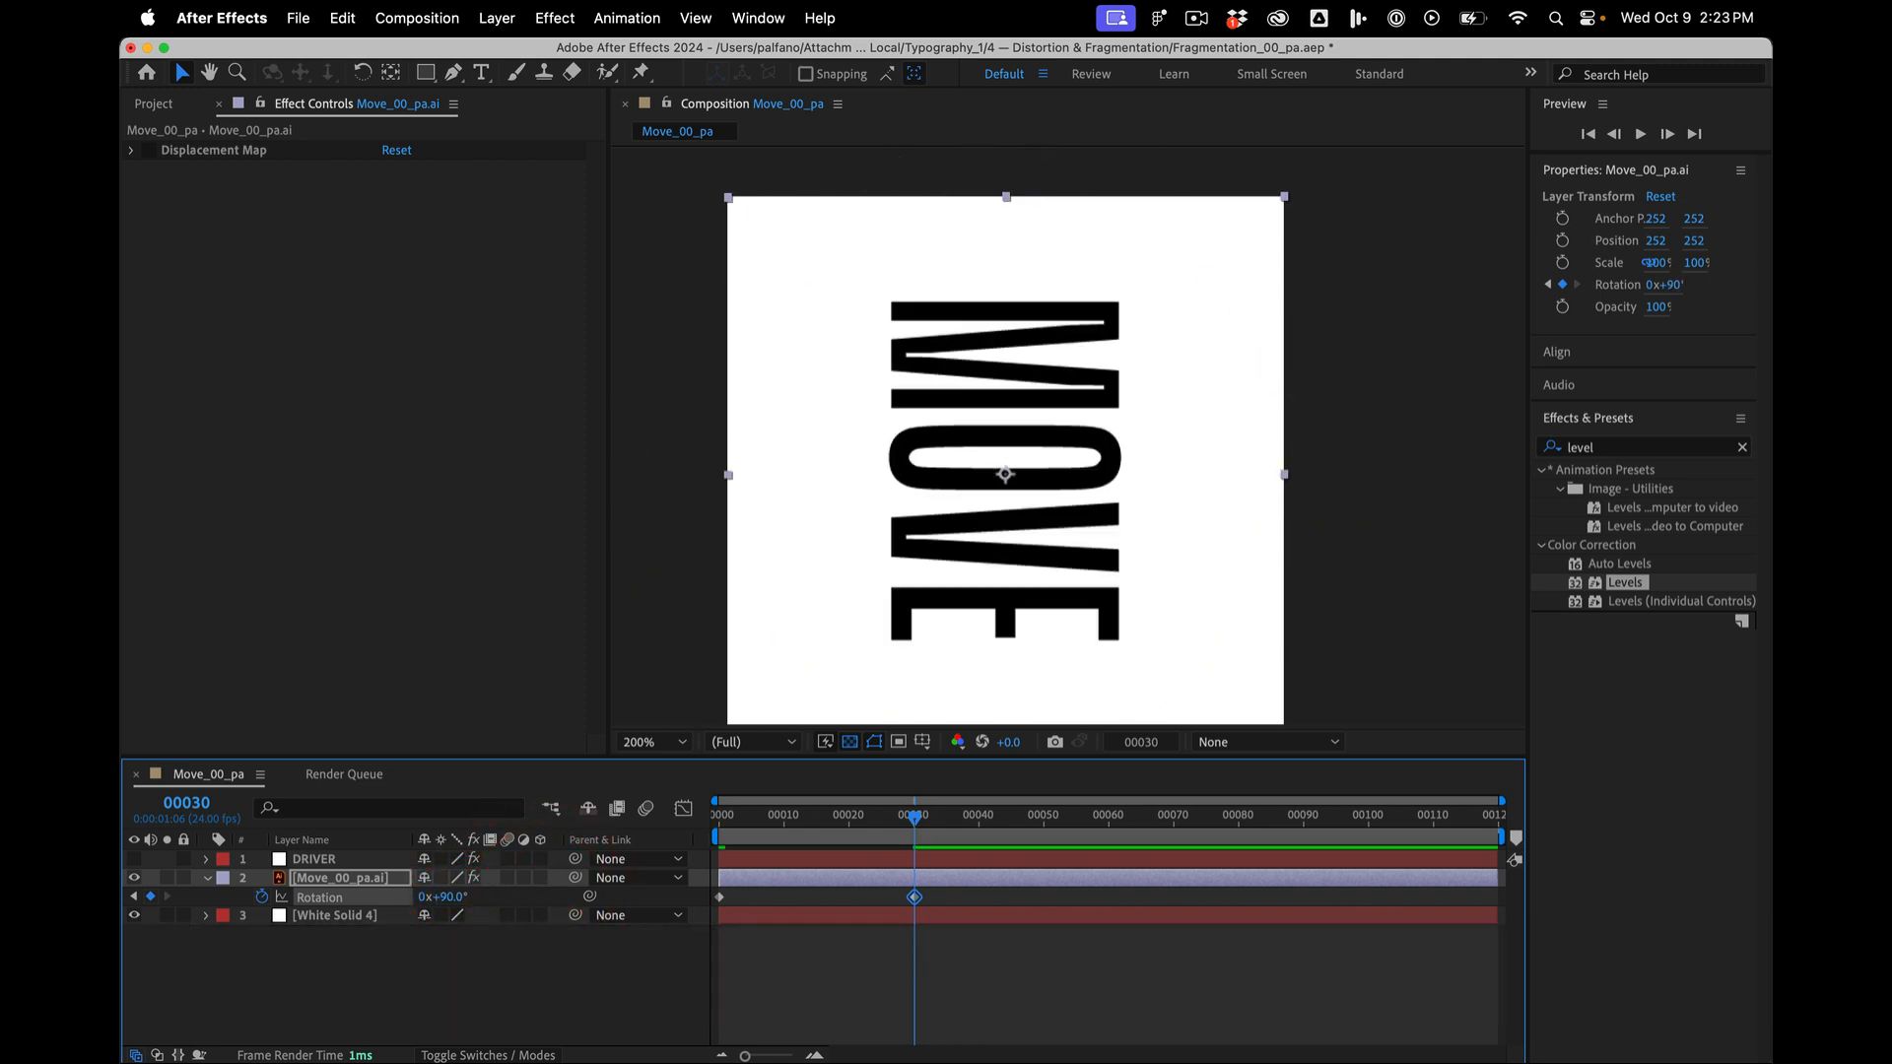
{"action": "right_click", "coordinate": [846, 858]}
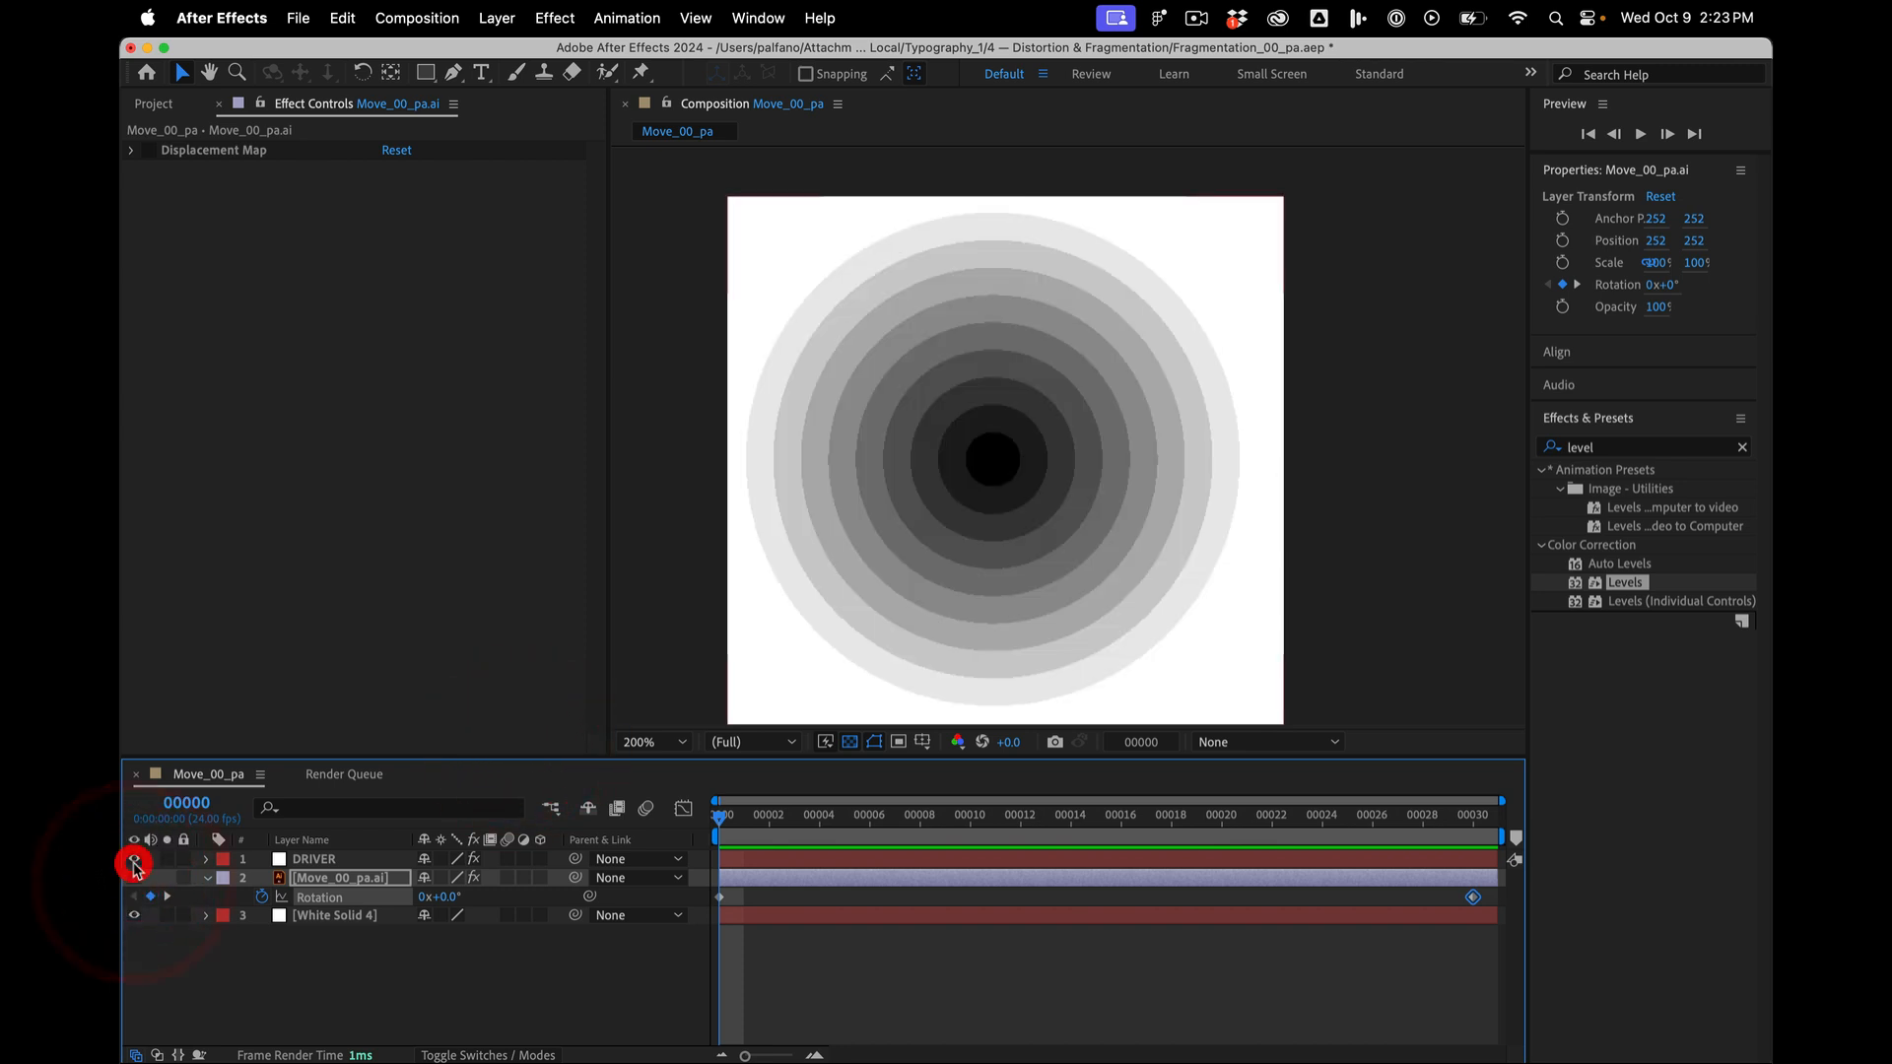
- Apply Time Displacement to Move_00_pa.ai with DRIVER, Effects & Masks, as its displacement layer
{"action": "left_click", "coordinate": [313, 857]}
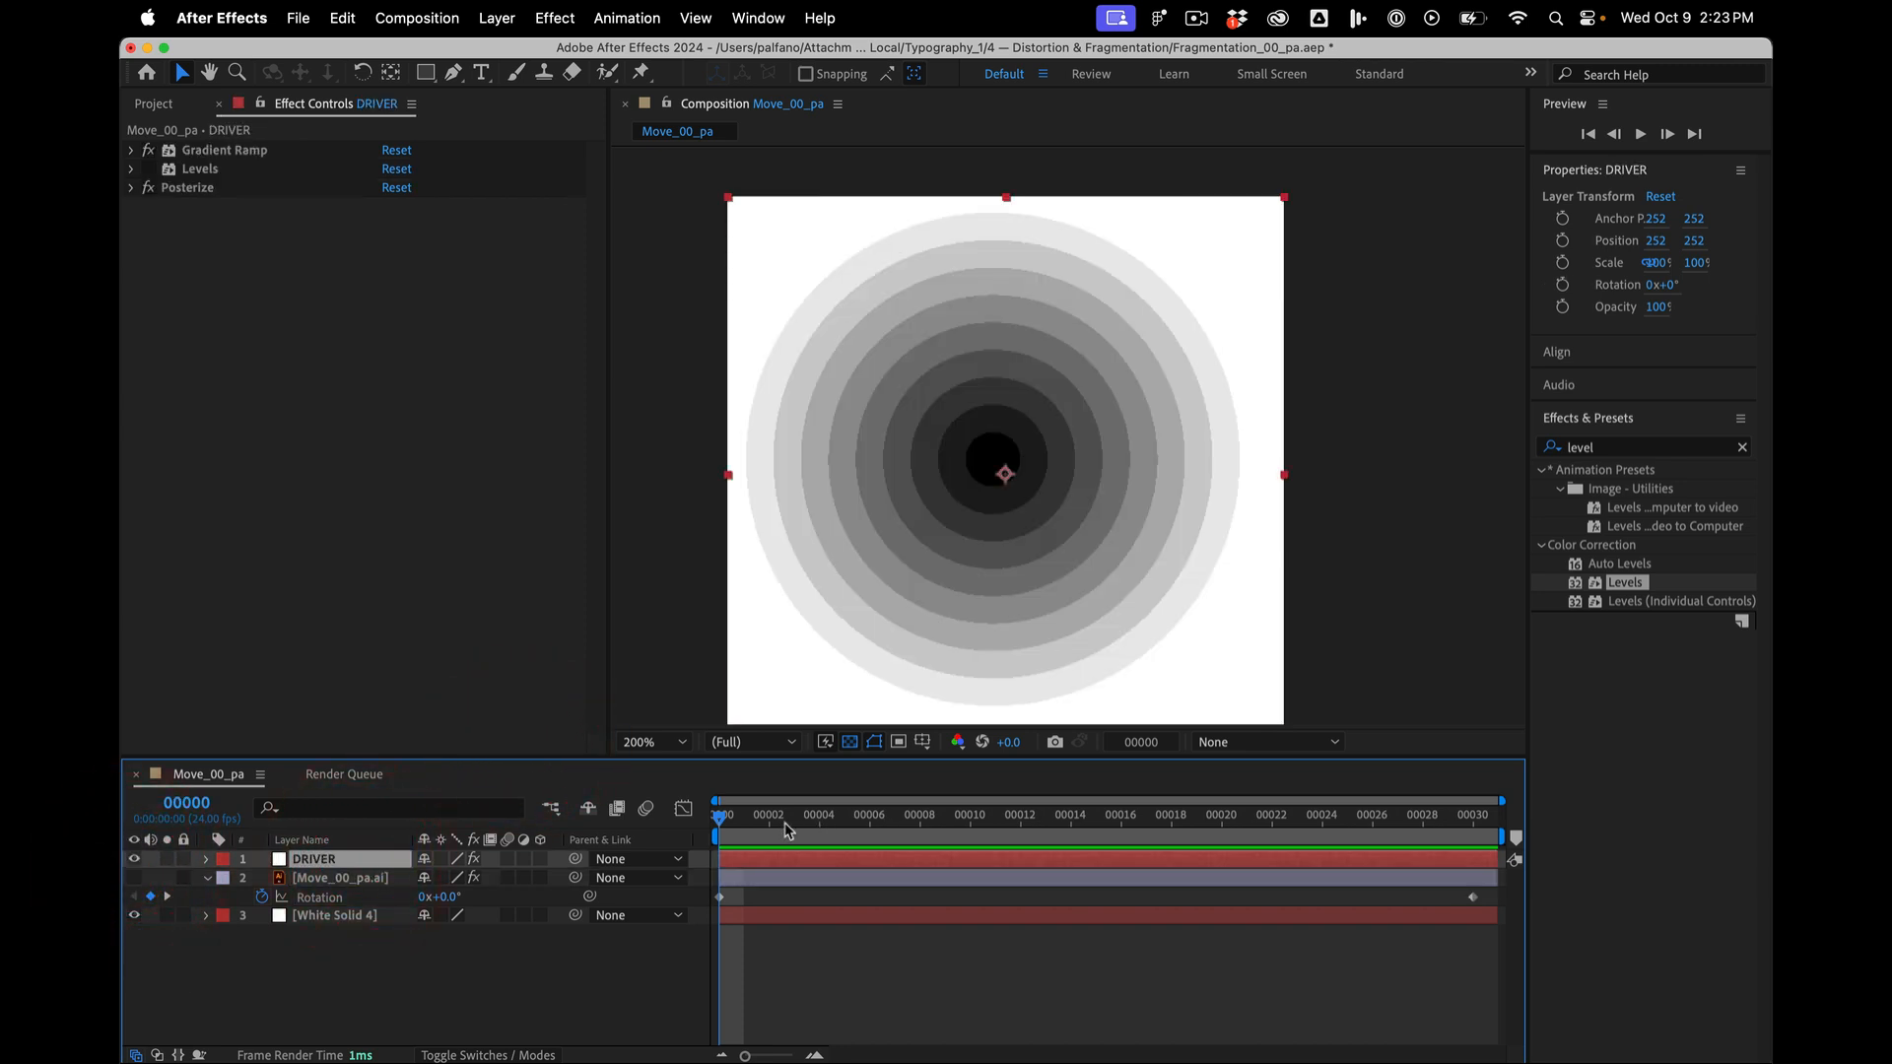
{"action": "left_click", "coordinate": [134, 858]}
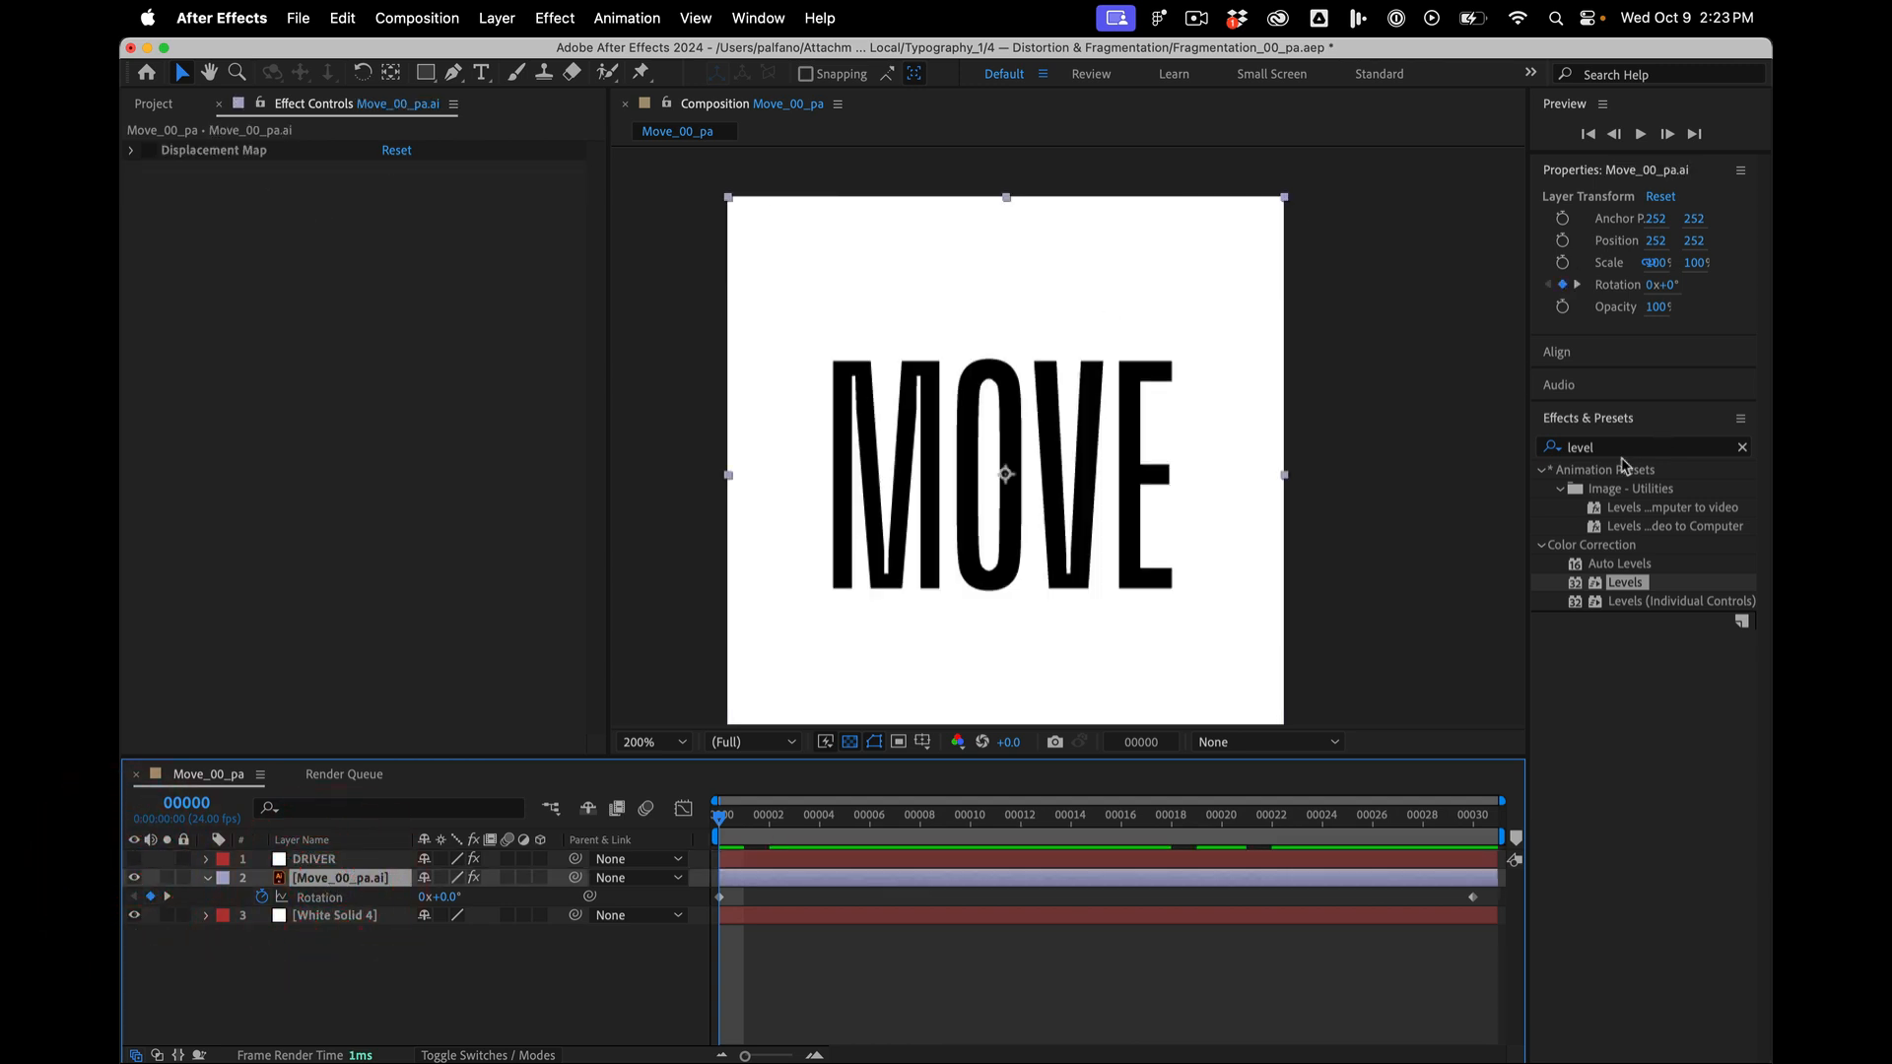
{"action": "type", "text": "d"}
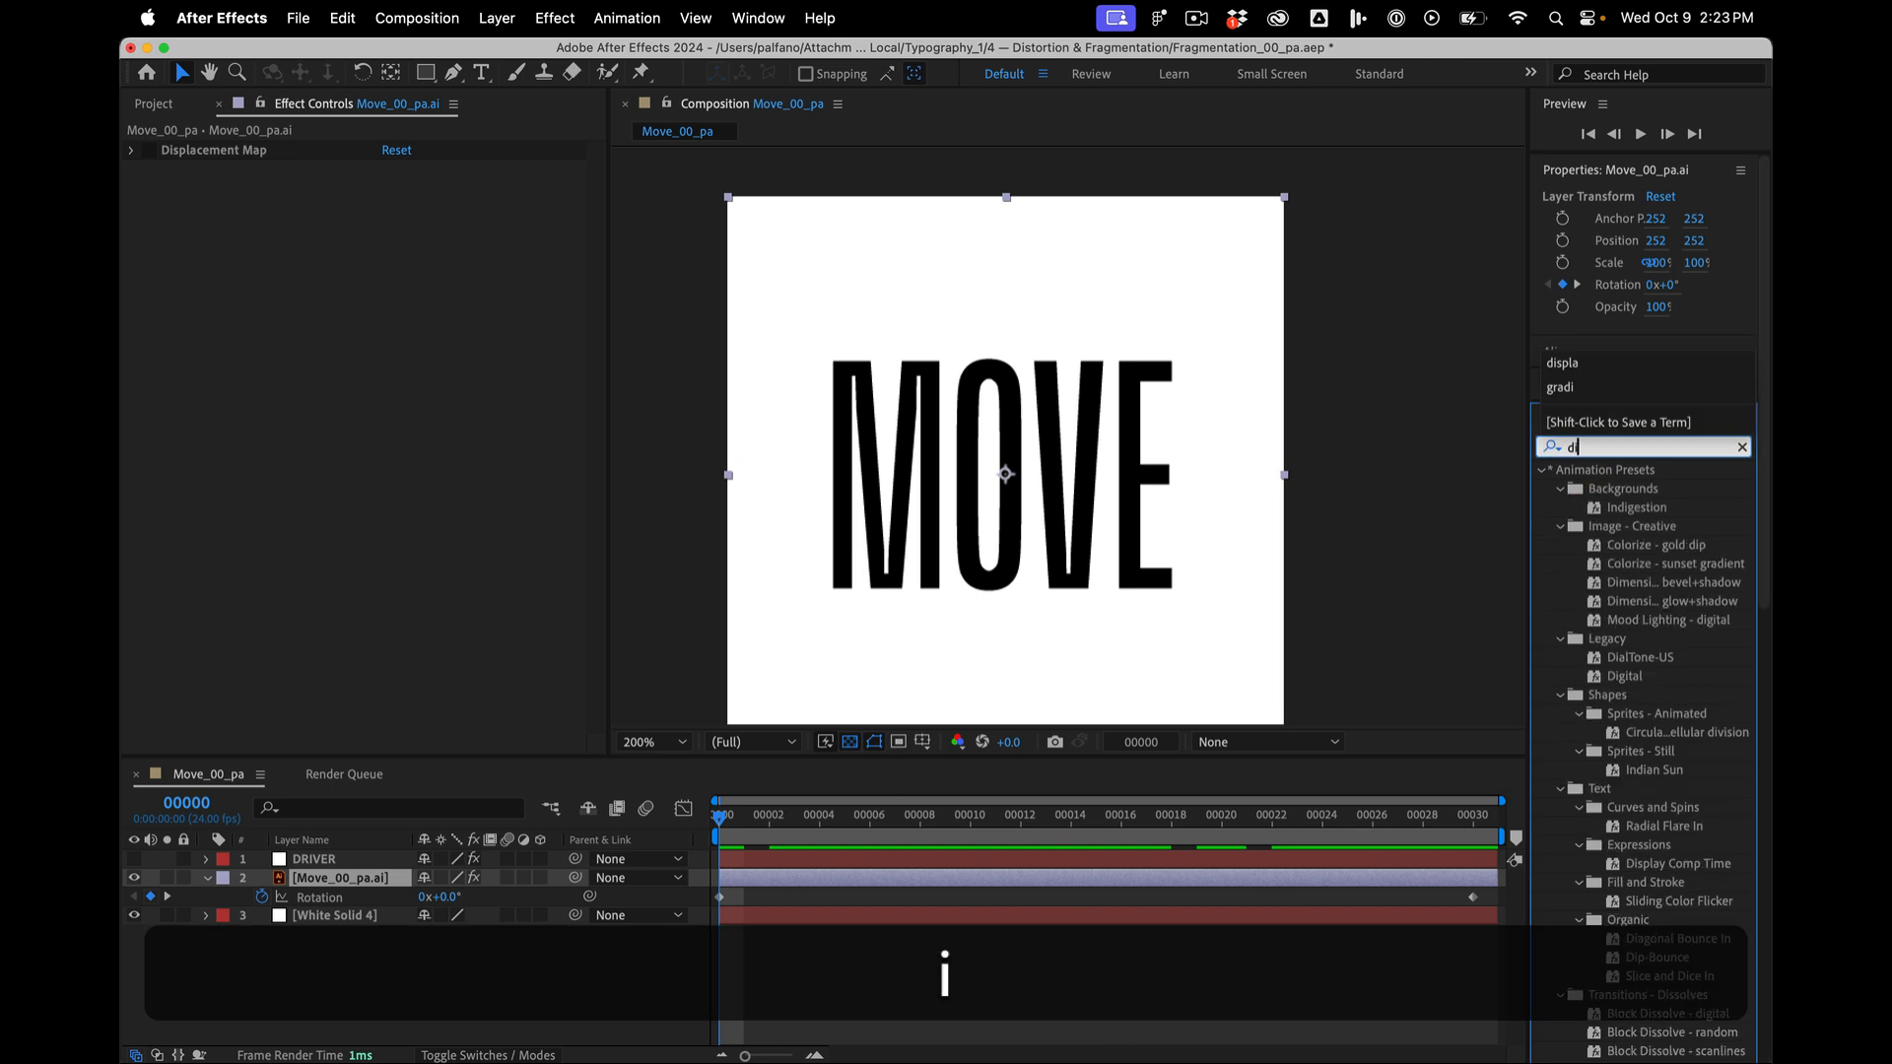
{"action": "type", "text": "ispa"}
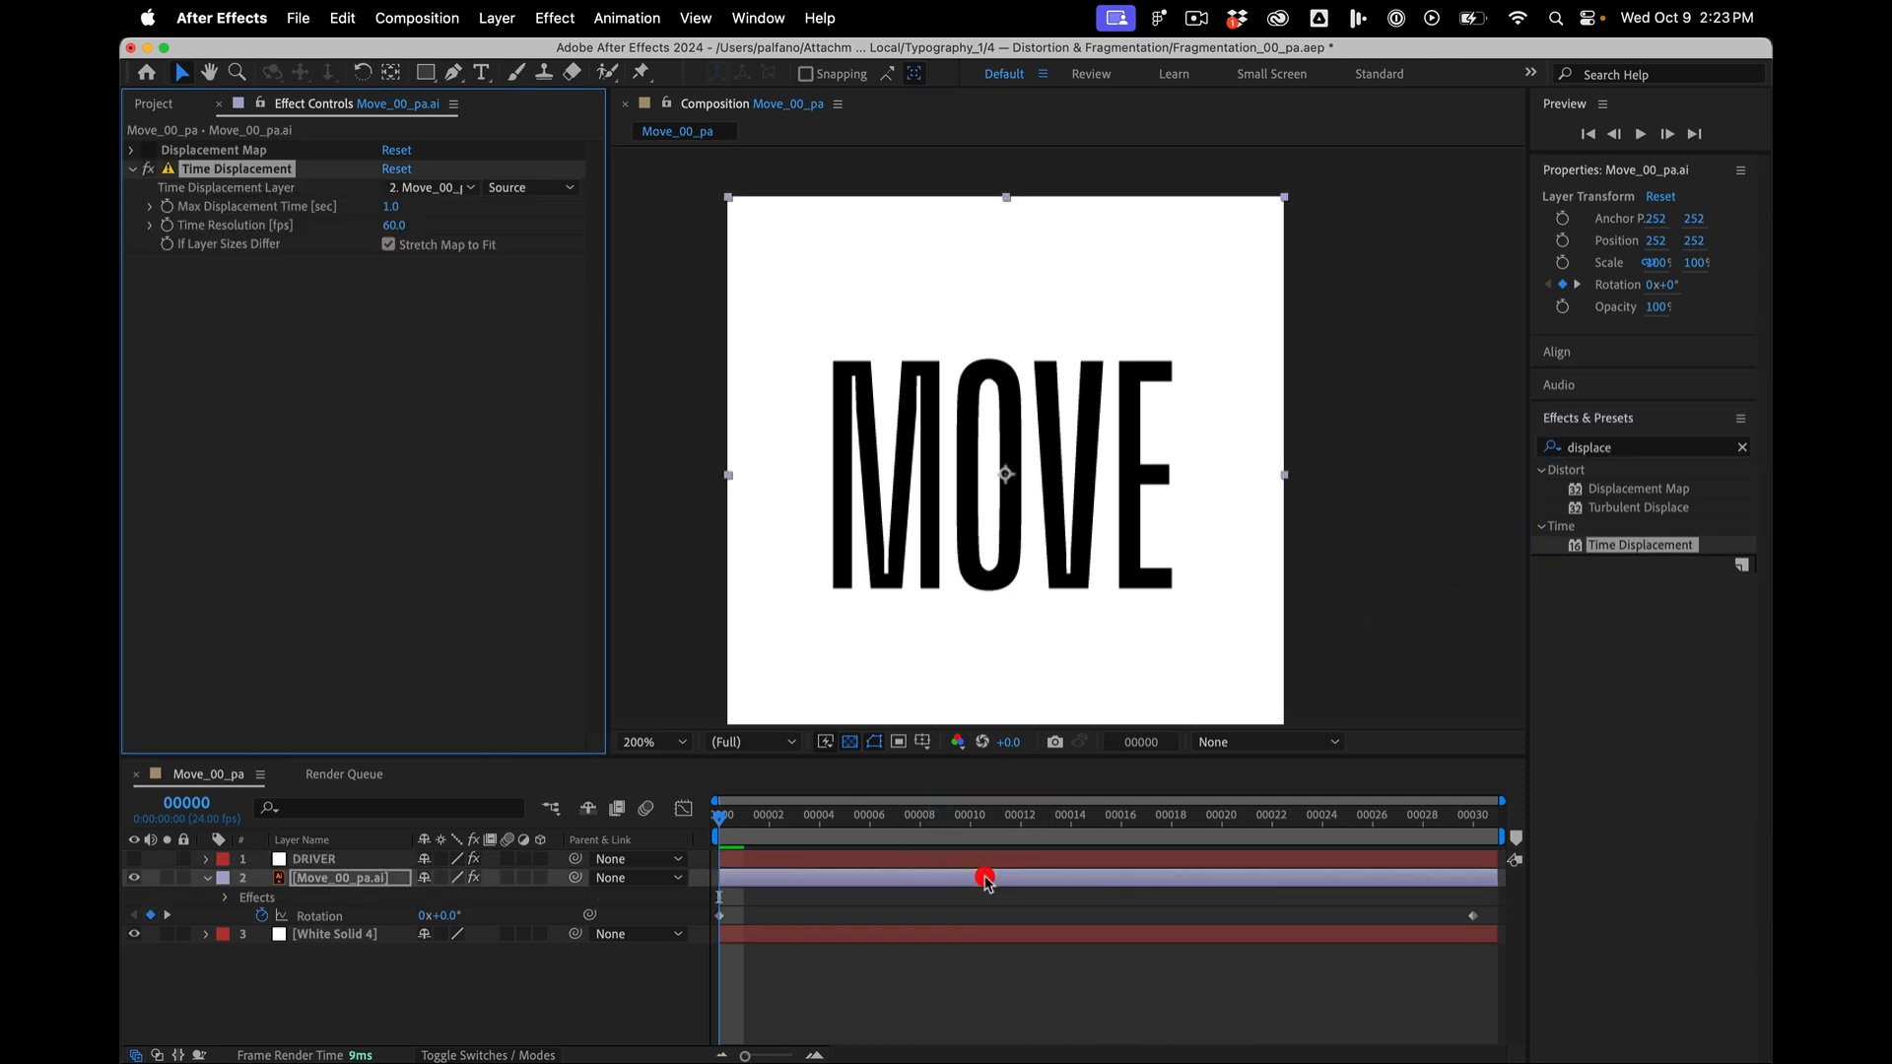
{"action": "left_click", "coordinate": [431, 187]}
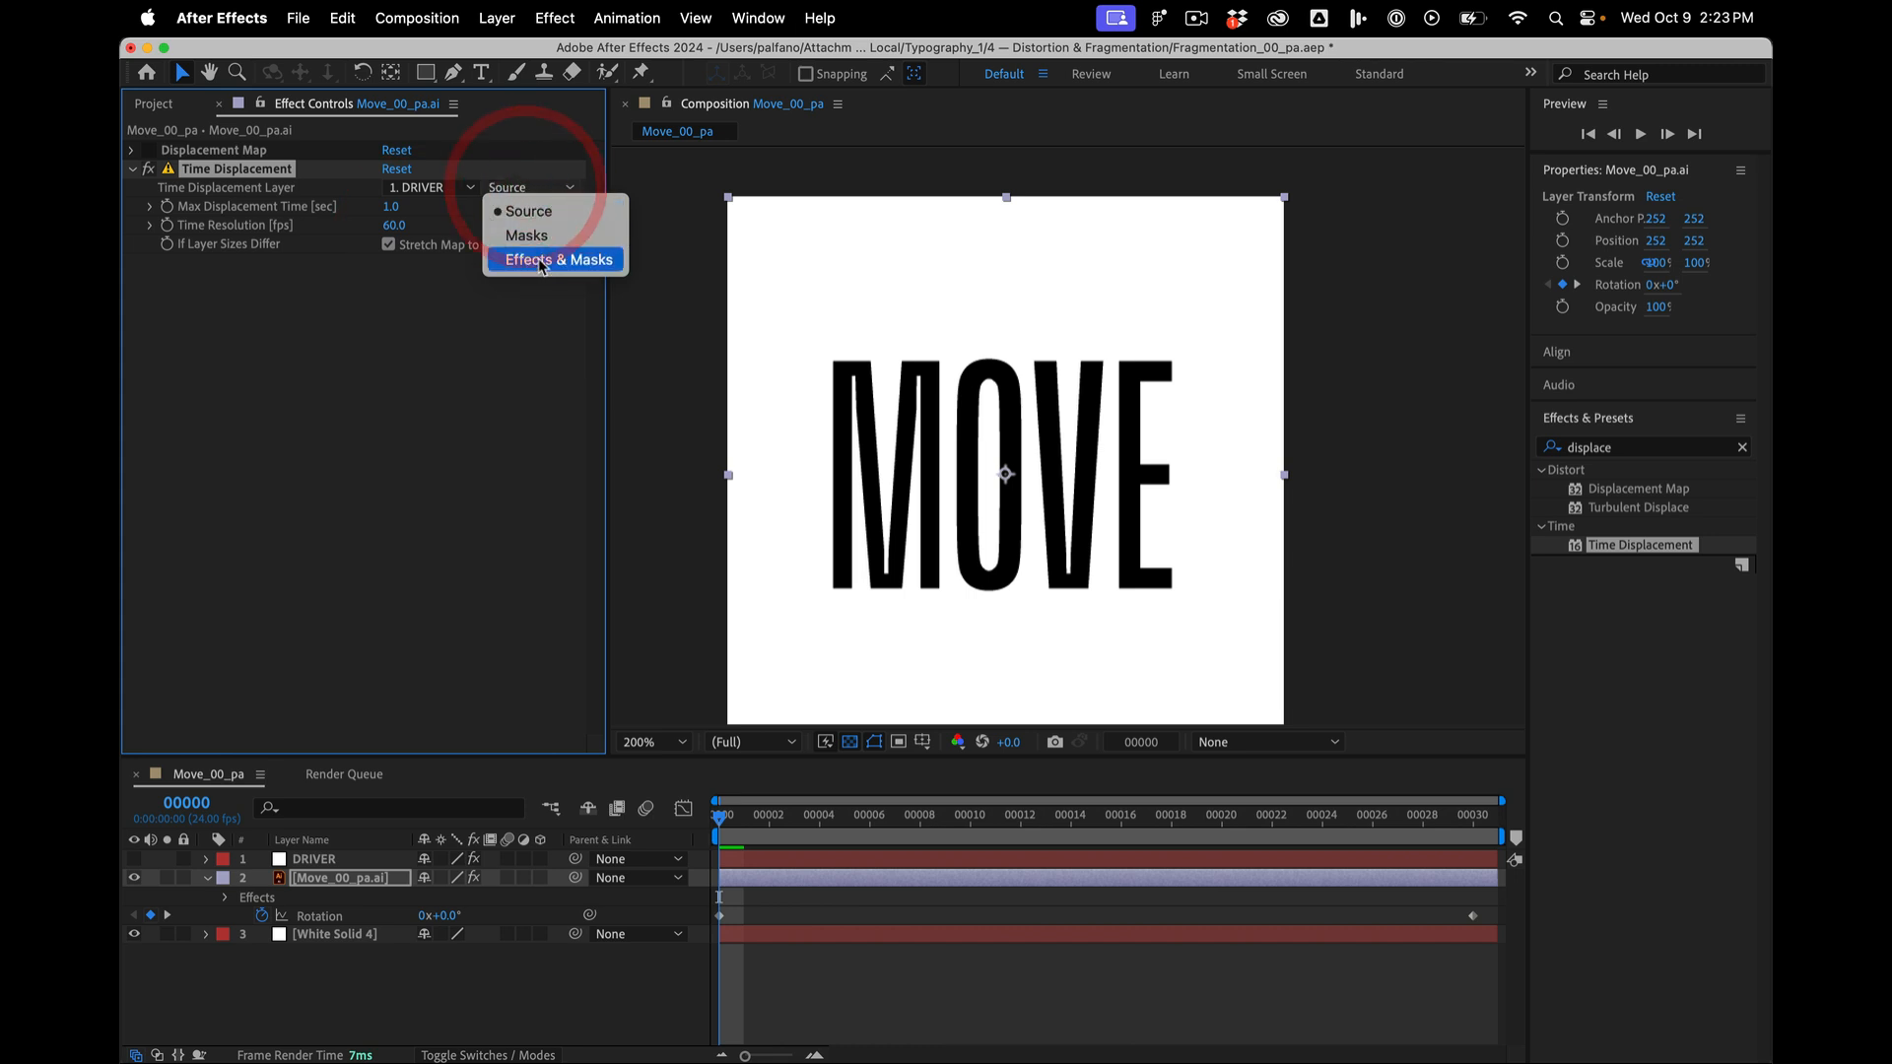
{"action": "left_click", "coordinate": [556, 260]}
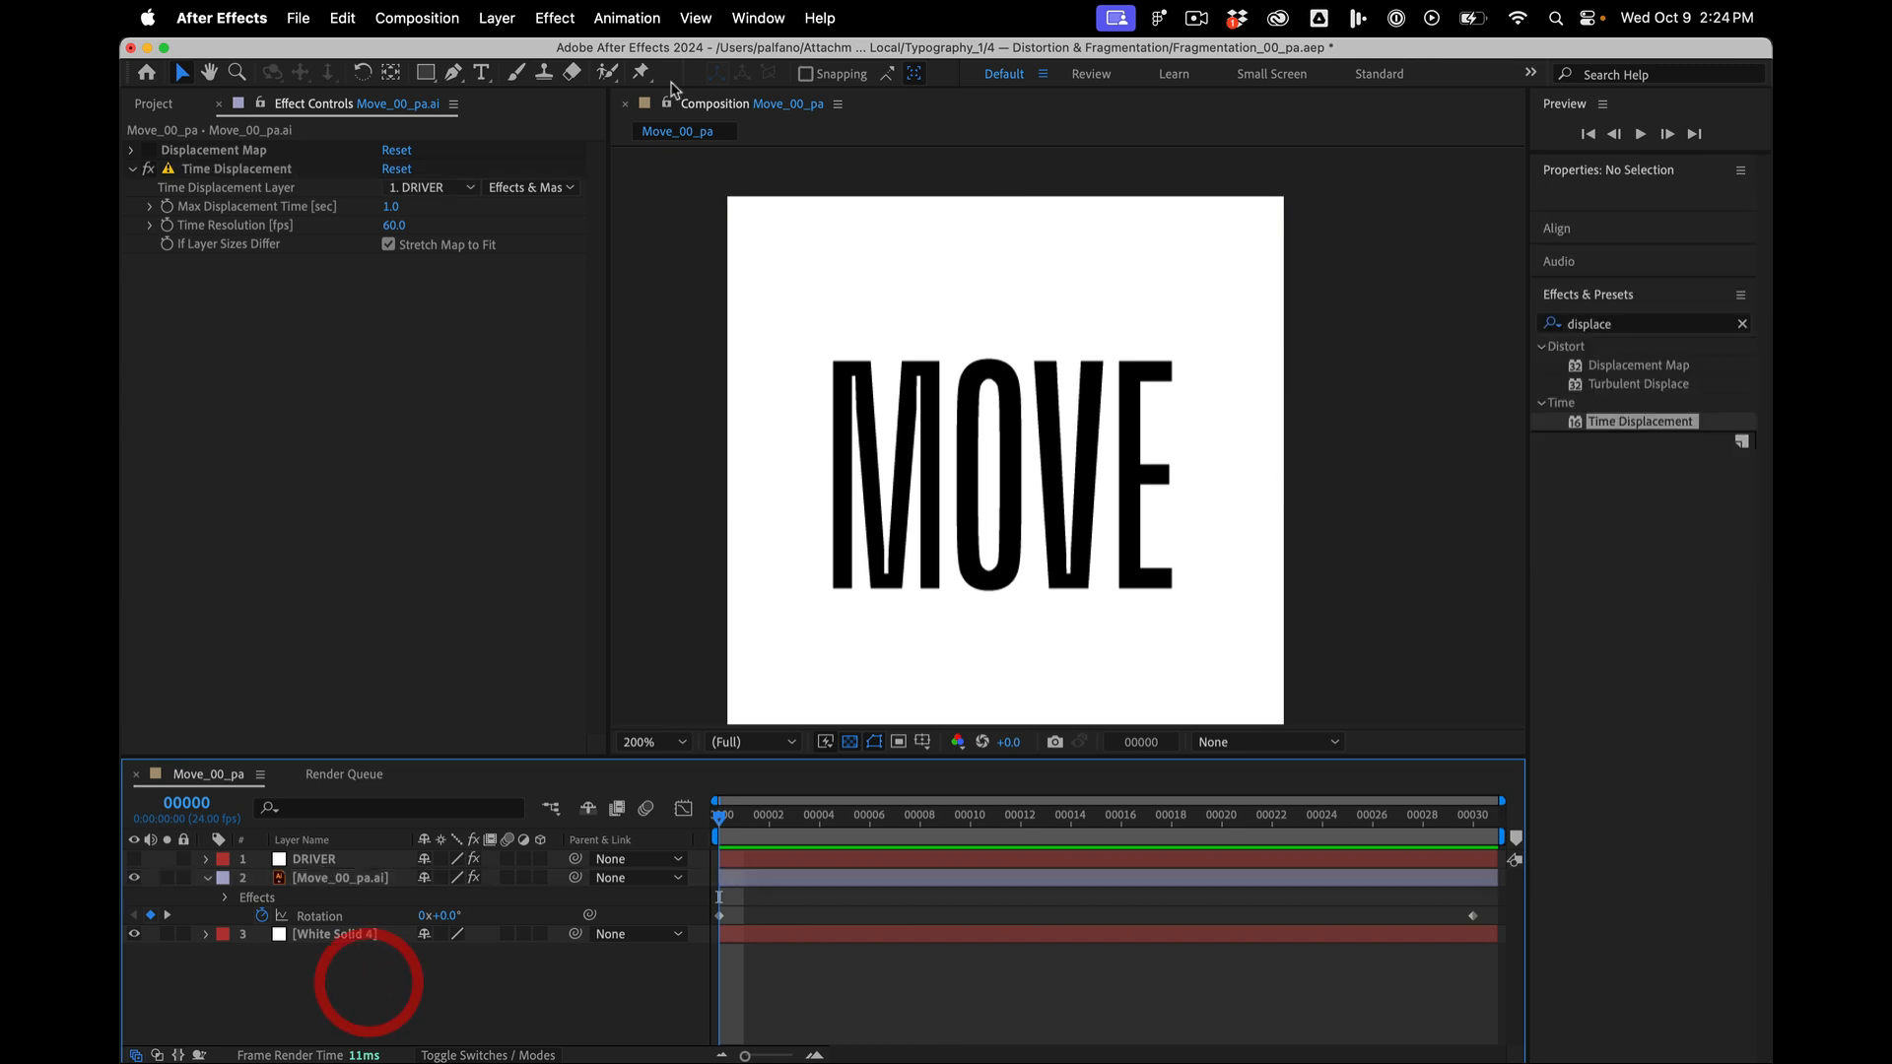
- Add an adjustment layer with DRIVER-driven Time Displacement at 0.5 s Max Displacement Time
{"action": "left_click", "coordinate": [497, 17]}
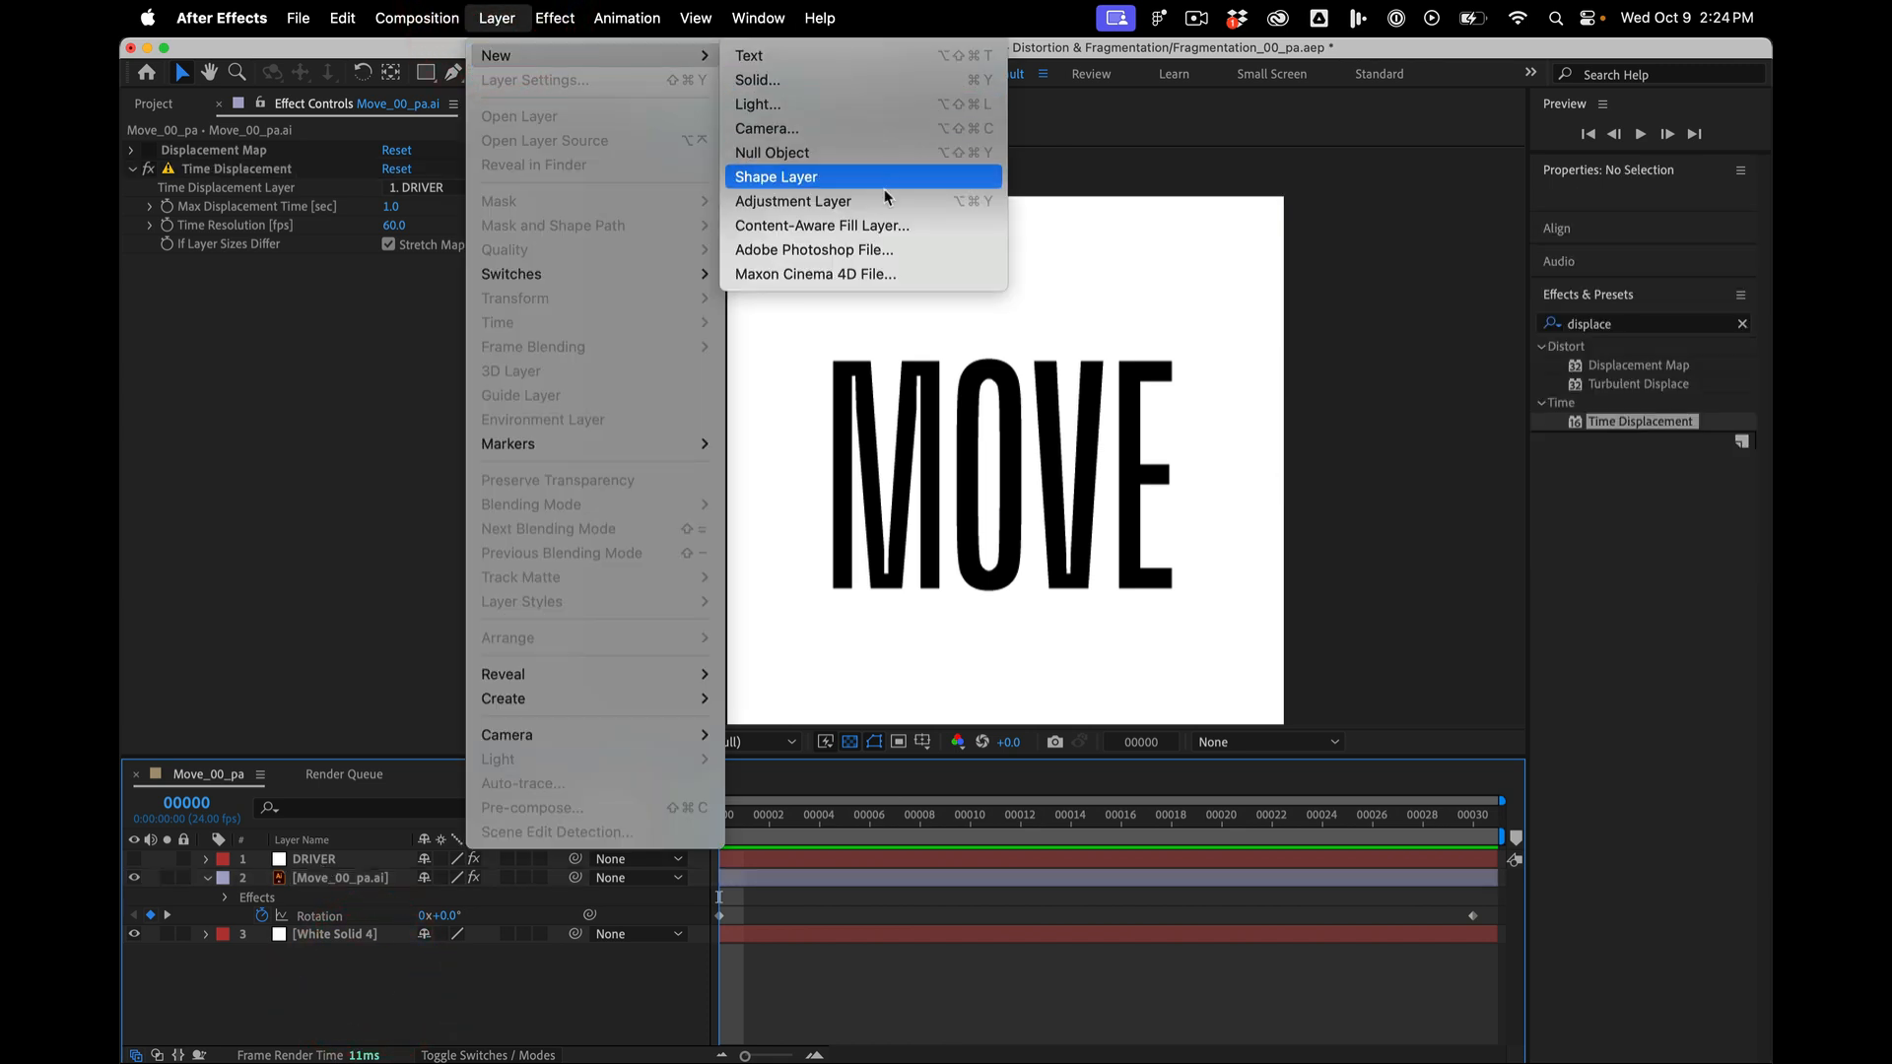
{"action": "left_click", "coordinate": [792, 201]}
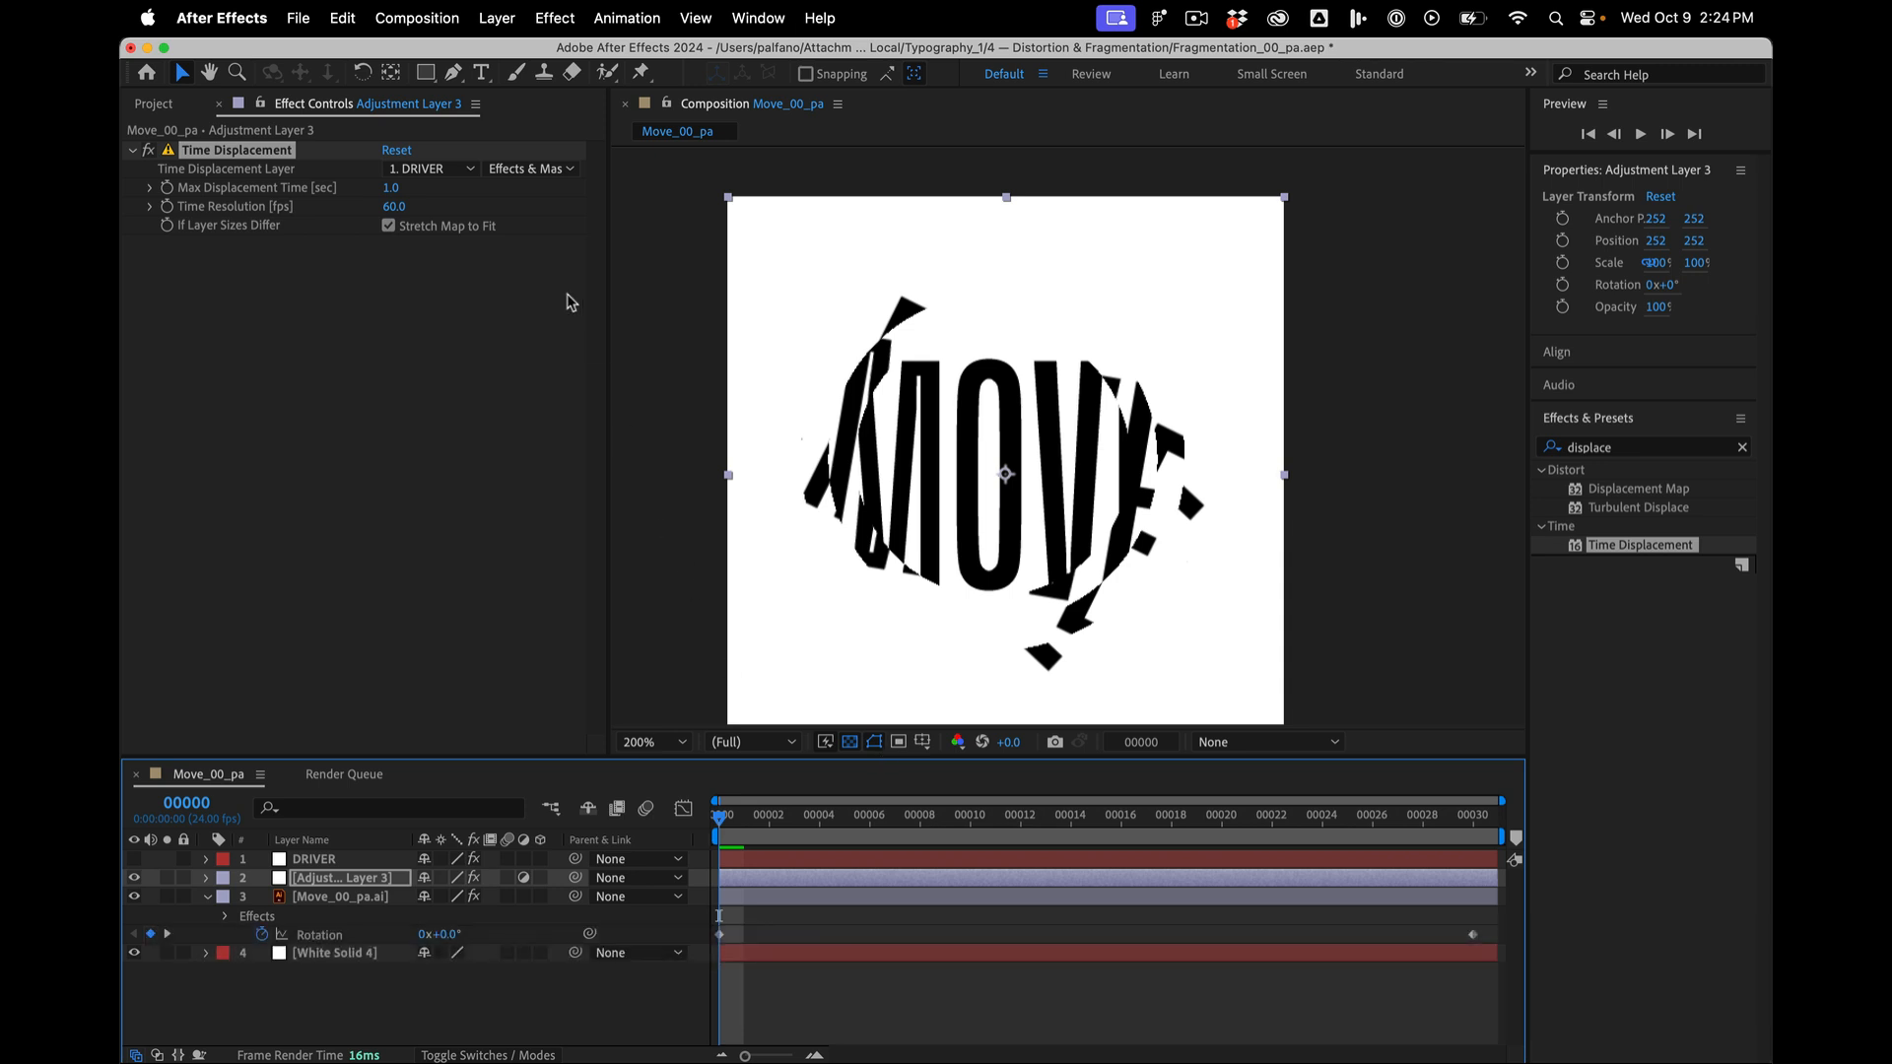
{"action": "mouse_move", "coordinate": [418, 201]}
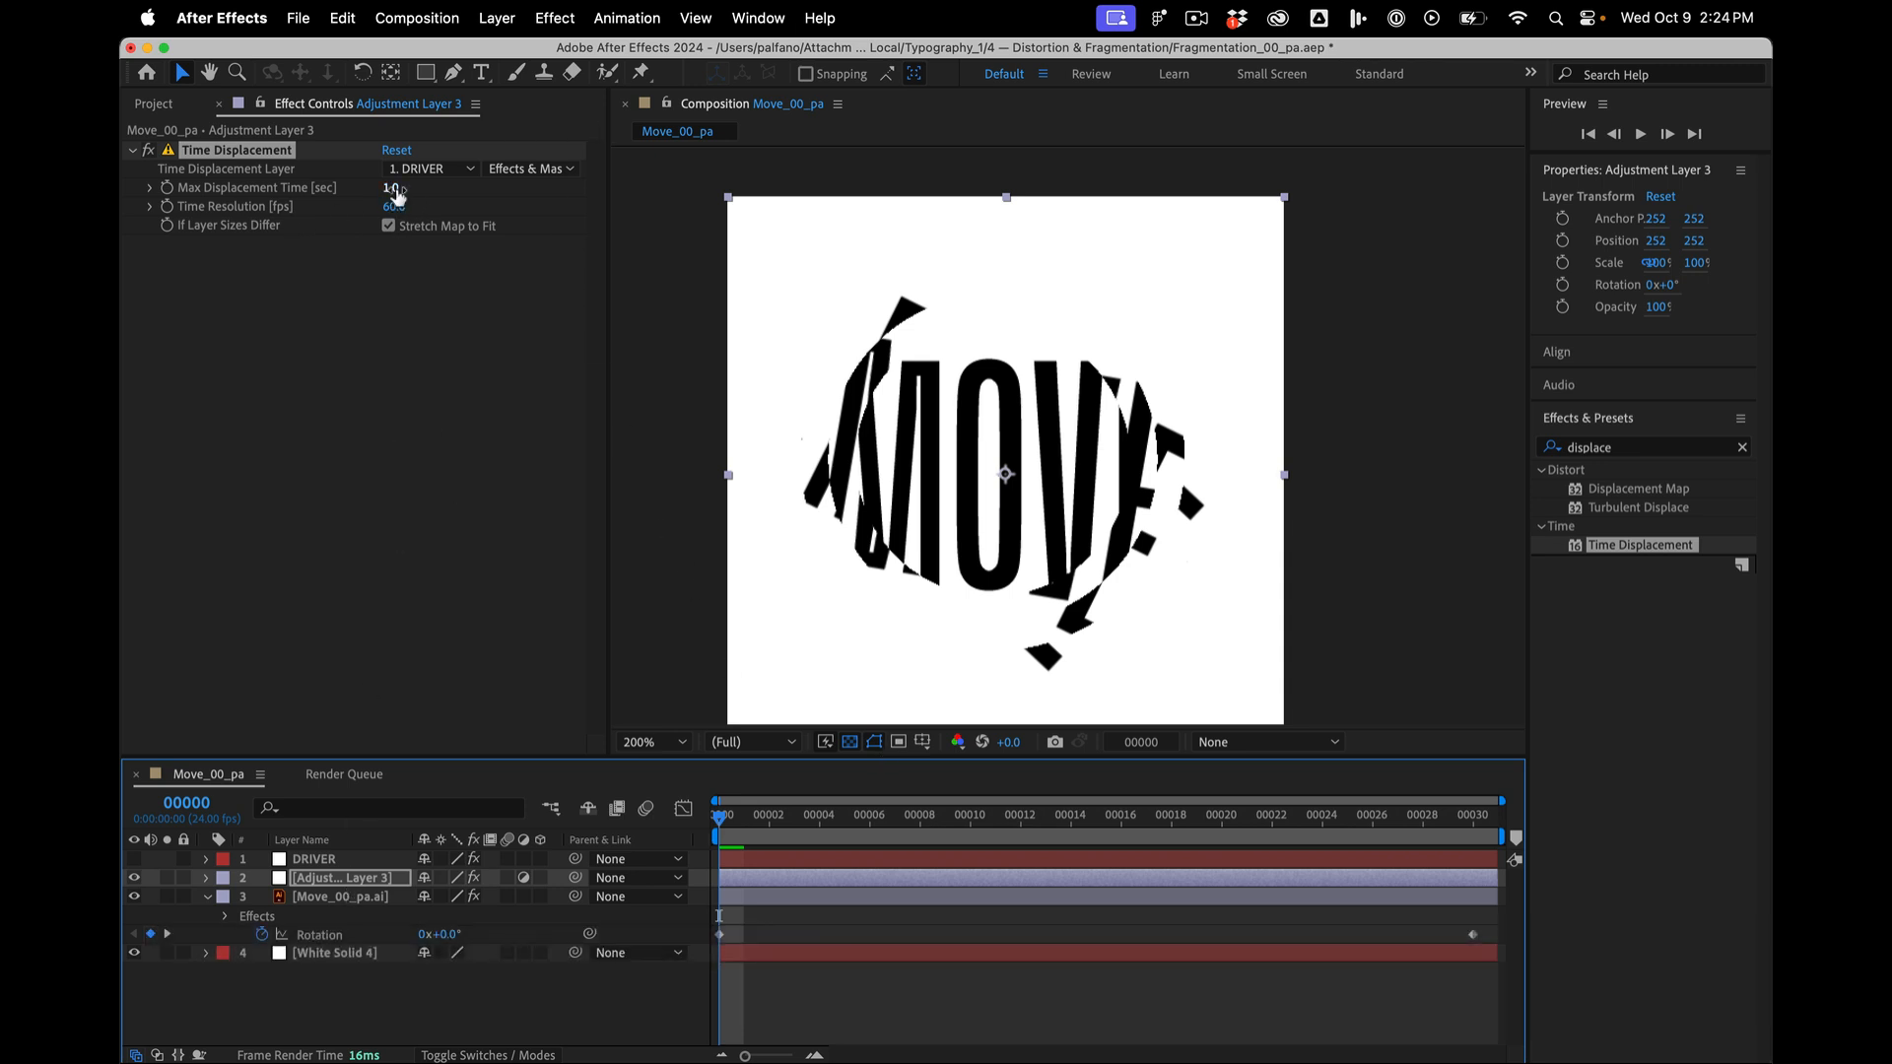
{"action": "type", "text": "0.5"}
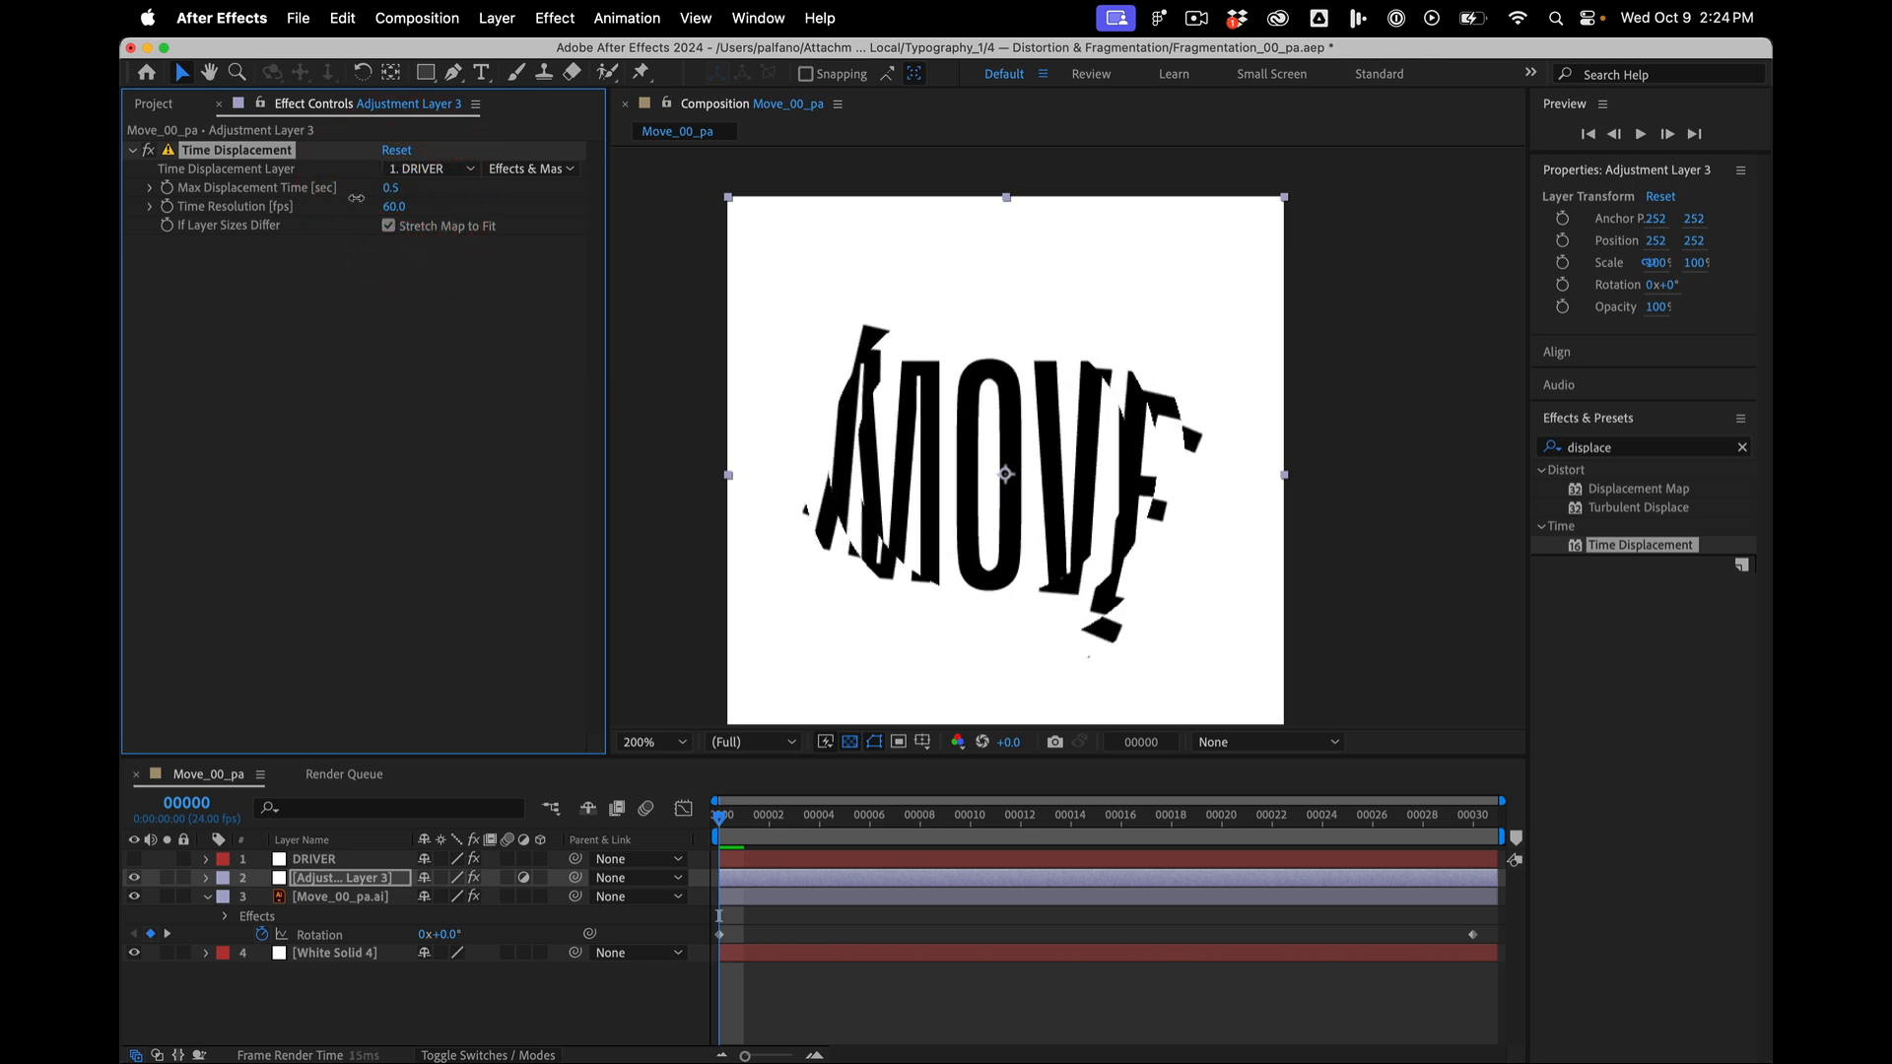
{"action": "left_click", "coordinate": [390, 187]}
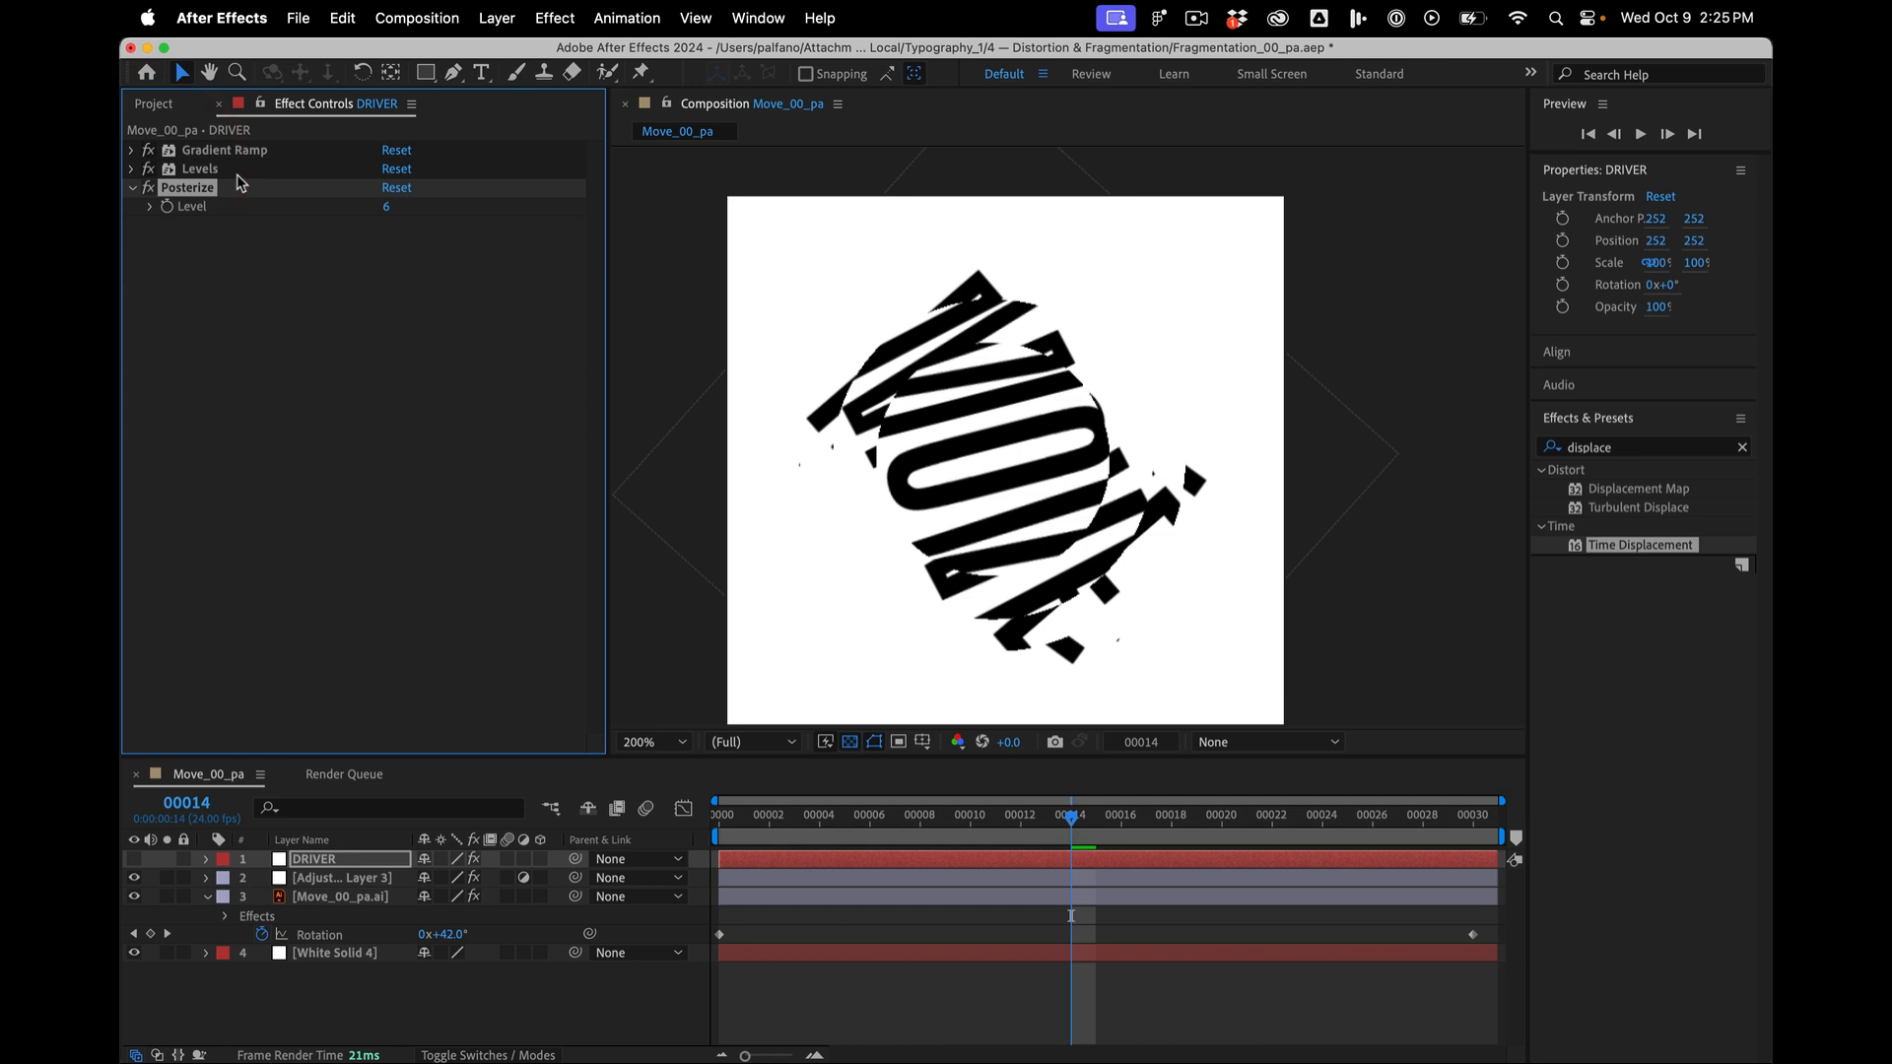
- Raise DRIVER's Levels gamma to about 1.32 to brighten the midtones and shift the slicing
{"action": "left_click", "coordinate": [132, 167]}
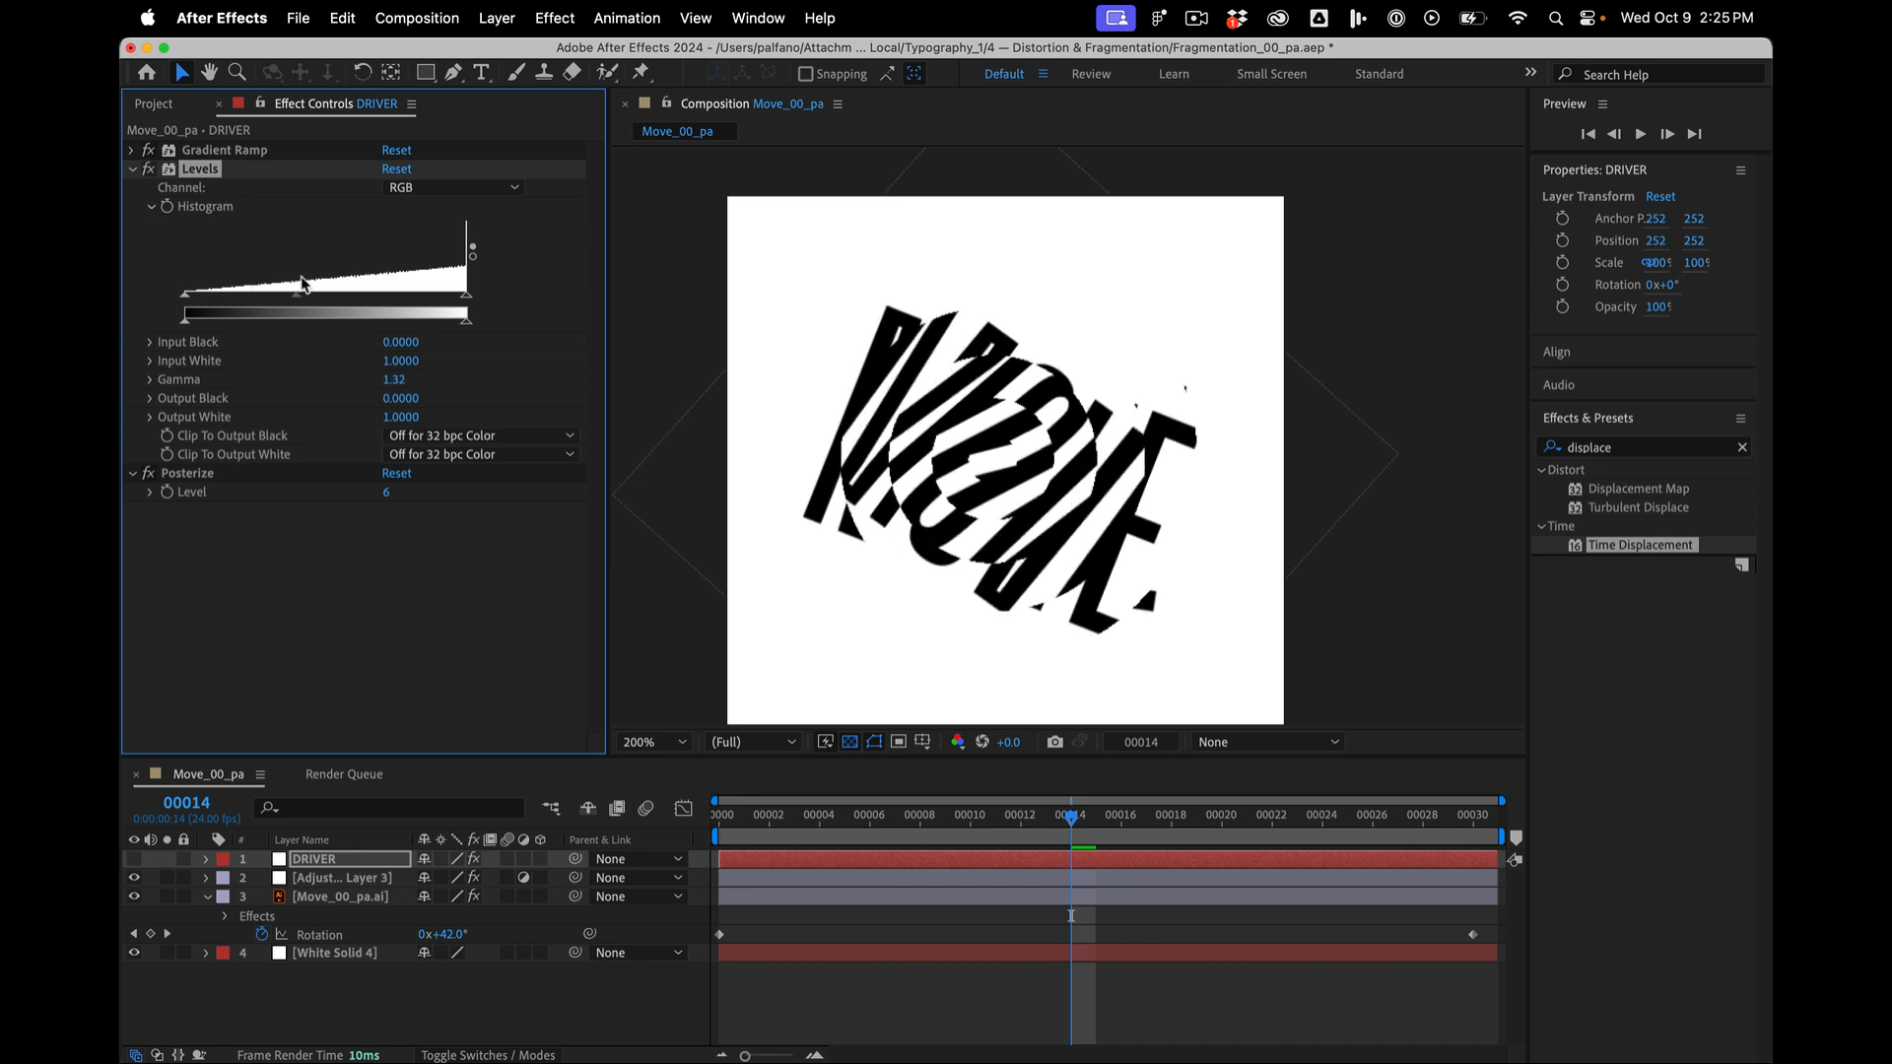
{"action": "left_click_drag", "start_coordinate": [301, 282], "coordinate": [341, 284]}
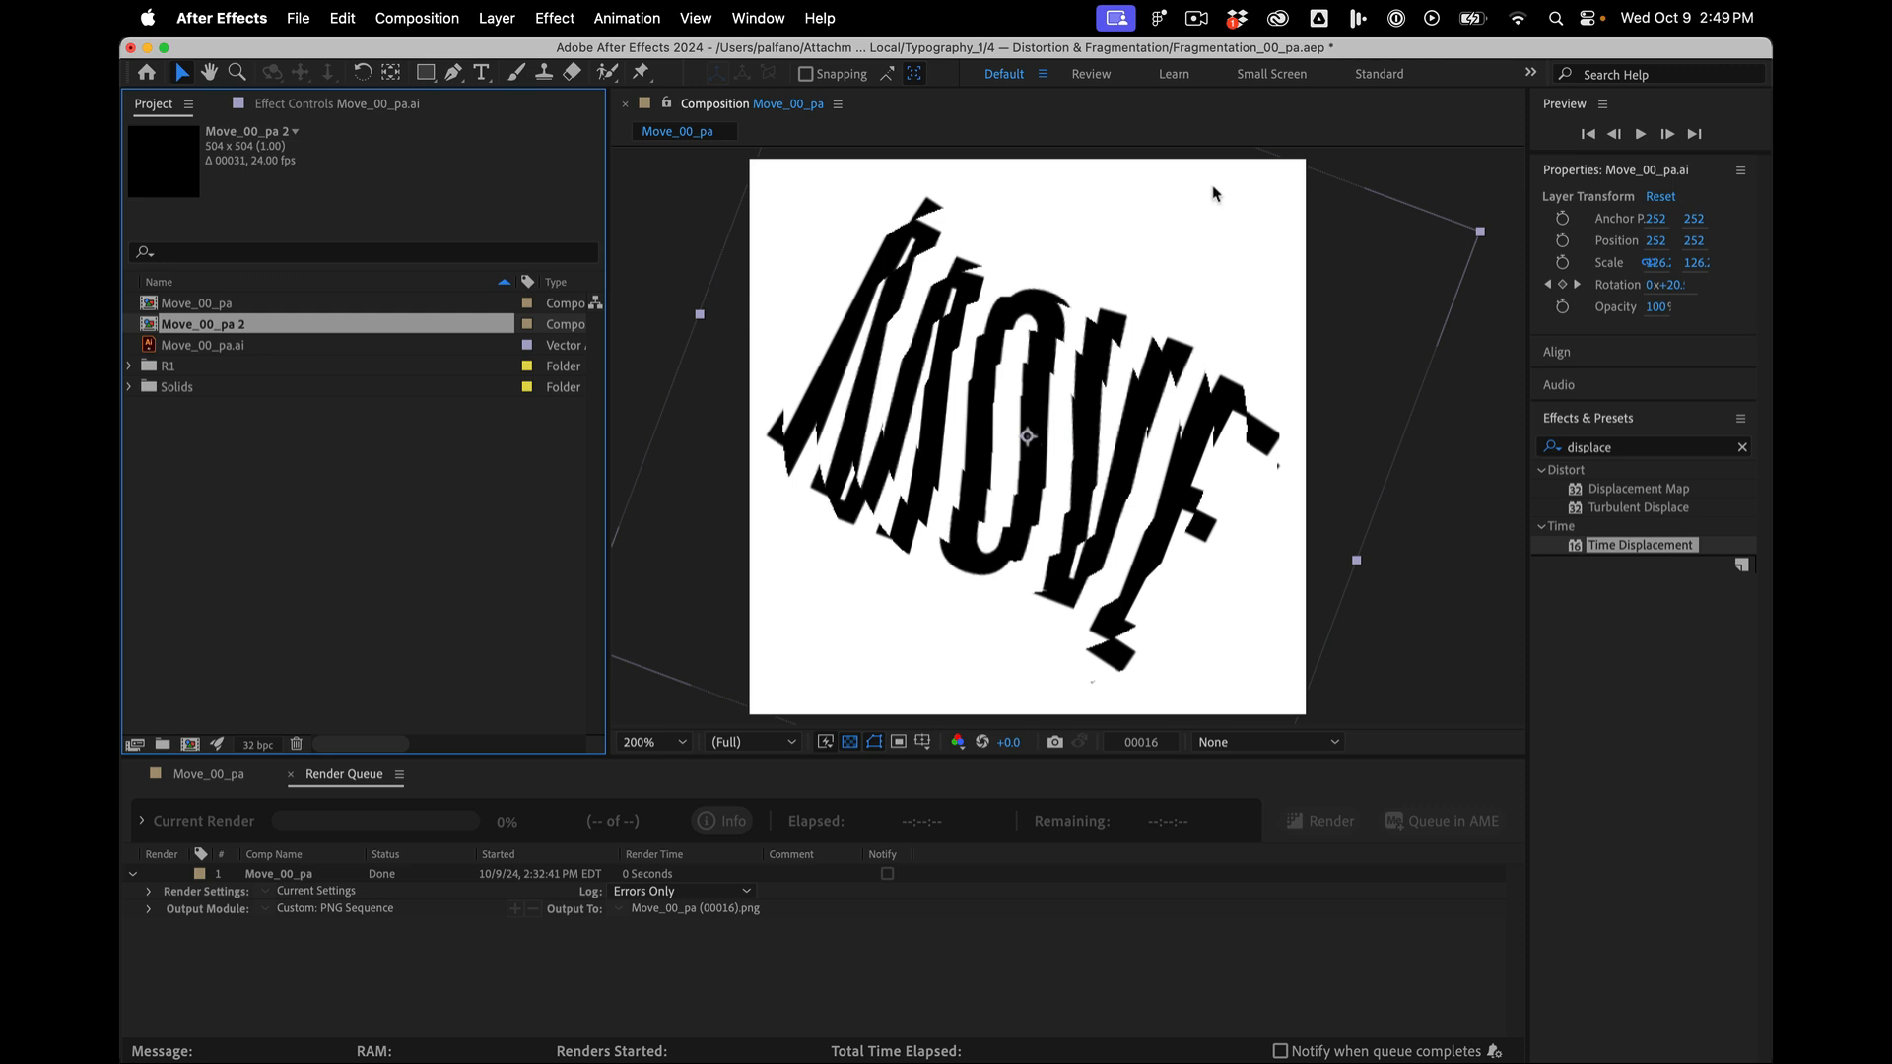
- Open the Move_00_pa 2 composition and select its DRIVER and adjustment layers for removal
{"action": "double_click", "coordinate": [195, 324]}
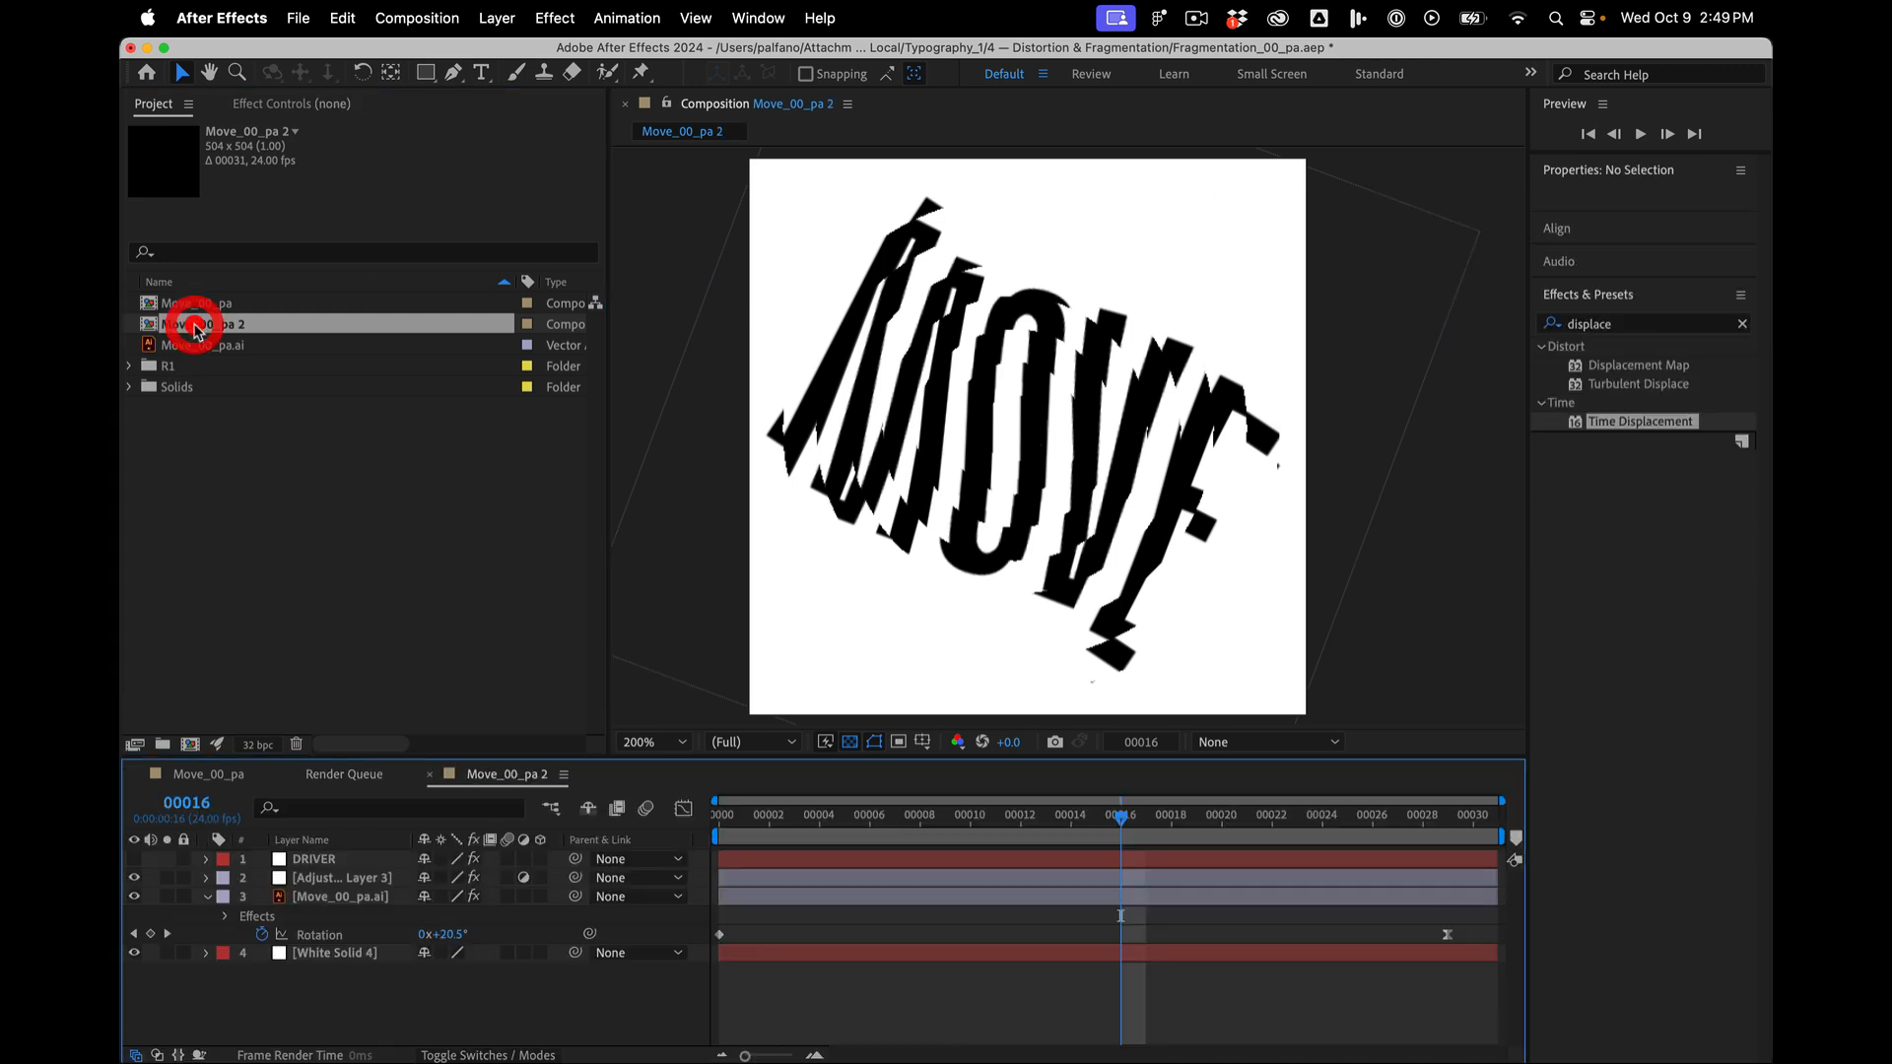
{"action": "left_click", "coordinate": [341, 877]}
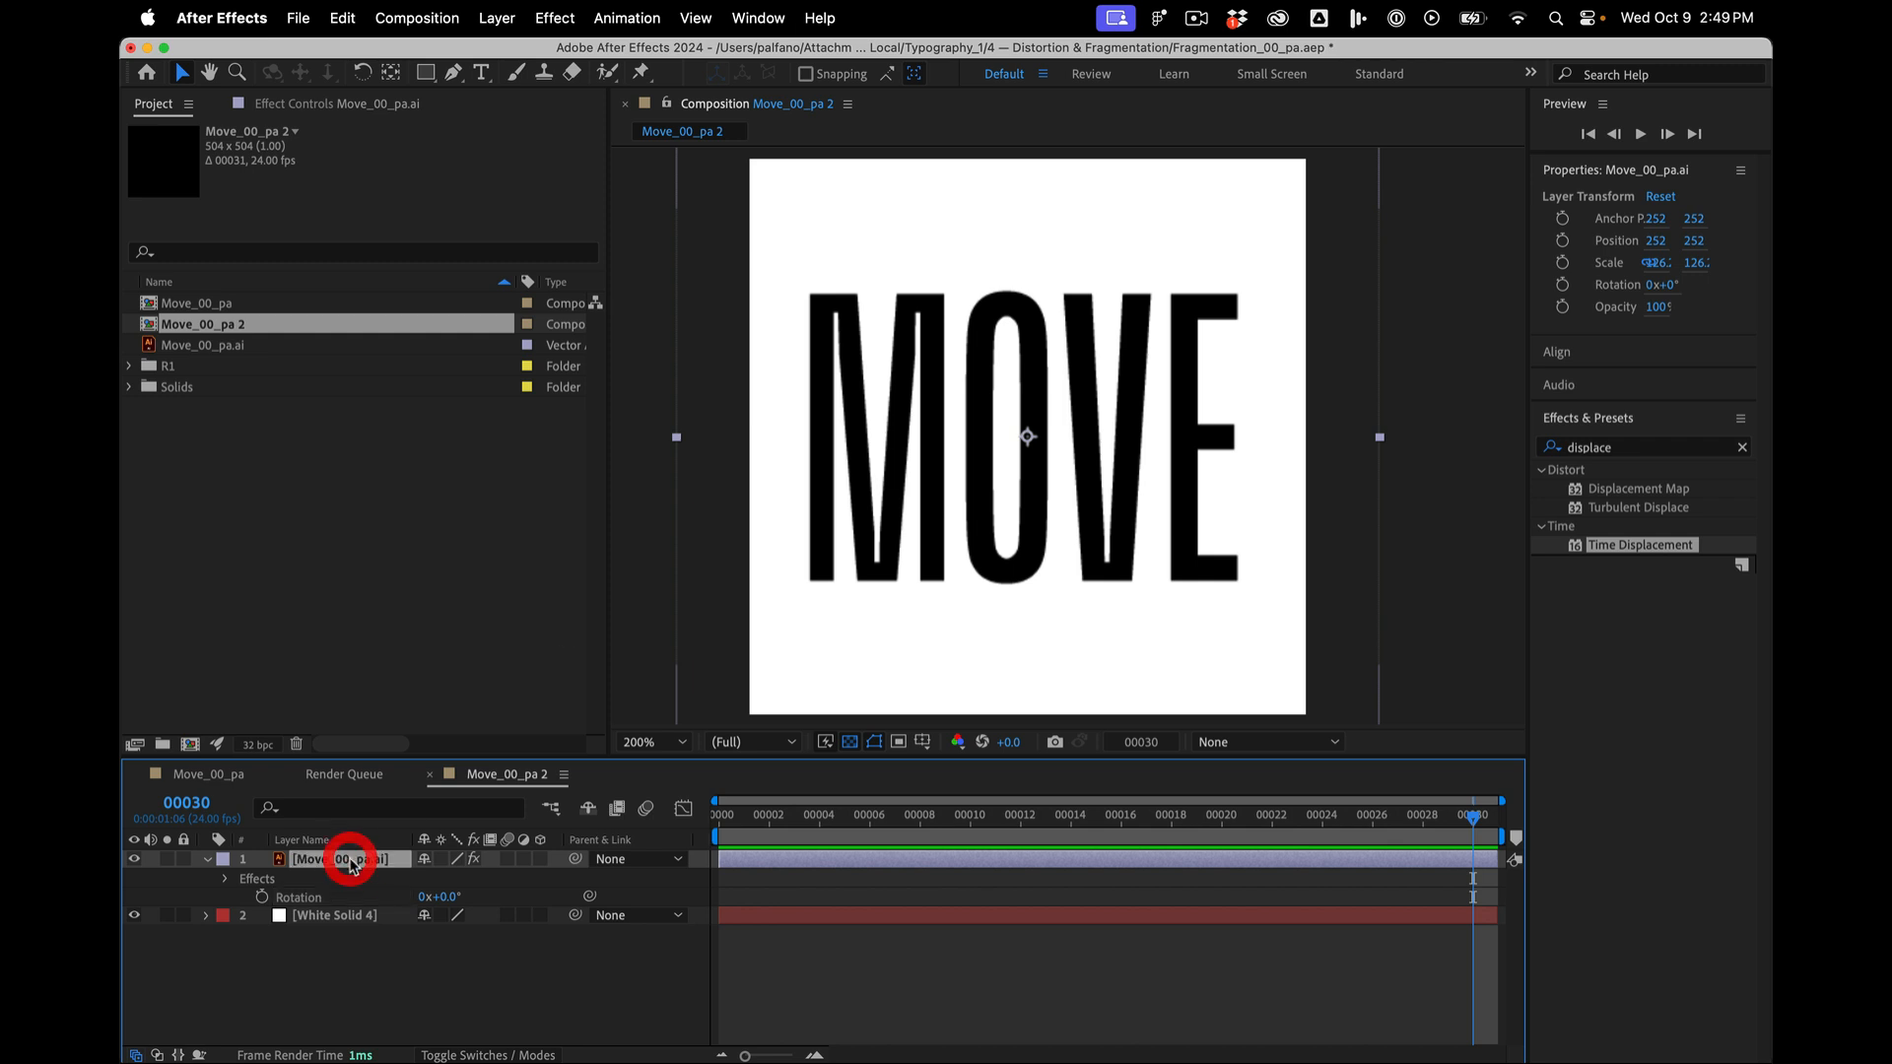
- Rename the duplicated composition to Random in Composition Settings
{"action": "left_click", "coordinate": [341, 1013]}
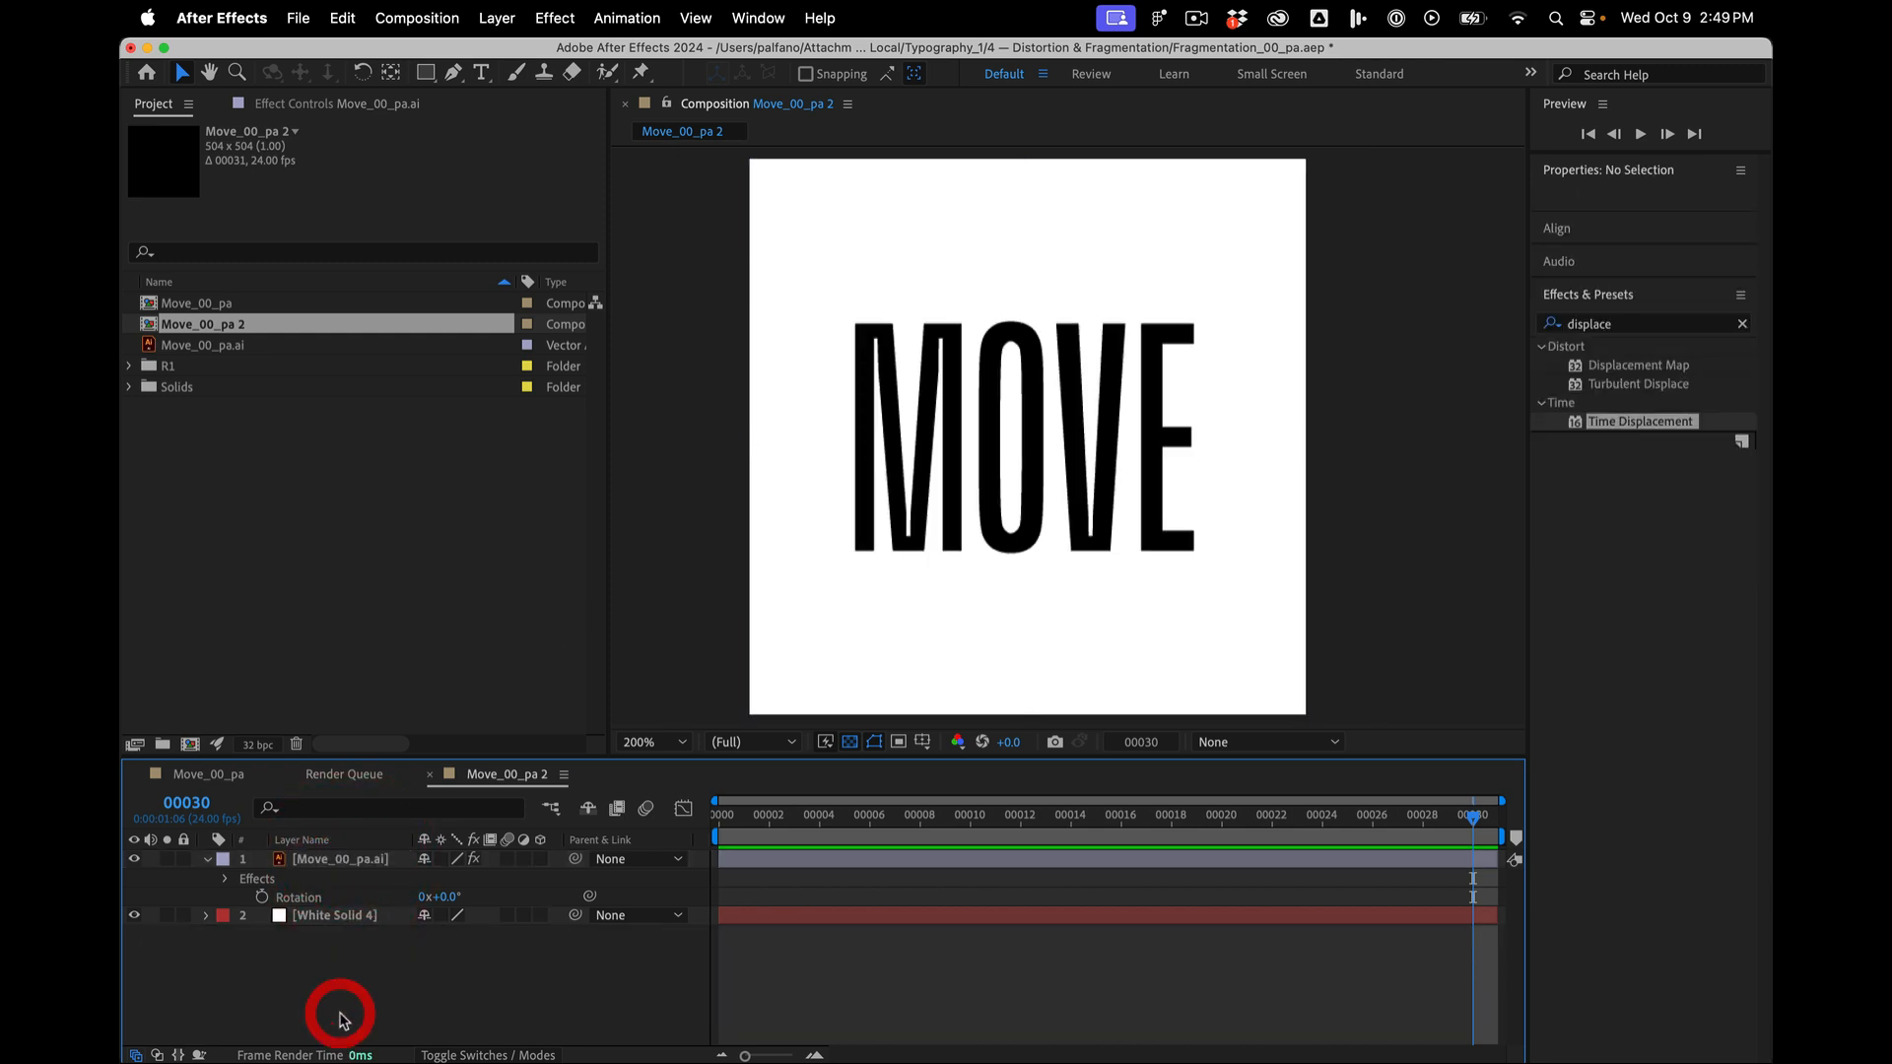
{"action": "key", "text": "cmd+k"}
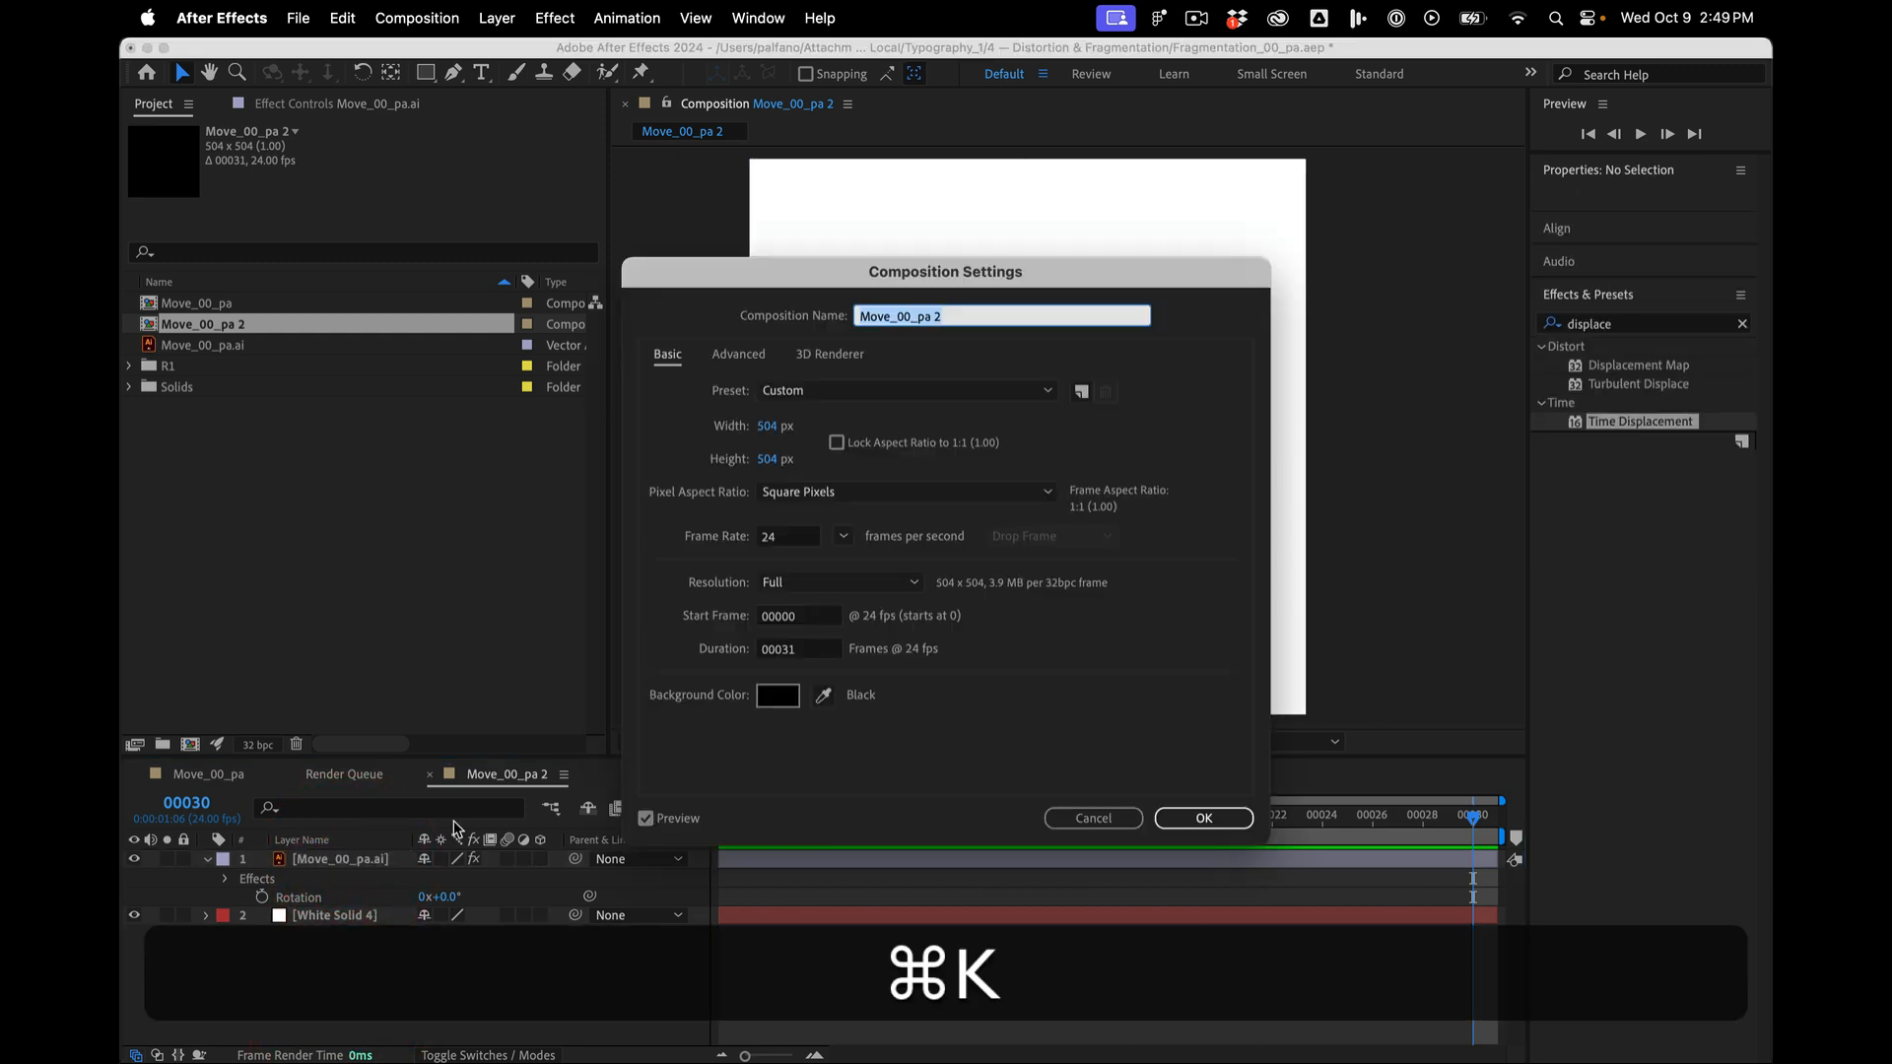
{"action": "type", "text": "Random"}
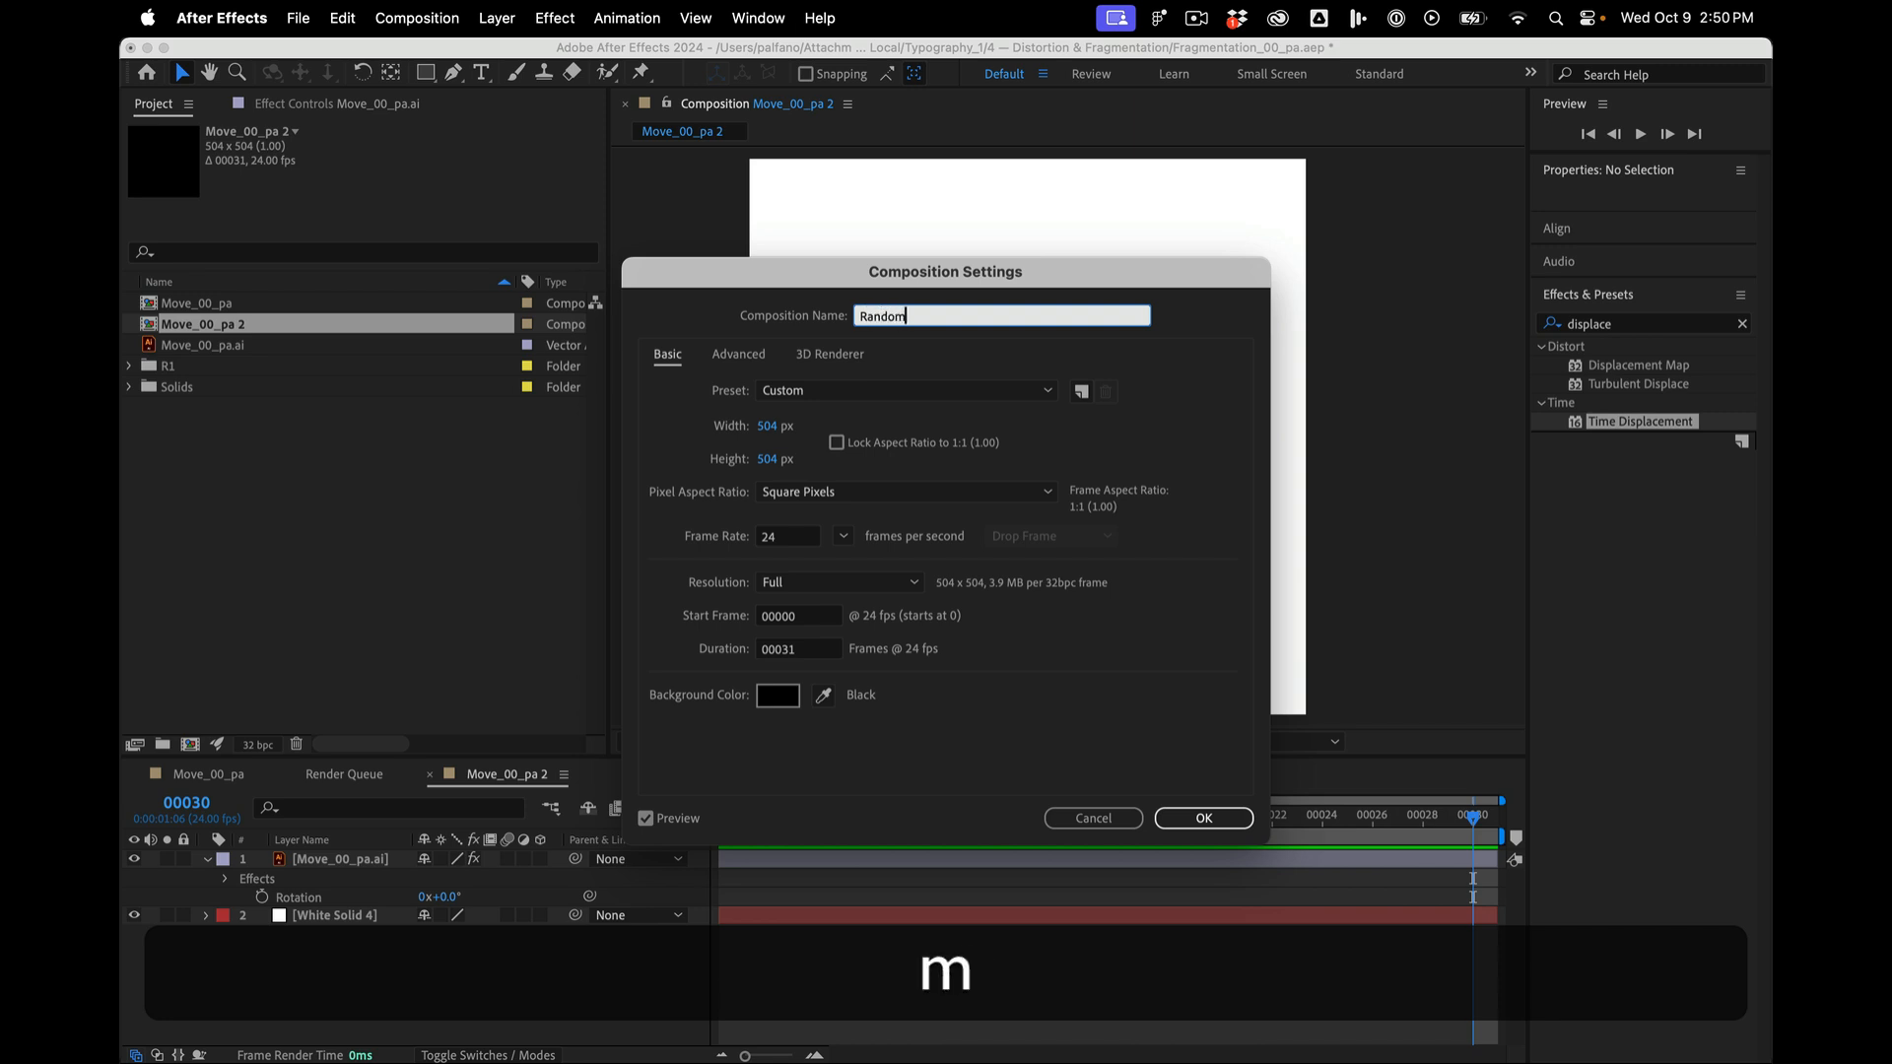
{"action": "left_click", "coordinate": [1202, 818]}
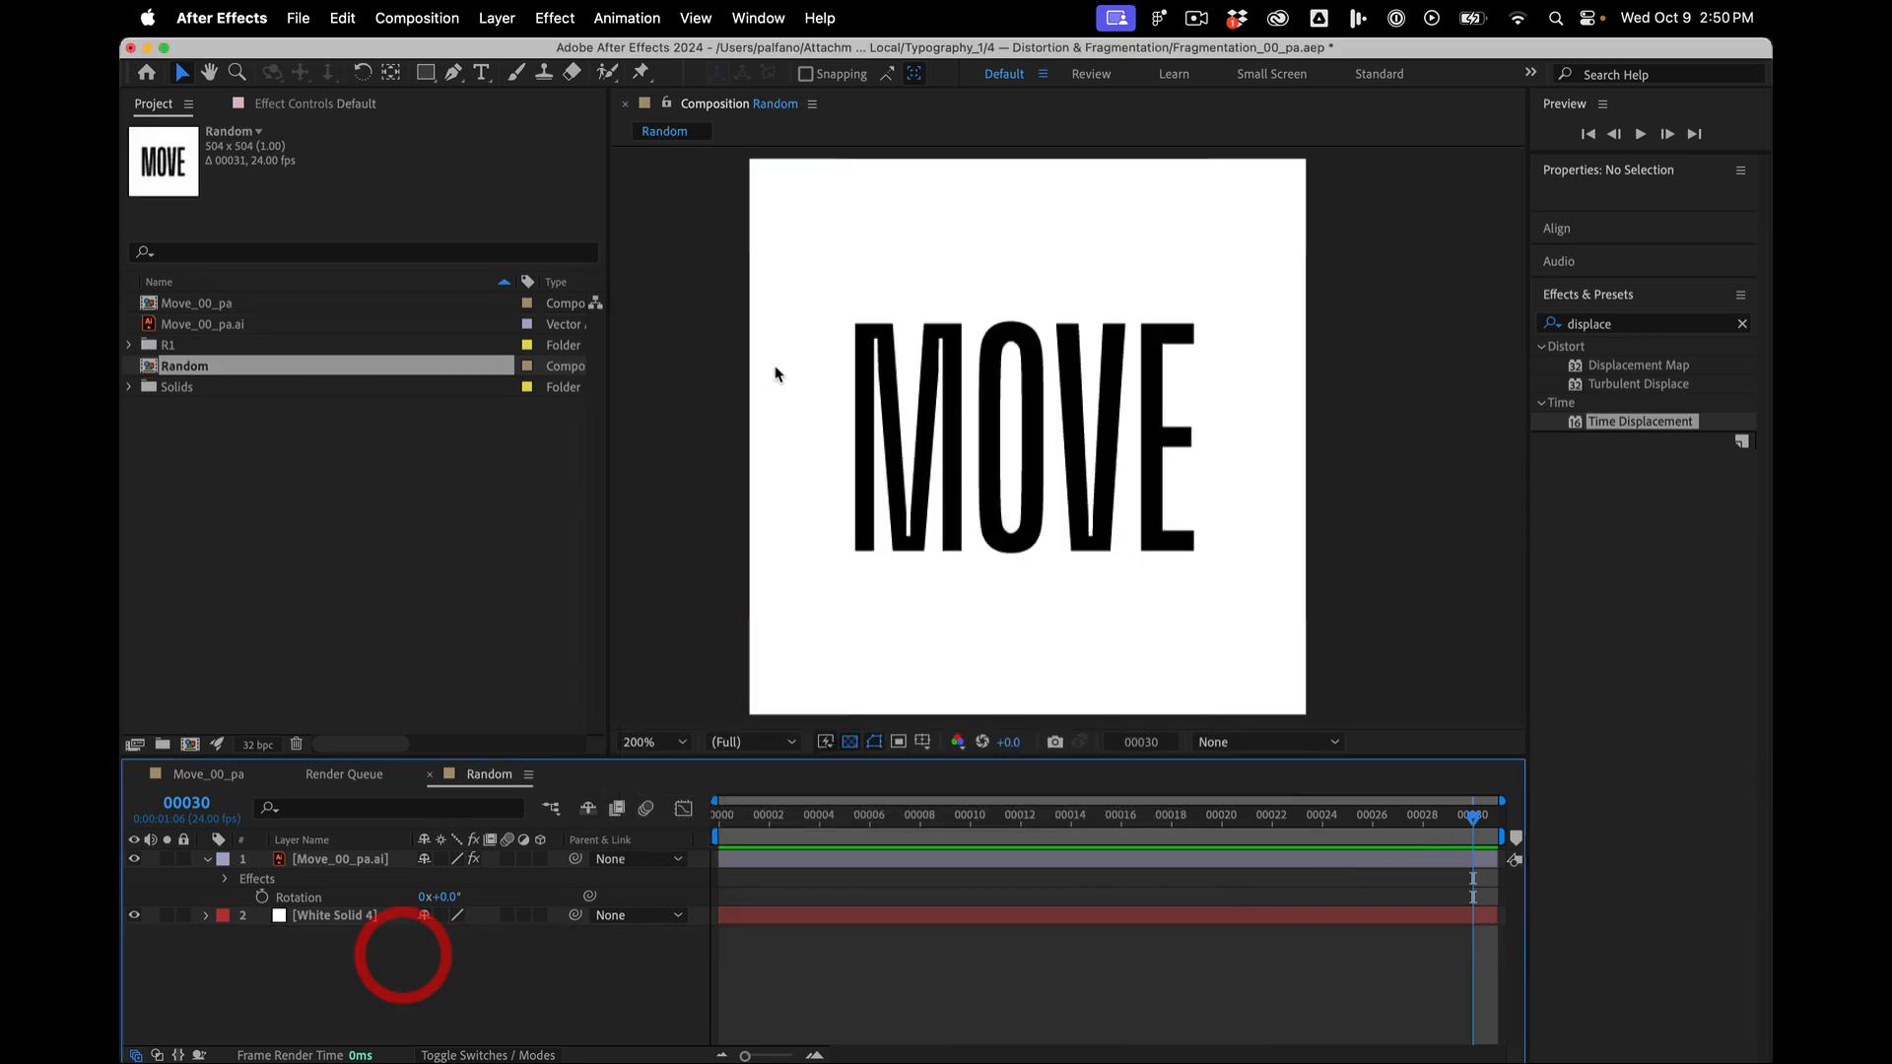
- Create a new full-size white solid on top of the Random composition
{"action": "left_click", "coordinate": [497, 17]}
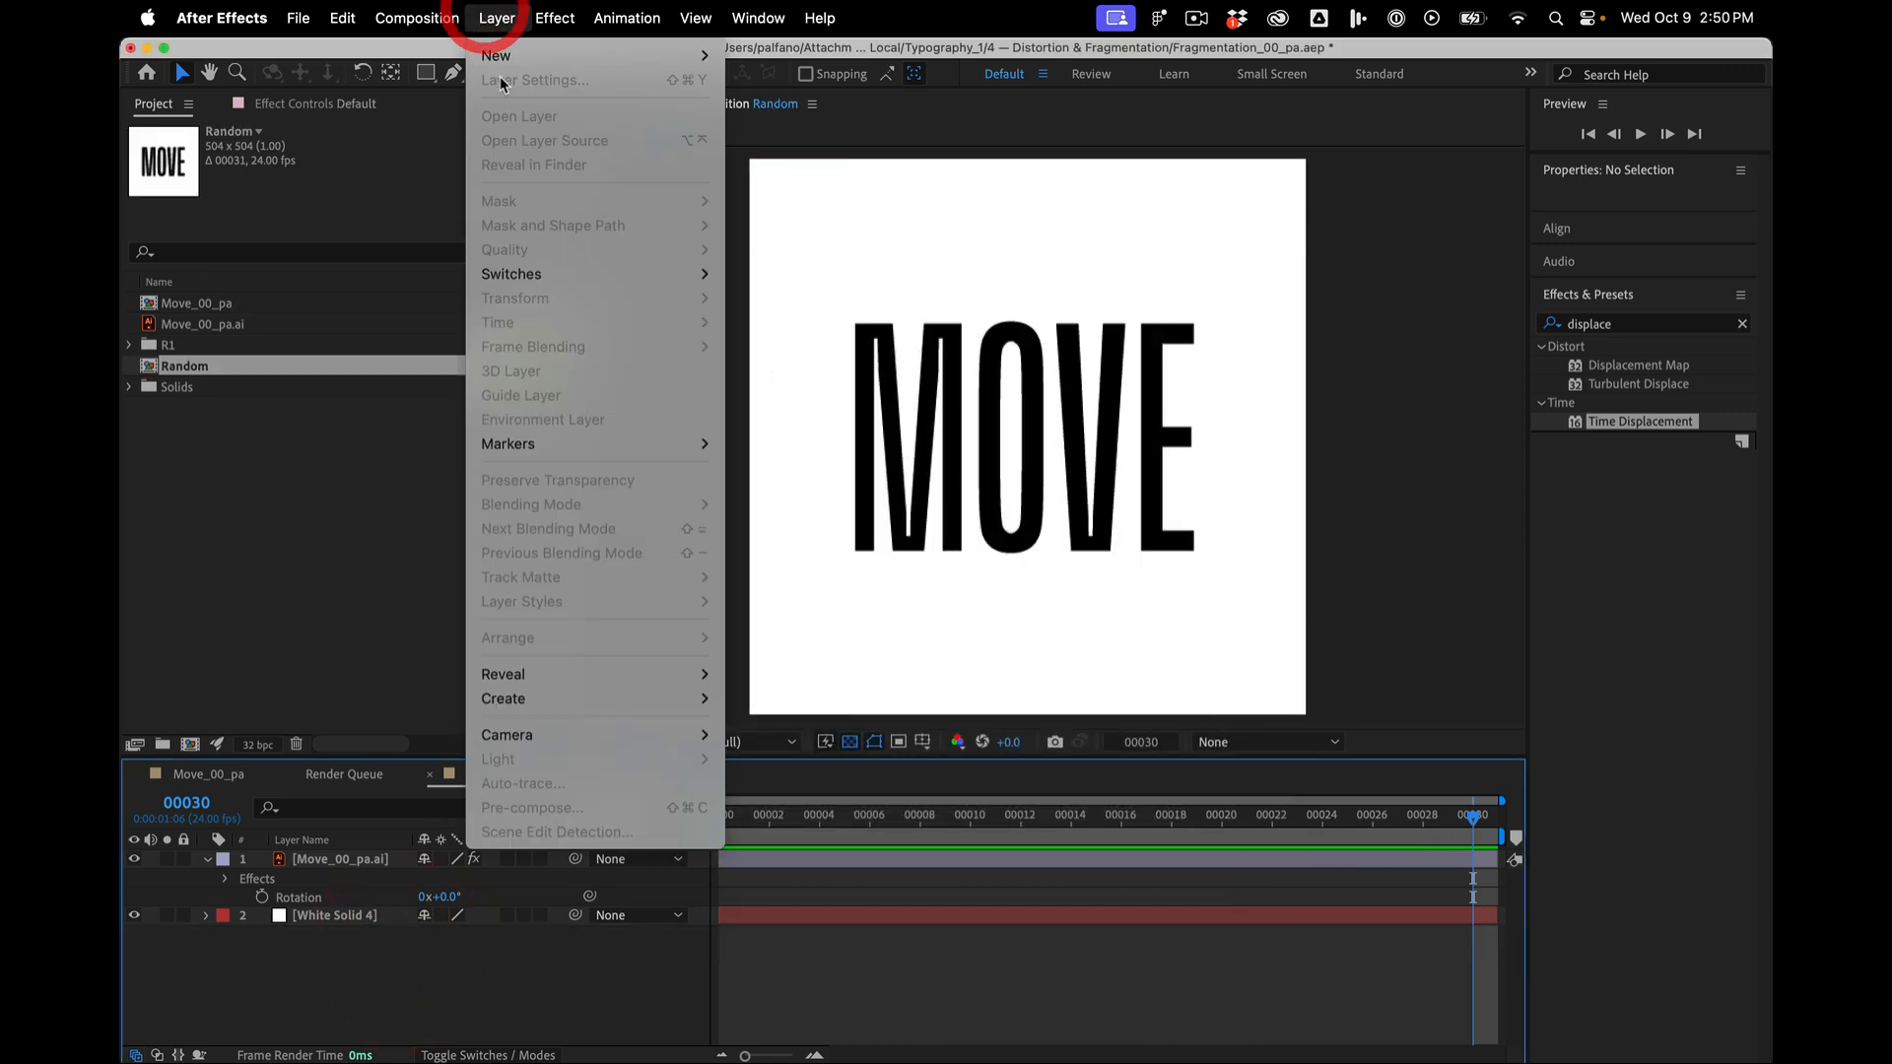
{"action": "left_click", "coordinate": [497, 55]}
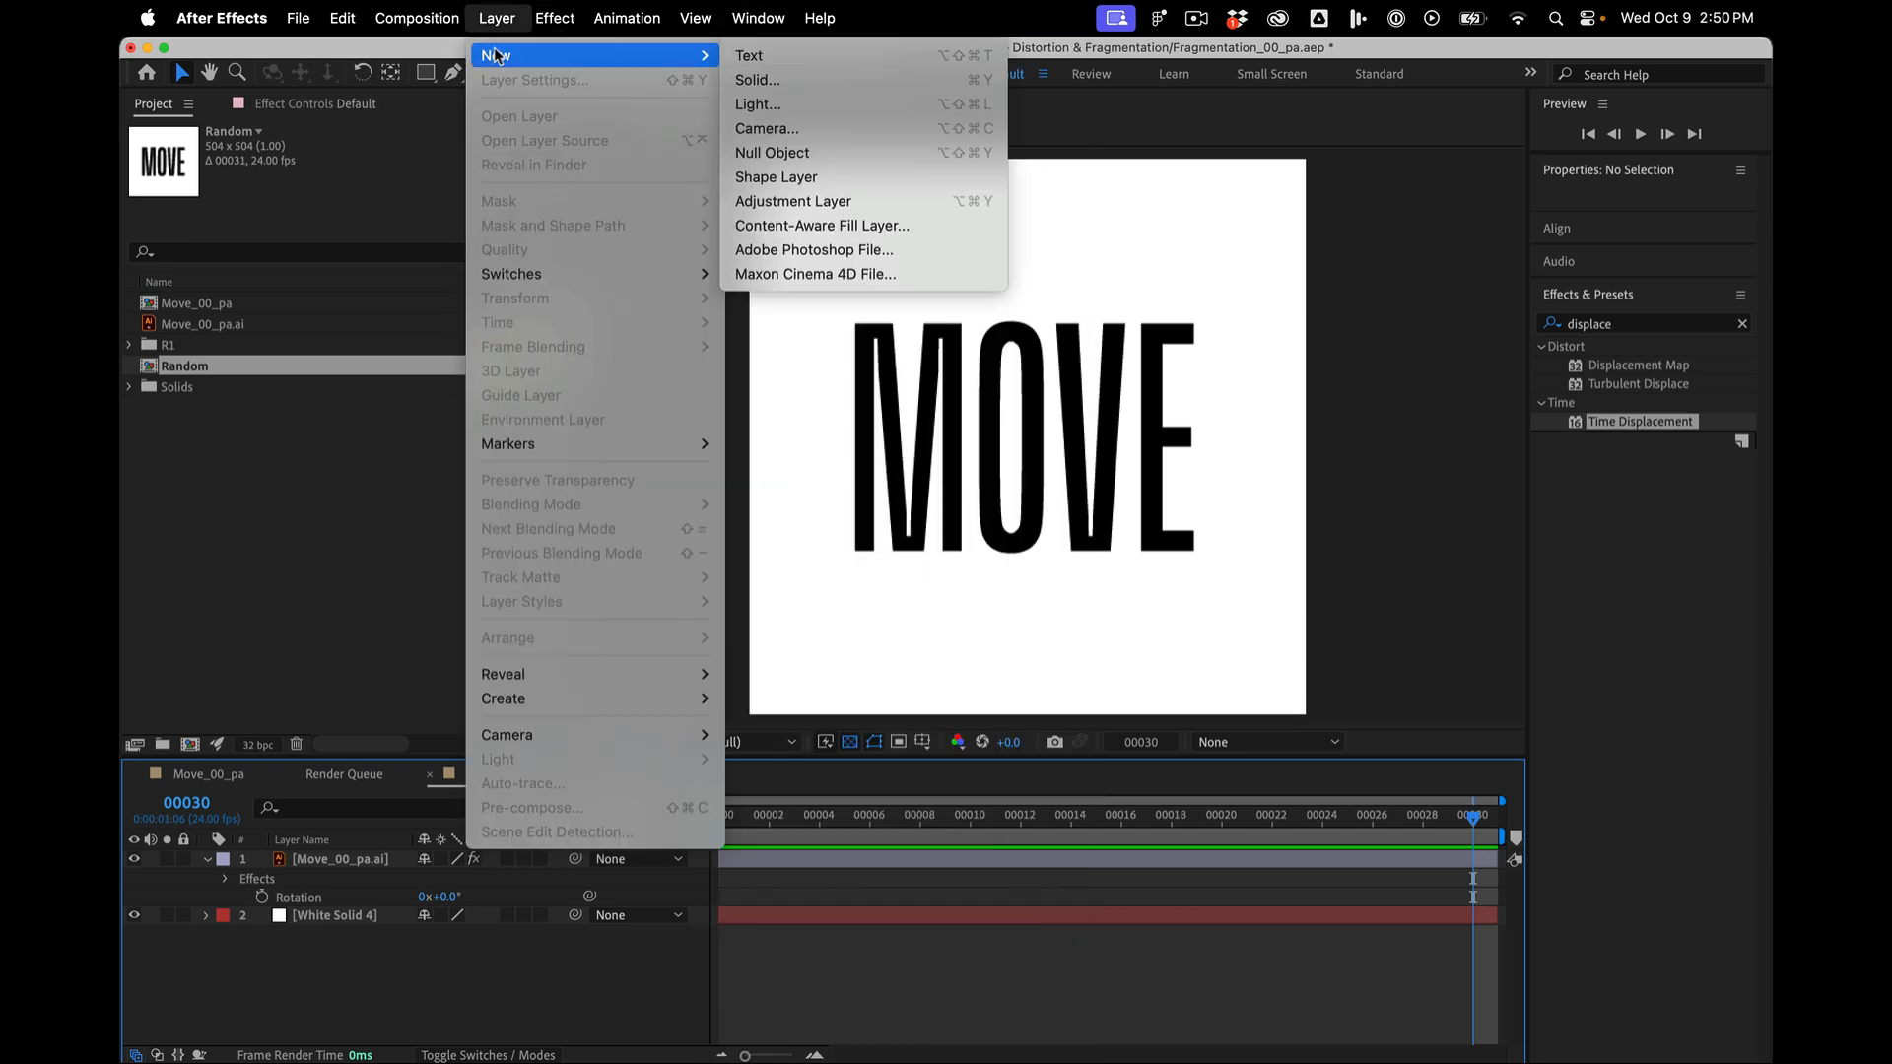
{"action": "left_click", "coordinate": [757, 79]}
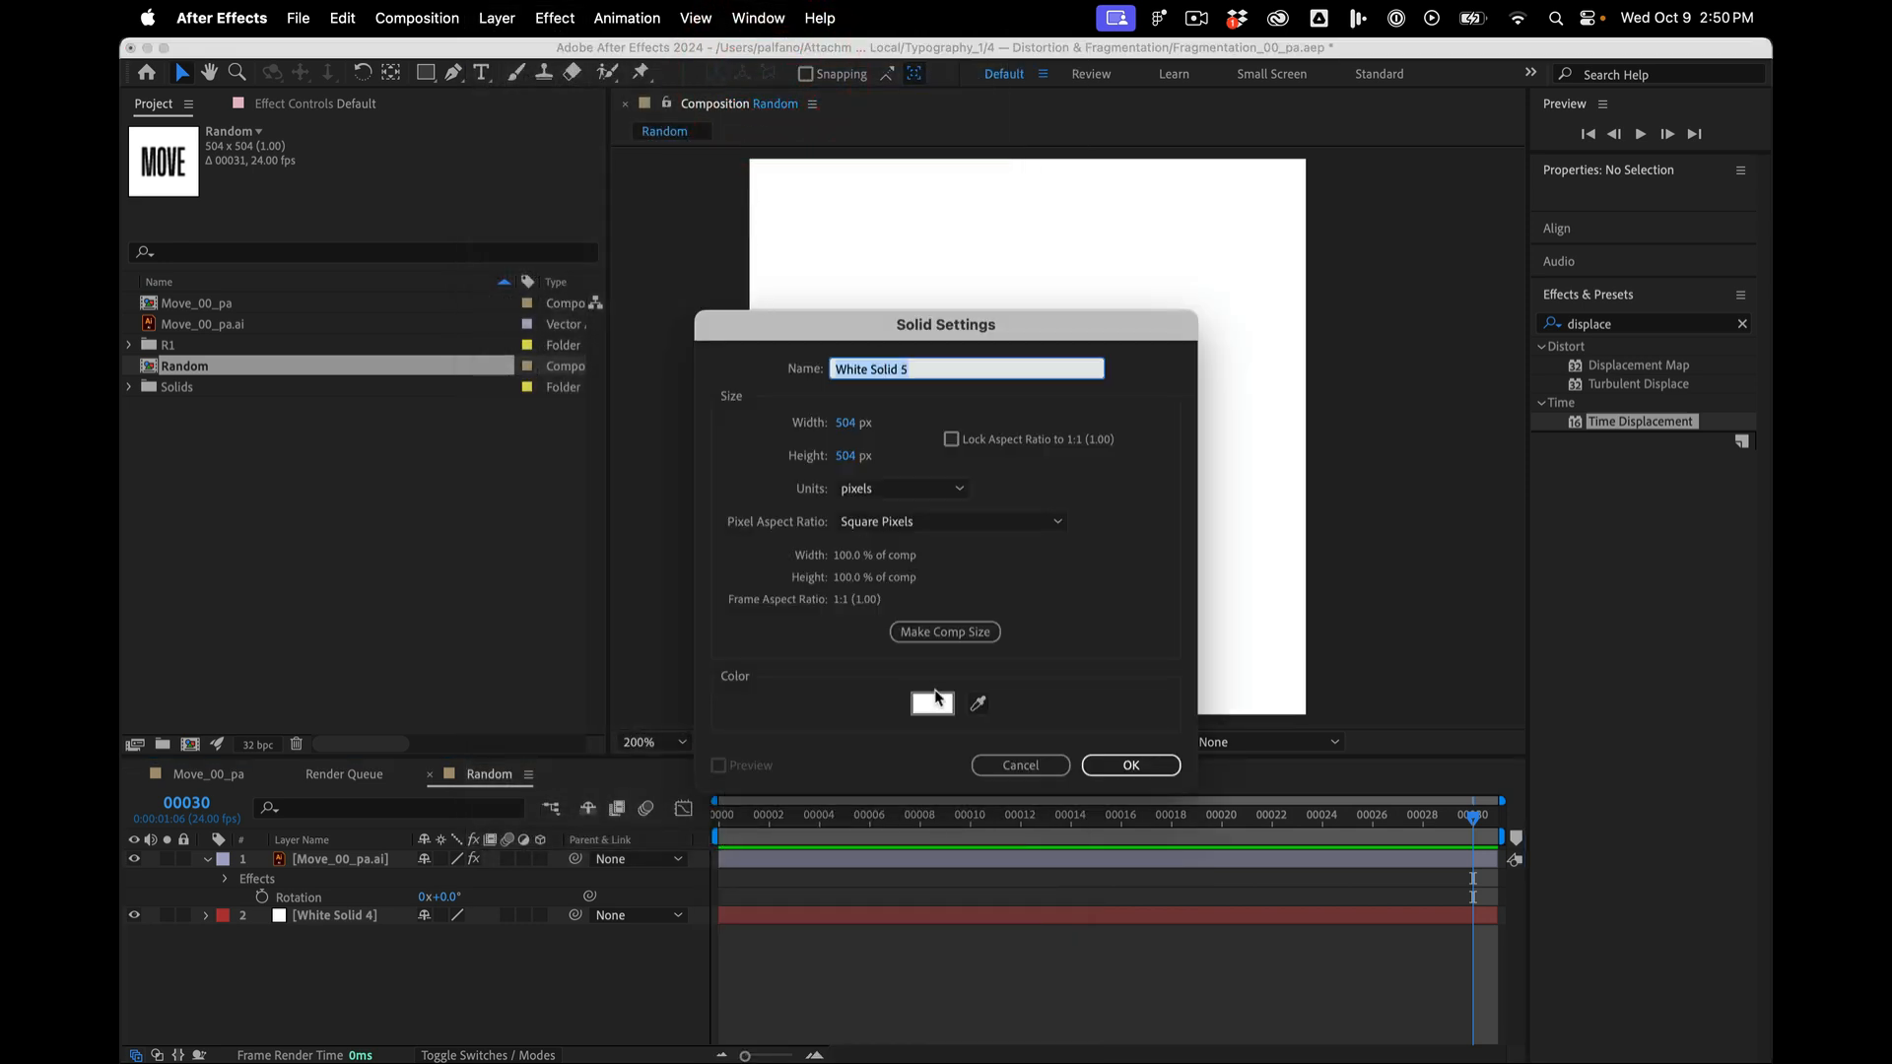
{"action": "left_click", "coordinate": [1127, 765]}
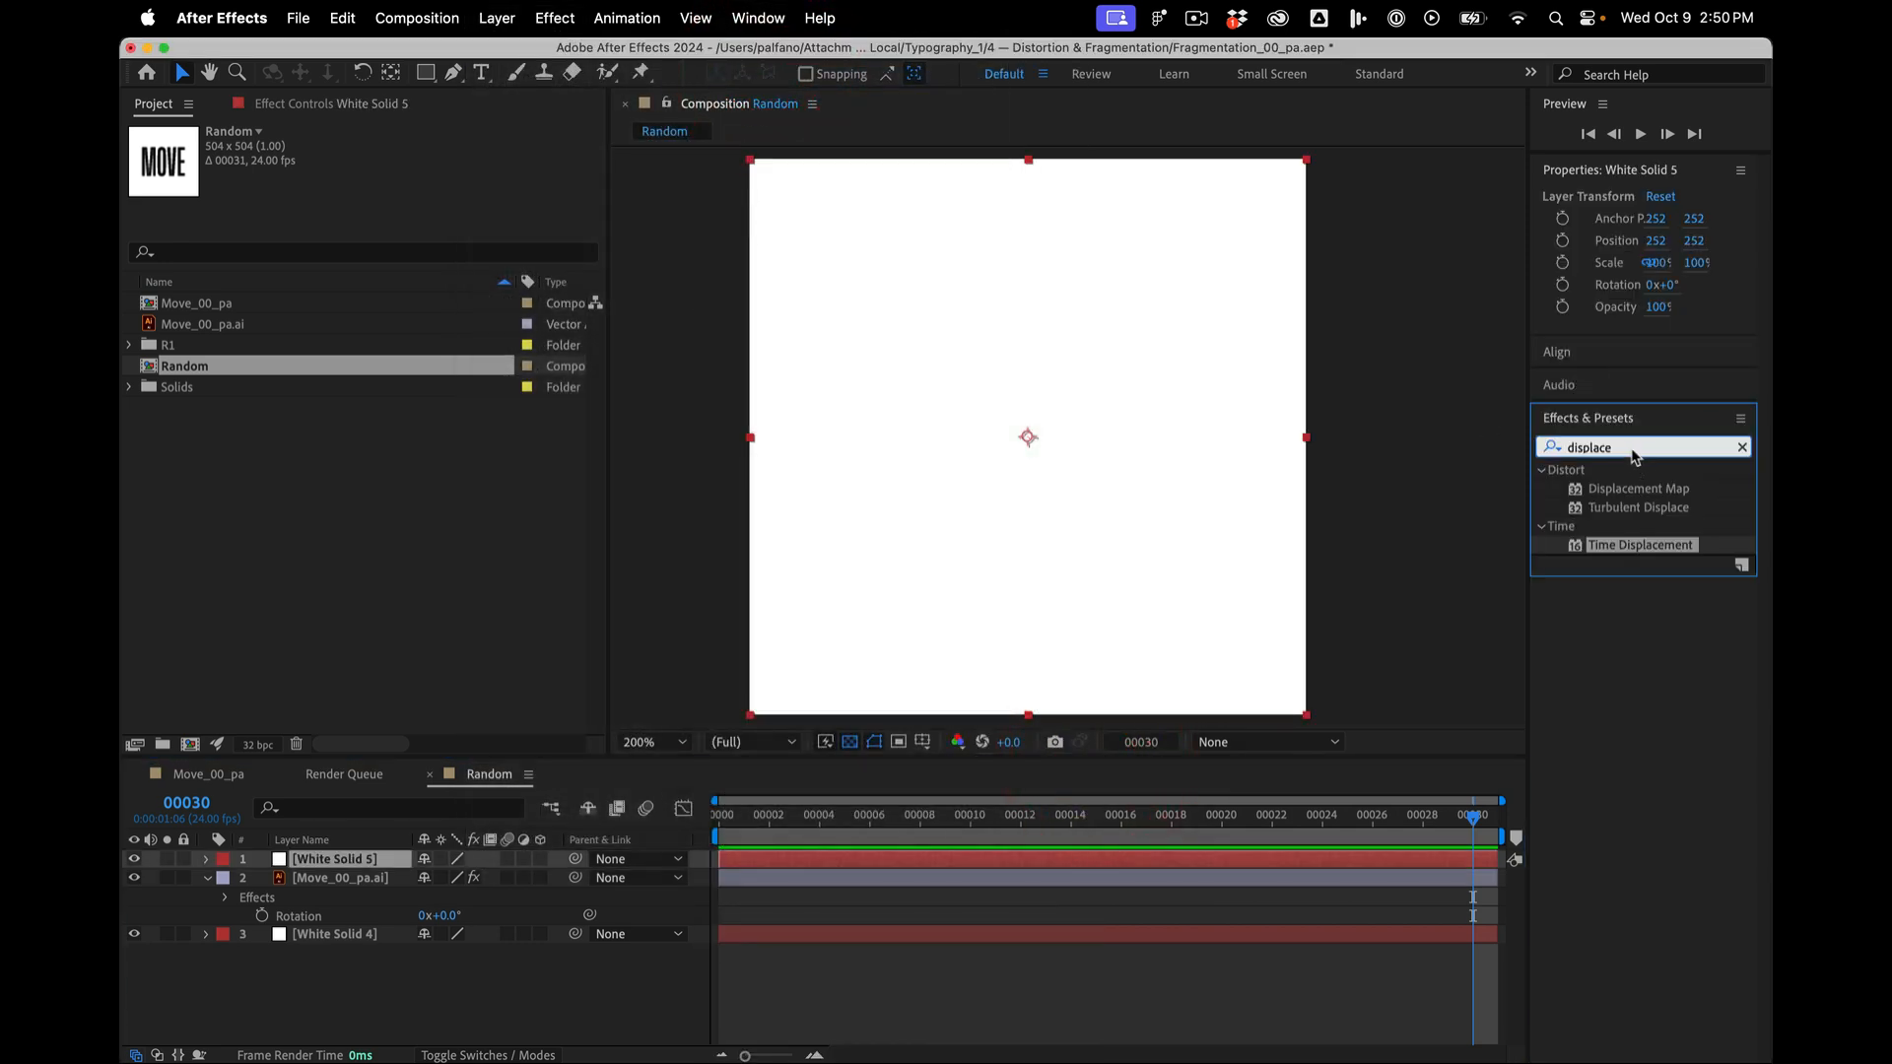
- Cover the solid with Noise at 100% amount with Use Color Noise off
{"action": "type", "text": "noise"}
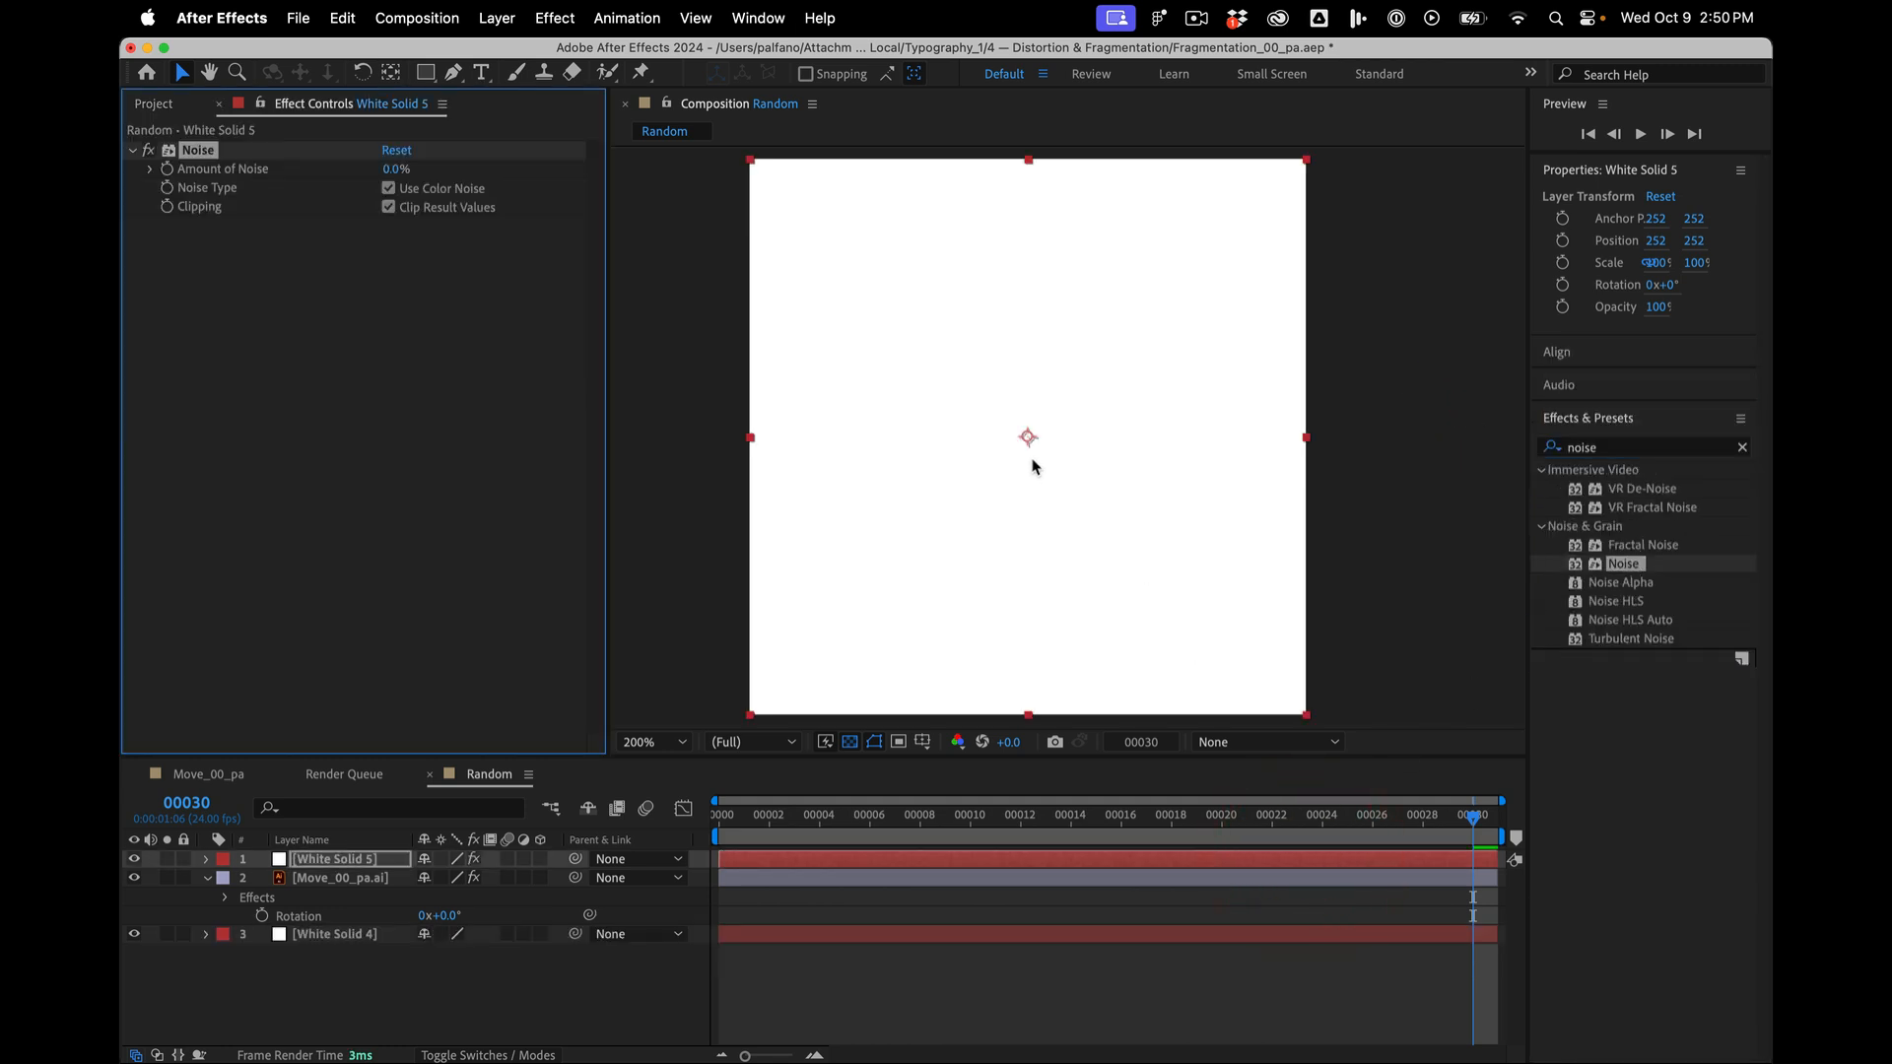
{"action": "type", "text": "100.0"}
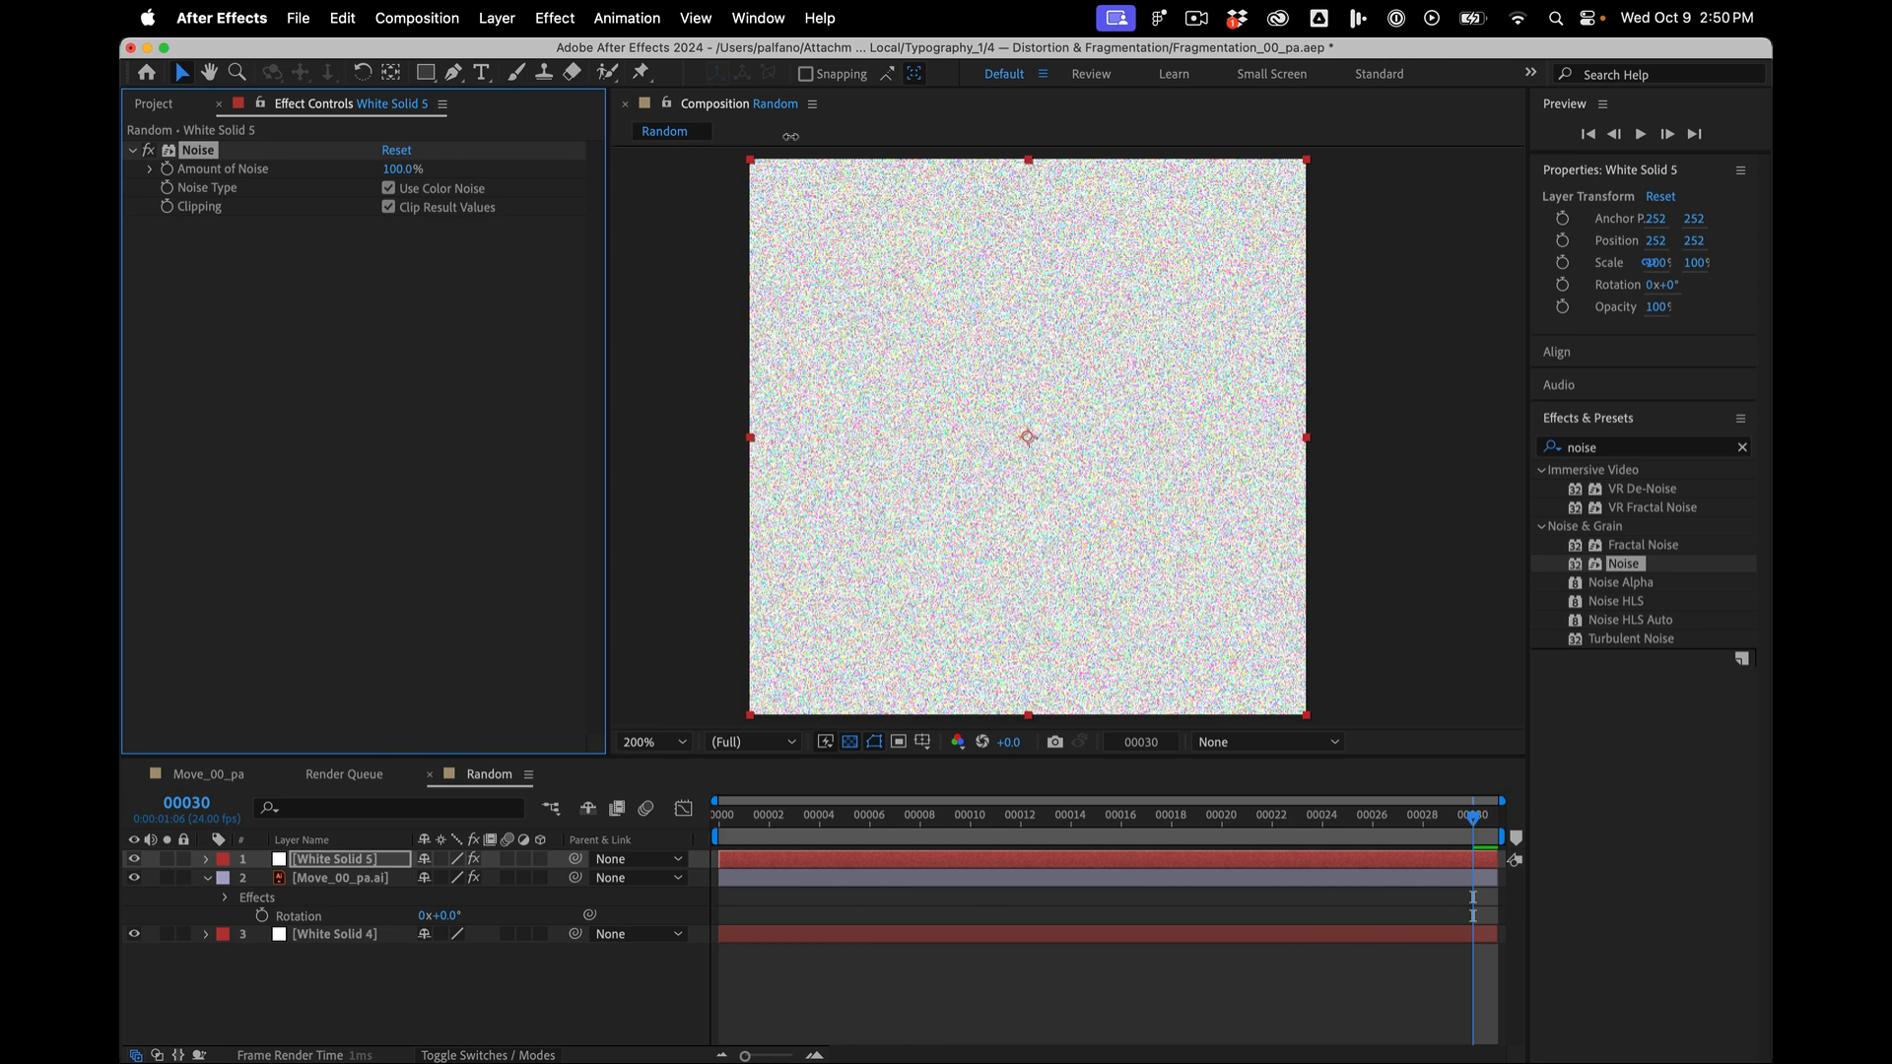
{"action": "left_click", "coordinate": [386, 190]}
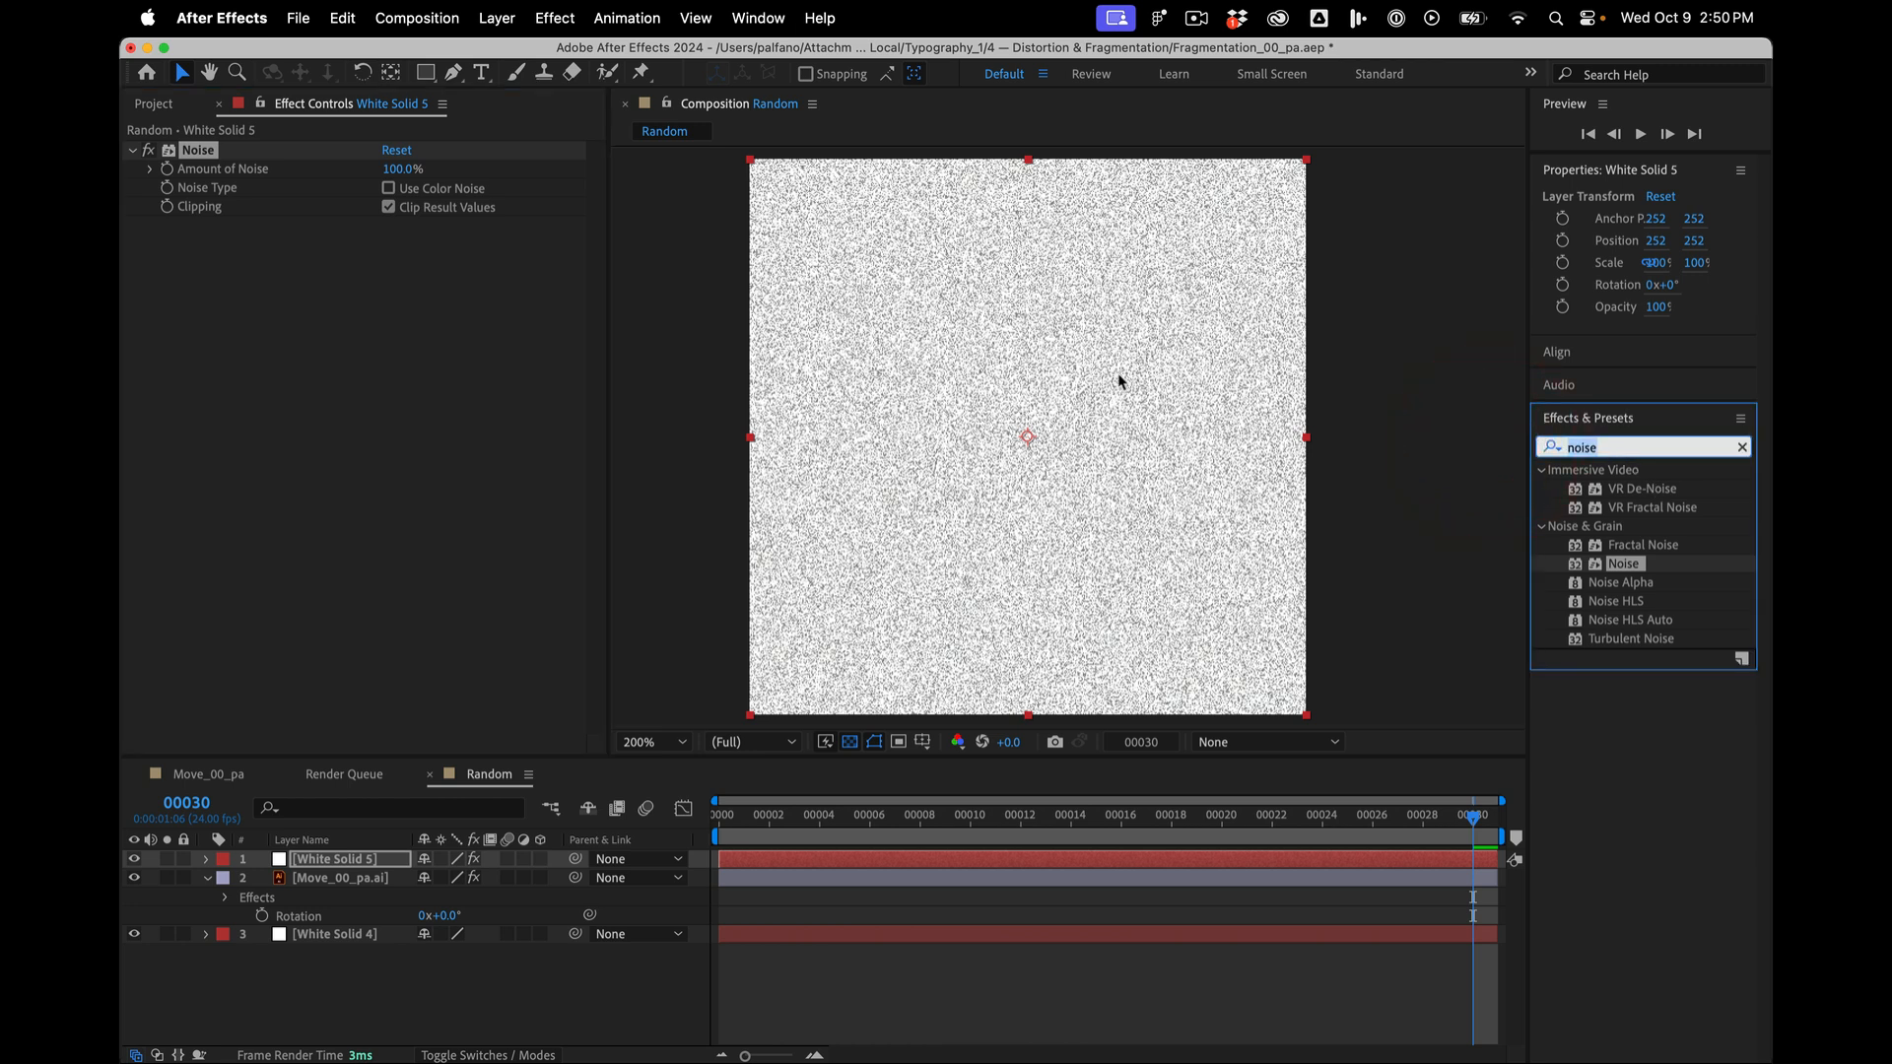
{"action": "mouse_move", "coordinate": [1539, 546]}
{"action": "type", "text": "mos"}
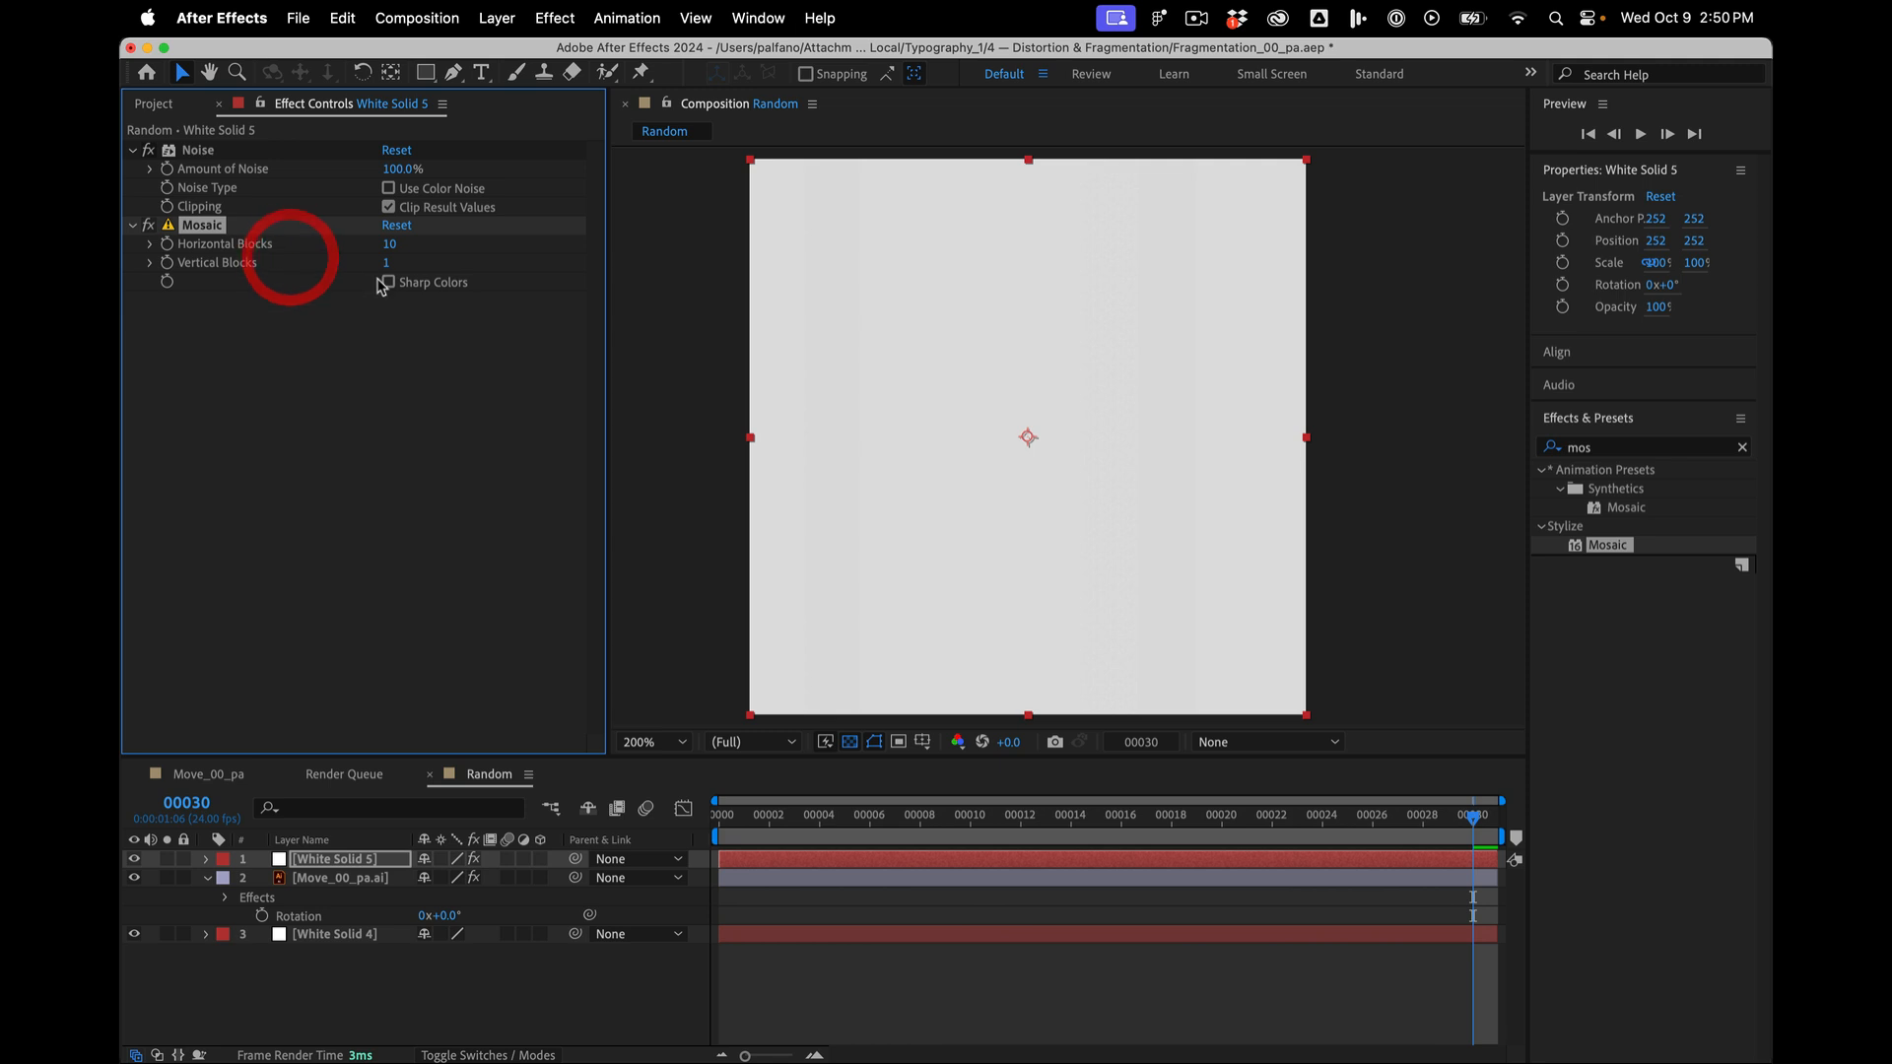
- Set Mosaic to Sharp Colors with 24 horizontal blocks for wider vertical stripes
{"action": "left_click", "coordinate": [388, 281]}
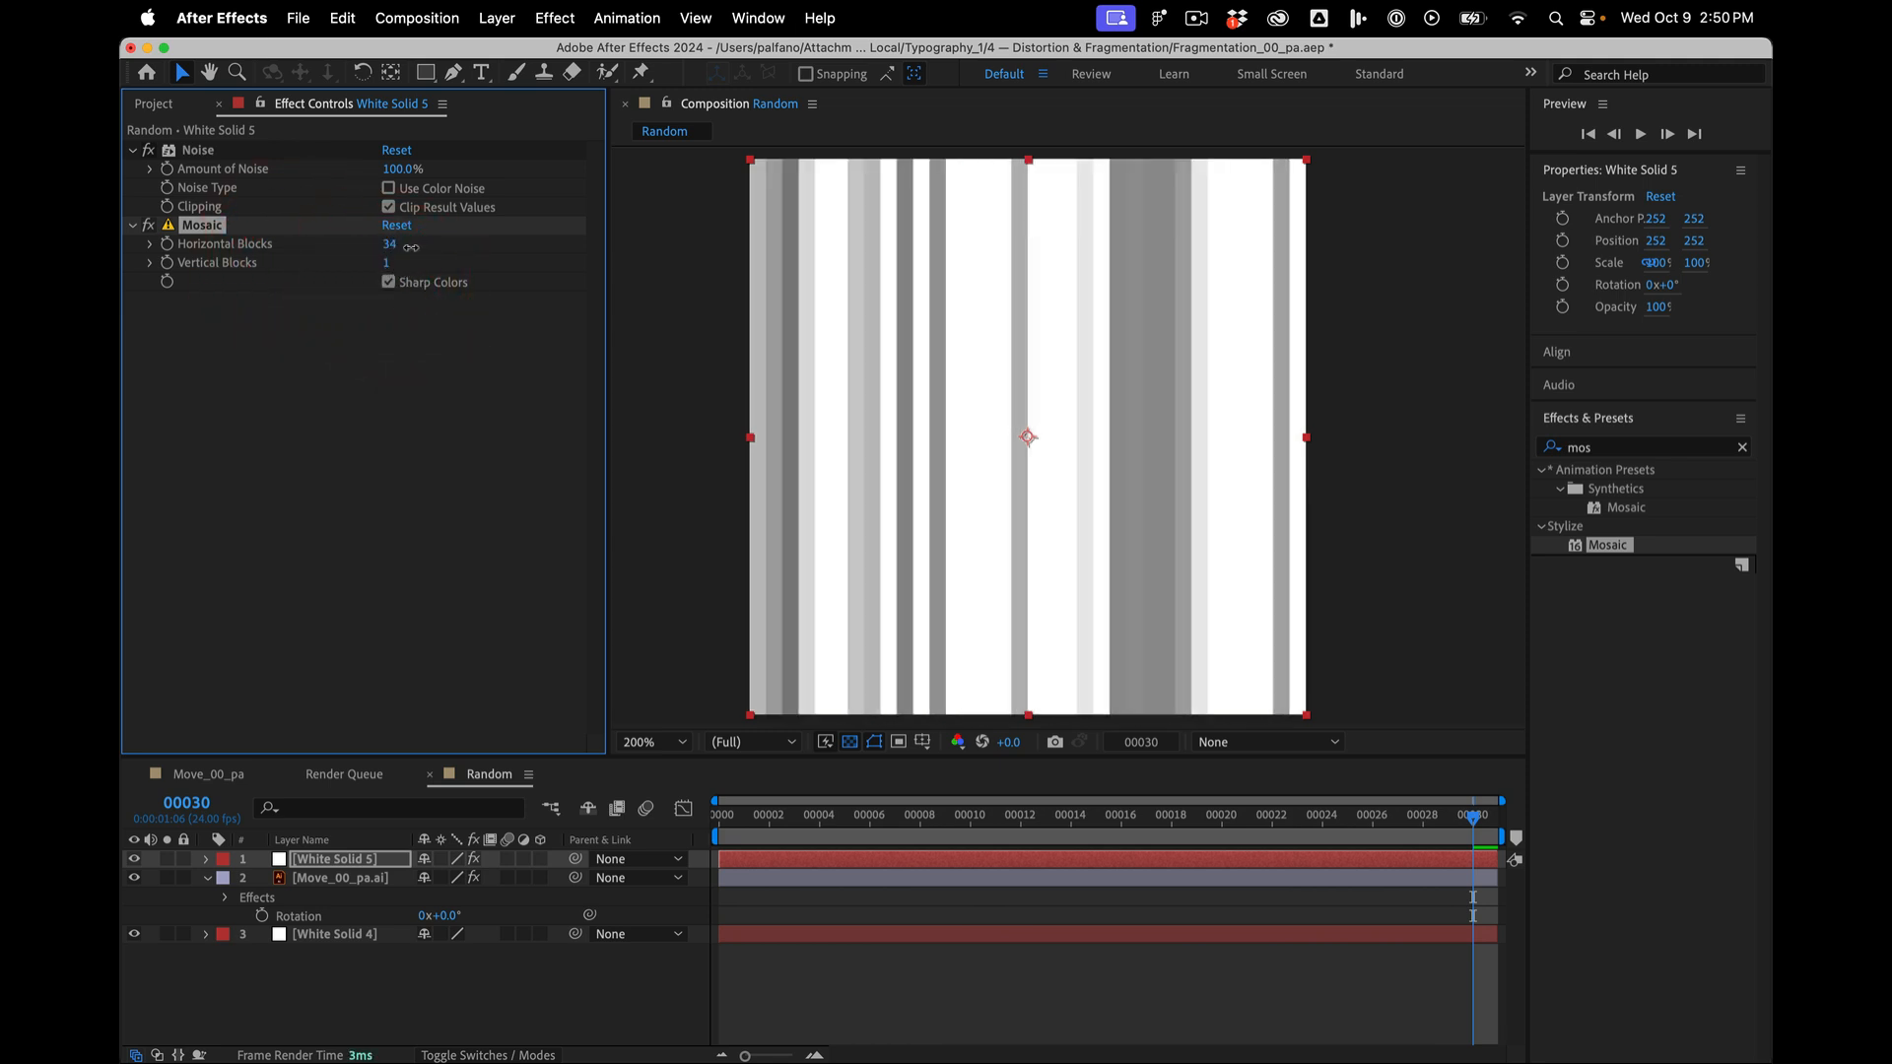
{"action": "left_click", "coordinate": [388, 244]}
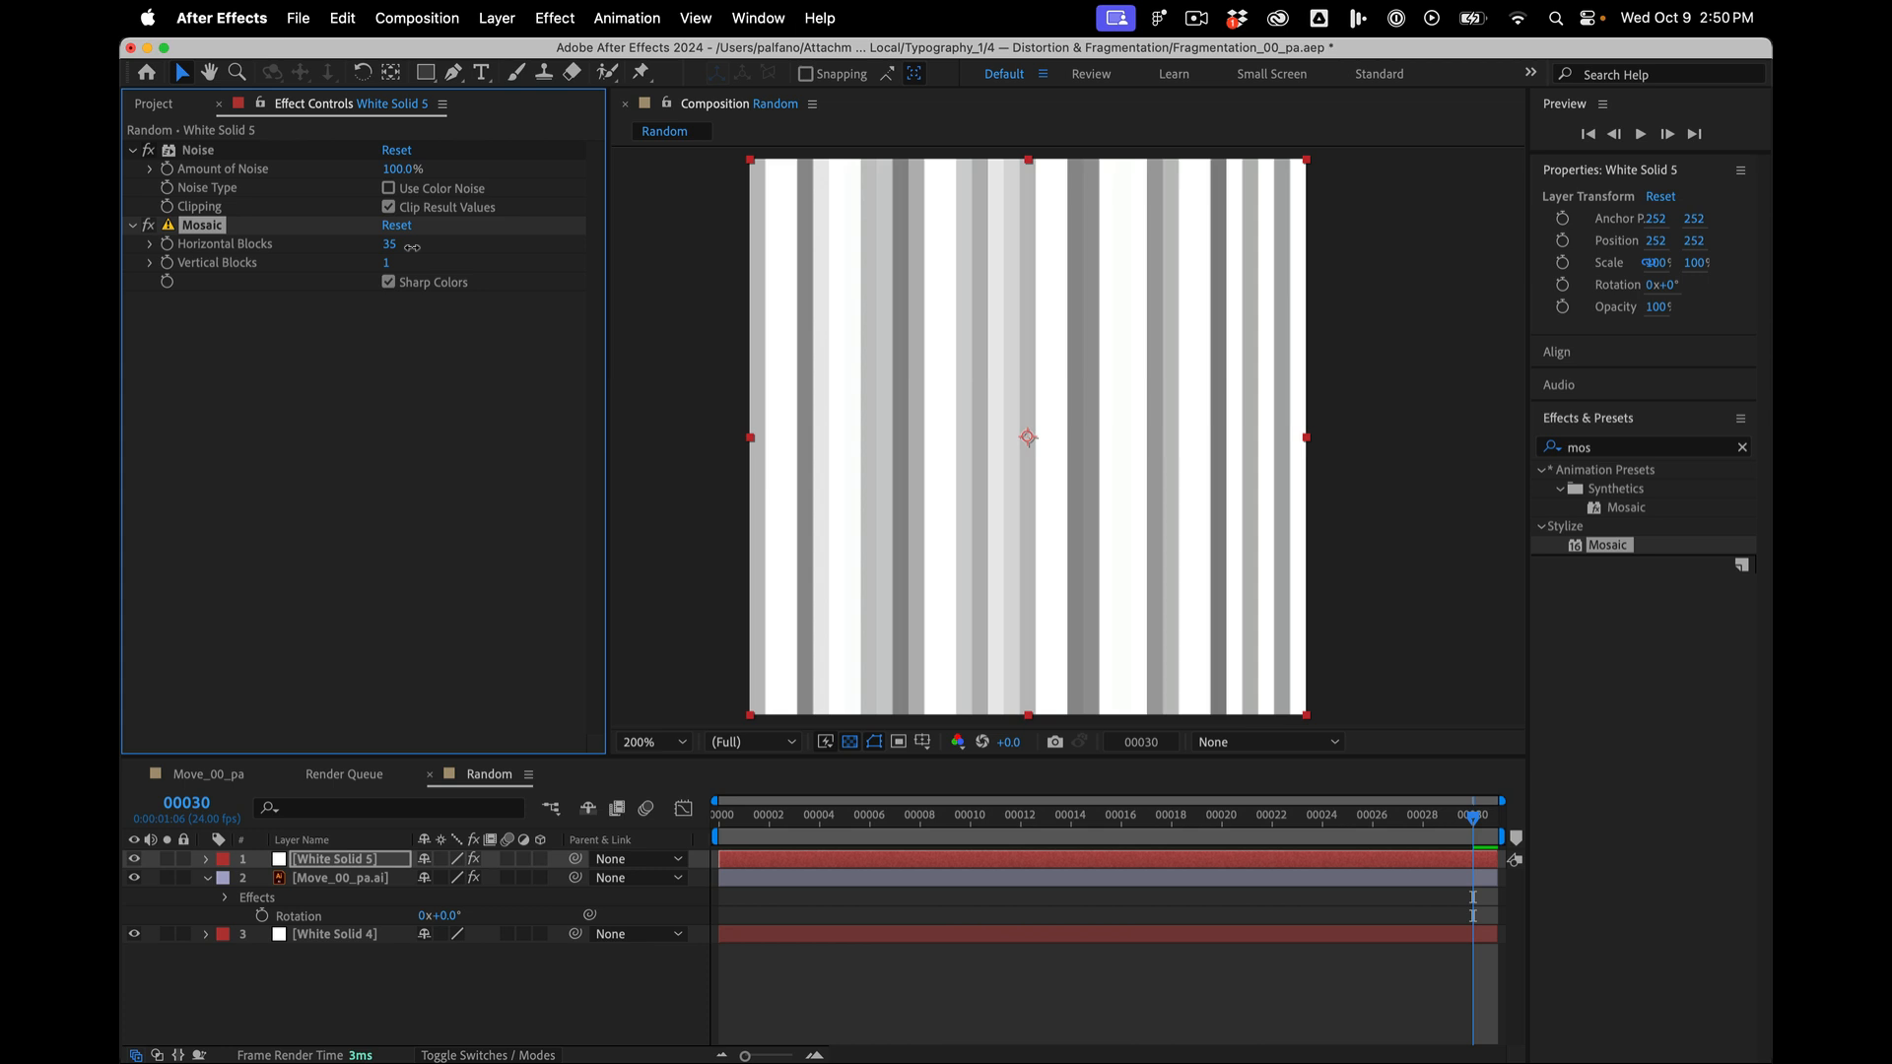
{"action": "left_click_drag", "start_coordinate": [394, 244], "coordinate": [368, 244]}
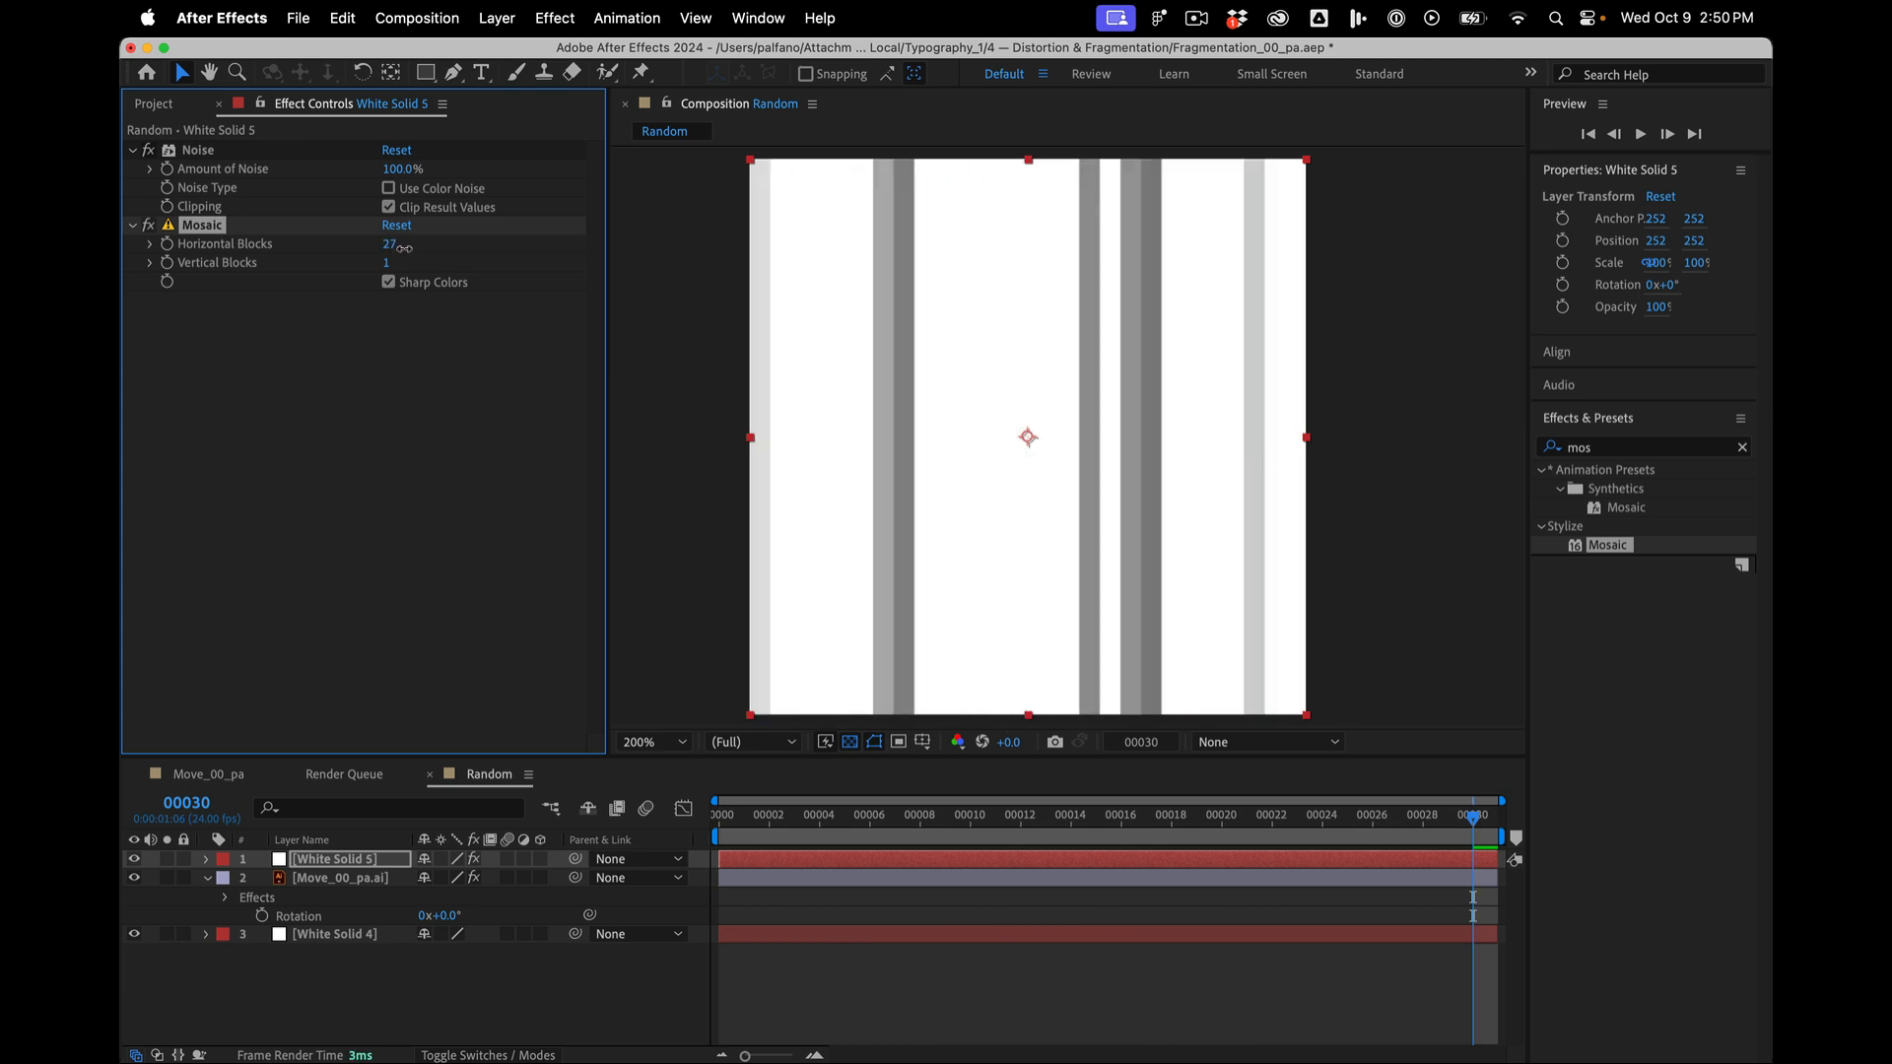
{"action": "left_click_drag", "start_coordinate": [388, 245], "coordinate": [384, 245]}
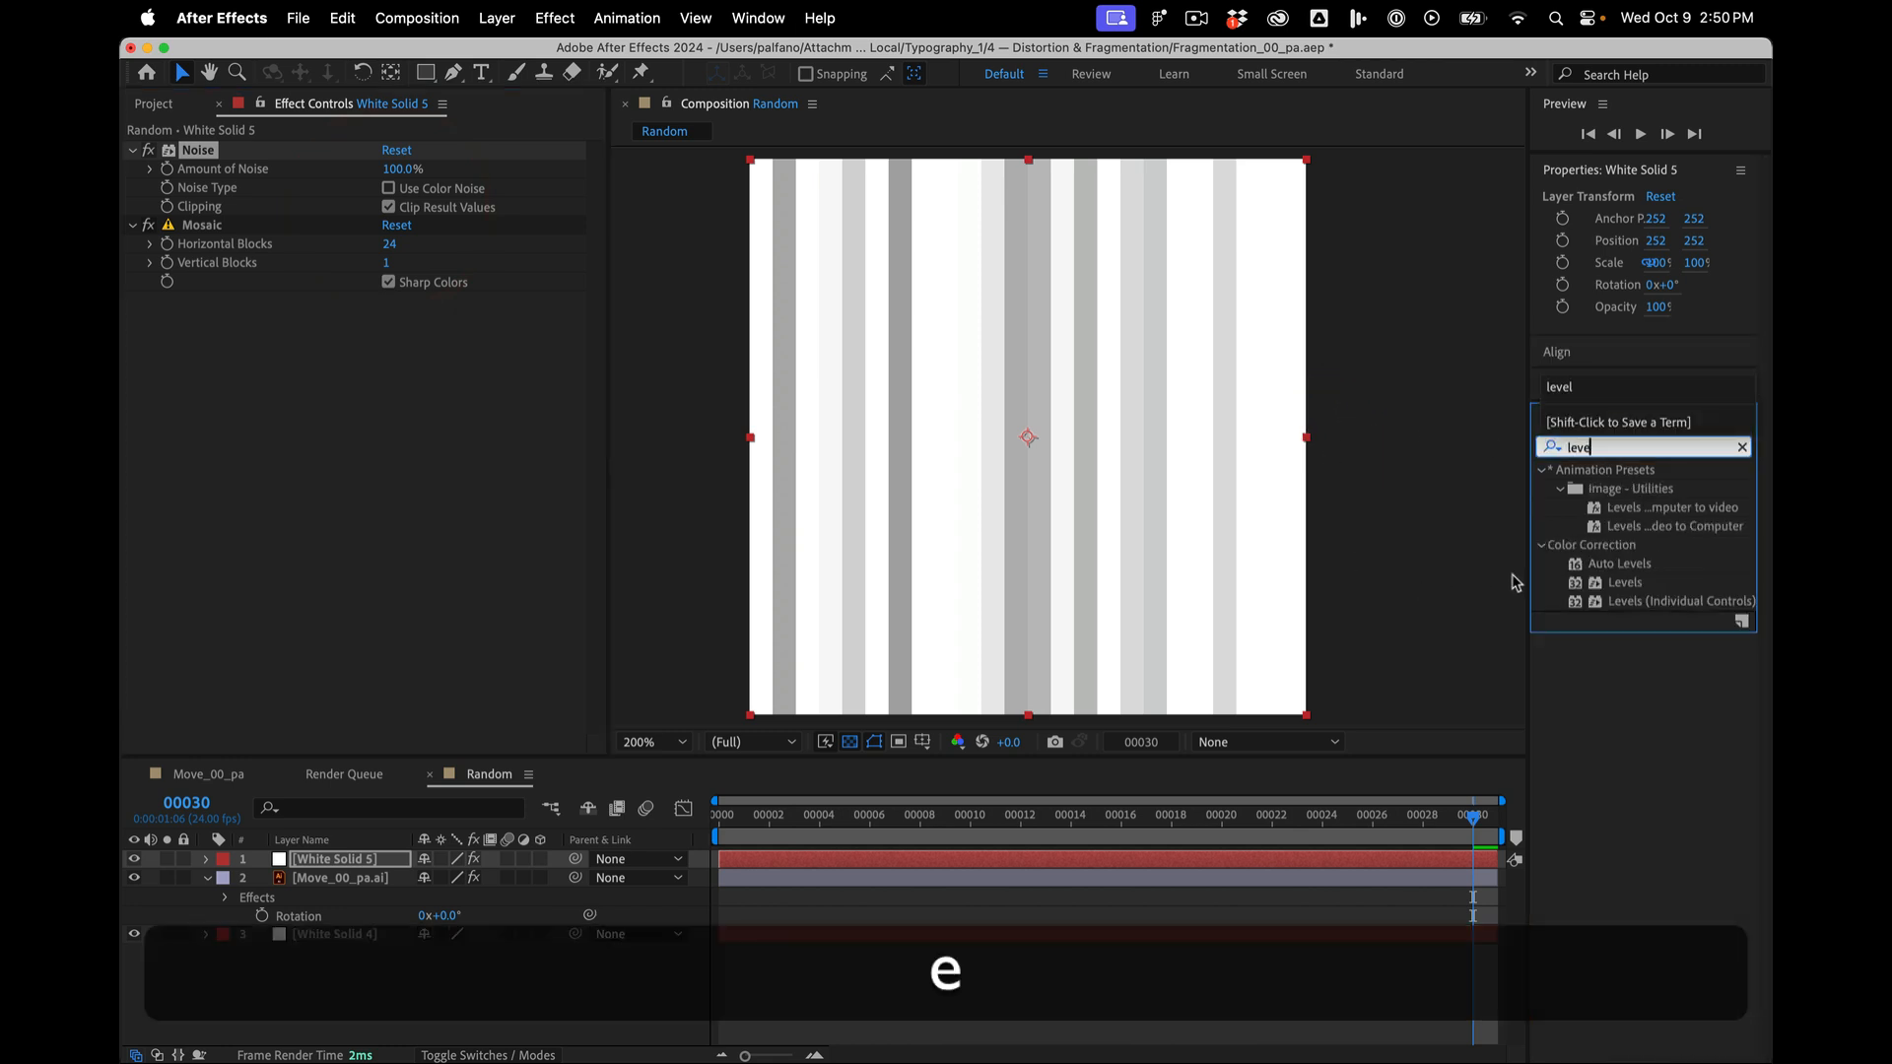
- Add Levels to the noise solid and raise input black for high-contrast stripes
{"action": "double_click", "coordinate": [1626, 582]}
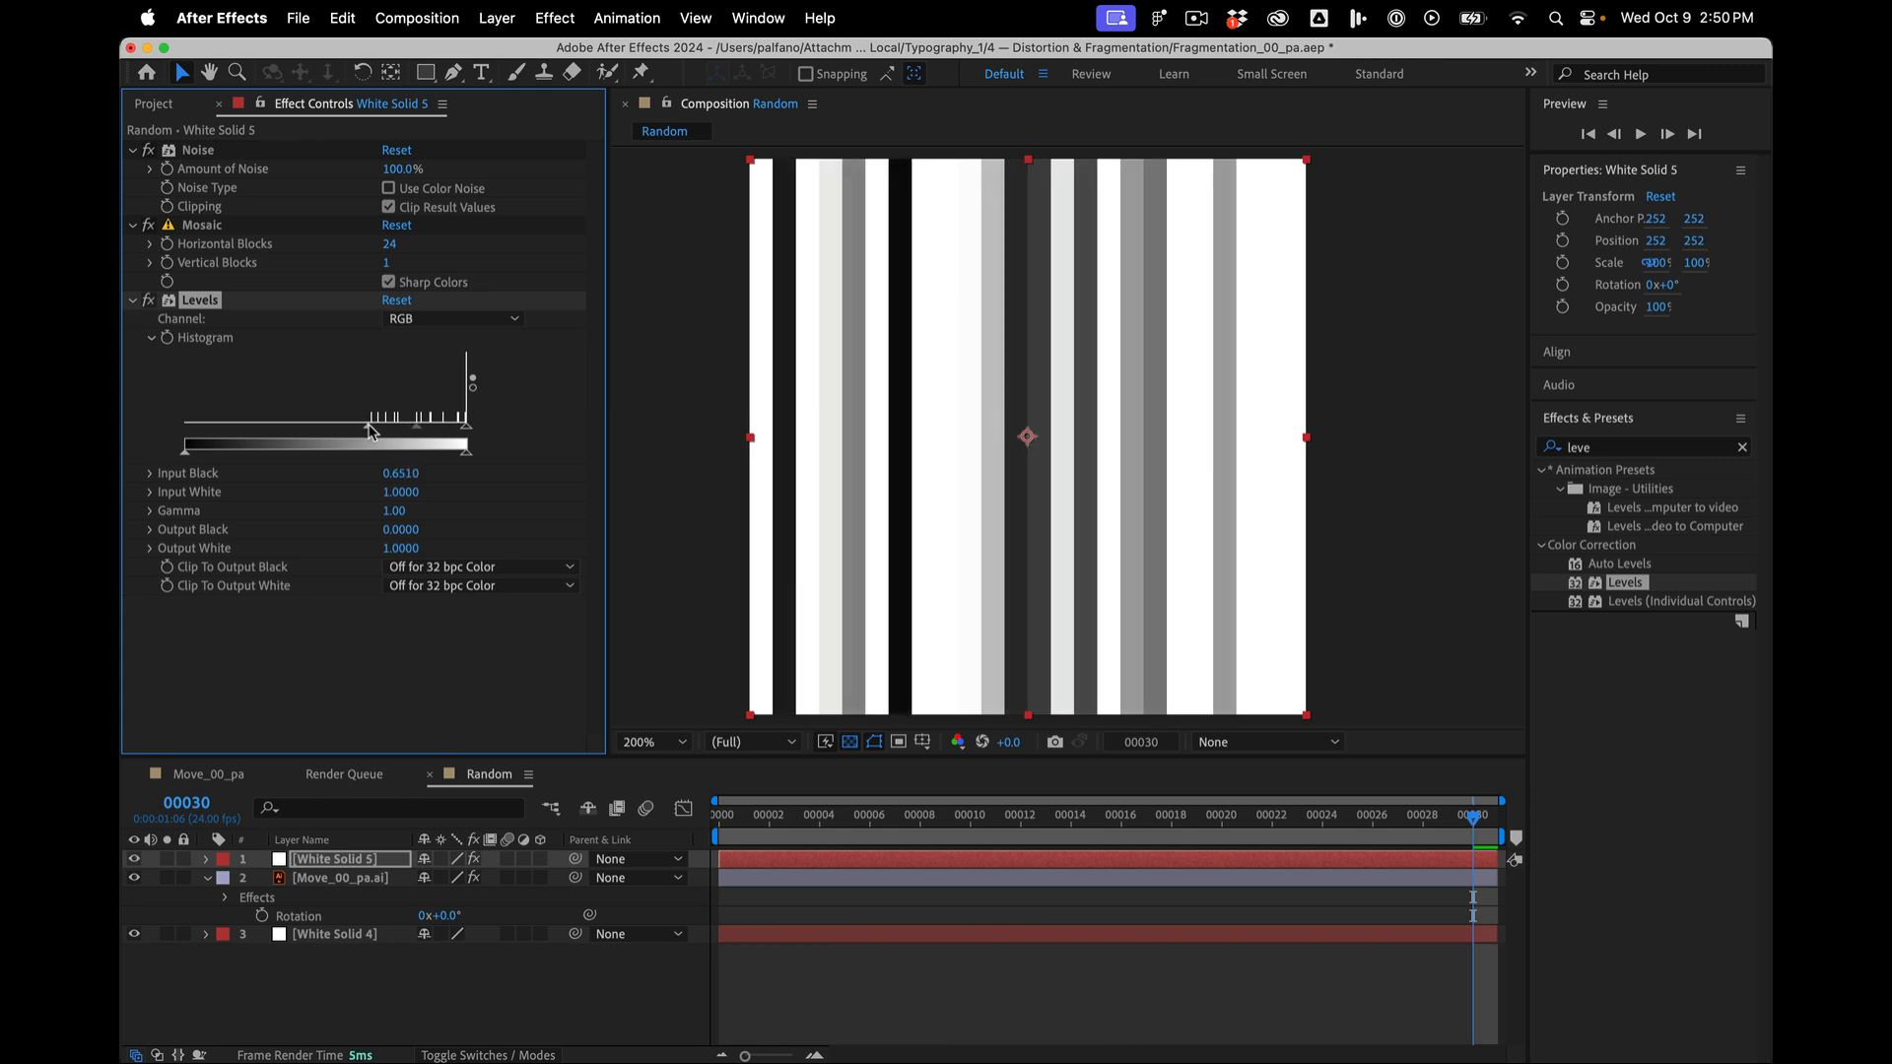
{"action": "left_click_drag", "start_coordinate": [372, 430], "coordinate": [362, 430]}
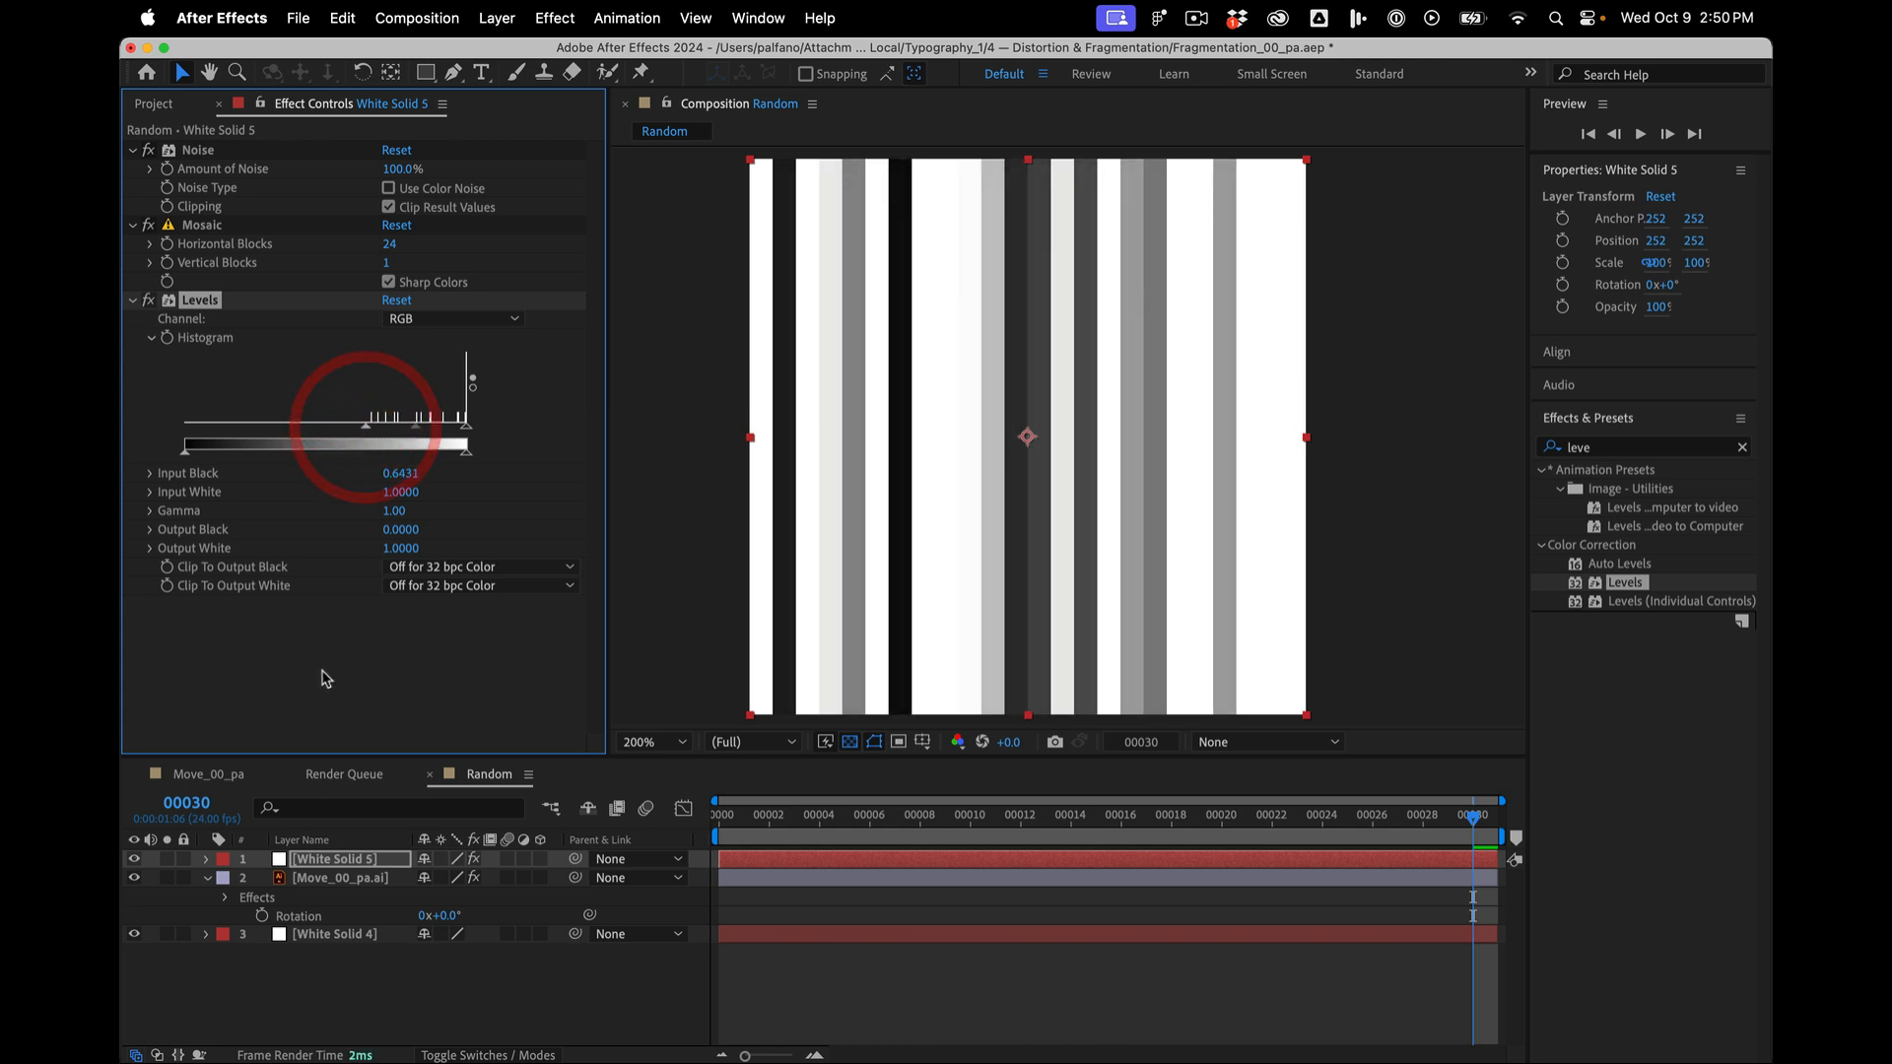
{"action": "left_click", "coordinate": [132, 149]}
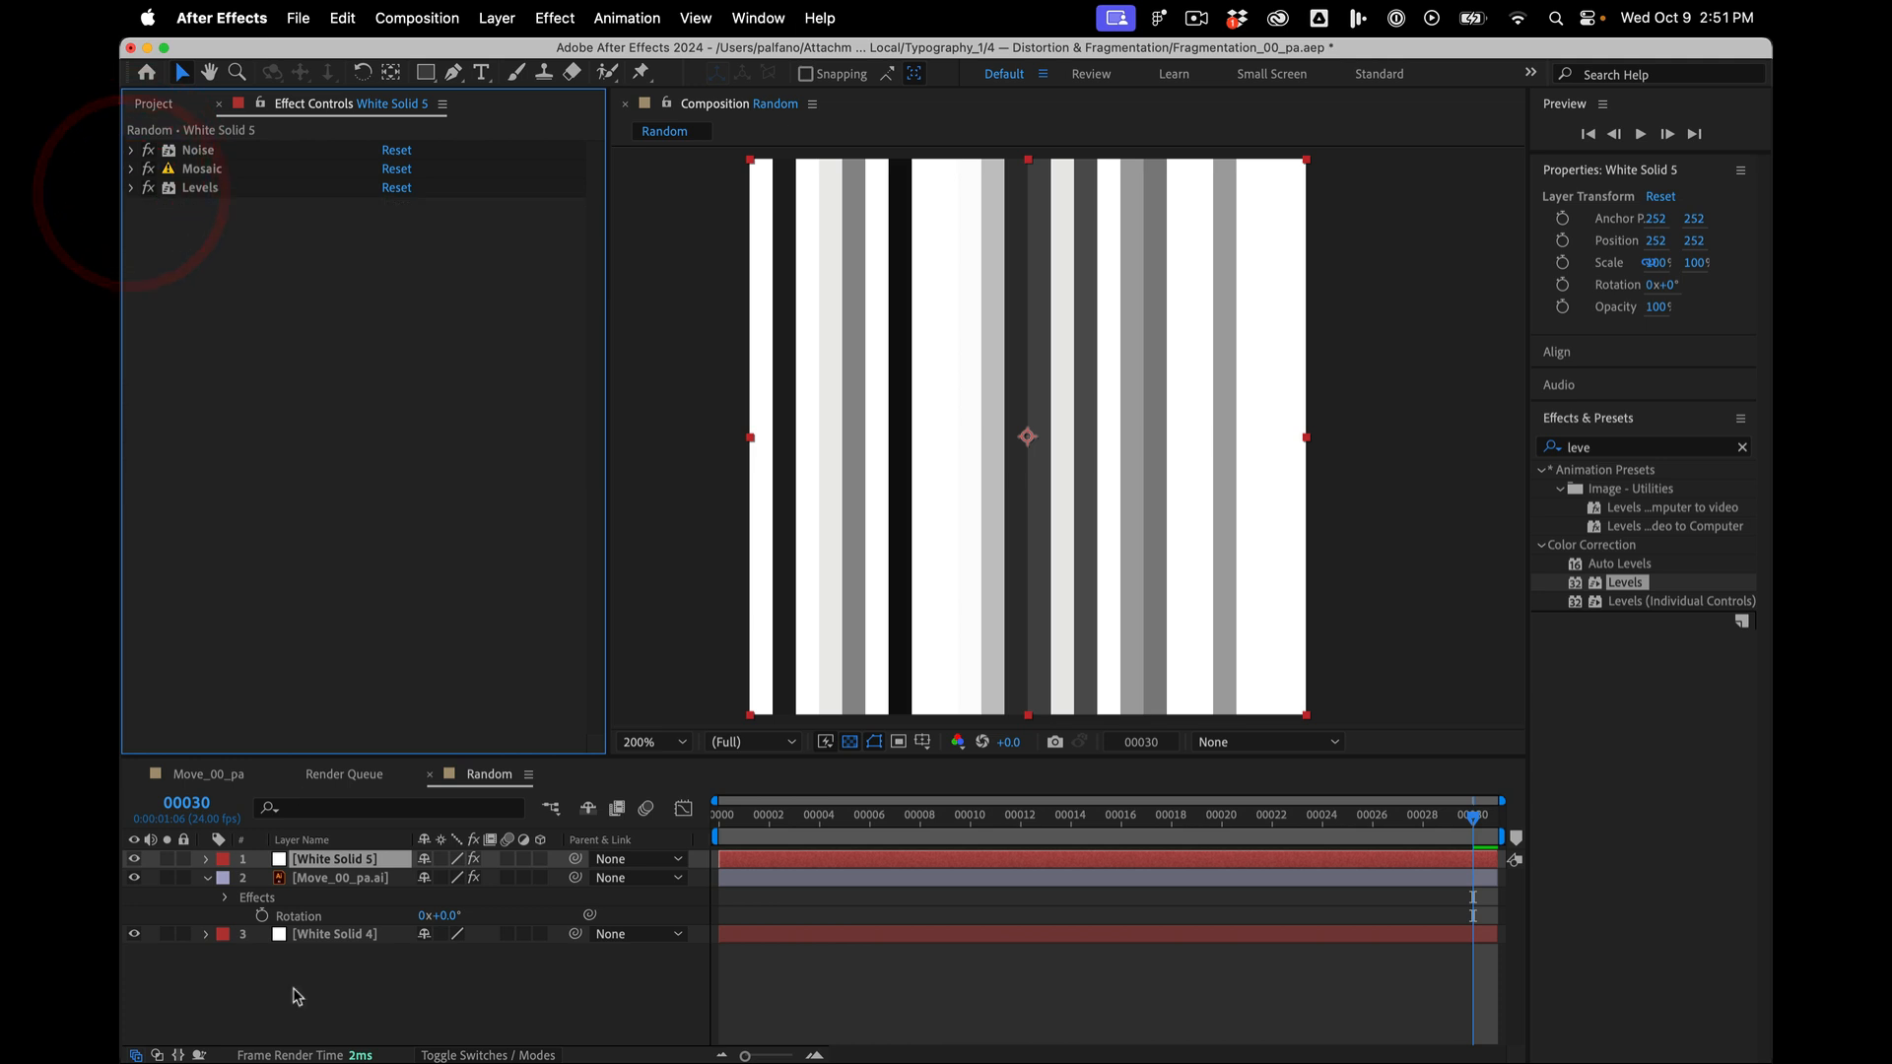
- Rename the solid DRIVER and make it MOVE's Displacement Map layer with Use For Vertical off
{"action": "double_click", "coordinate": [345, 857]}
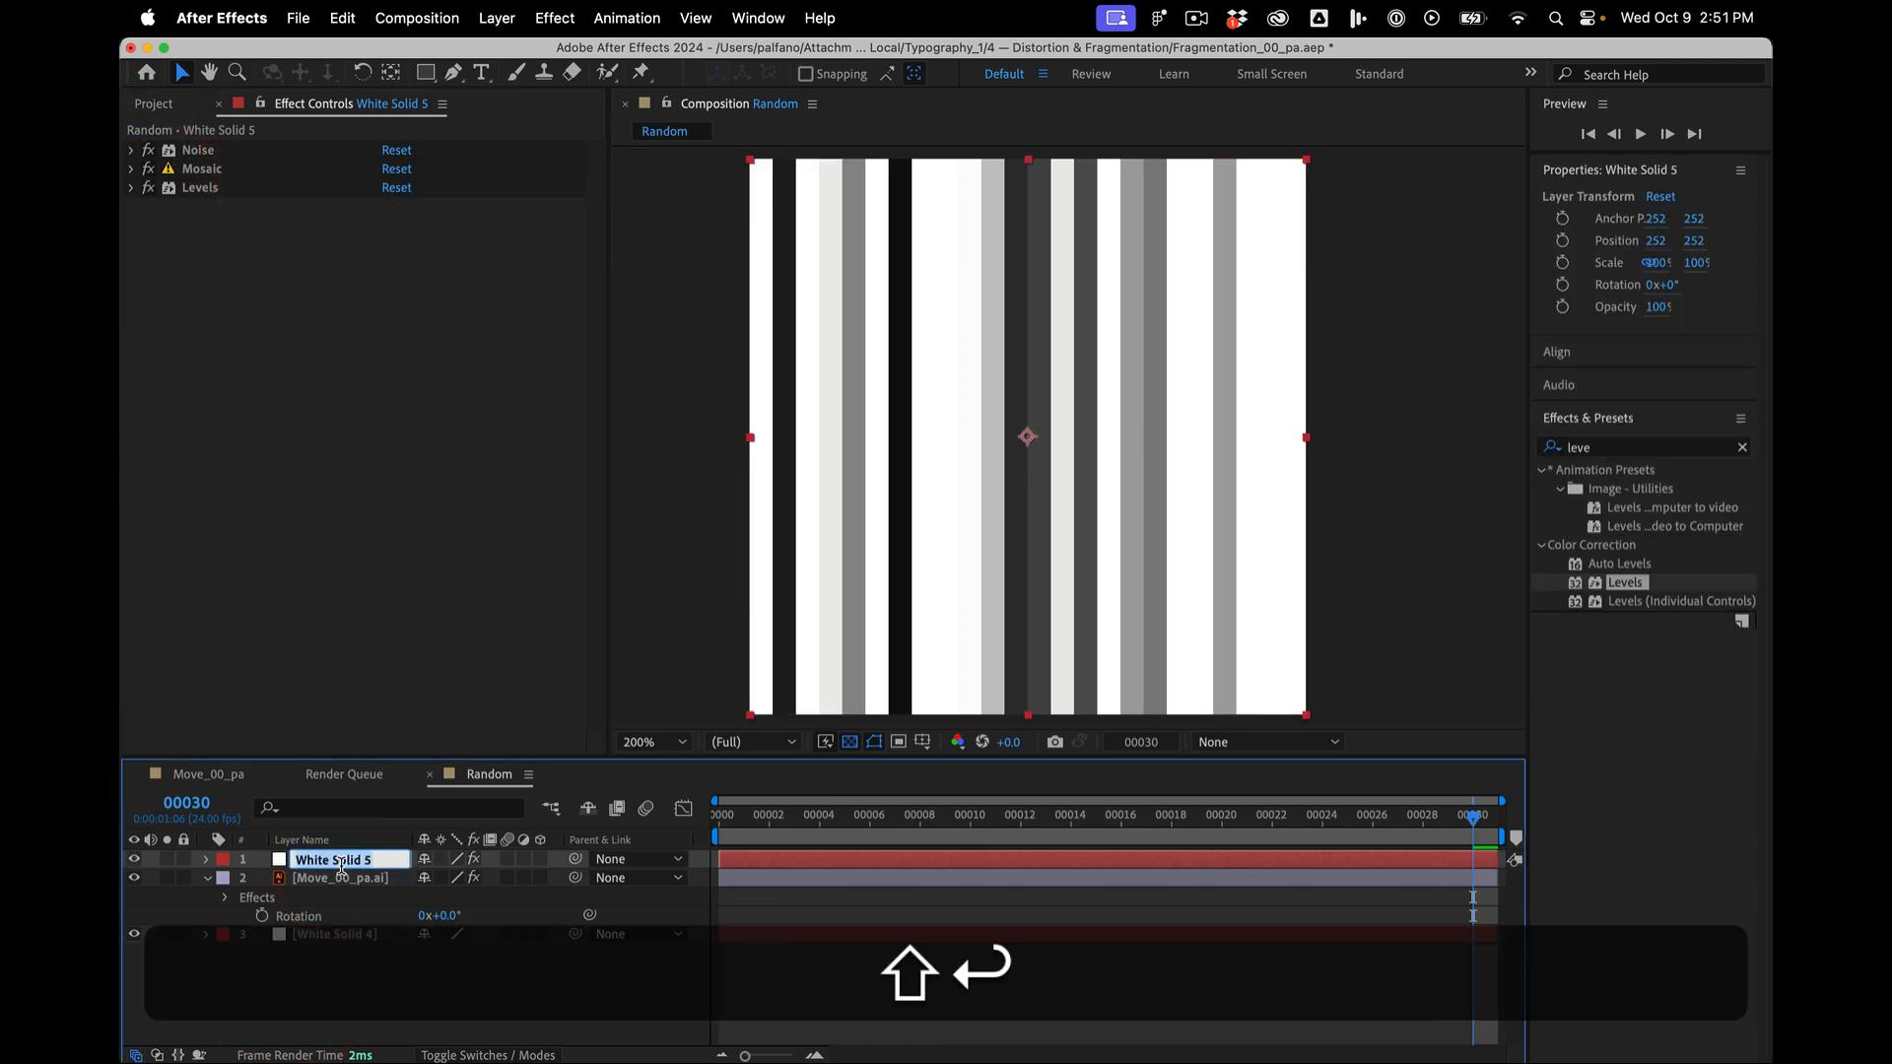
{"action": "type", "text": "DRIVER"}
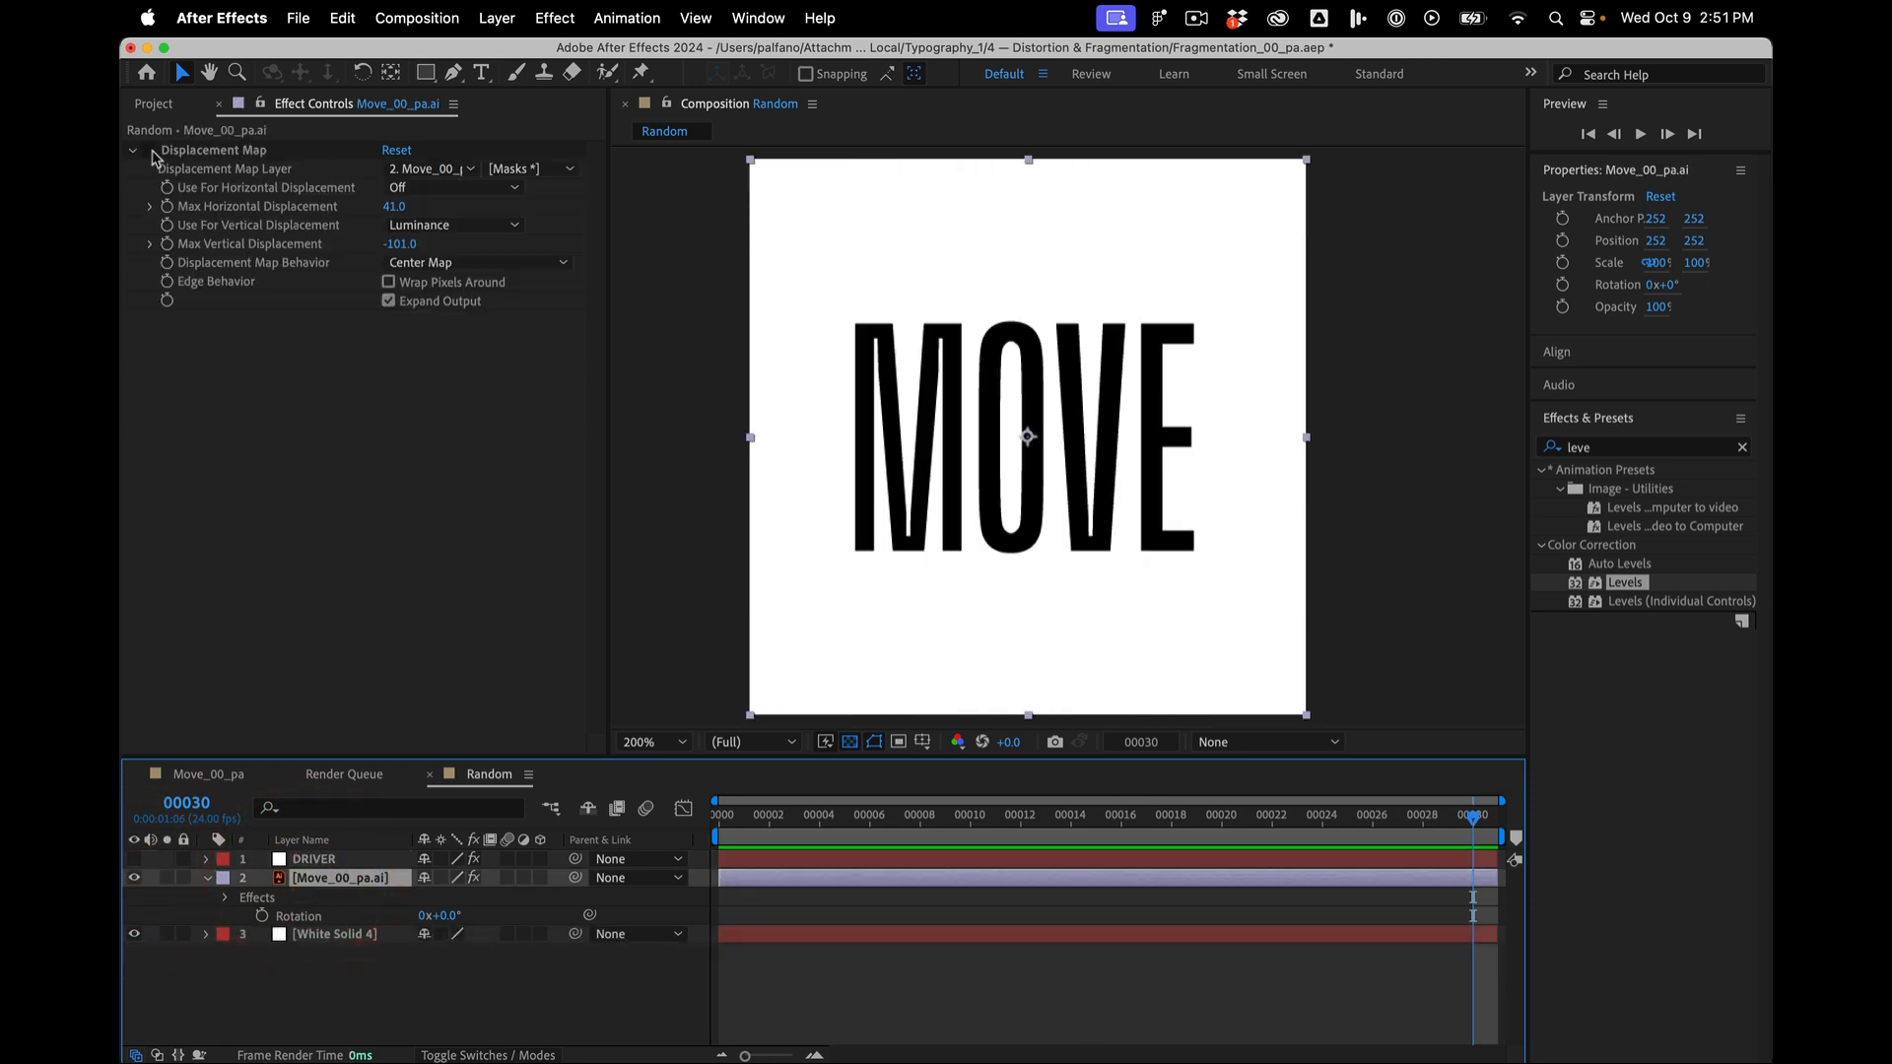
{"action": "left_click", "coordinate": [425, 167]}
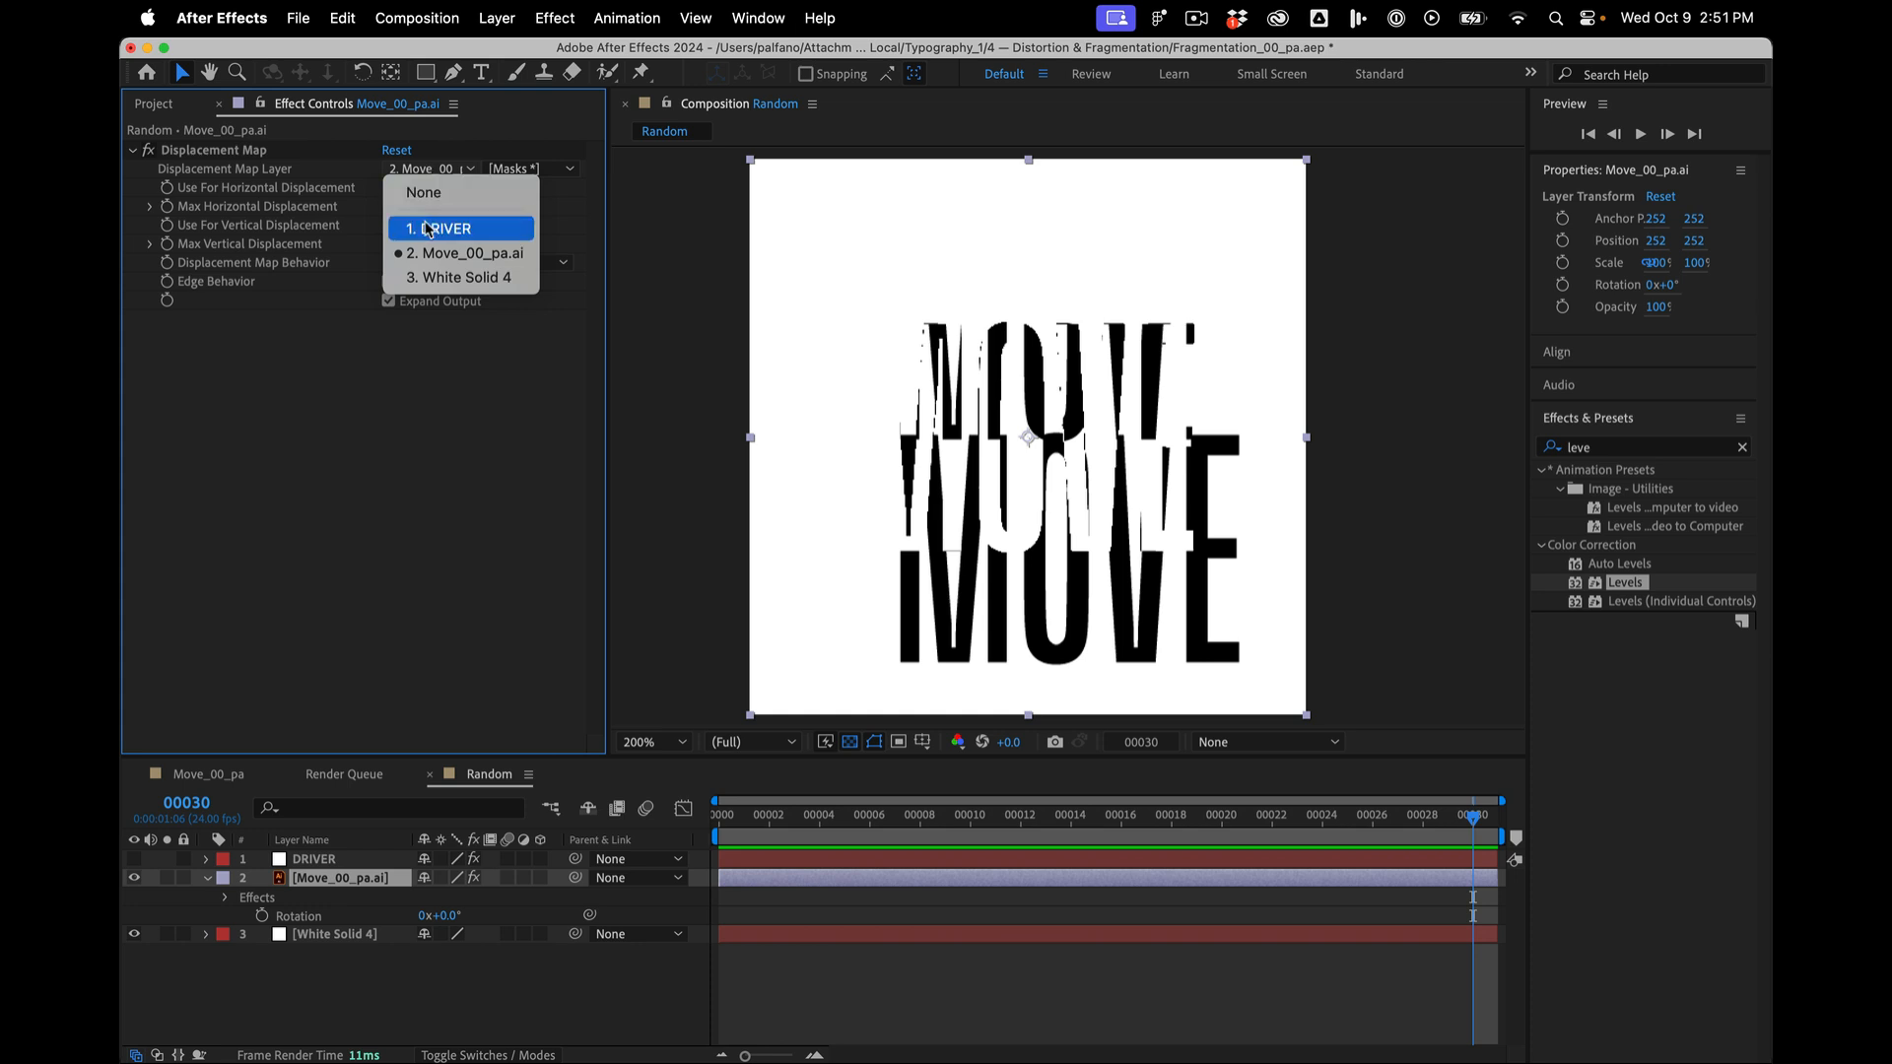
{"action": "left_click", "coordinate": [444, 228]}
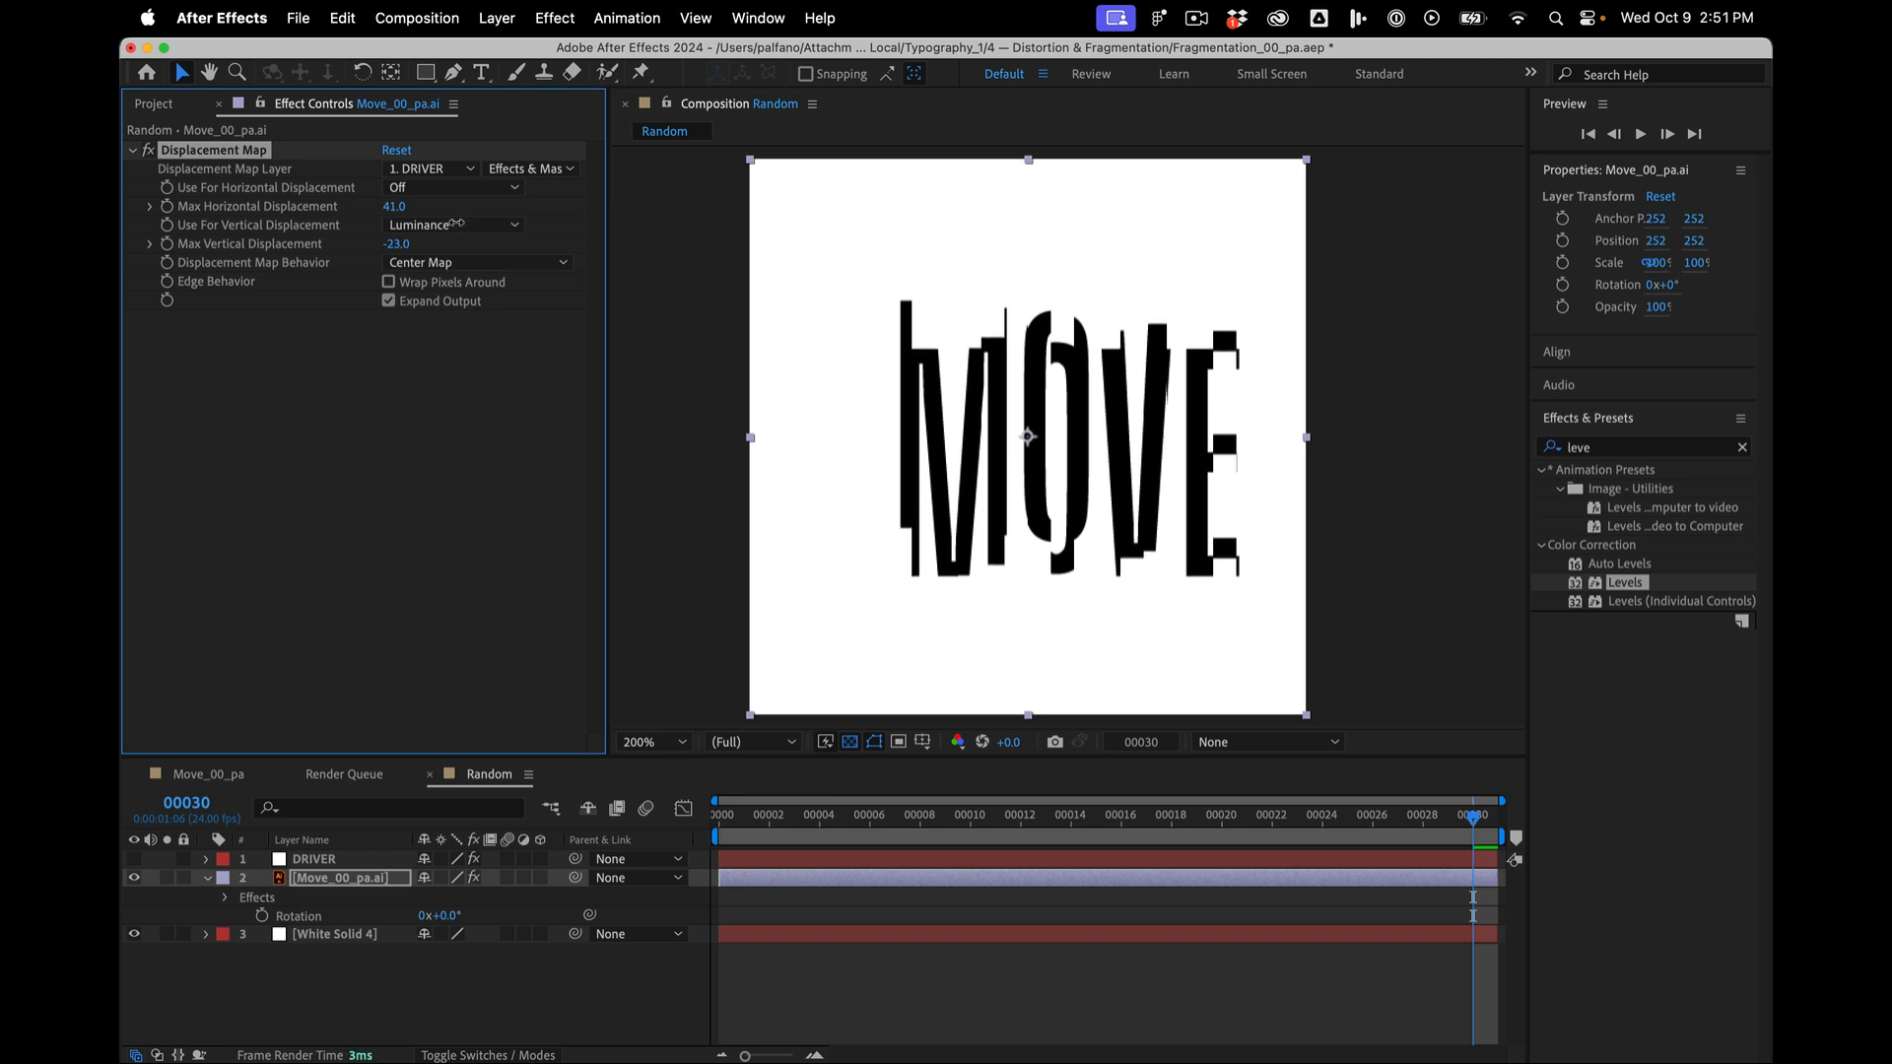
{"action": "left_click", "coordinate": [453, 225]}
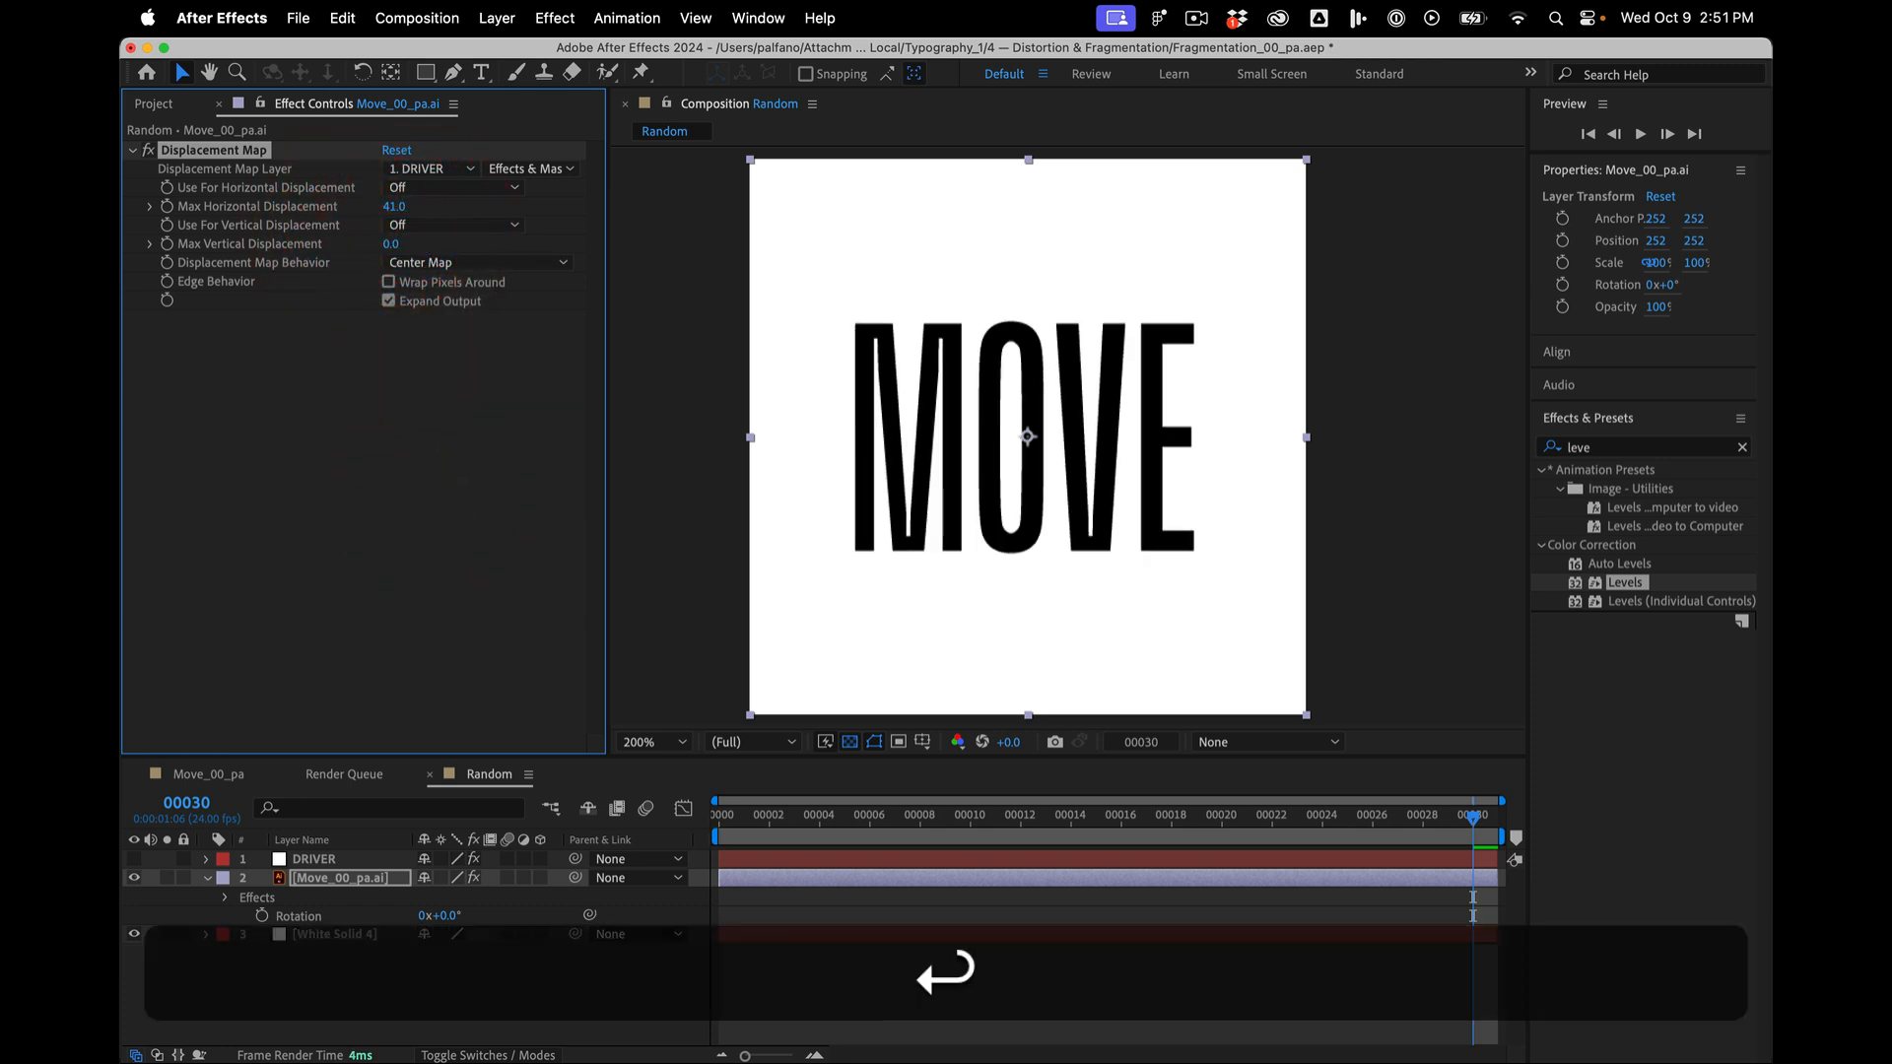
- Drive horizontal displacement by Luminance with a maximum of 12, then select the DRIVER layer
{"action": "left_click", "coordinate": [454, 187]}
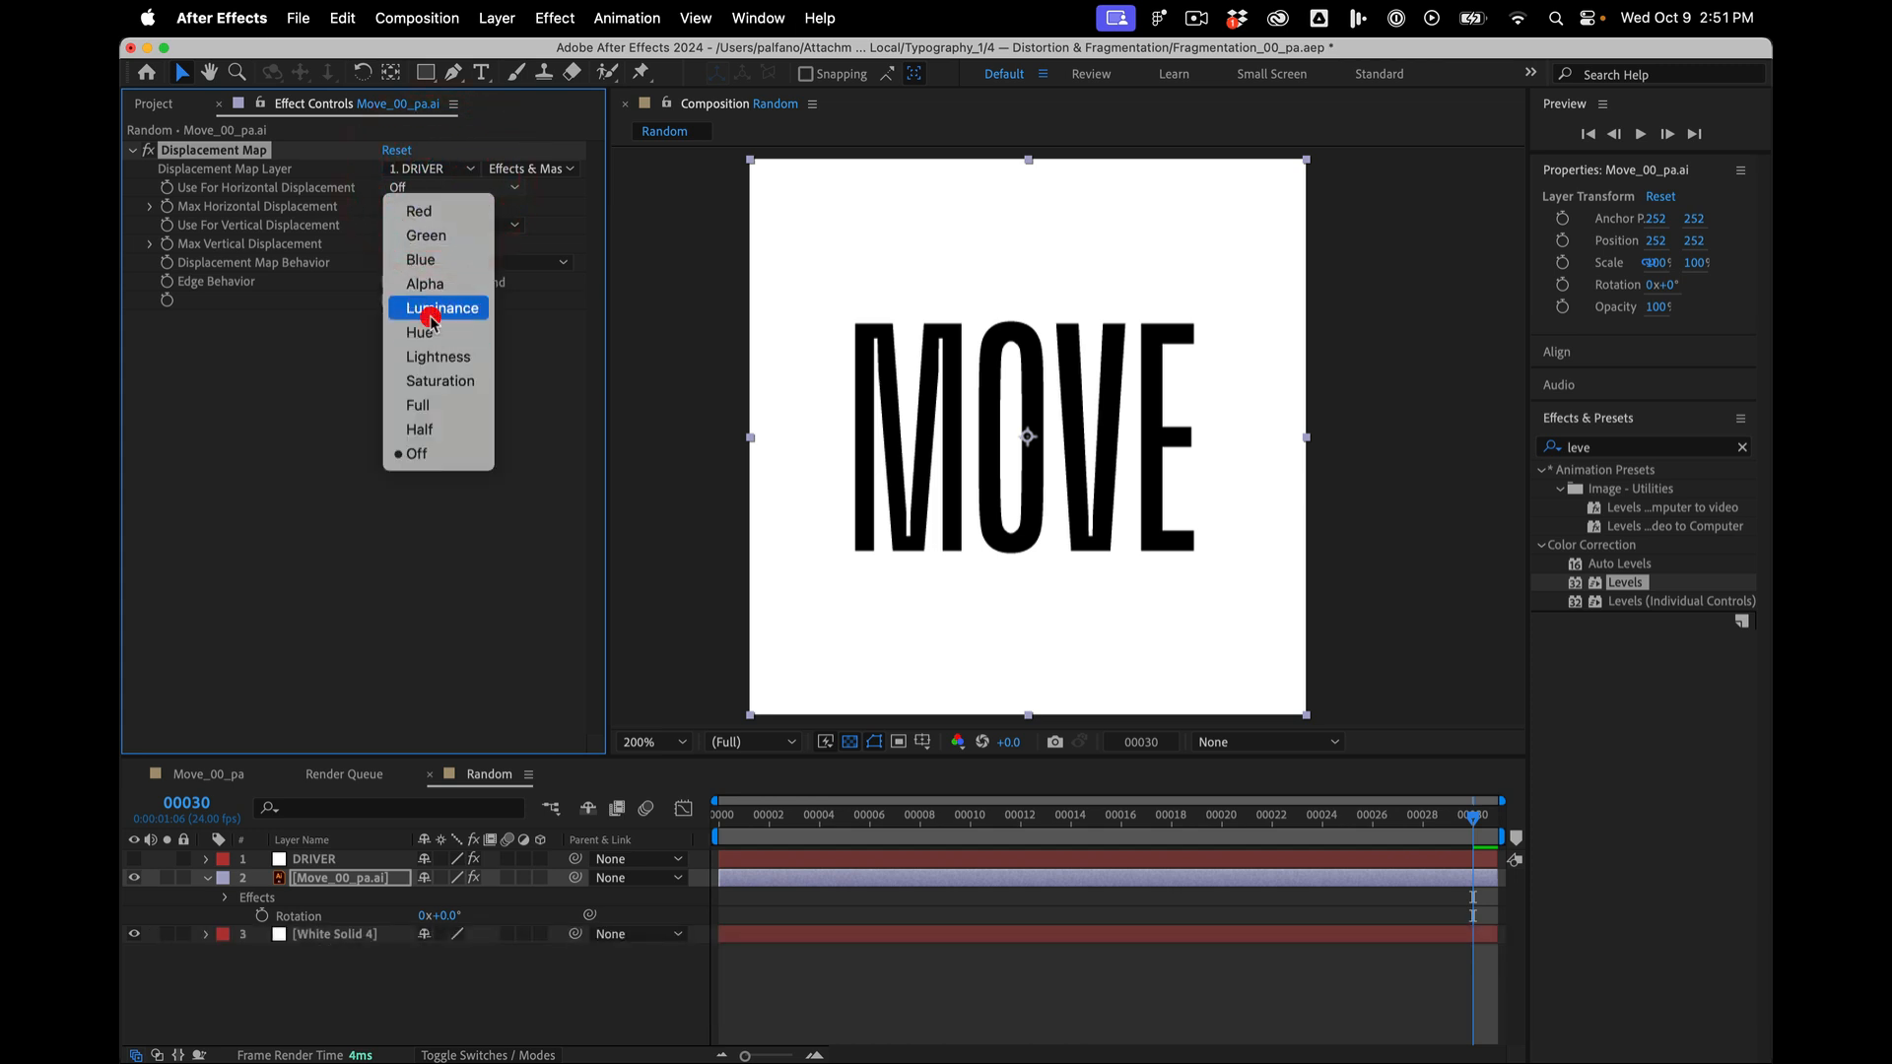
{"action": "left_click", "coordinate": [436, 308]}
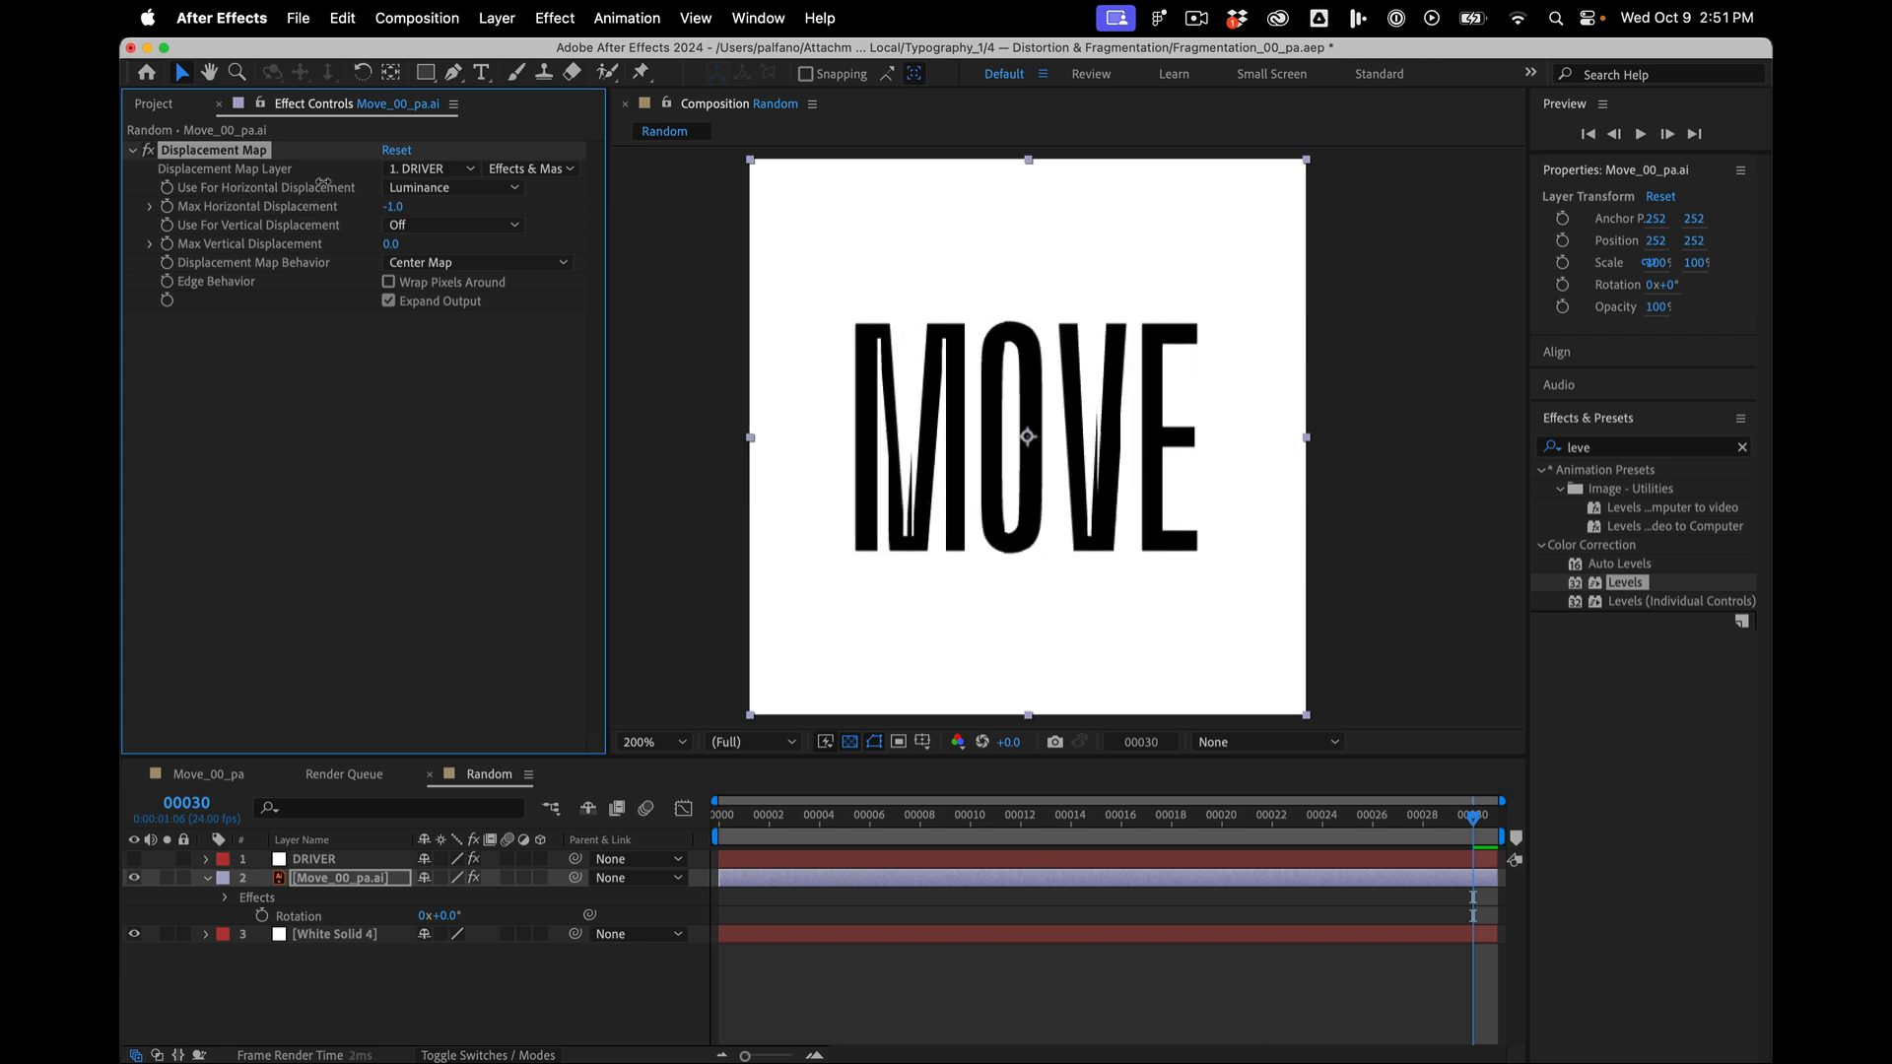
{"action": "type", "text": "12.0"}
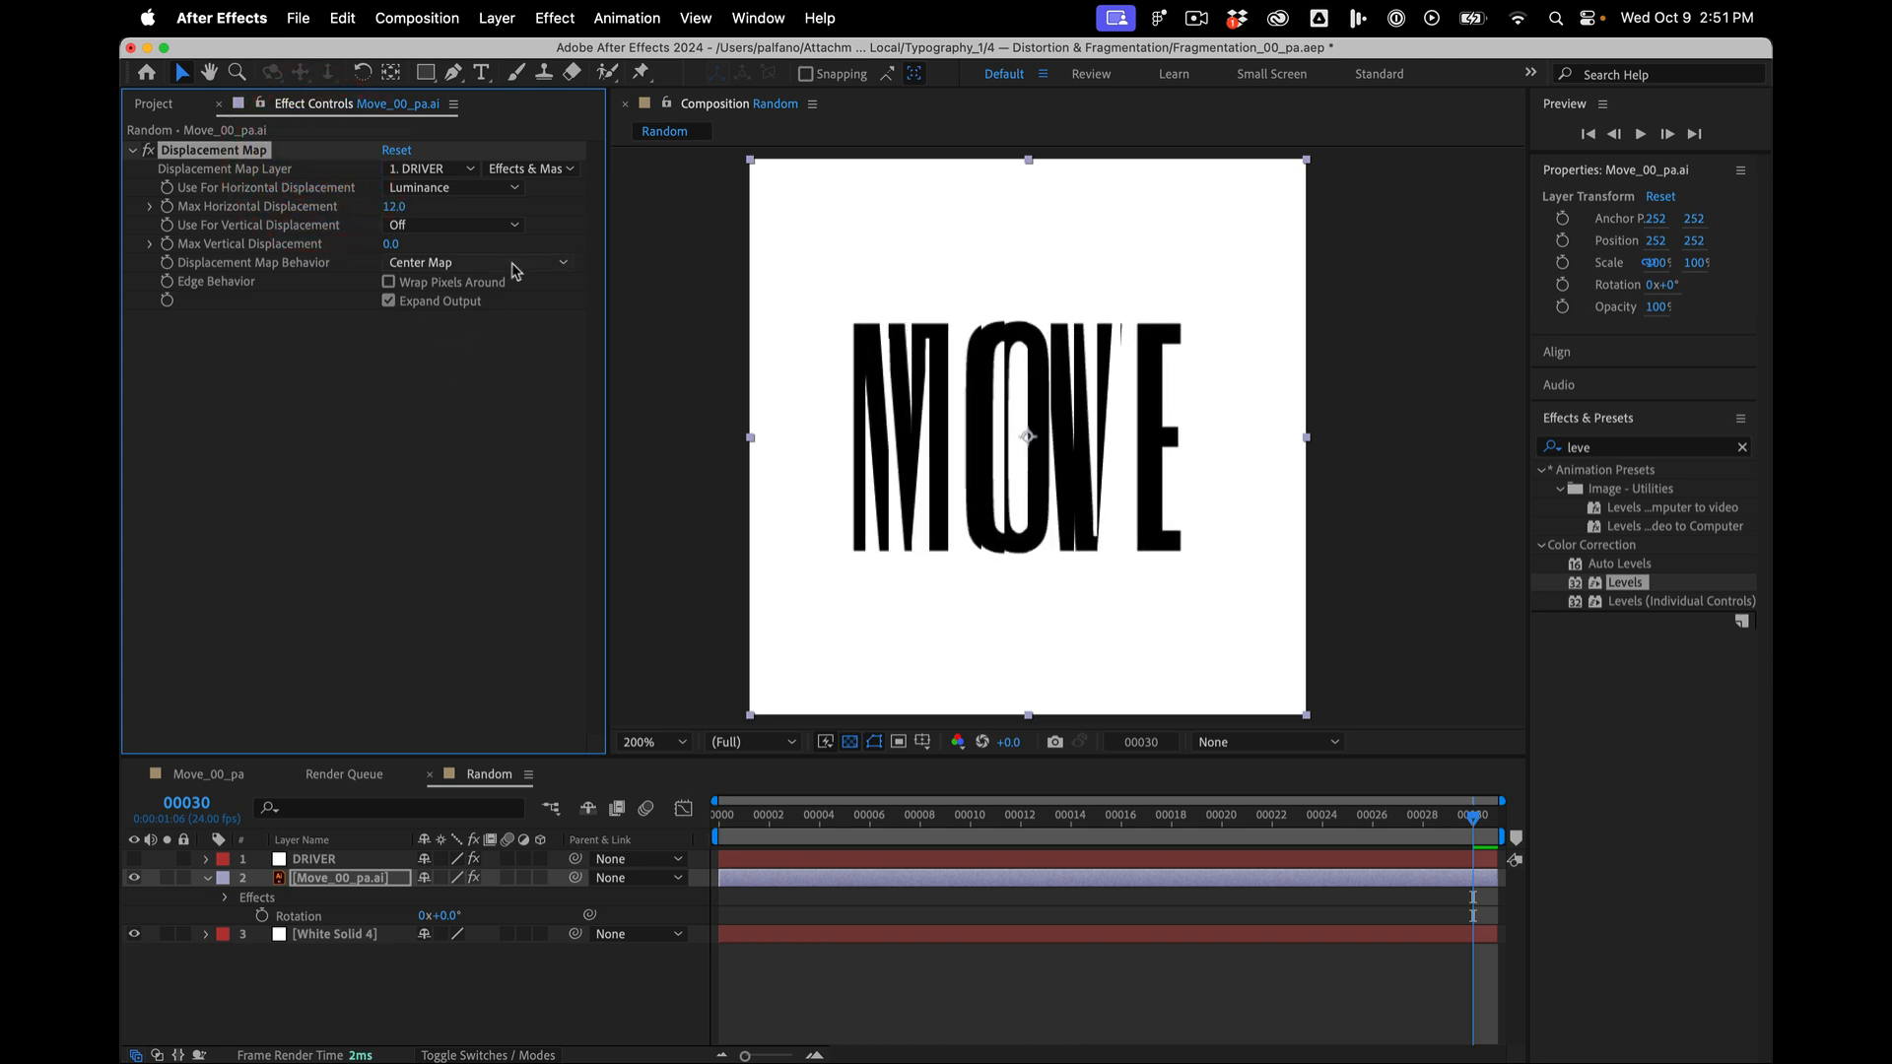
{"action": "left_click", "coordinate": [313, 857]}
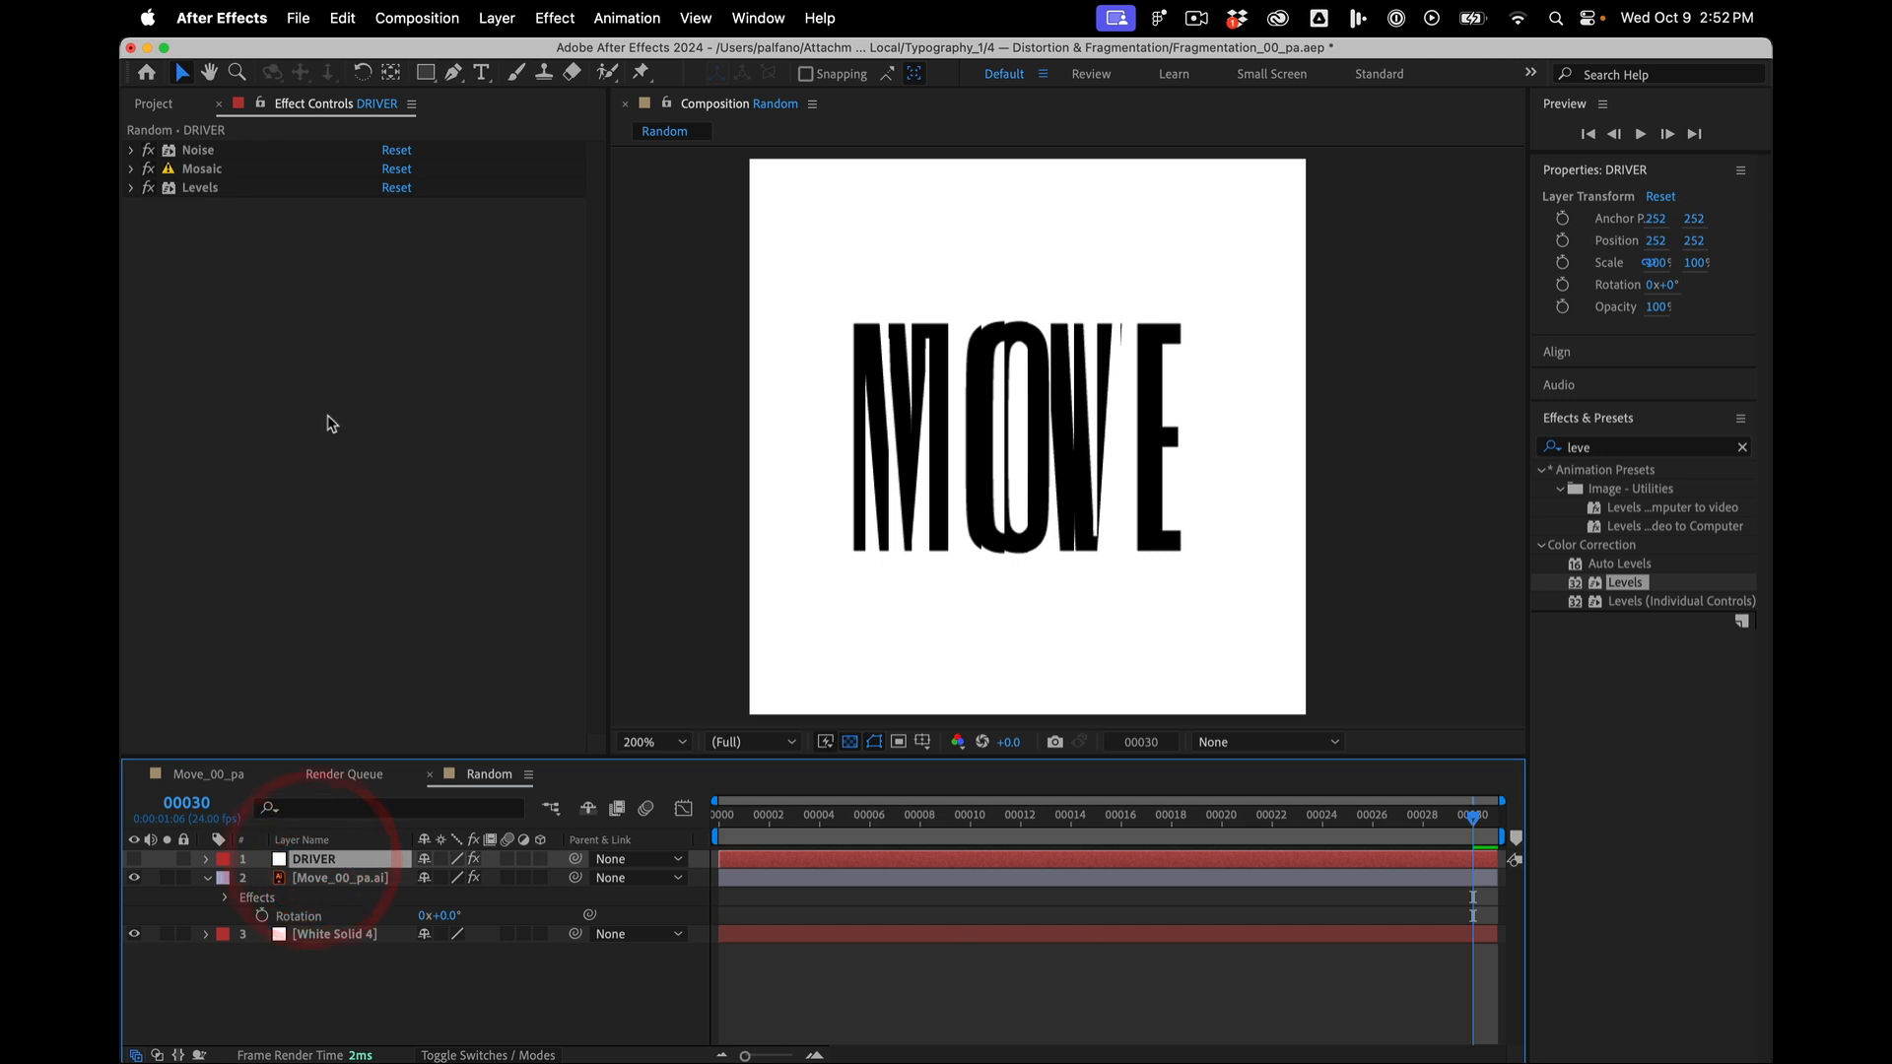
- Reveal DRIVER's Noise and Mosaic settings and adjust the horizontal block count
{"action": "left_click", "coordinate": [130, 150]}
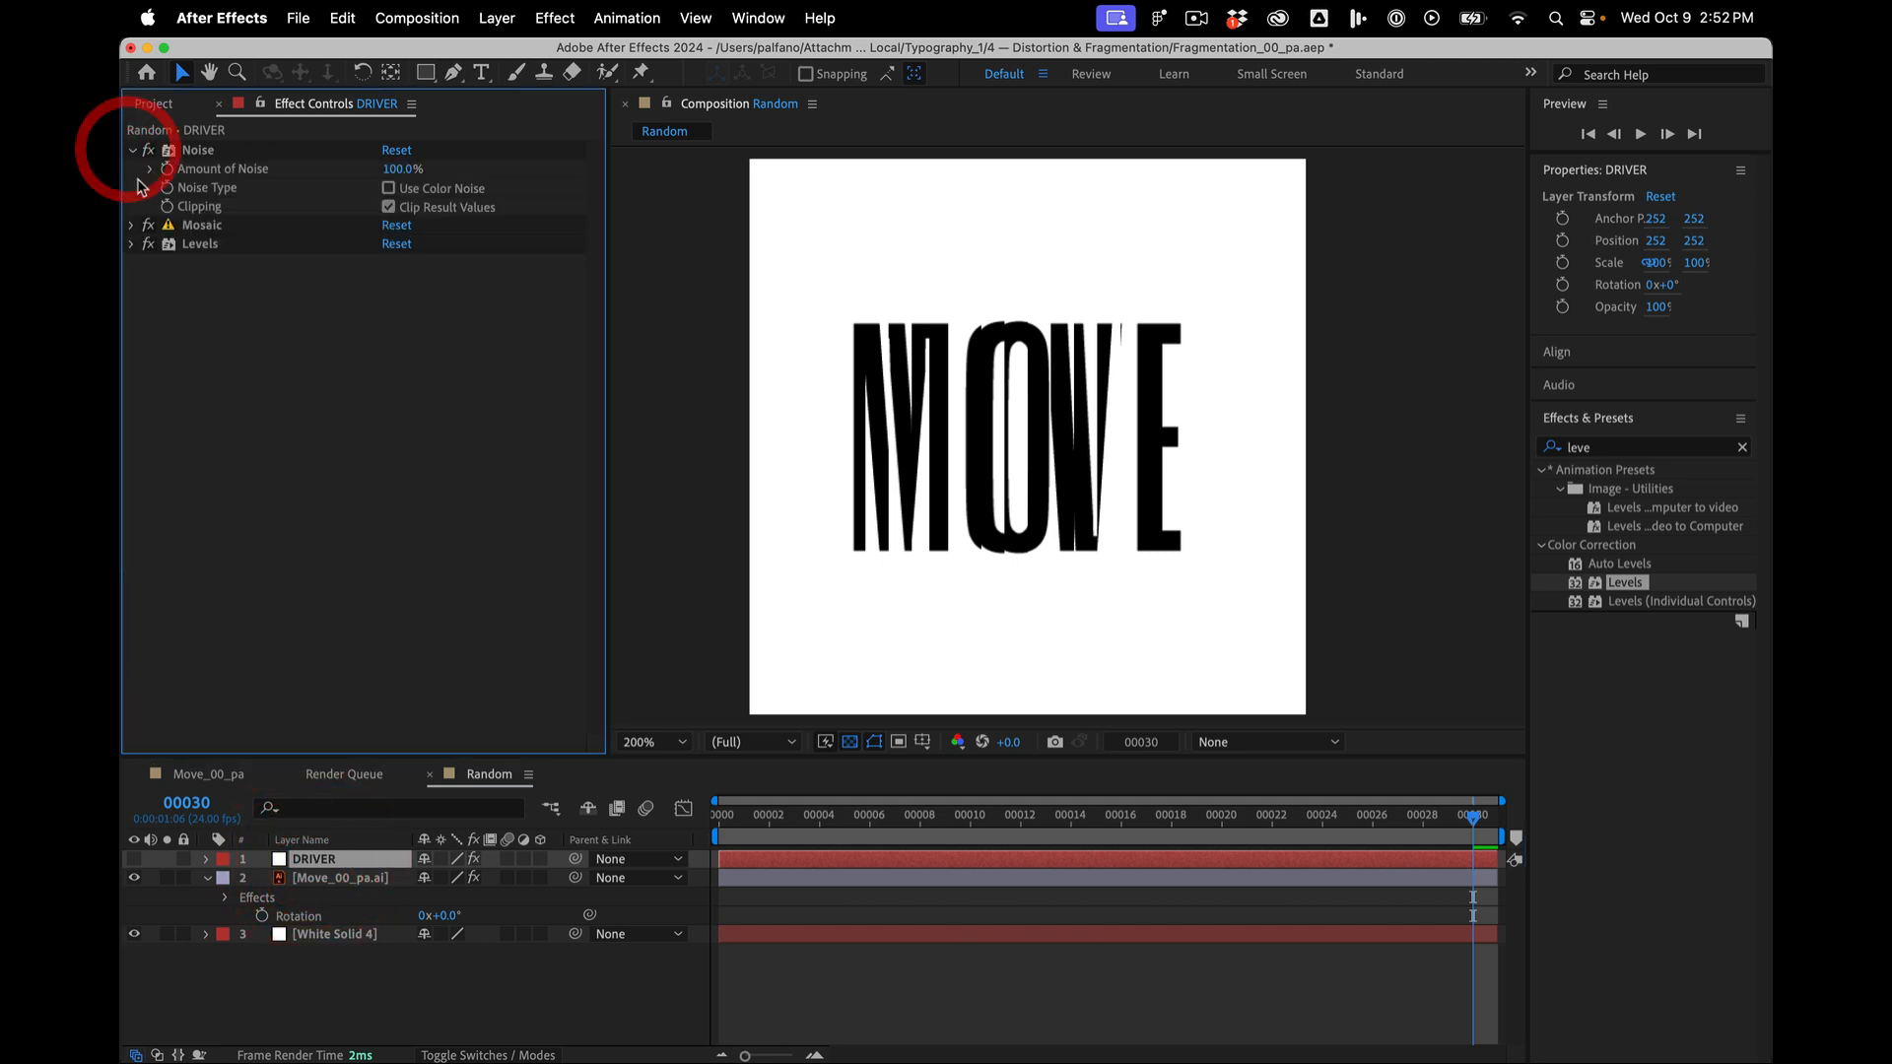
{"action": "left_click", "coordinate": [130, 225]}
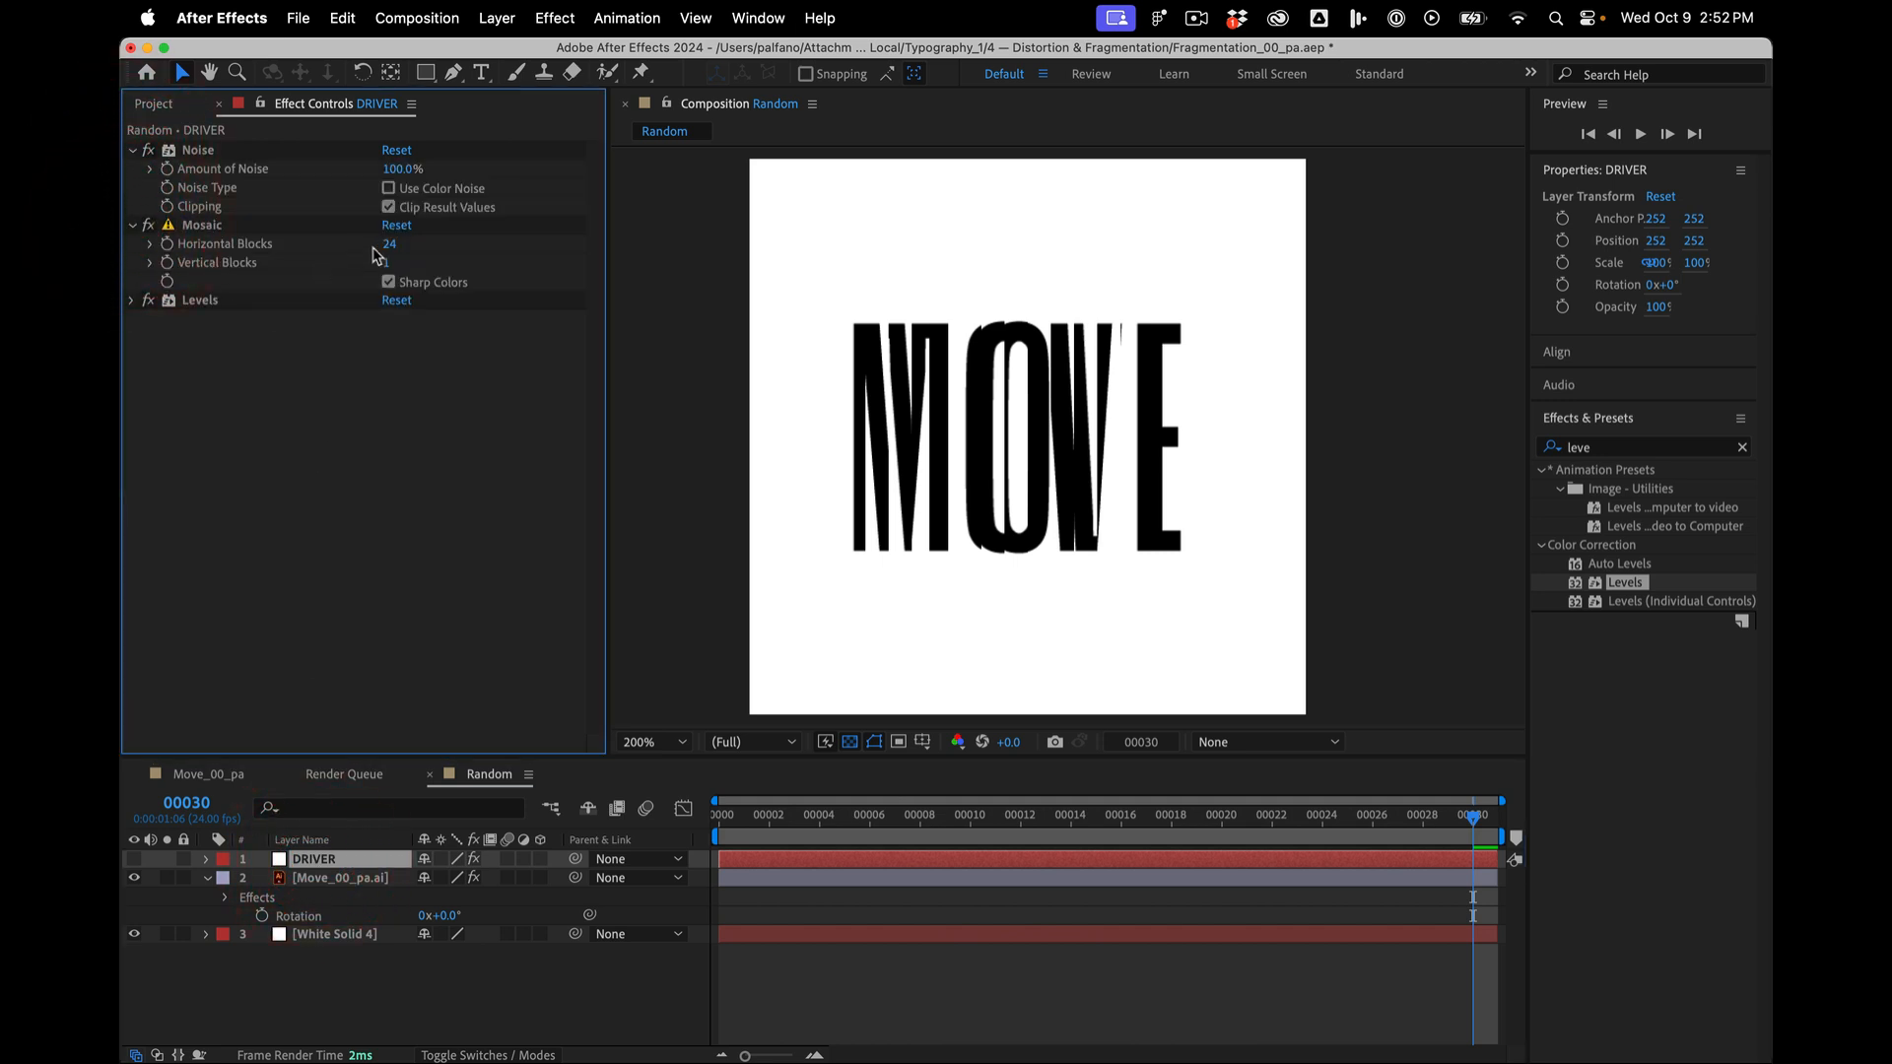
{"action": "left_click", "coordinate": [405, 245]}
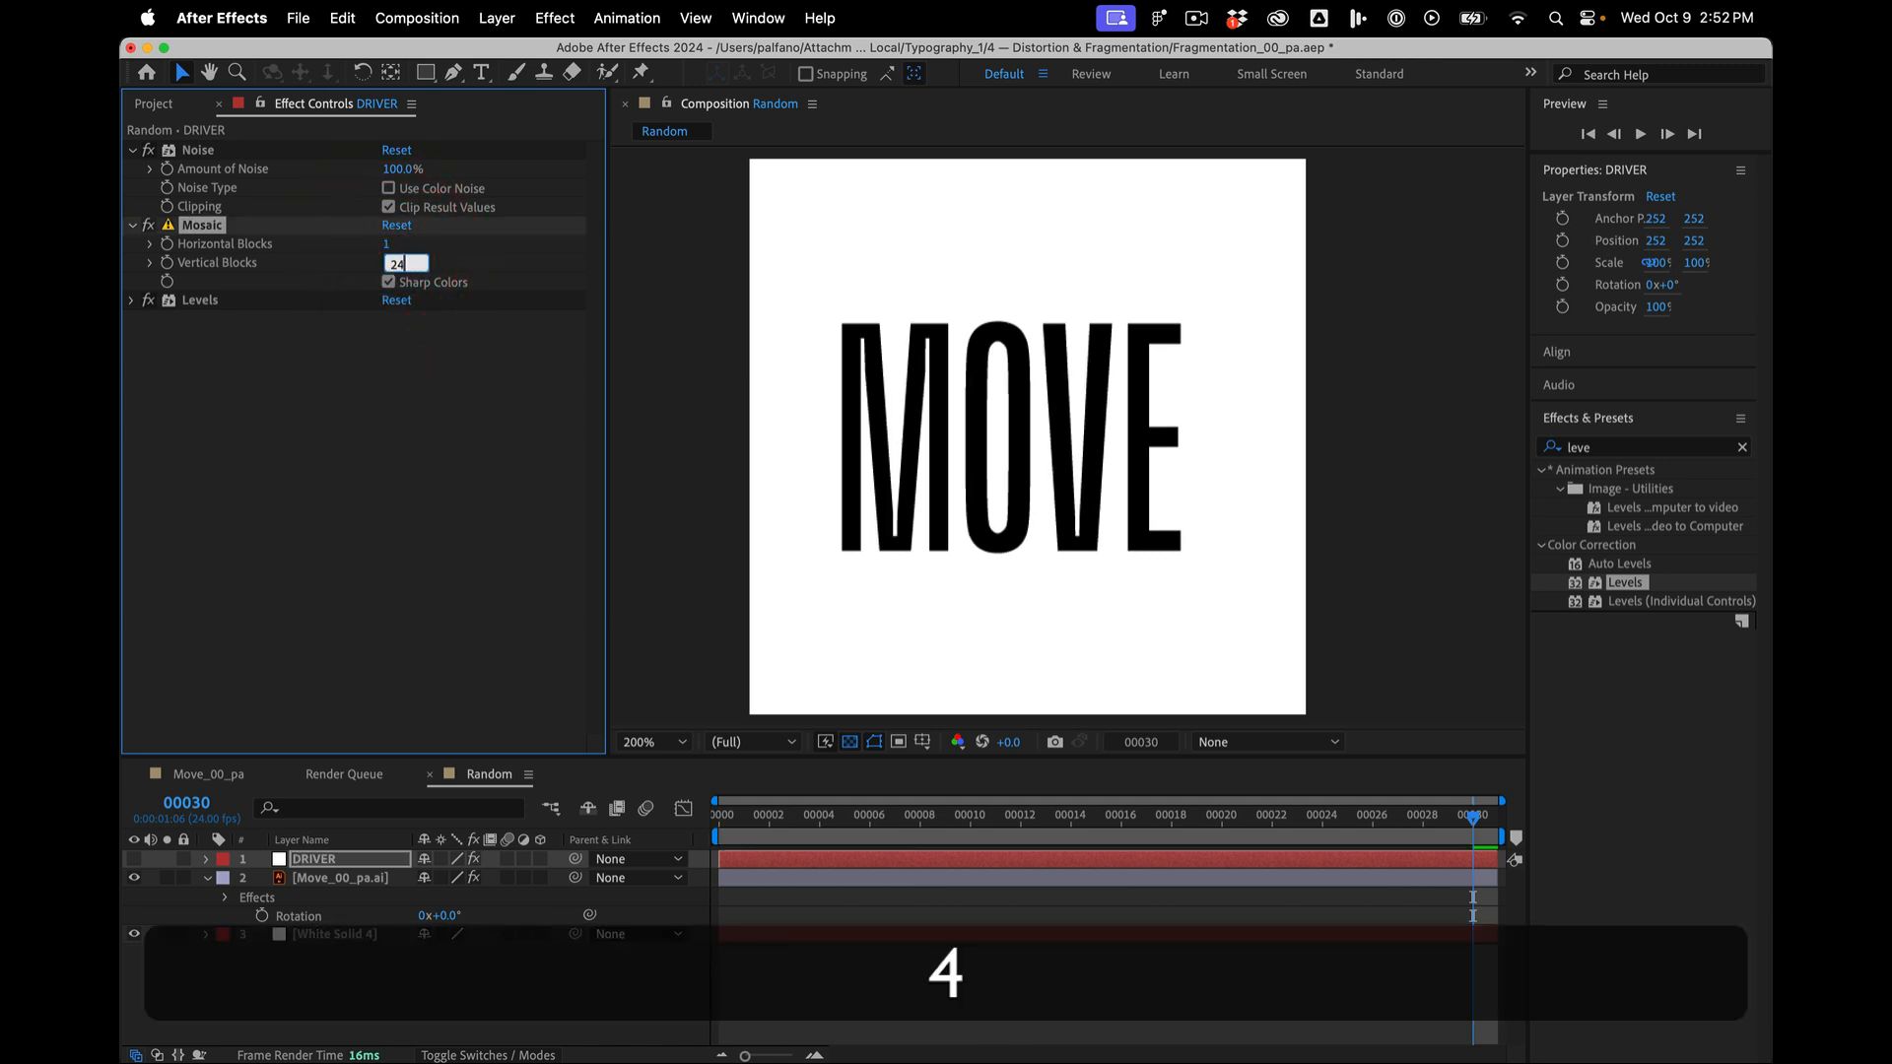
{"action": "key", "text": "Enter"}
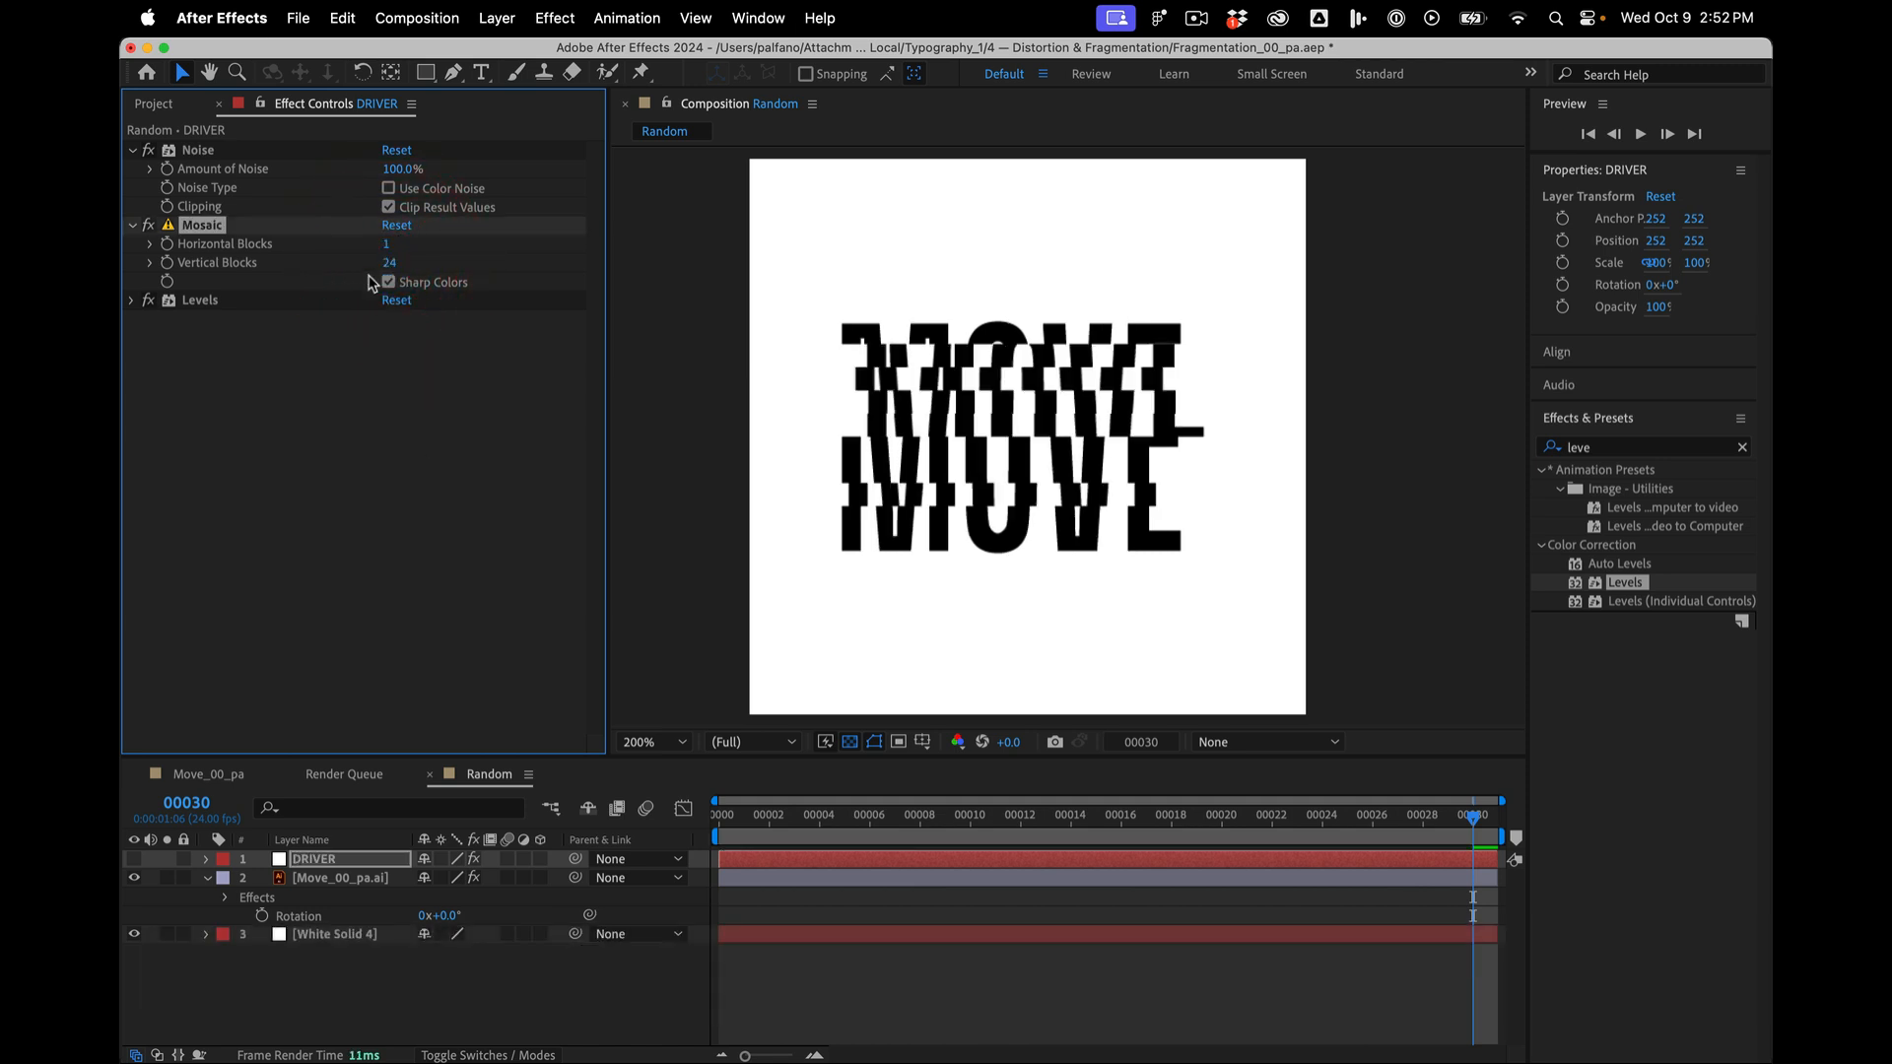
- Try 22 horizontal blocks, then lower the count to 10 for larger slices
{"action": "left_click", "coordinate": [386, 243]}
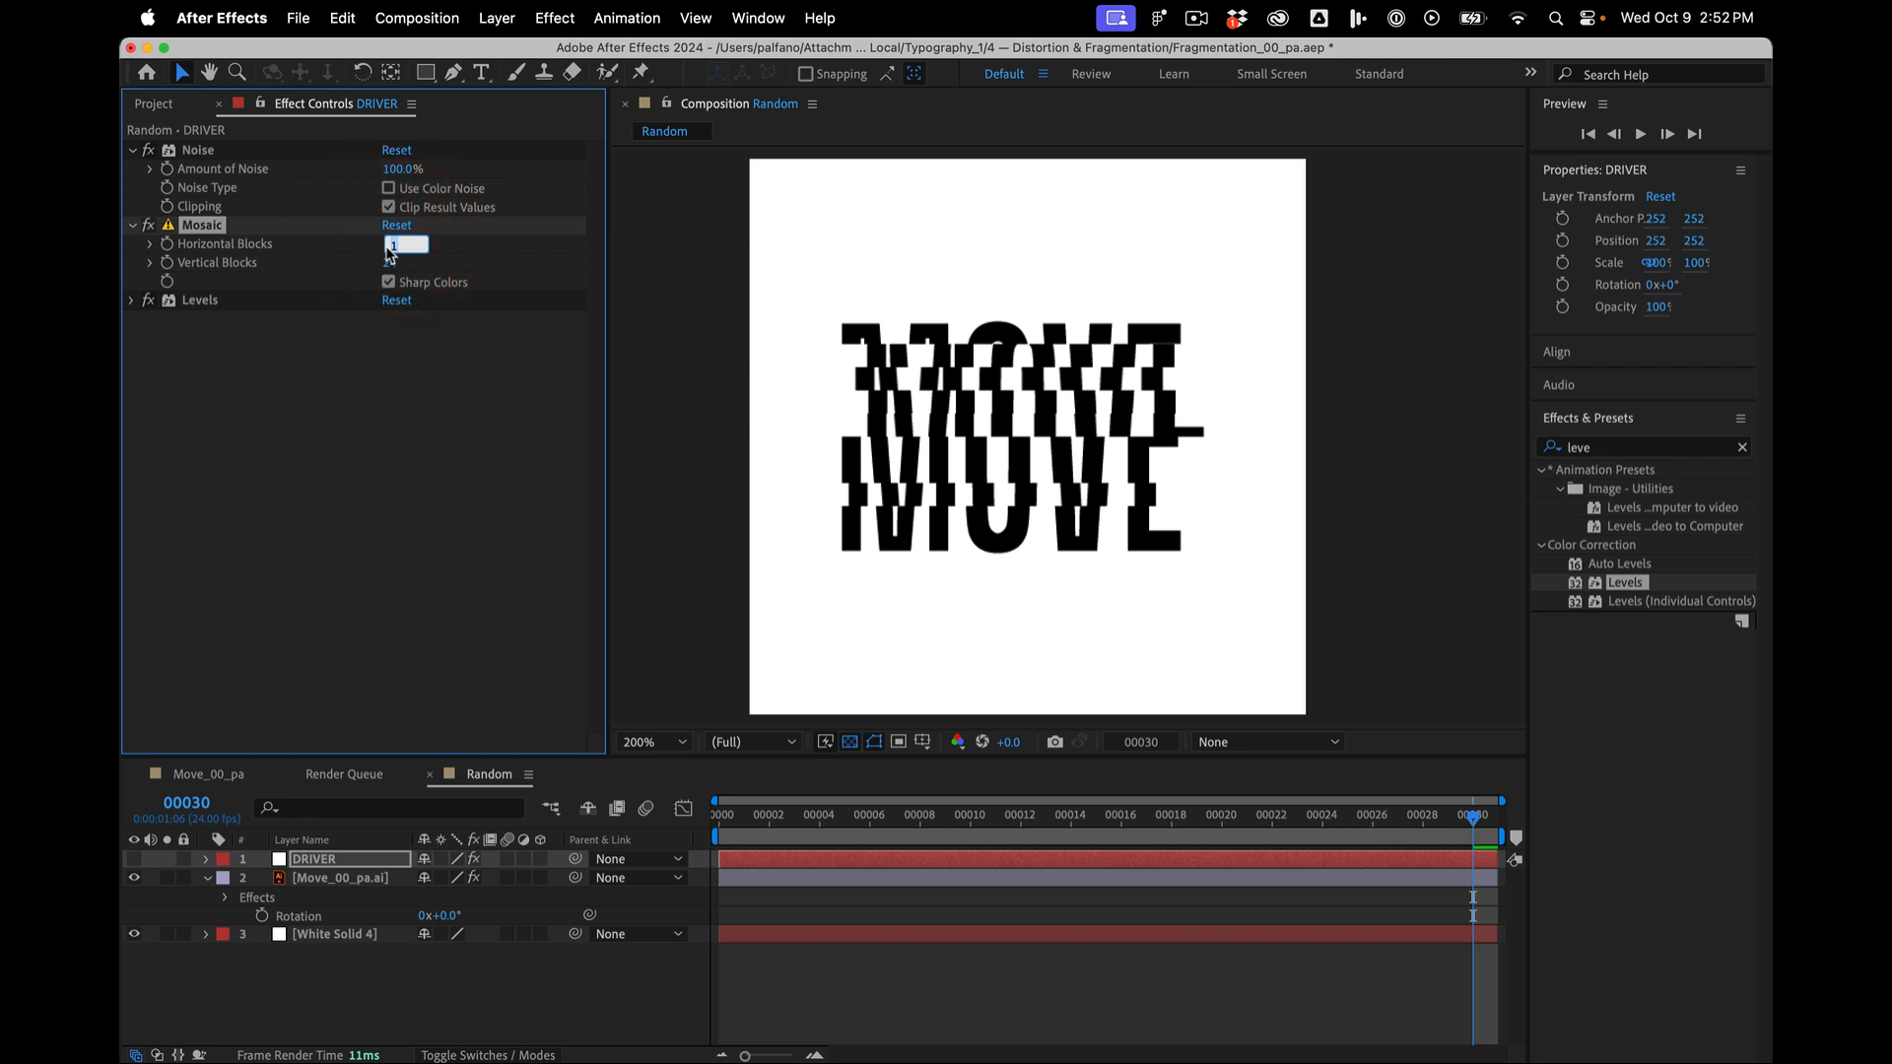
{"action": "type", "text": "22"}
{"action": "left_click", "coordinate": [405, 262]}
{"action": "type", "text": "20"}
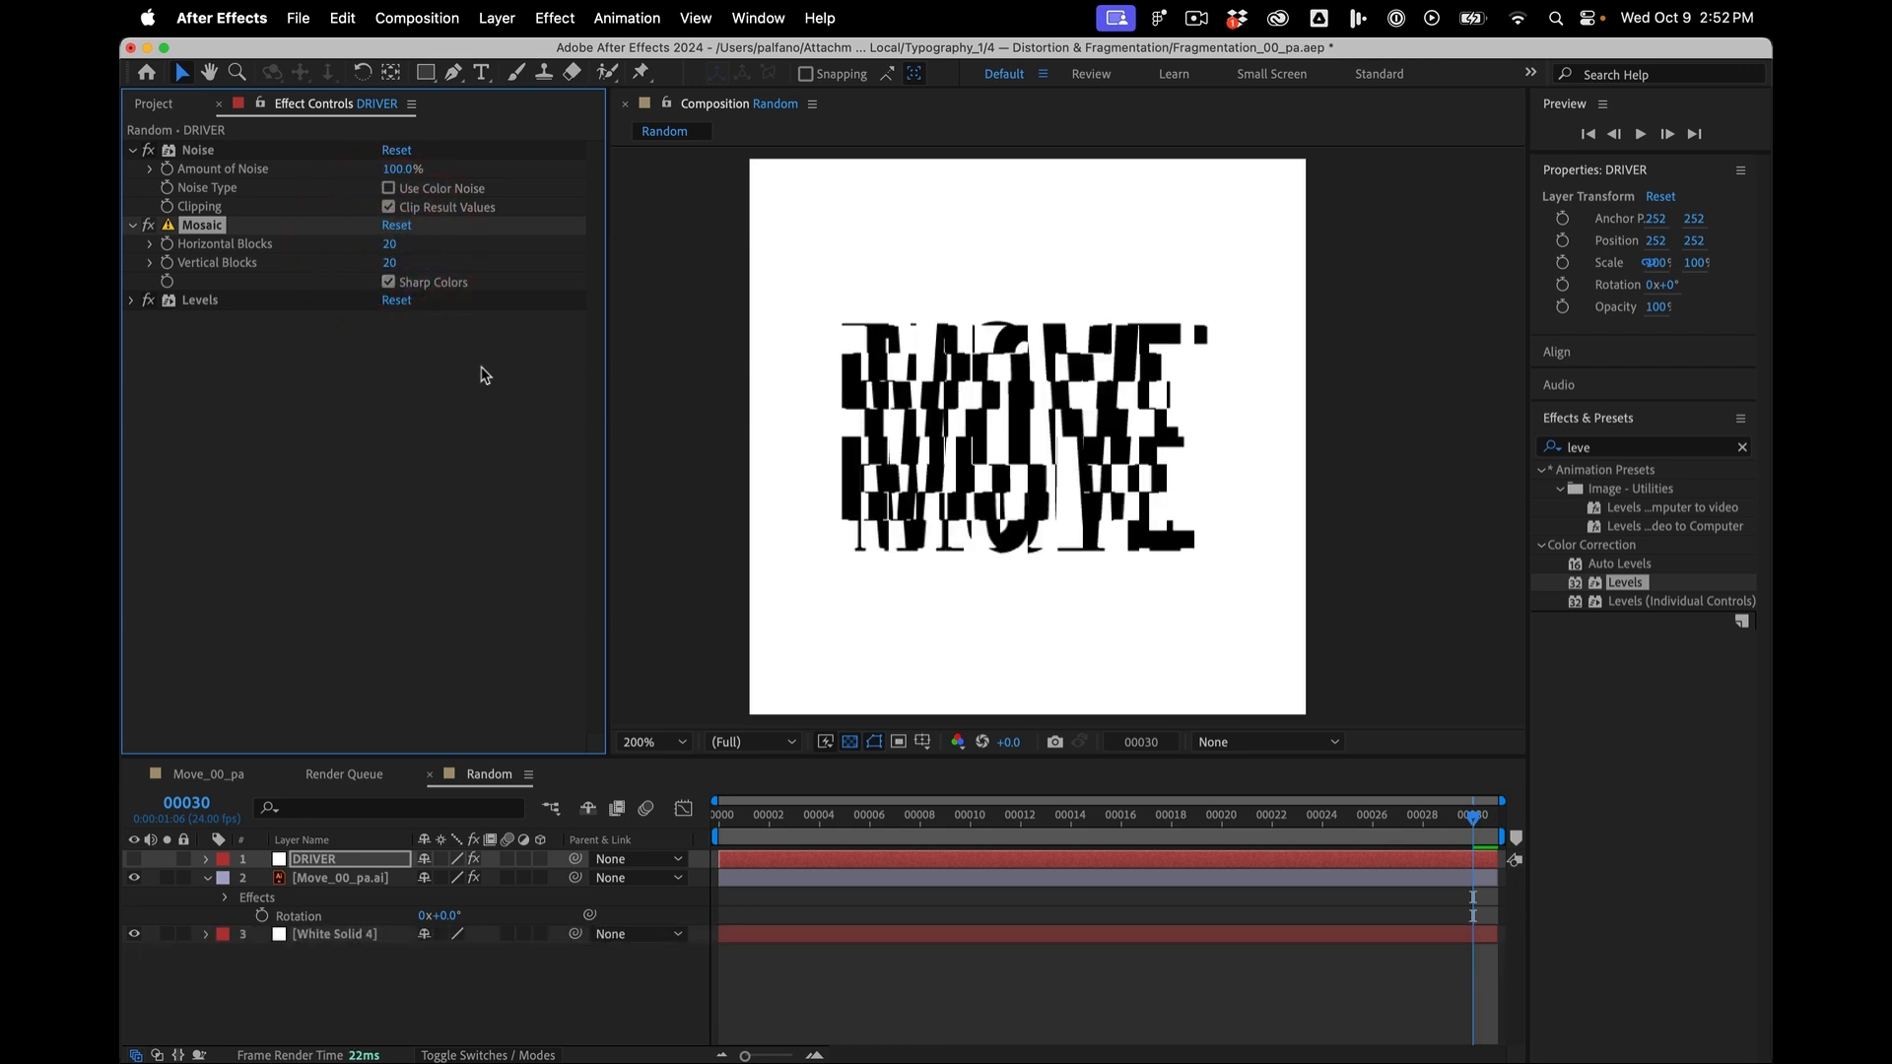
{"action": "left_click", "coordinate": [390, 245]}
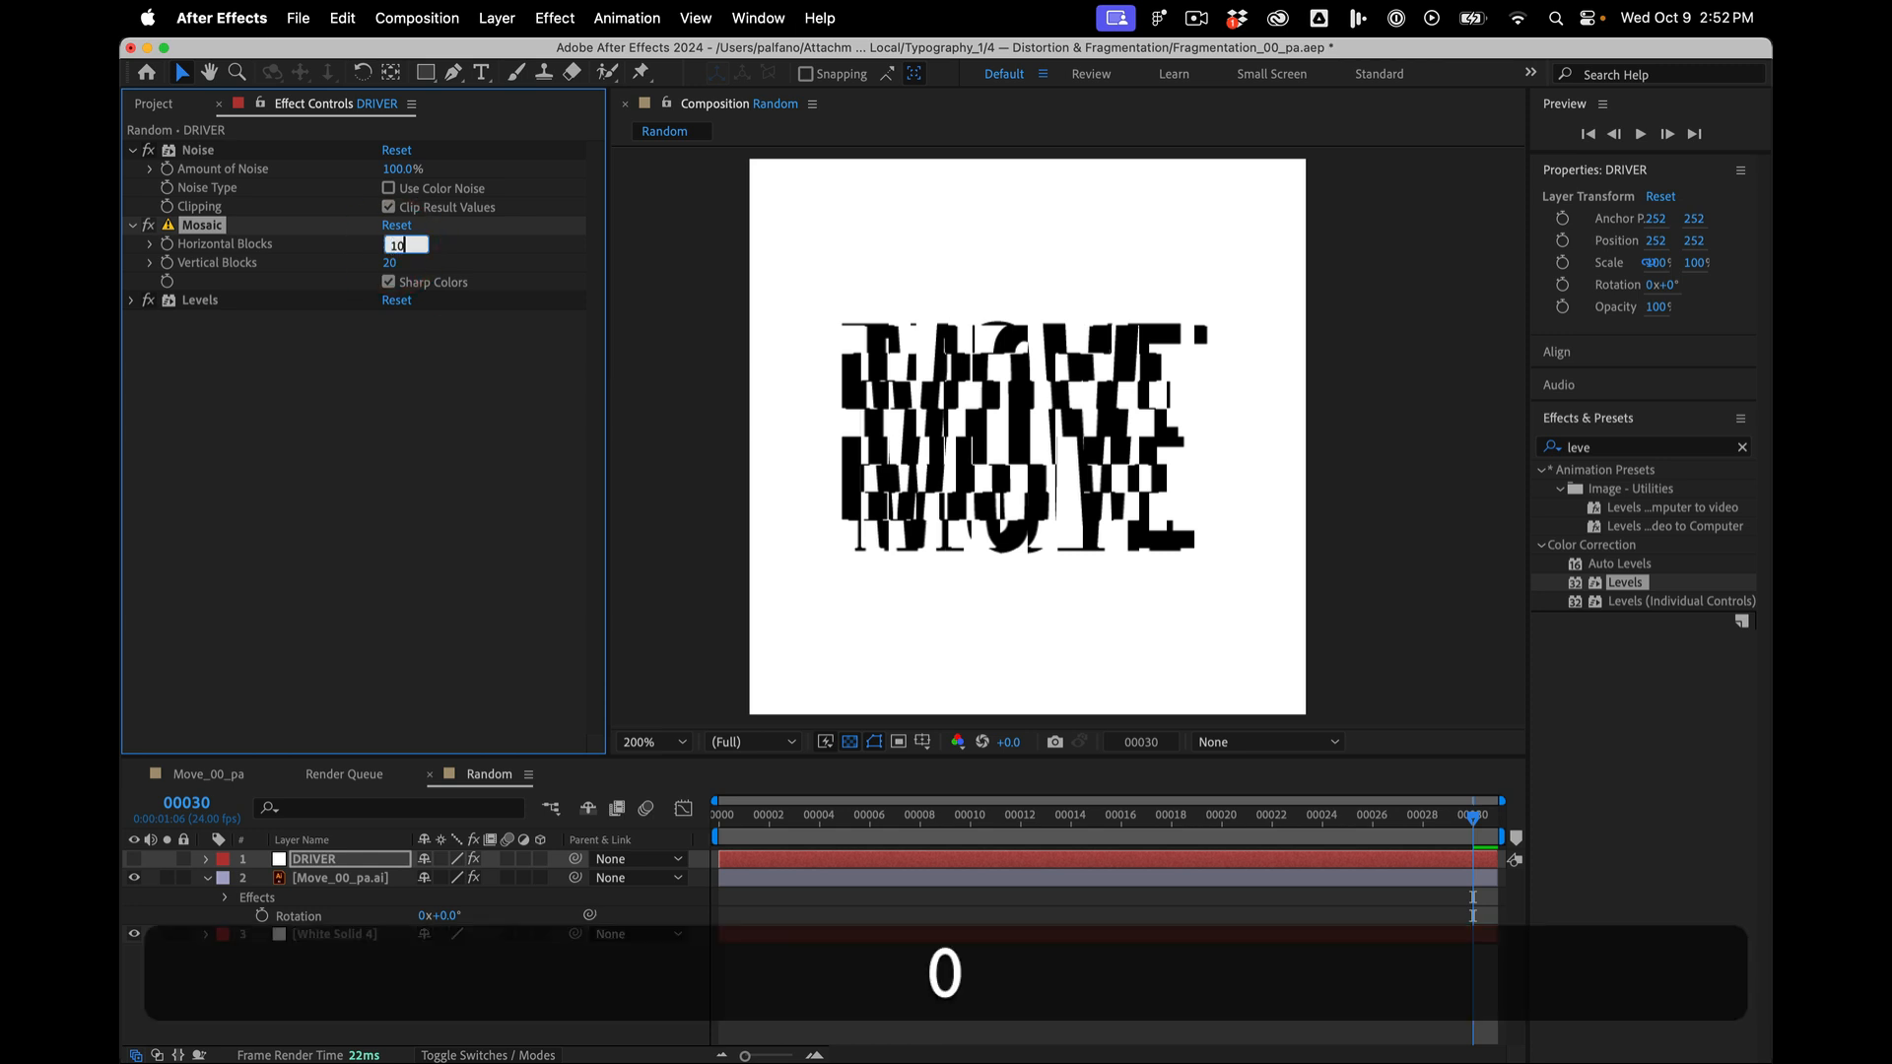
{"action": "type", "text": "10"}
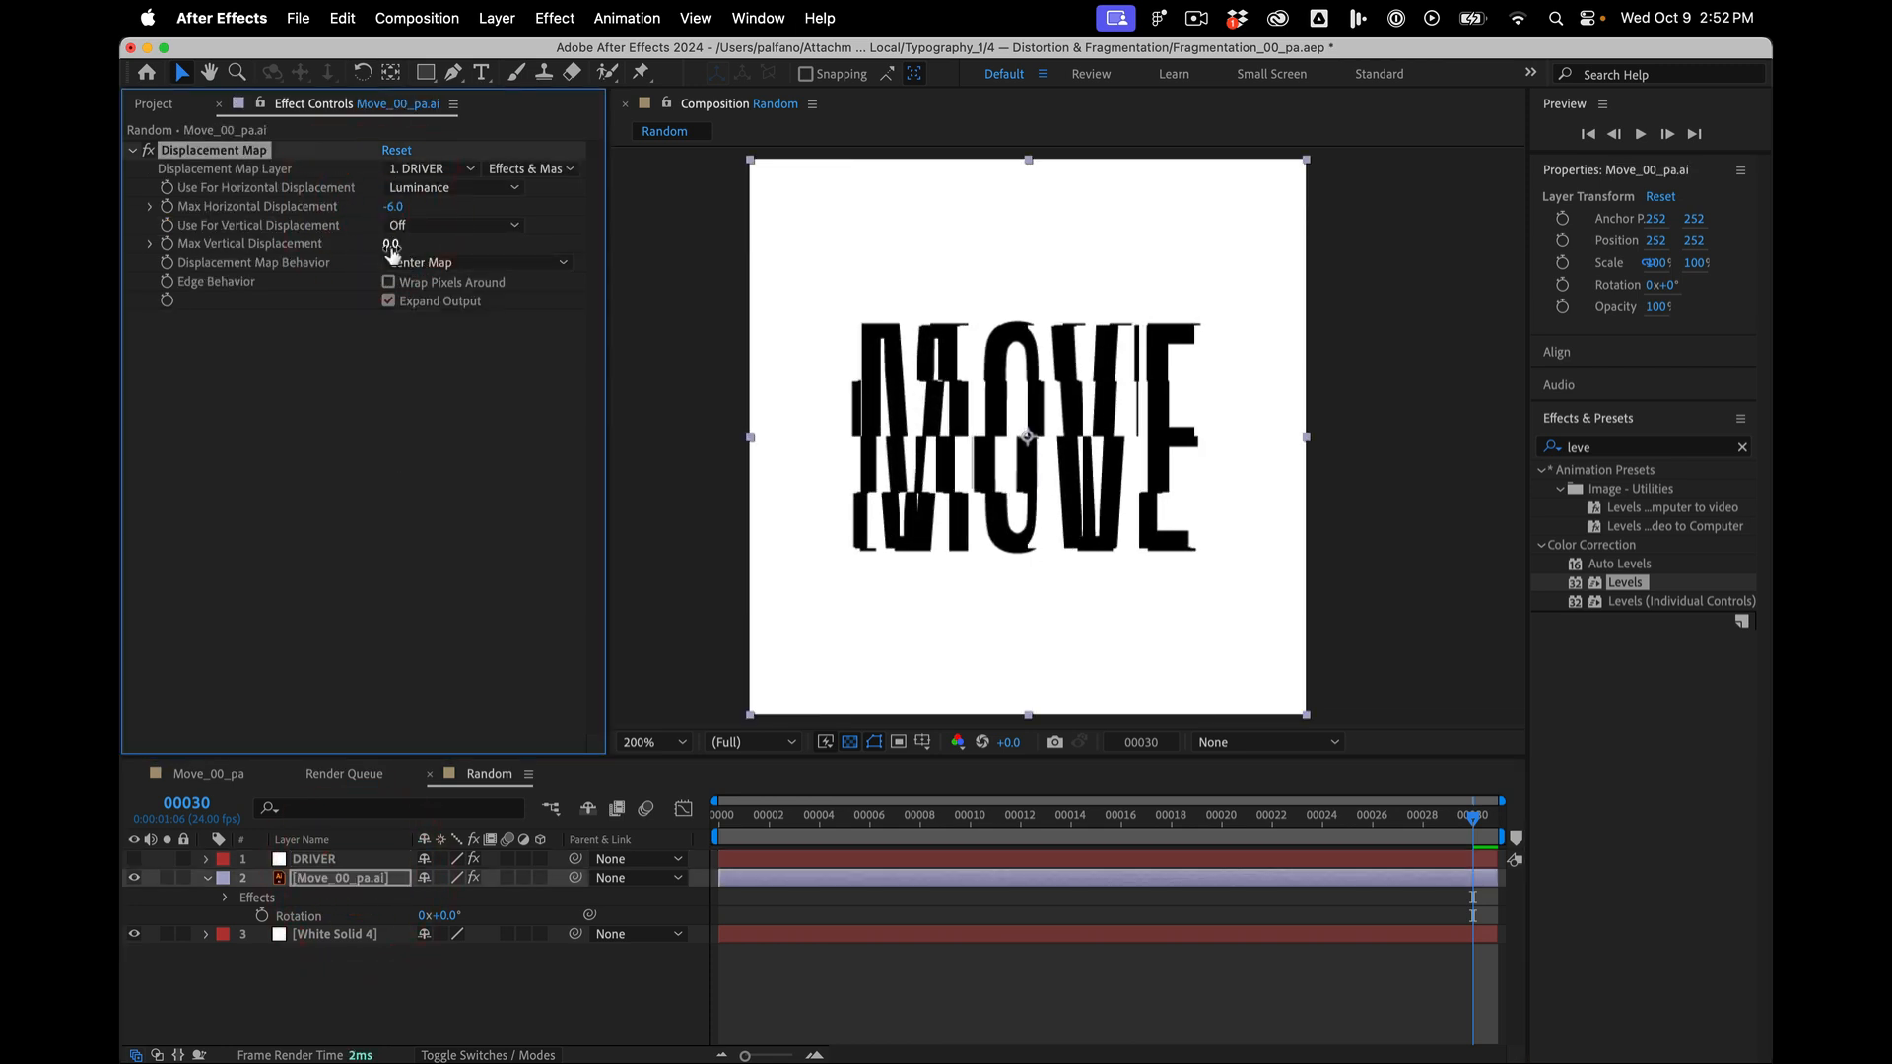
- Drive vertical displacement by Luminance as well, leaving the map behaviour unchanged
{"action": "left_click_drag", "start_coordinate": [392, 243], "coordinate": [426, 242]}
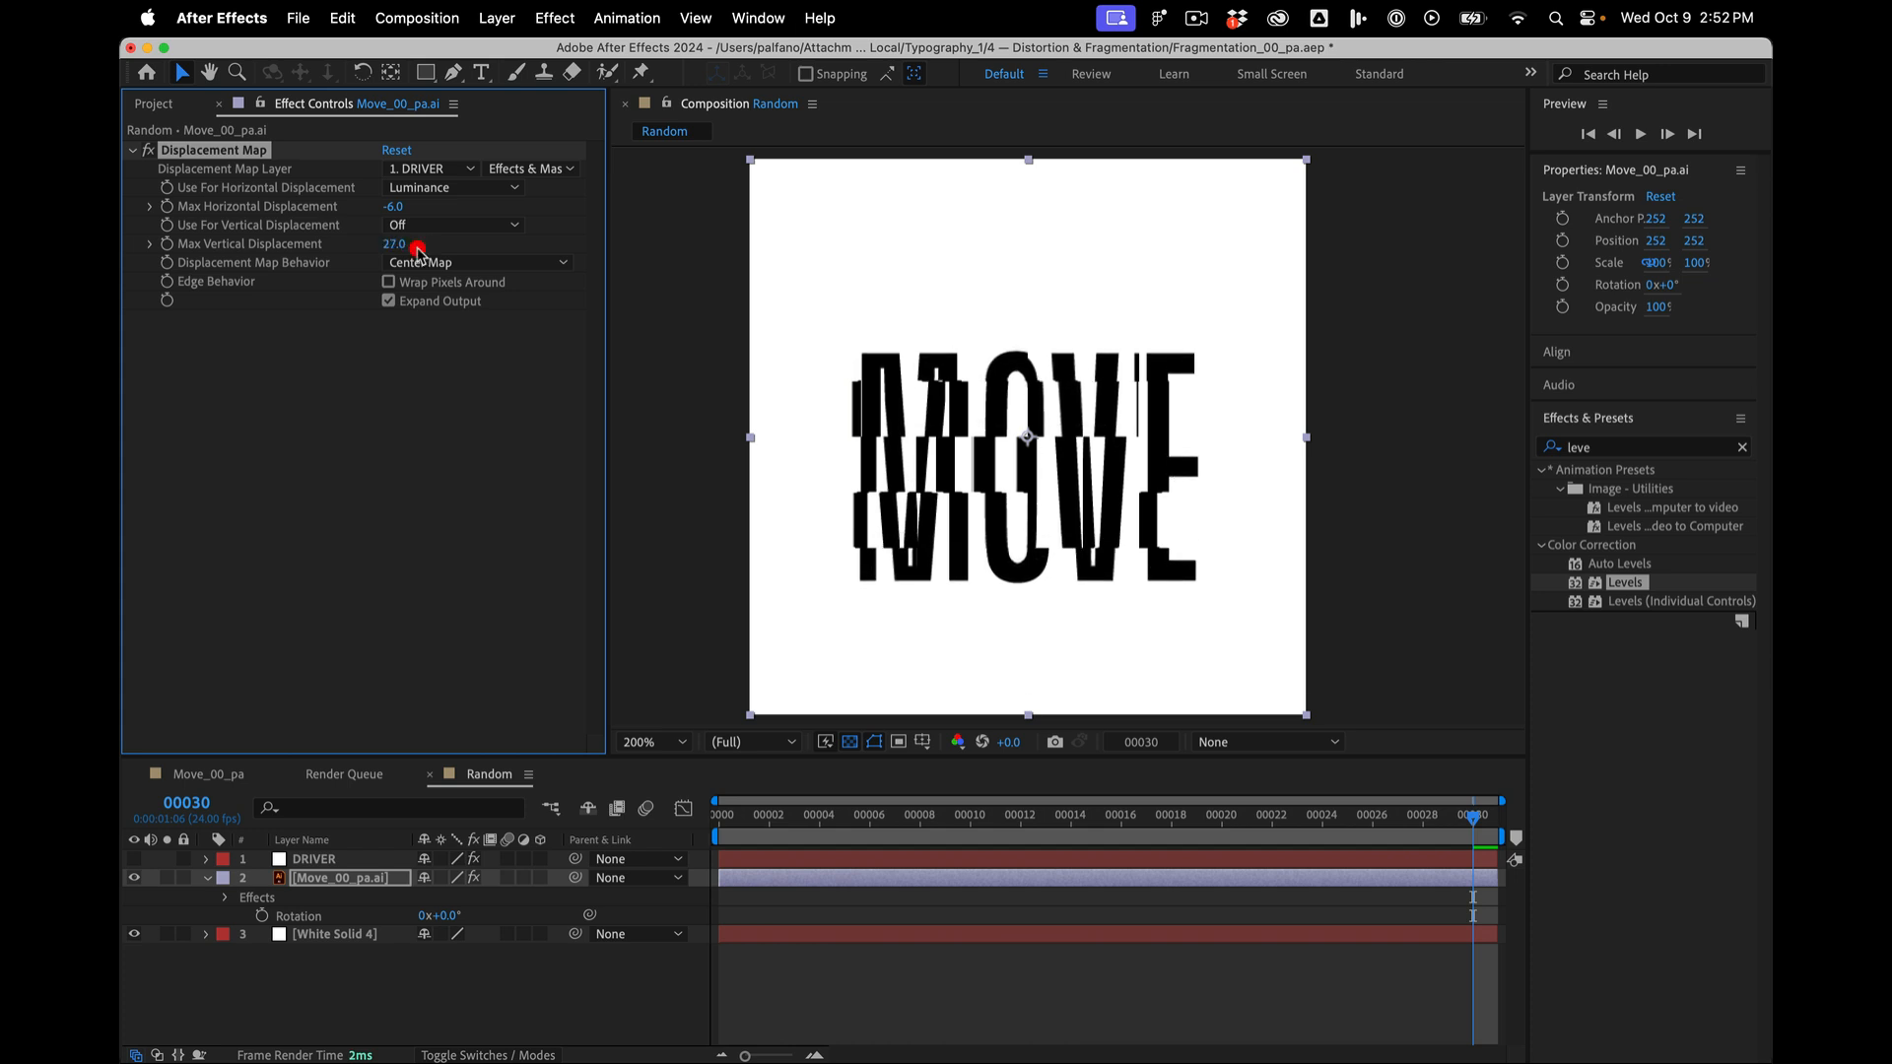
{"action": "left_click", "coordinate": [477, 262]}
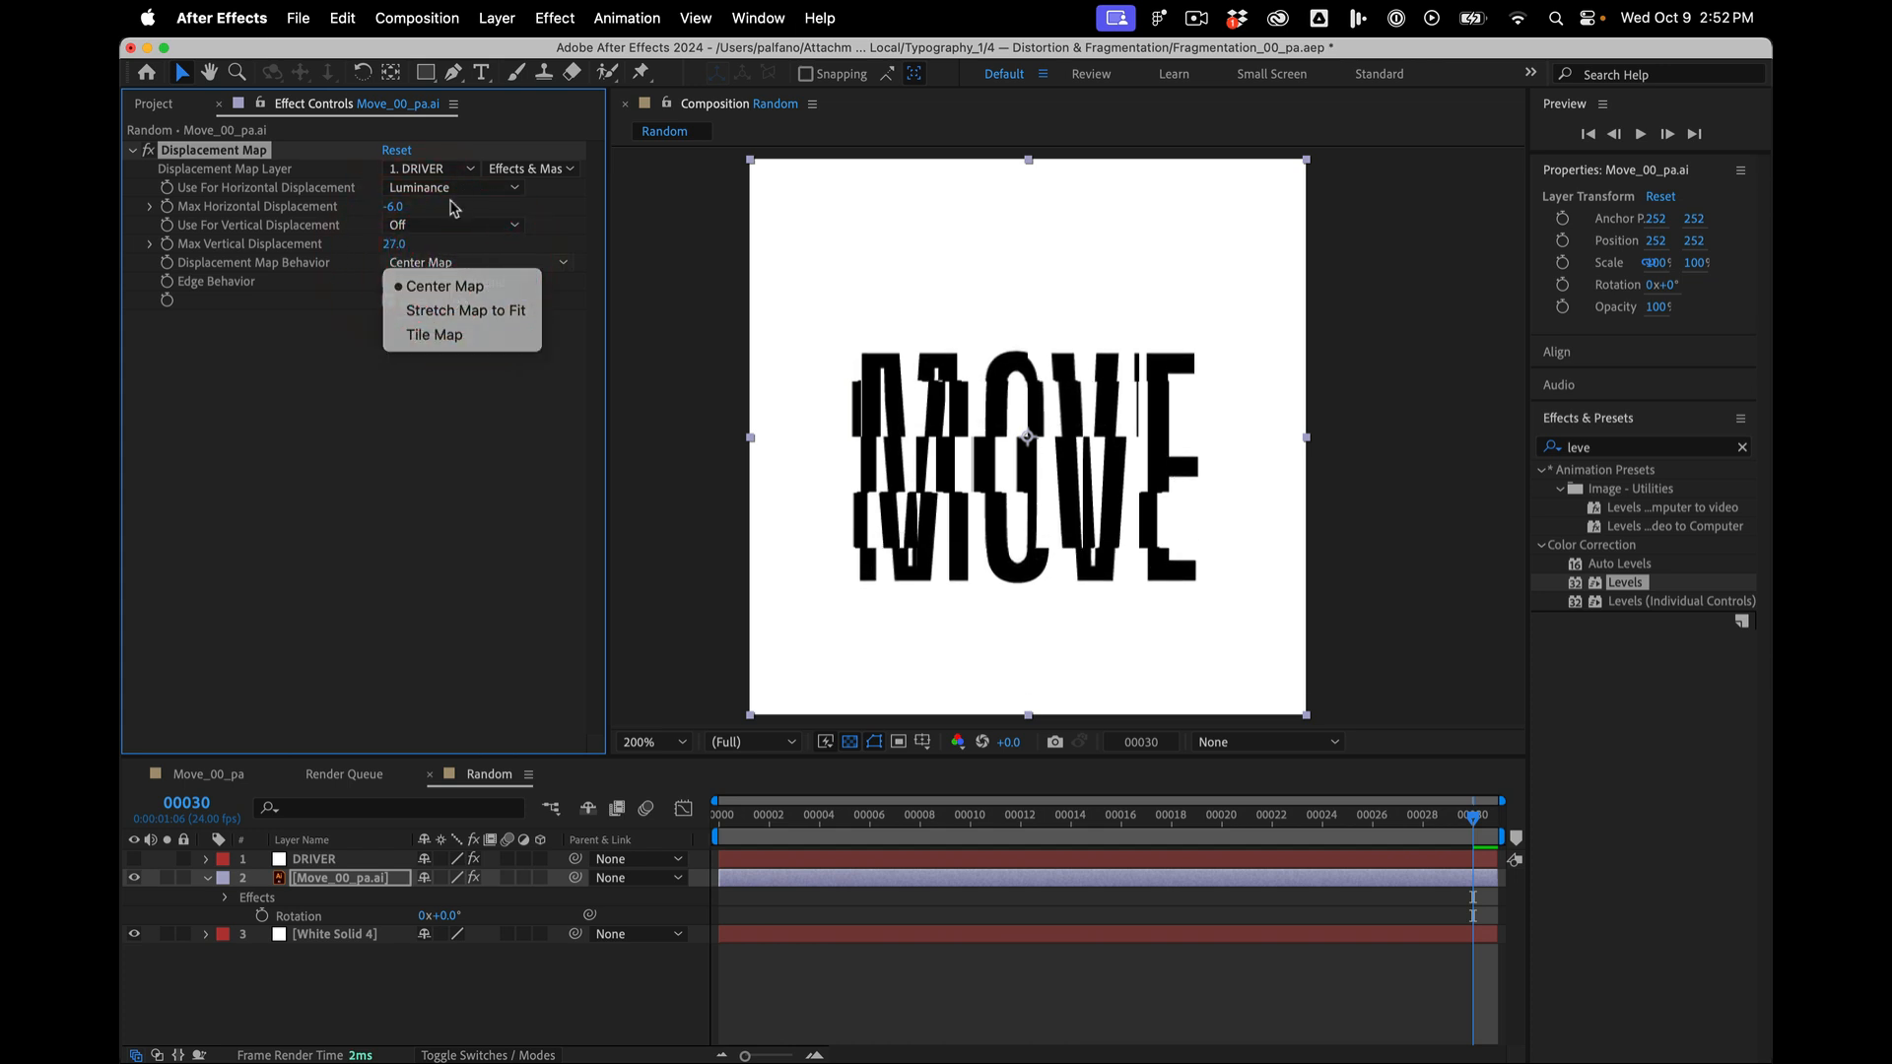
{"action": "left_click", "coordinate": [445, 286]}
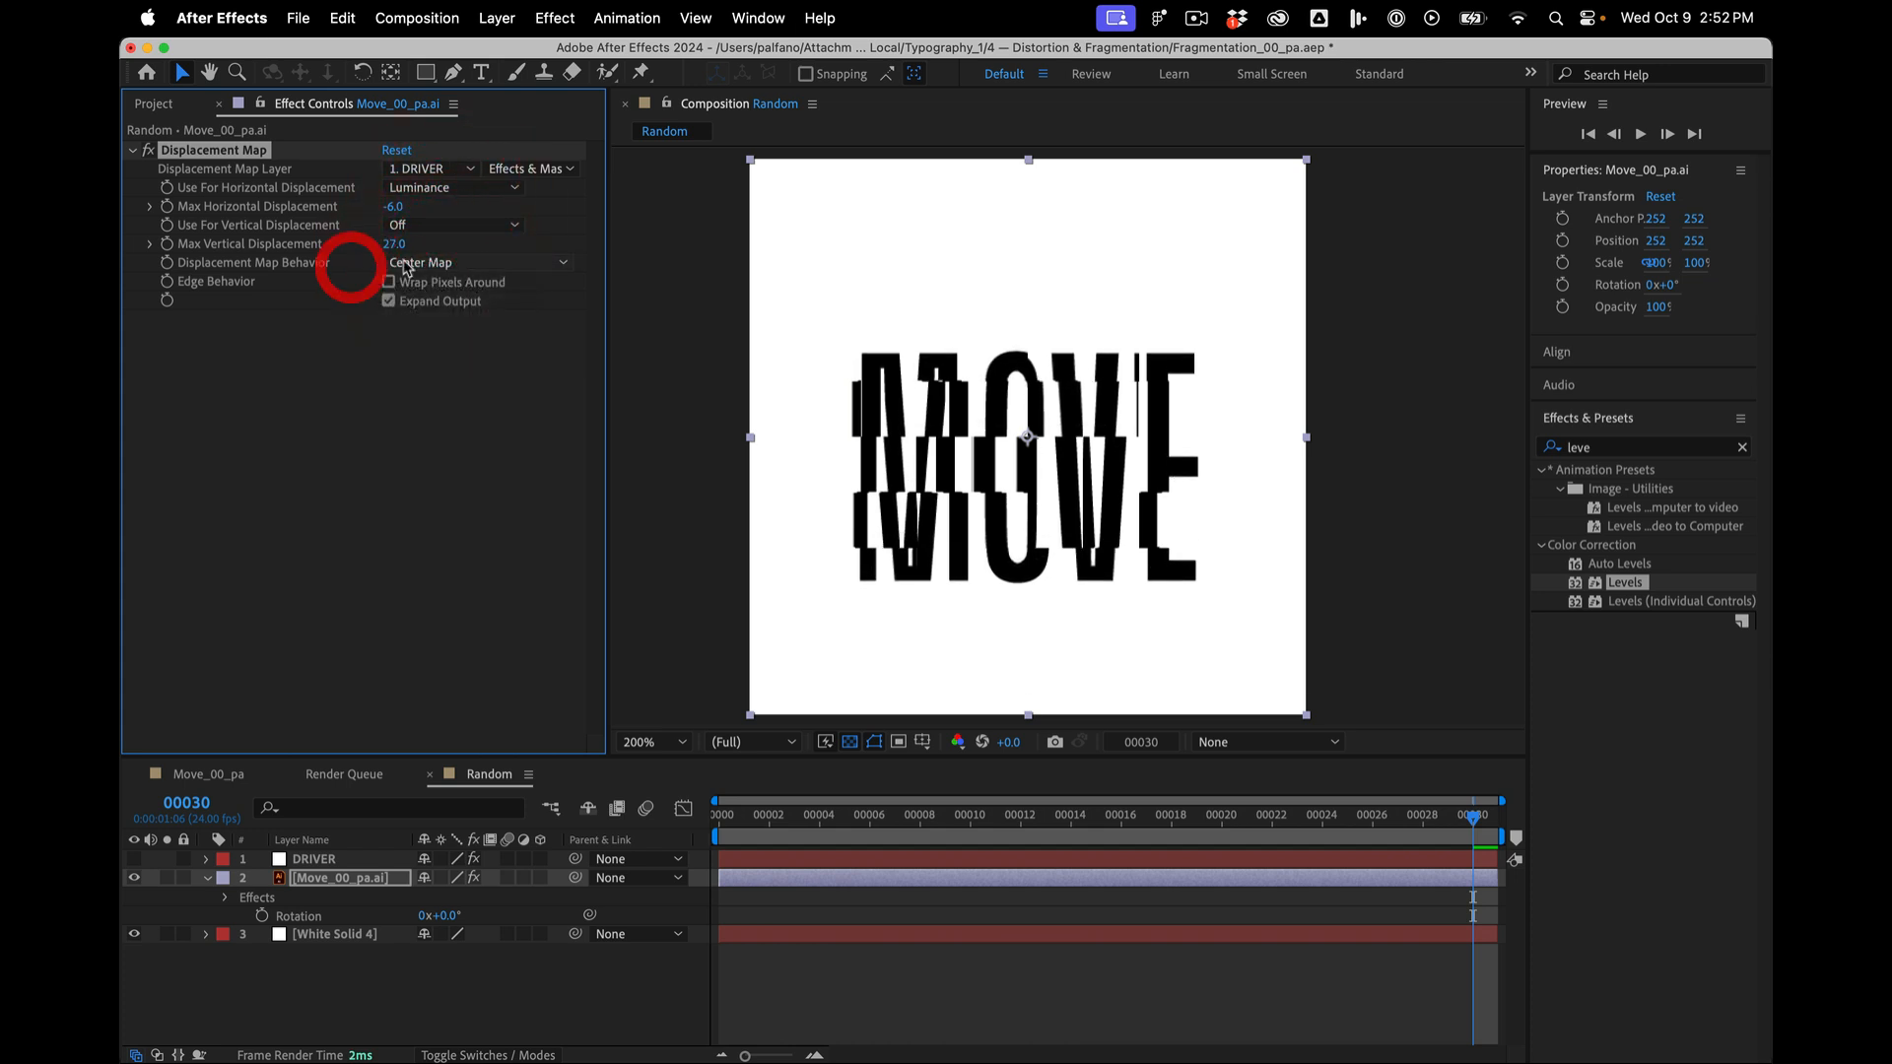
{"action": "left_click", "coordinate": [453, 225]}
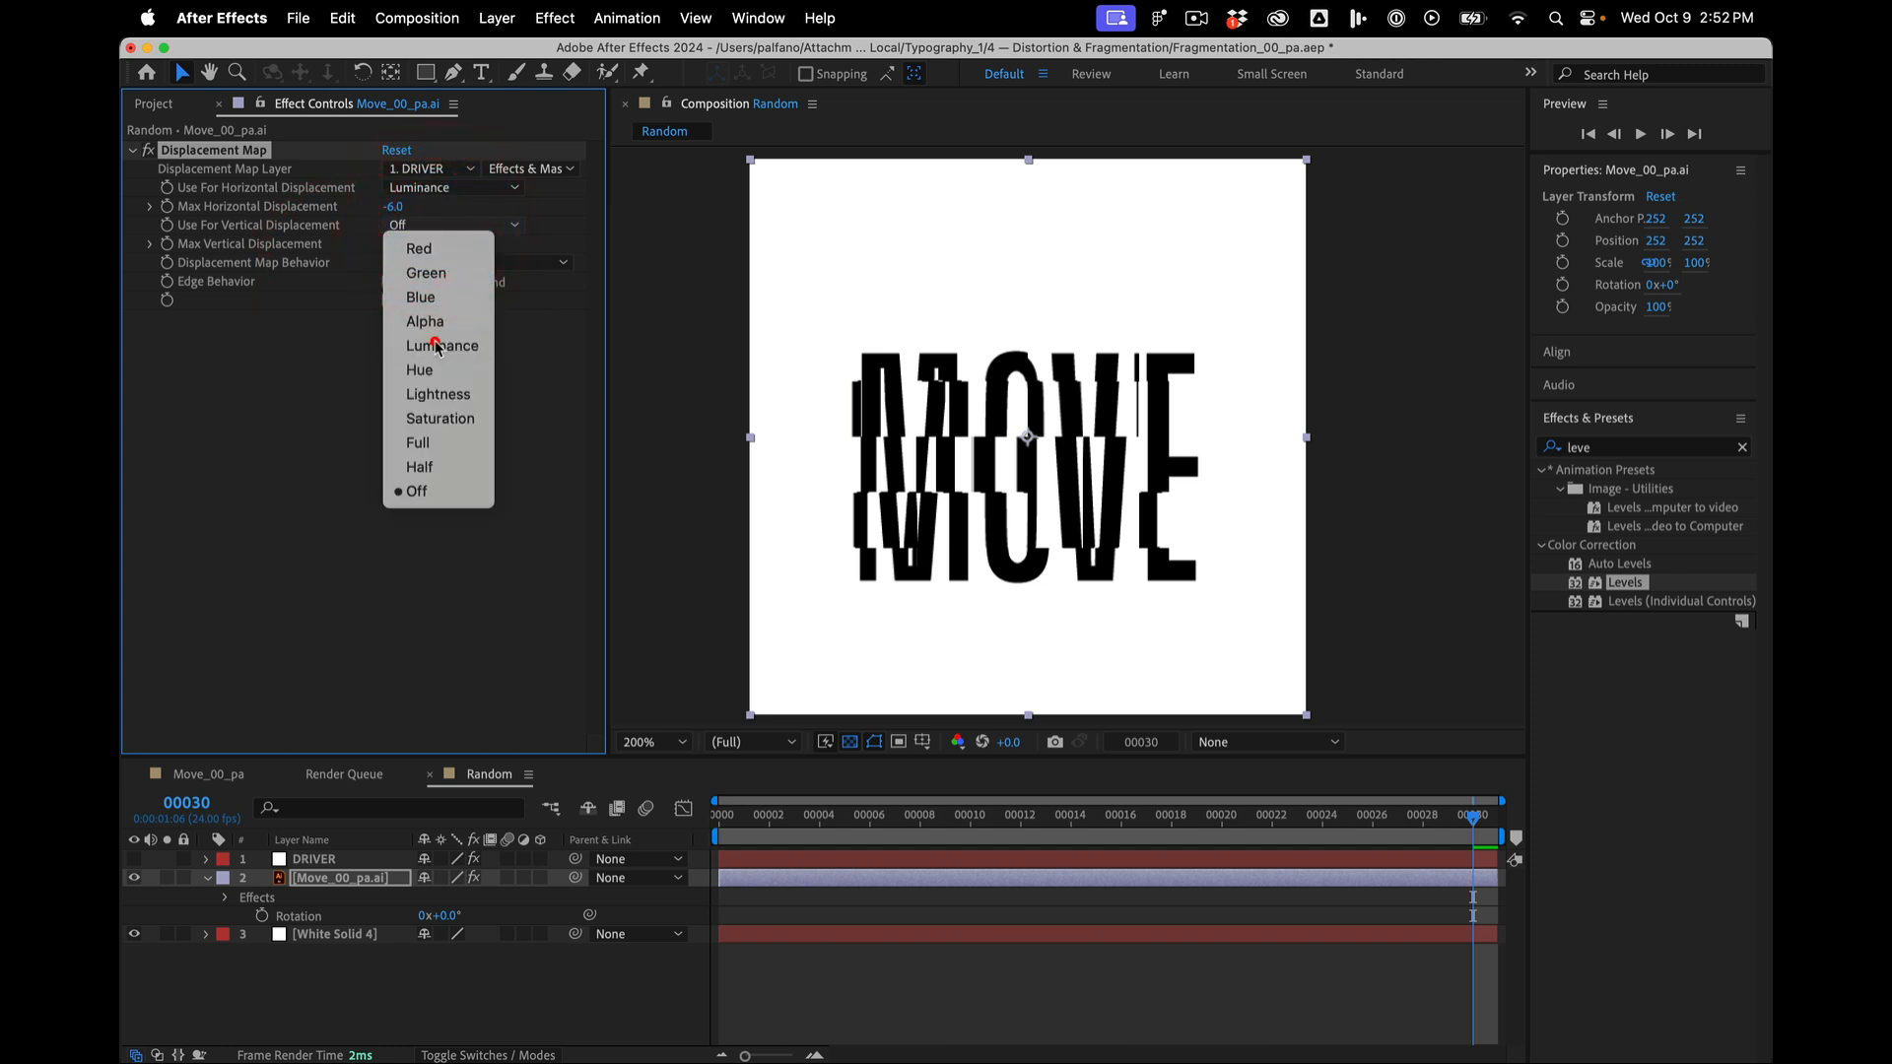
{"action": "left_click", "coordinate": [441, 347]}
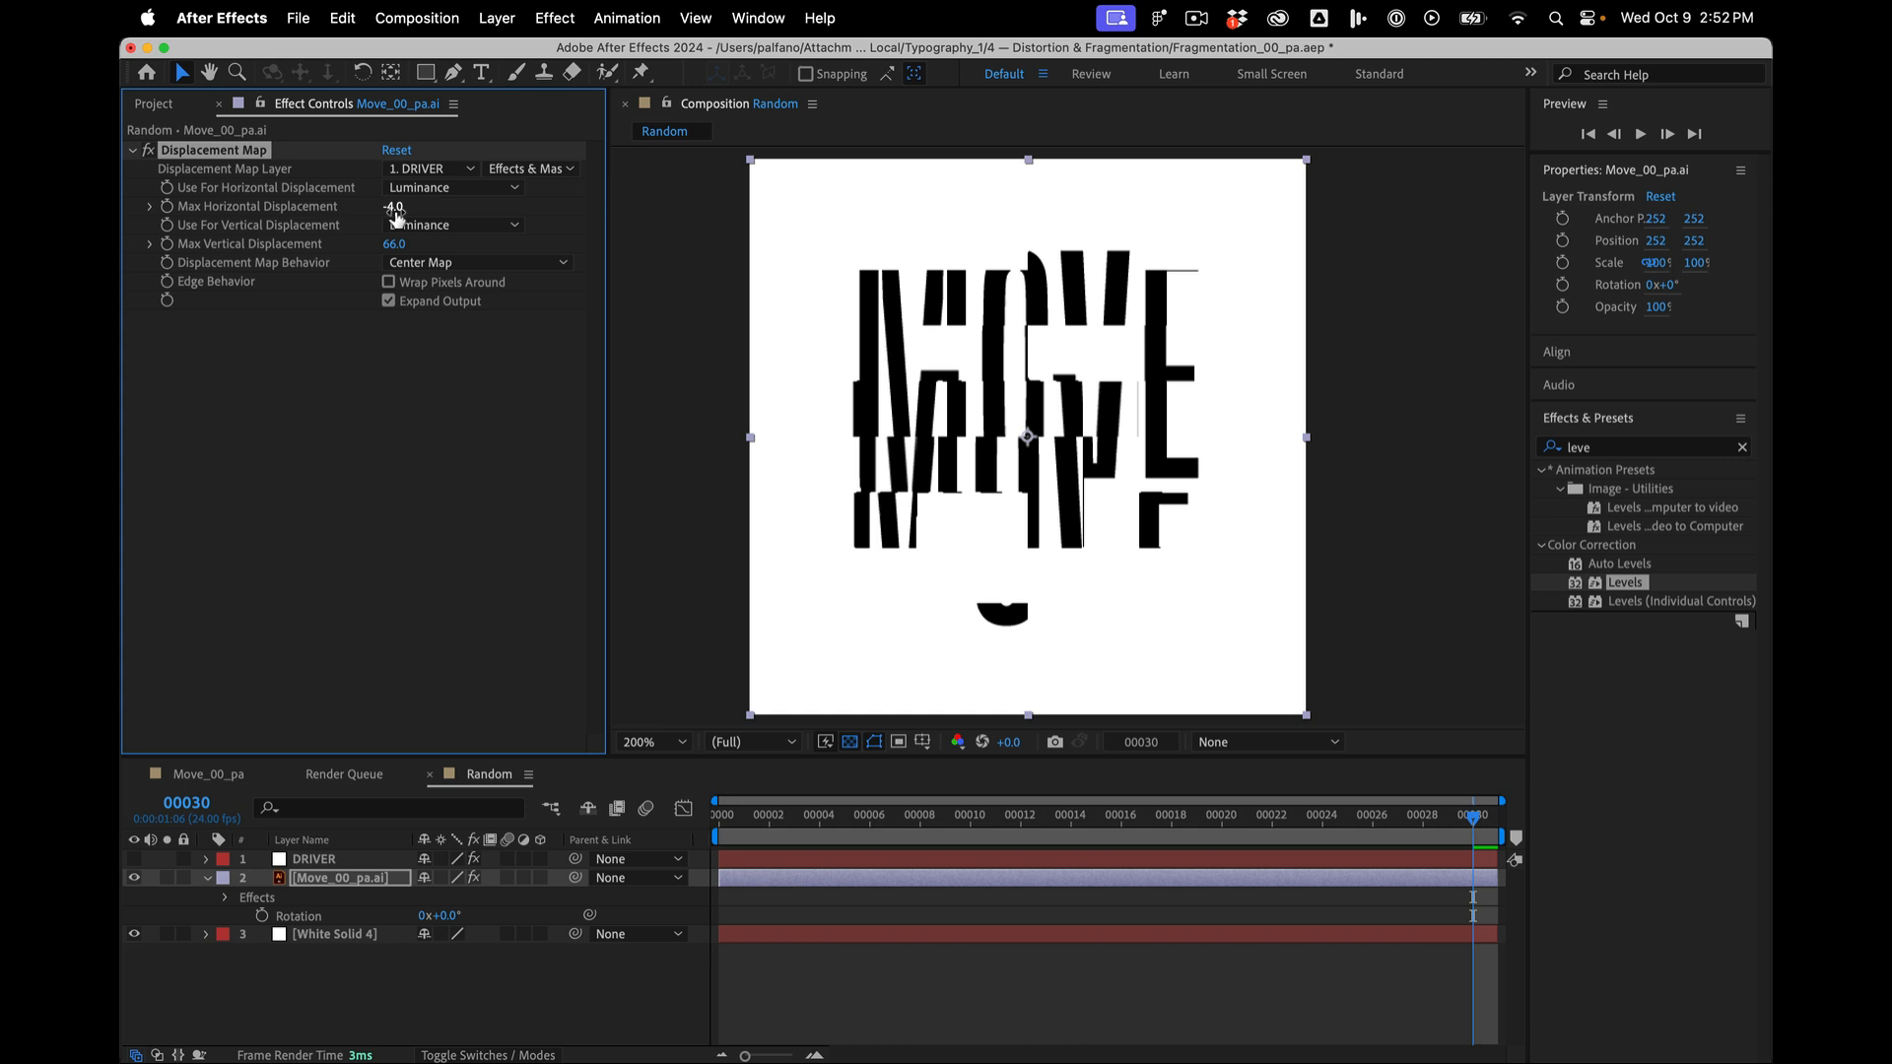
- Set the maximum horizontal displacement to 10
{"action": "left_click", "coordinate": [394, 244]}
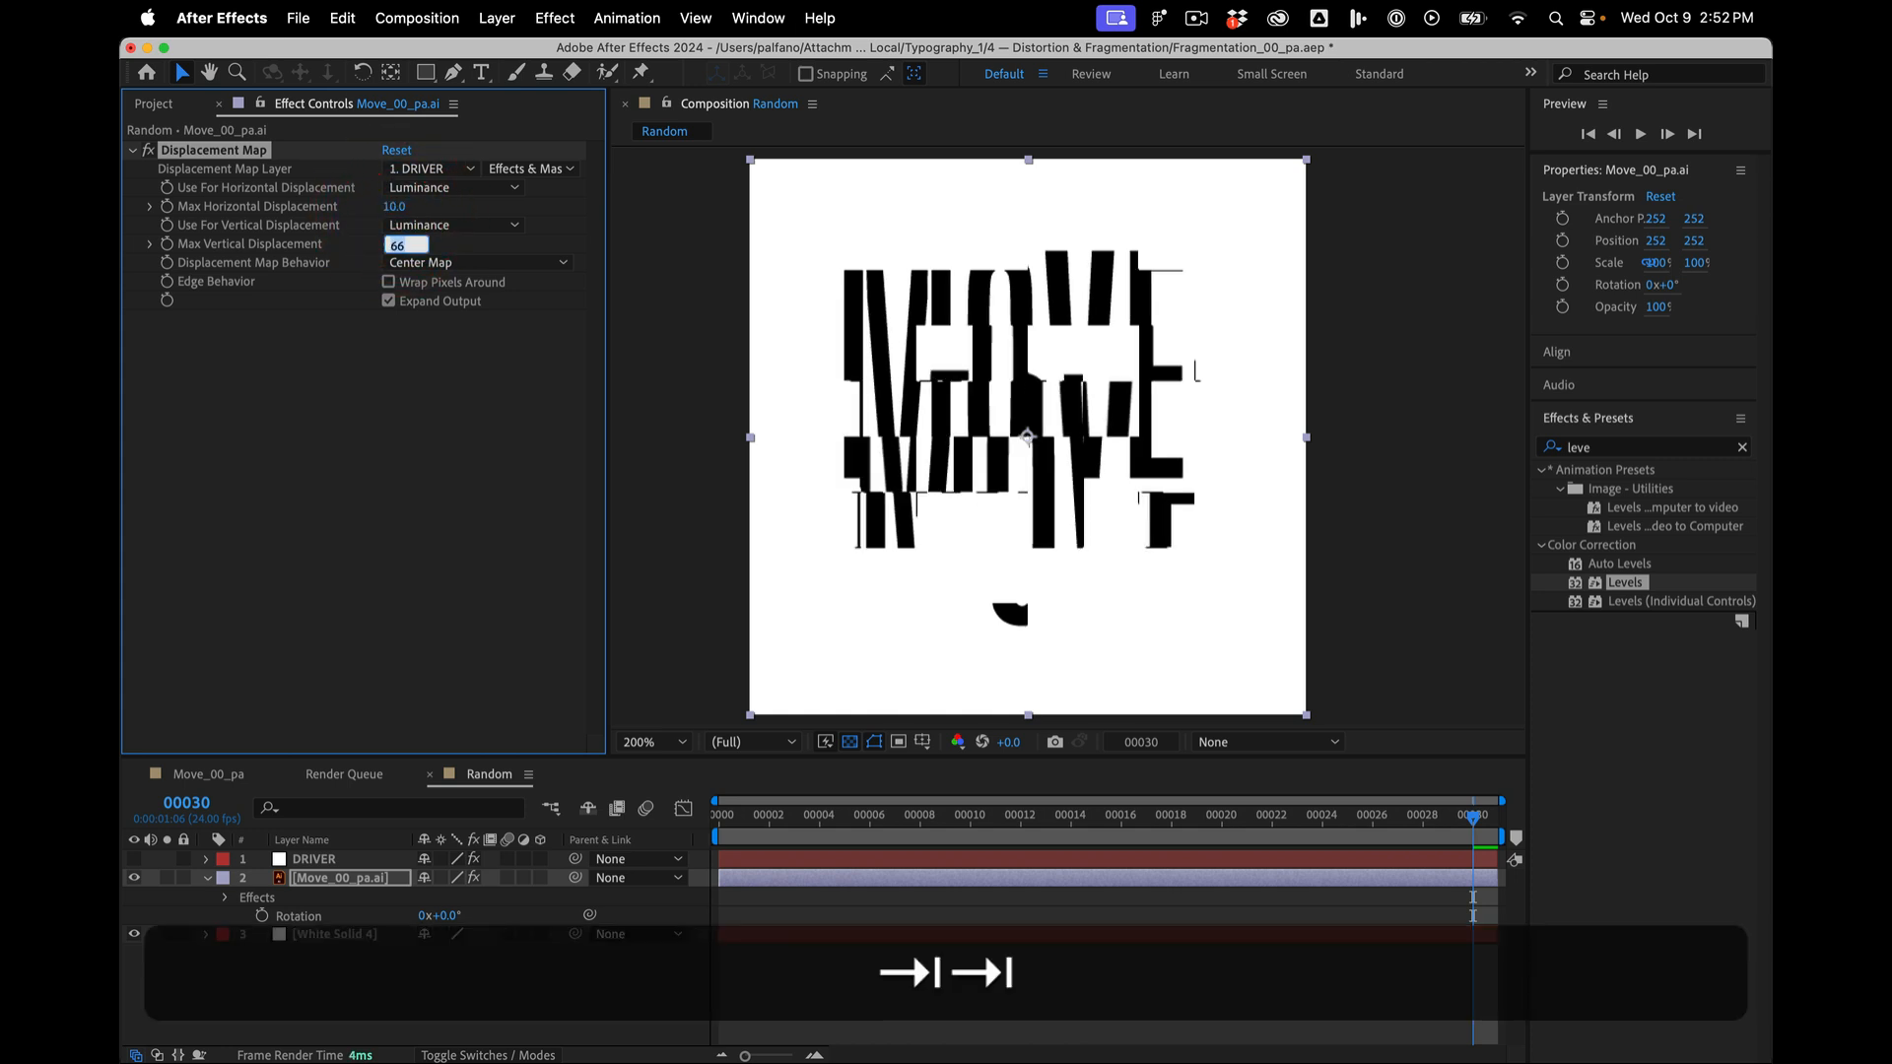
{"action": "type", "text": "10.0"}
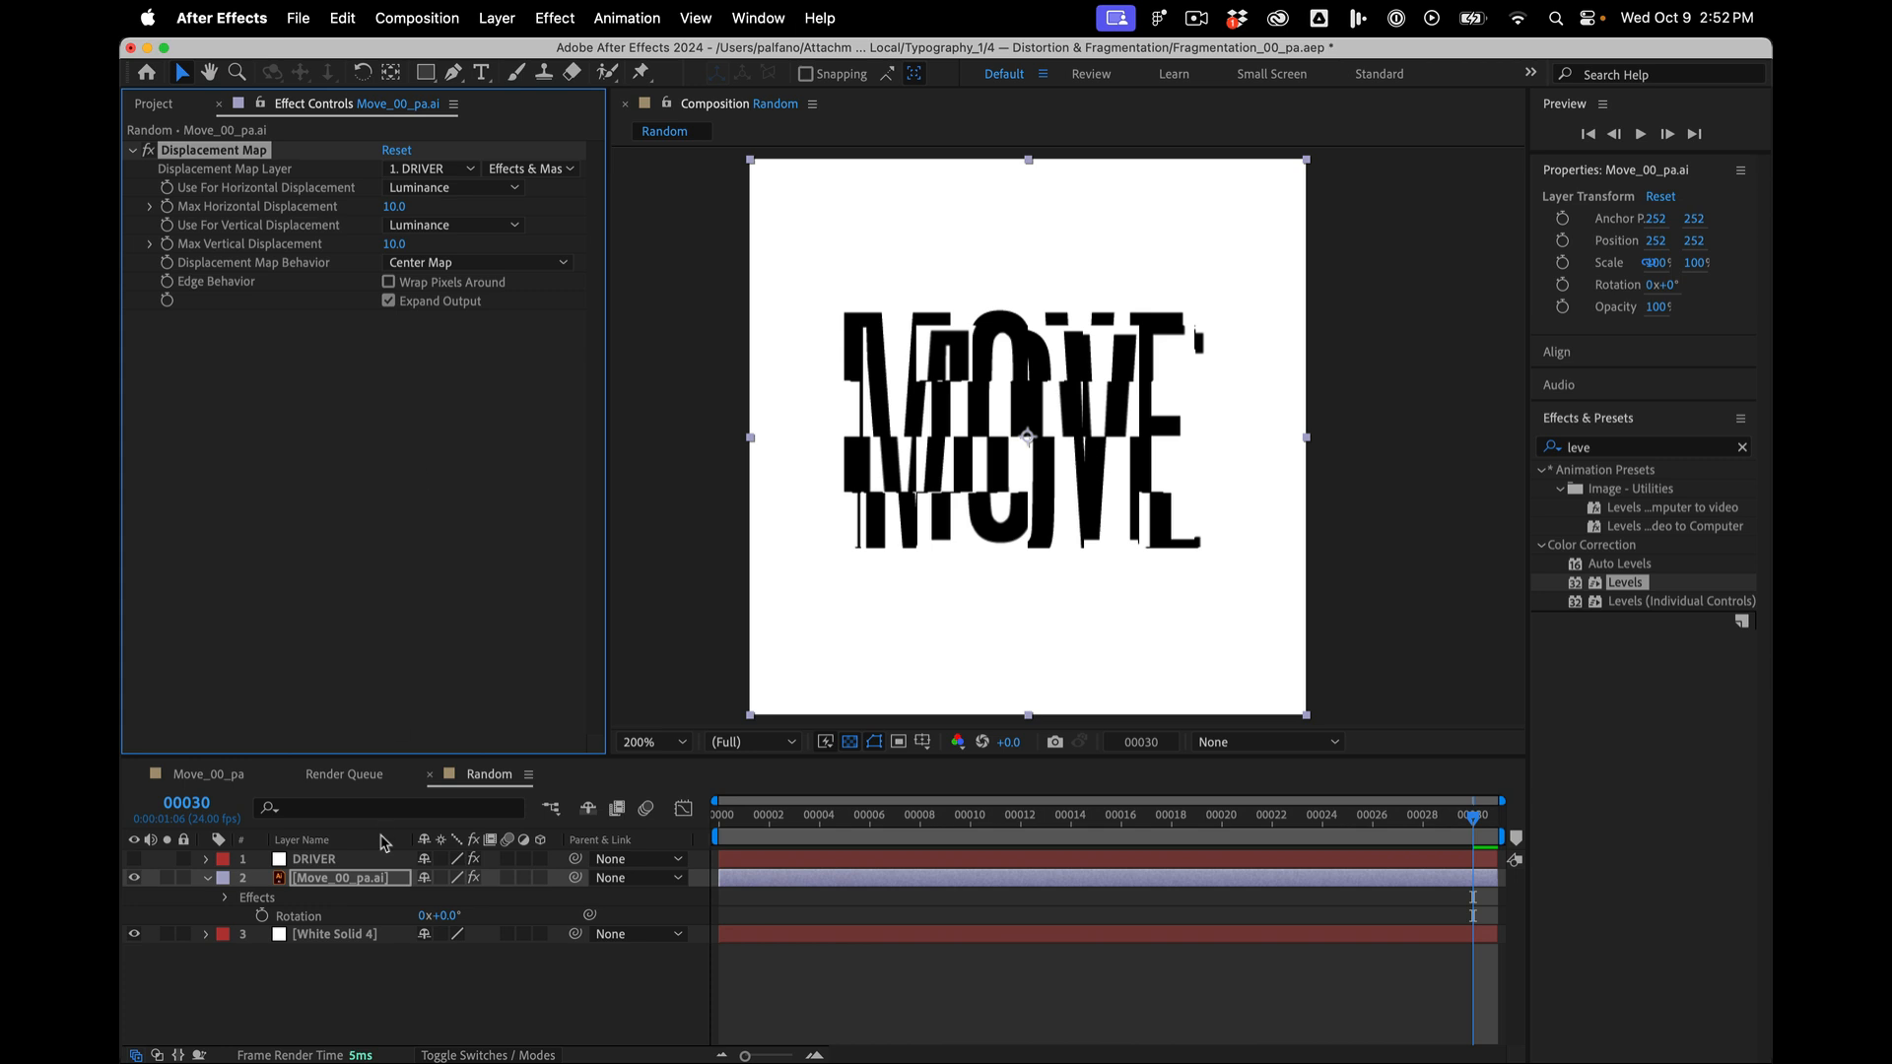
- Set DRIVER's Mosaic to 6 blocks and jump to frame 12 to compare the chunky slicing
{"action": "left_click", "coordinate": [313, 857]}
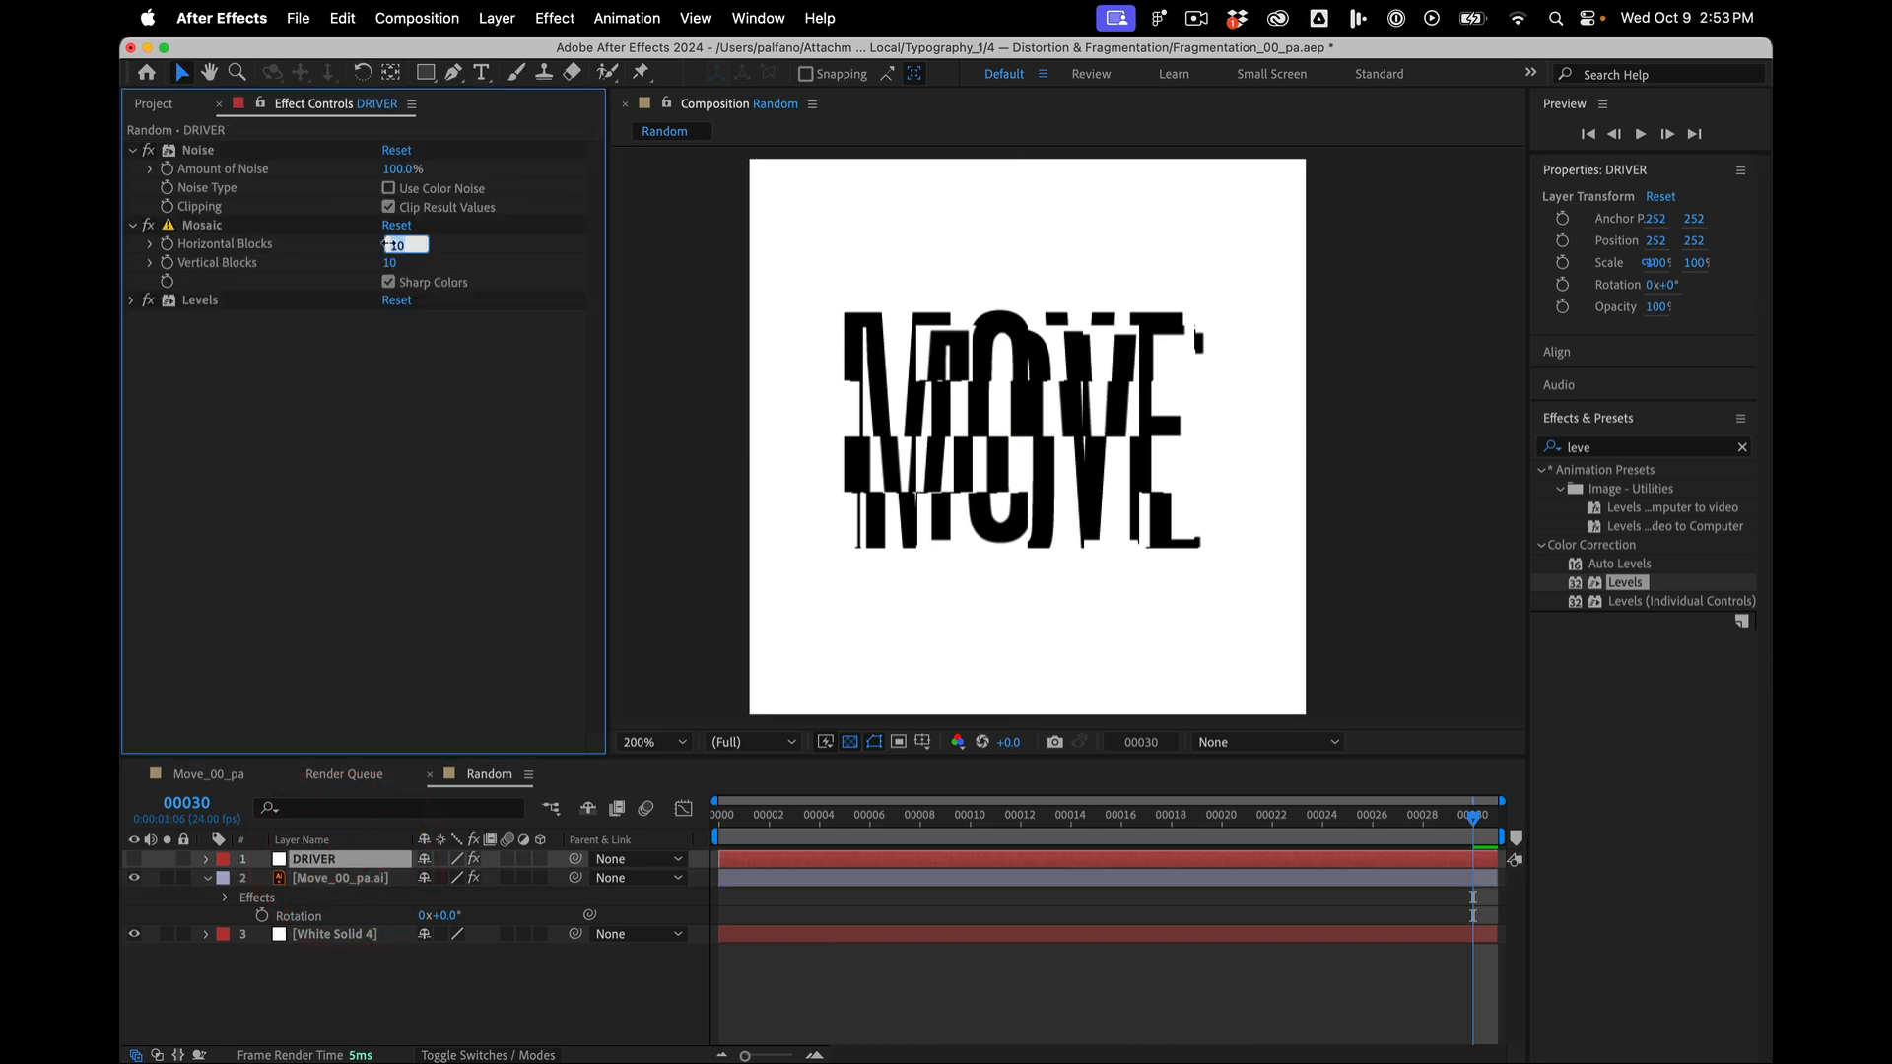
{"action": "type", "text": "6"}
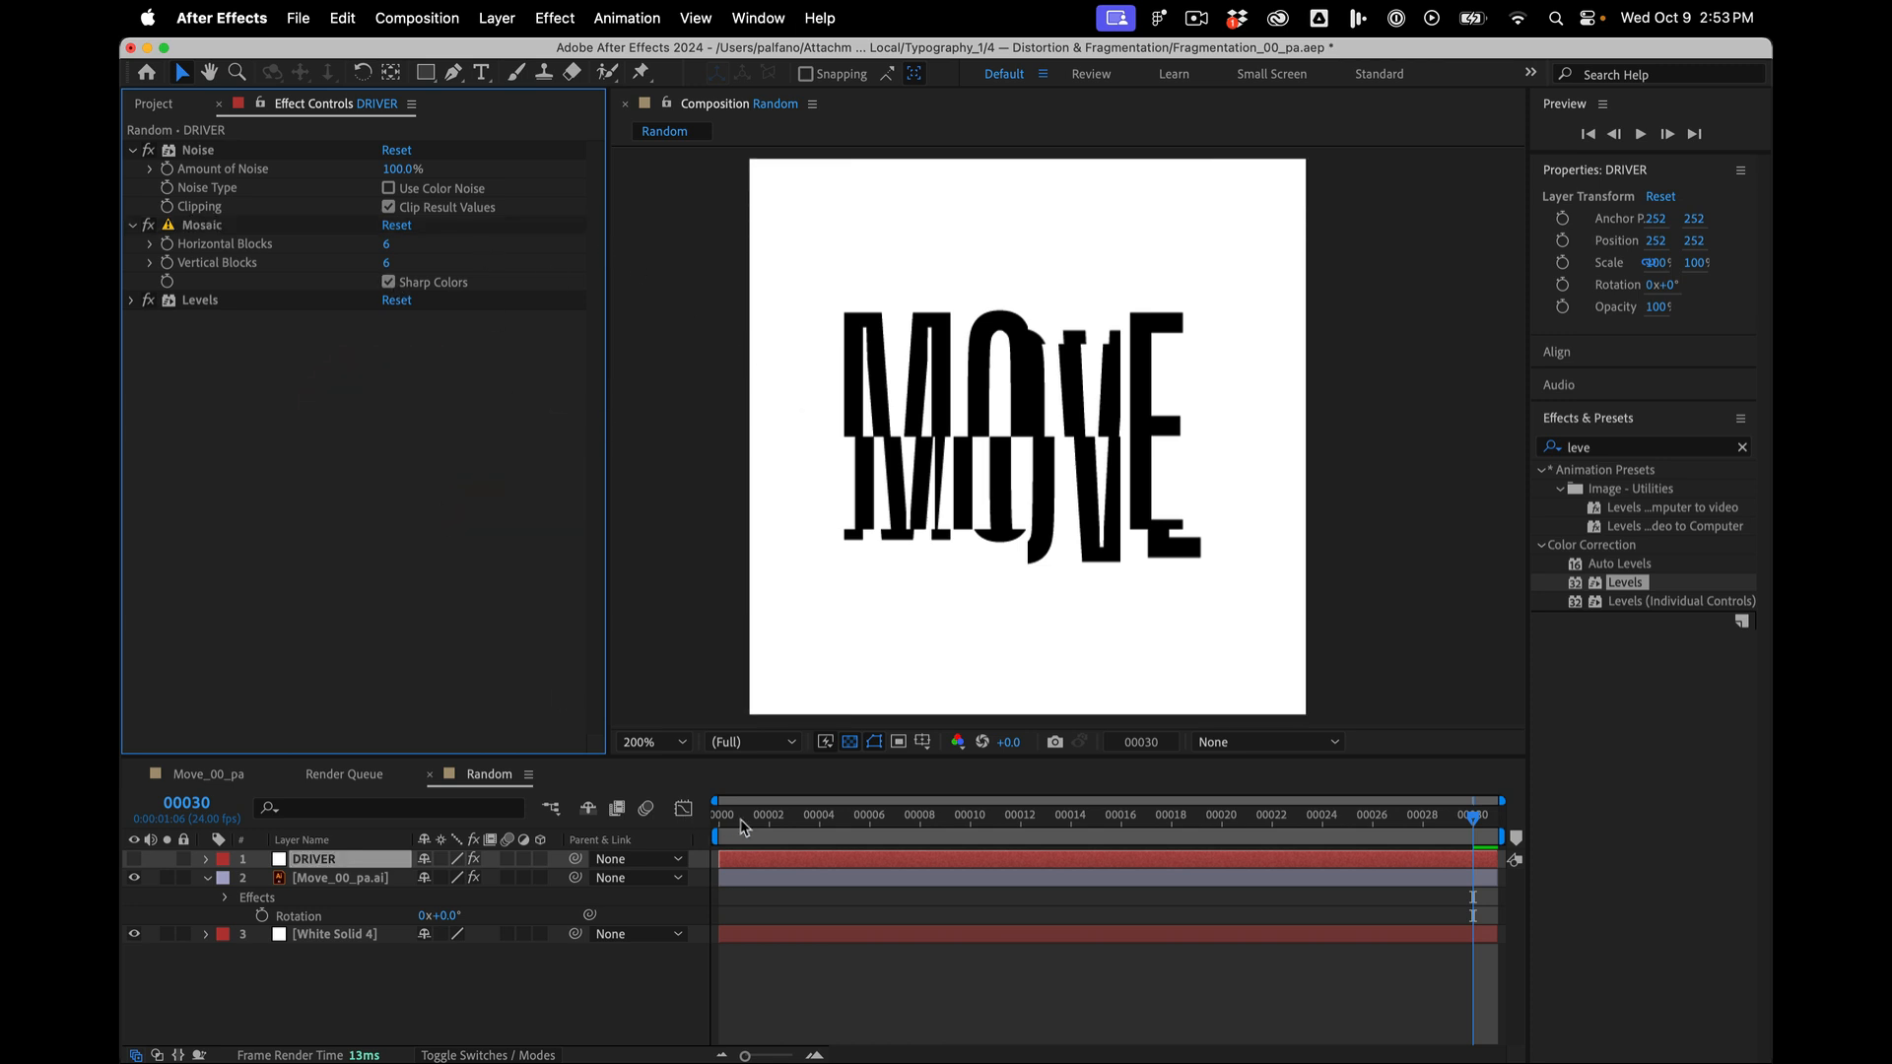
{"action": "left_click", "coordinate": [1023, 818]}
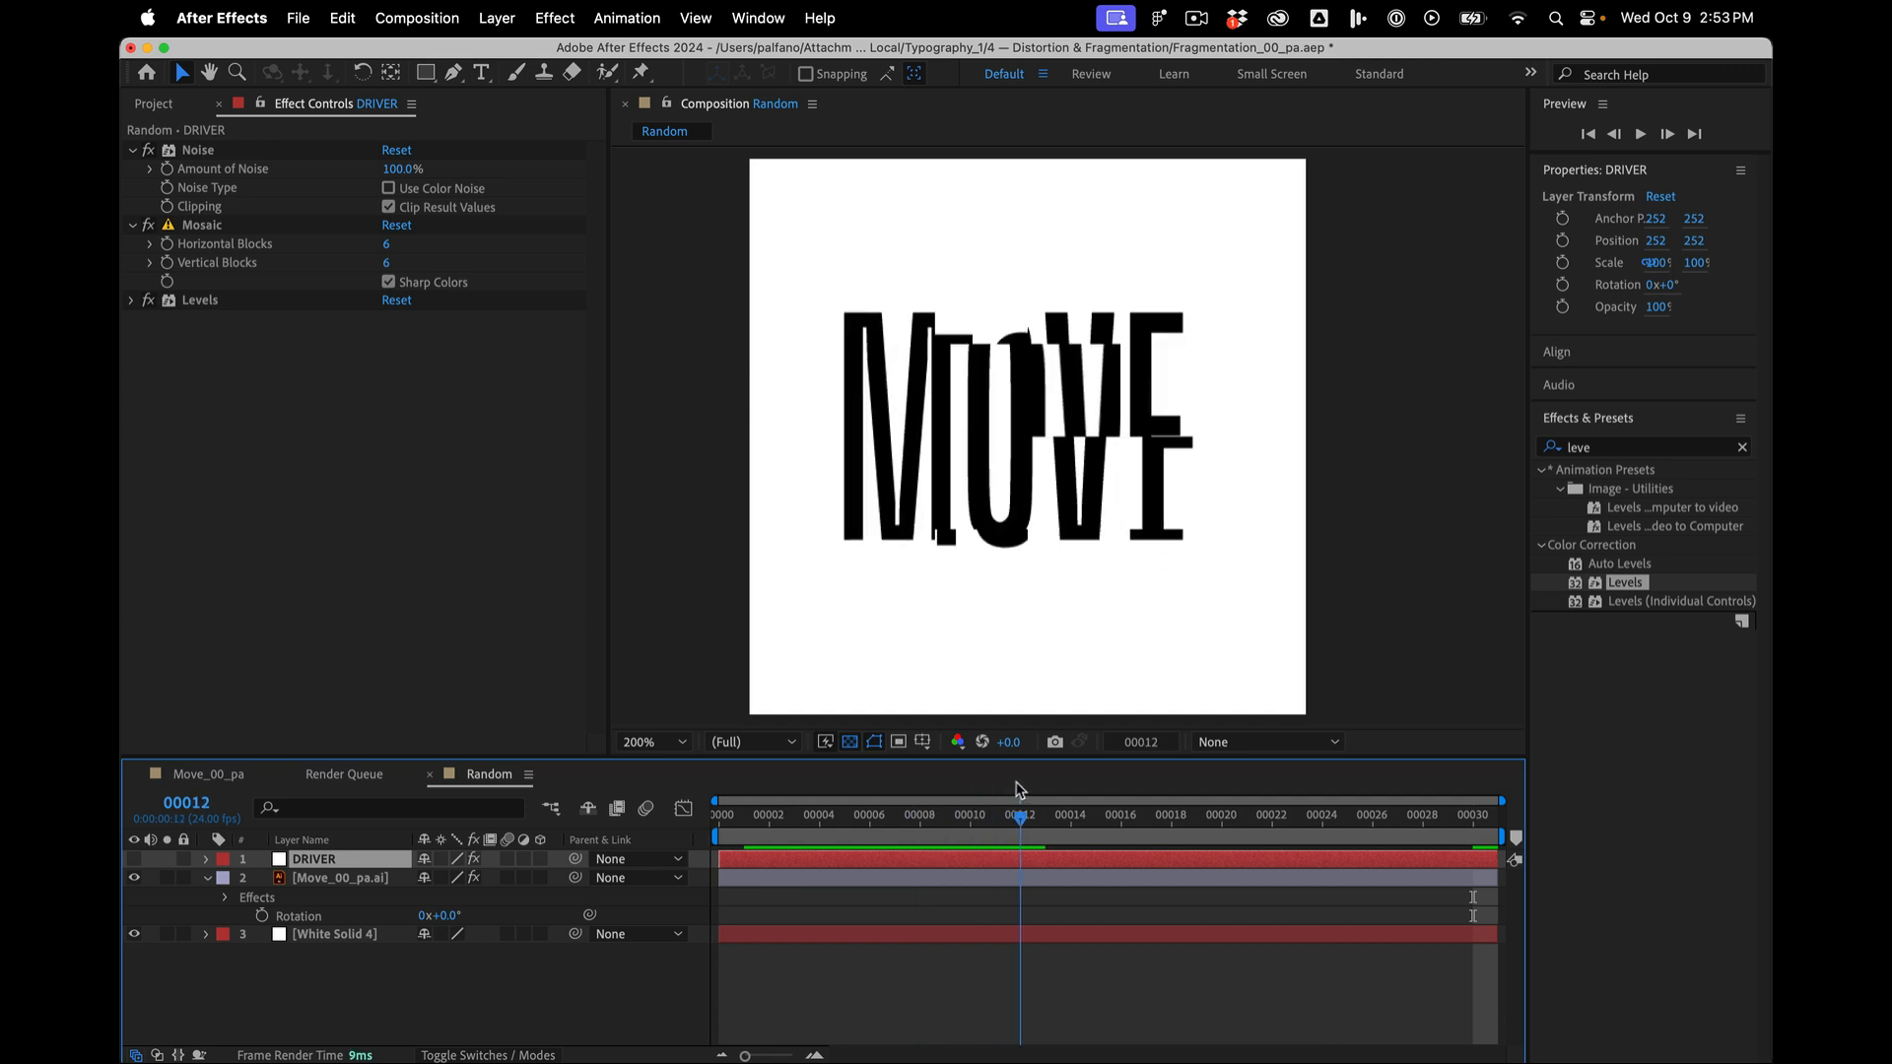